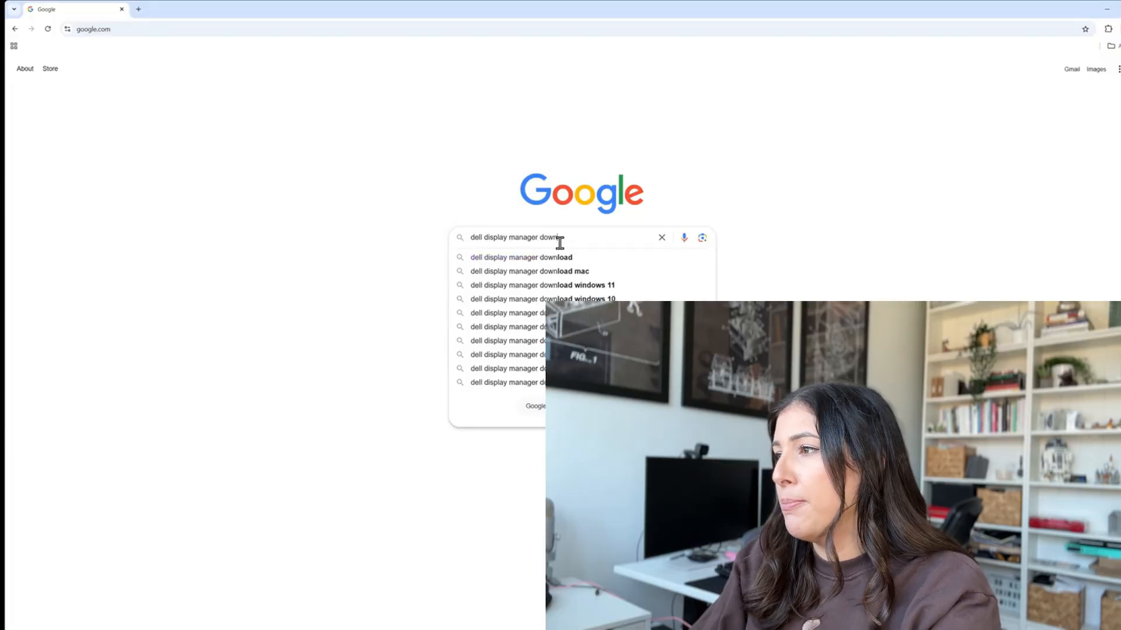
Run the 'dell display manager download' Google search and scroll through the Dell support results.
{"action": "left_click", "coordinate": [520, 257]}
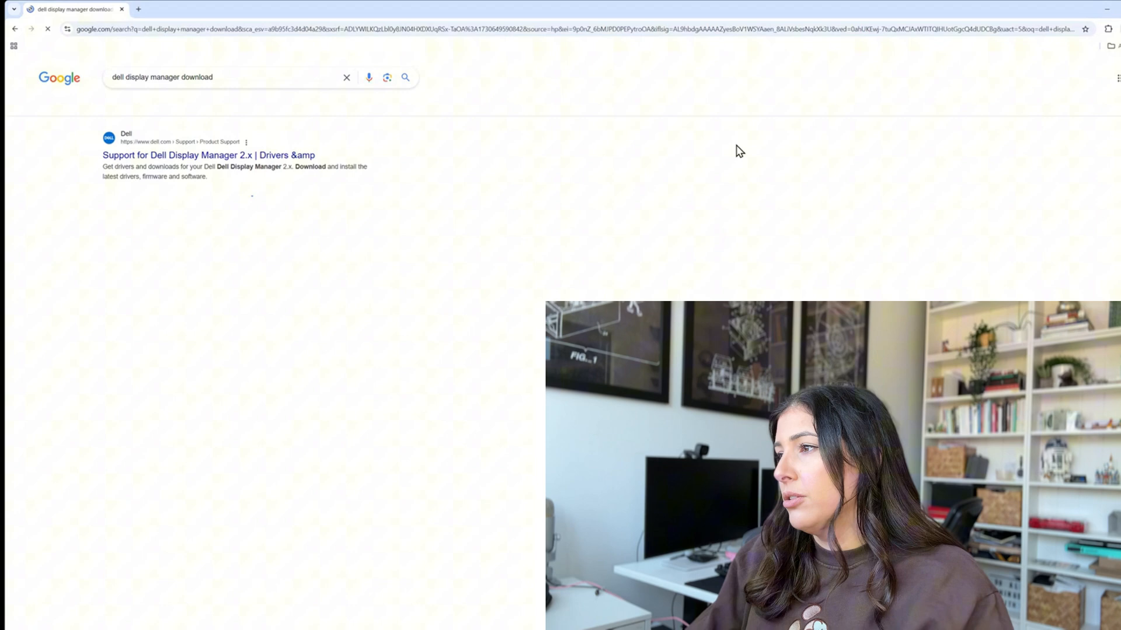
{"action": "scroll", "scroll_direction": "down", "scroll_amount": 3}
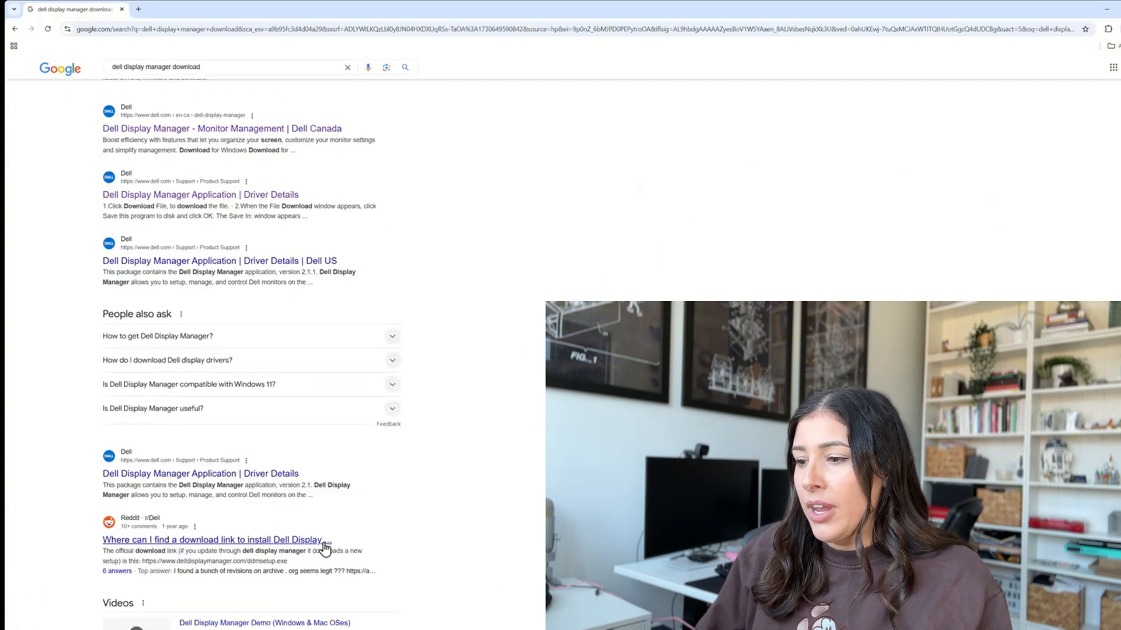
{"action": "scroll", "scroll_direction": "down", "scroll_amount": 3}
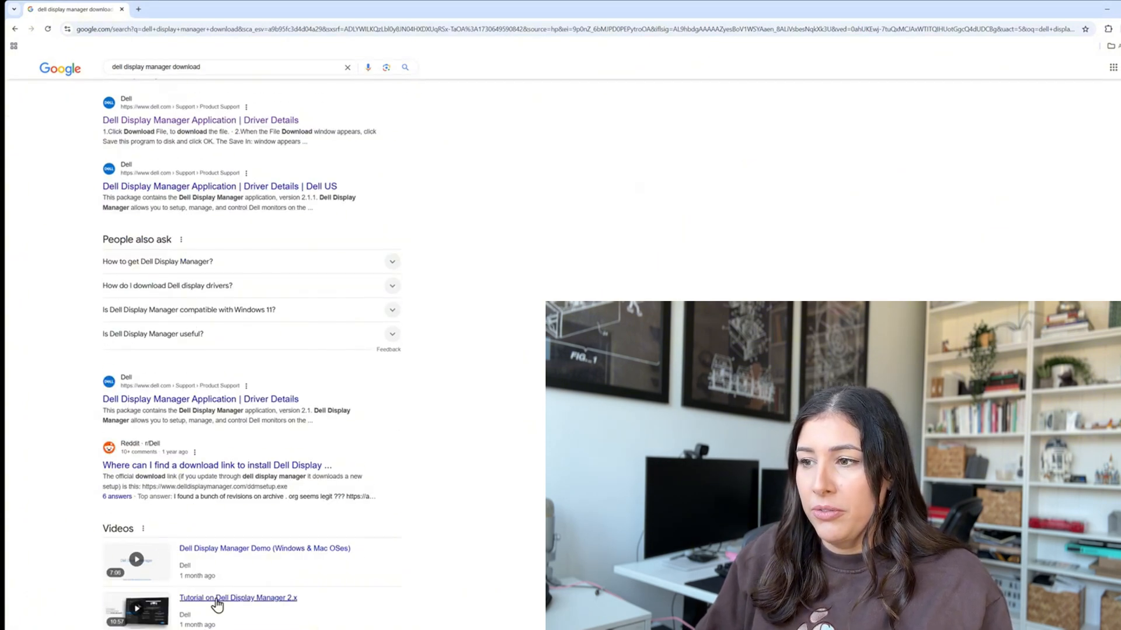
{"action": "scroll", "scroll_direction": "up", "scroll_amount": 3}
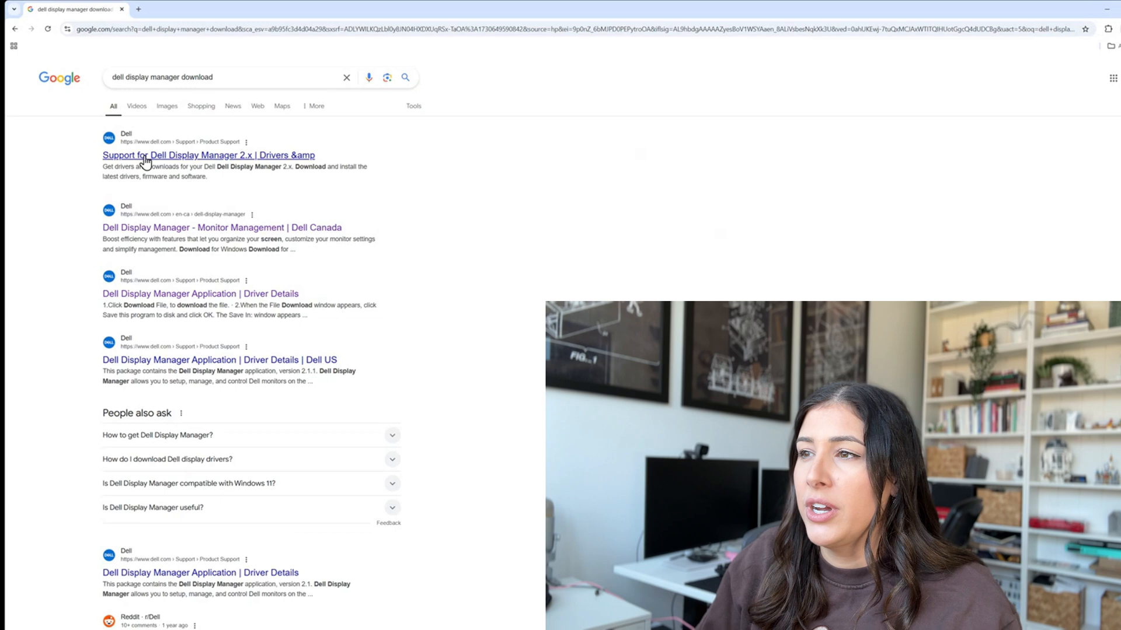
{"action": "mouse_move", "coordinate": [207, 156]}
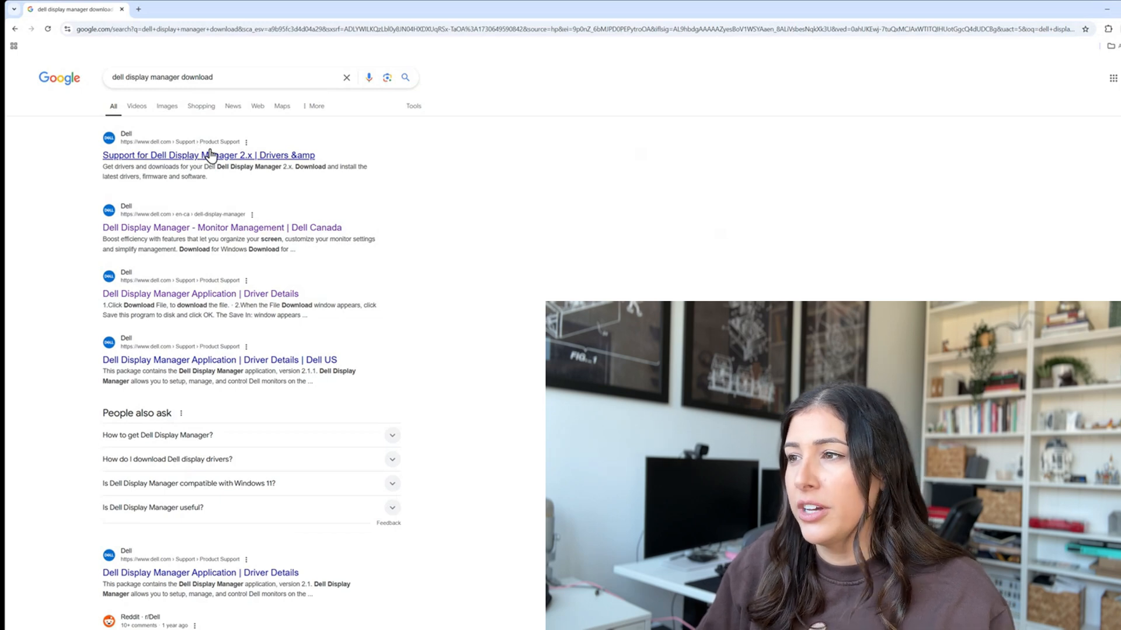
{"action": "mouse_move", "coordinate": [137, 157]}
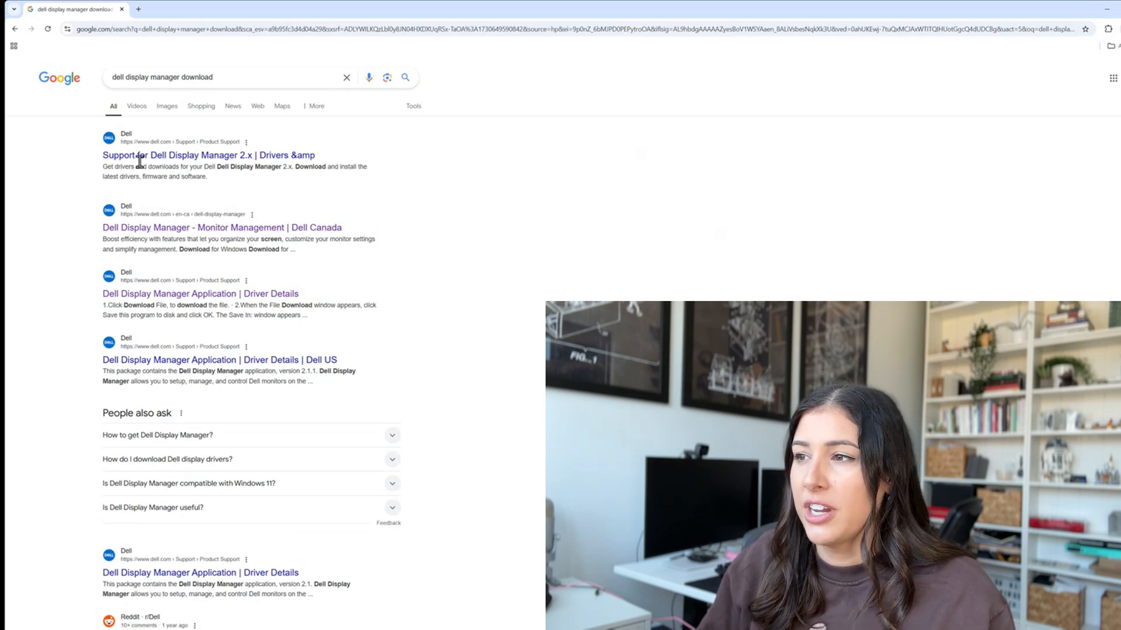
{"action": "scroll", "scroll_direction": "down", "scroll_amount": 3}
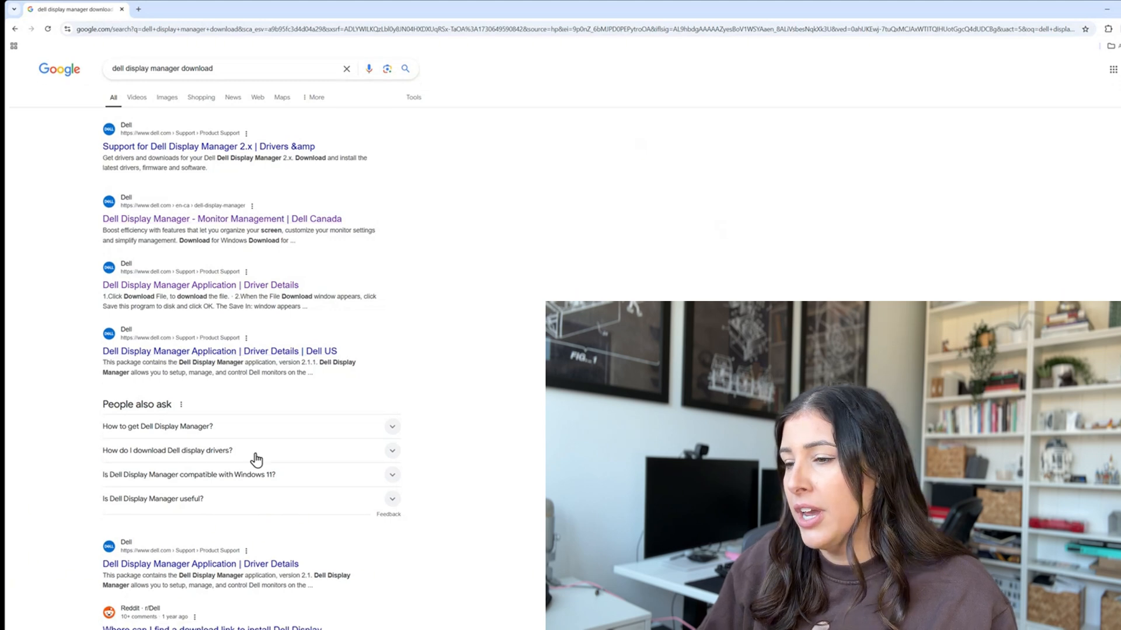
{"action": "scroll", "scroll_direction": "down", "scroll_amount": 3}
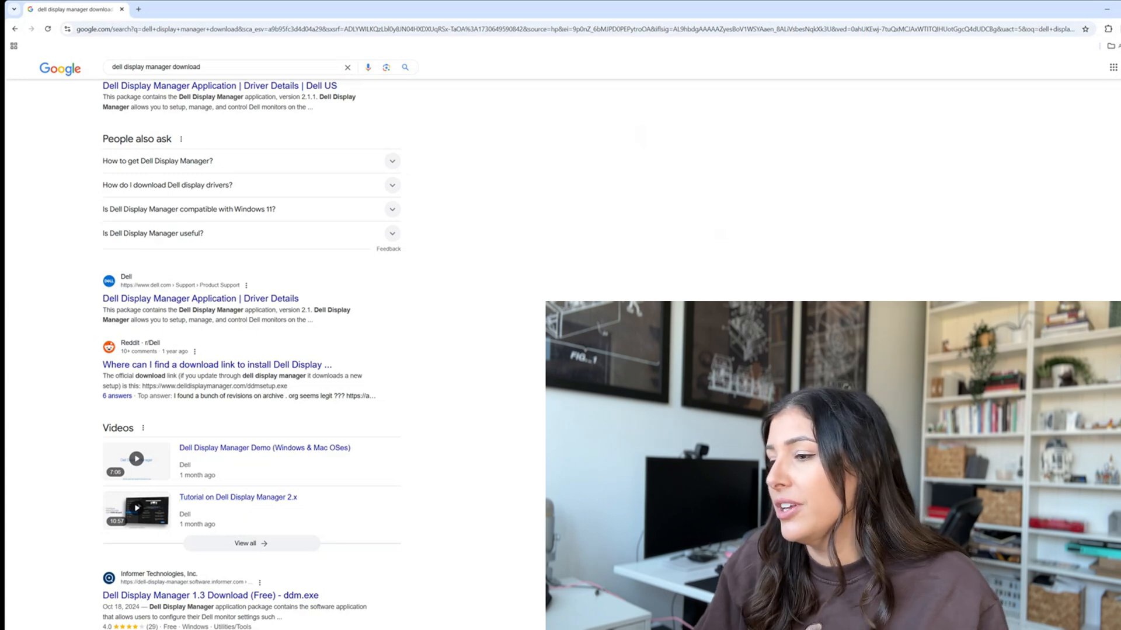
{"action": "scroll", "scroll_direction": "up", "scroll_amount": 3}
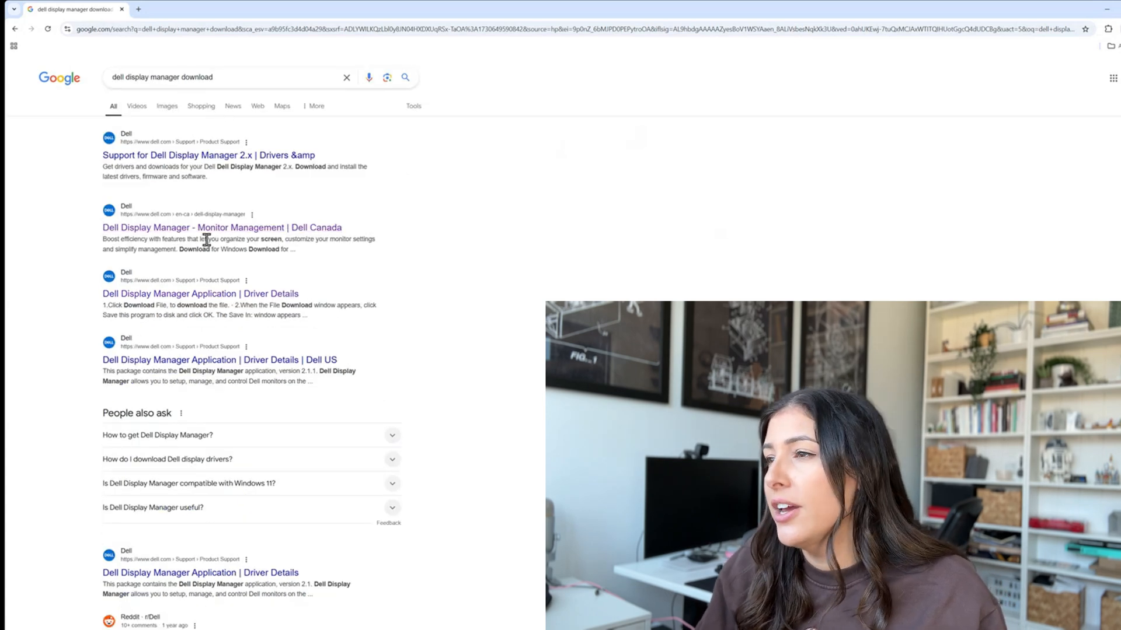
Open the Dell Canada Dell Display Manager product page.
{"action": "left_click", "coordinate": [221, 227]}
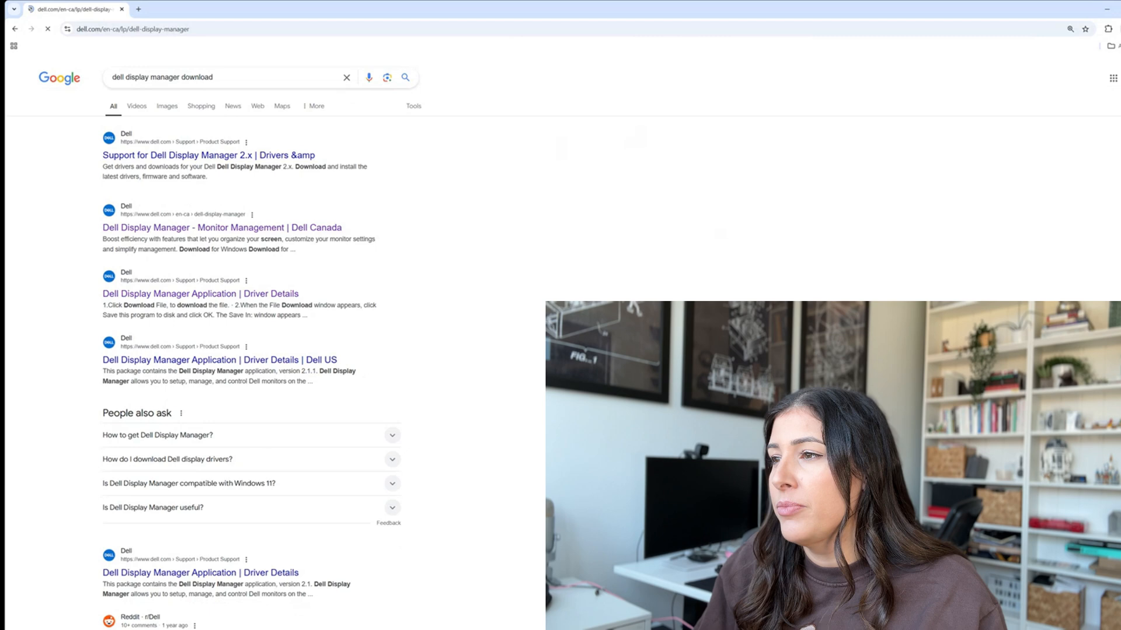
{"action": "left_click", "coordinate": [222, 227]}
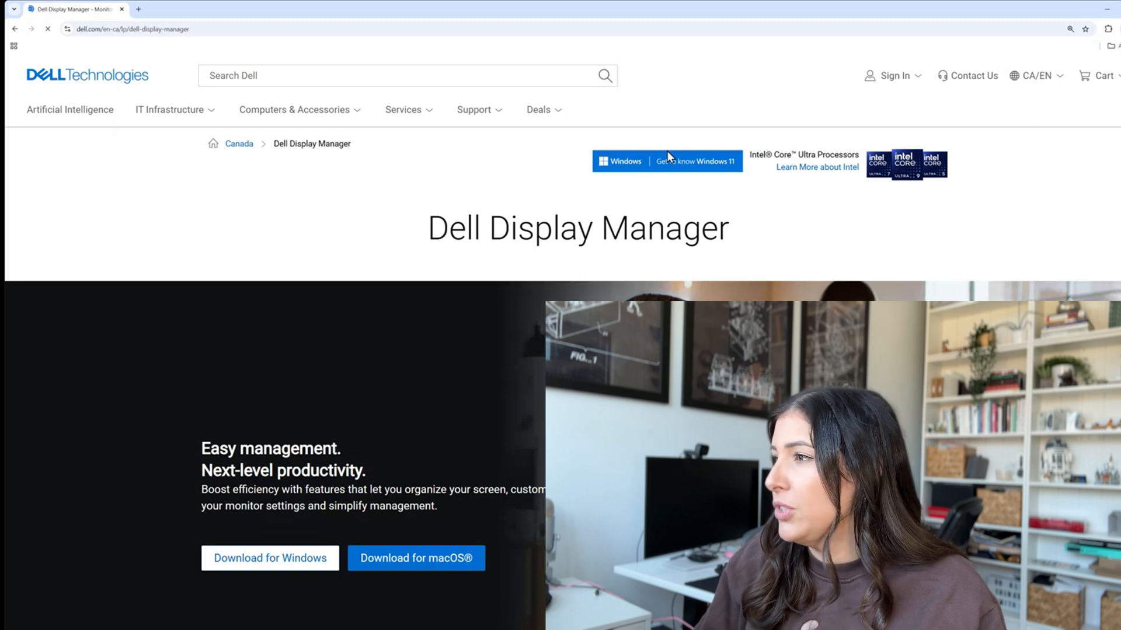
{"action": "scroll", "scroll_direction": "down", "scroll_amount": 3}
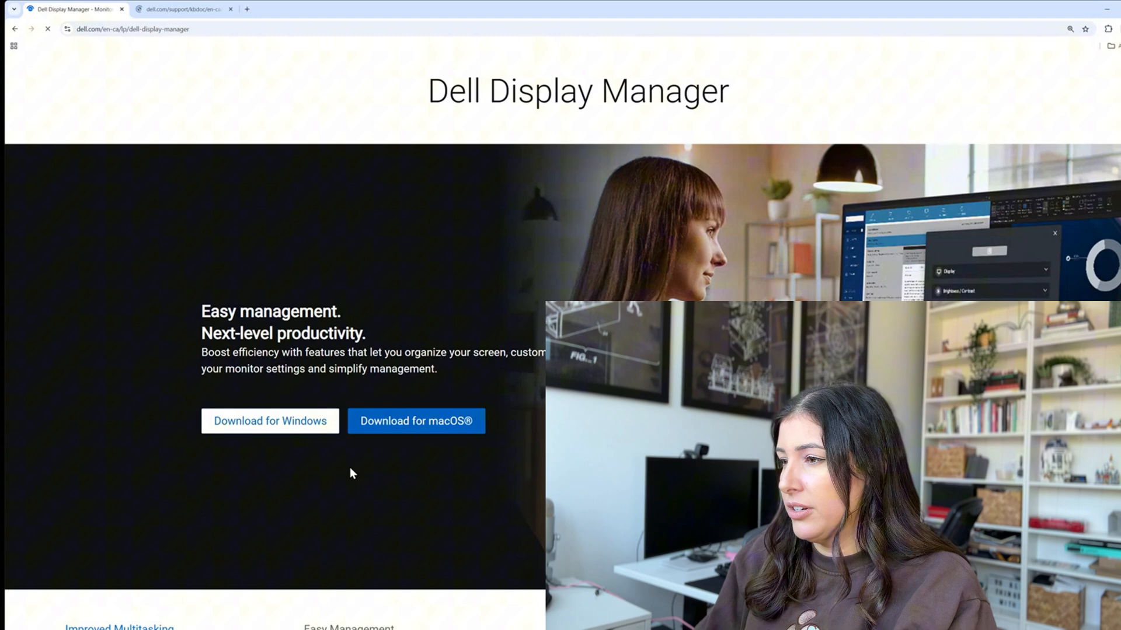
Open the Windows download support page and browse the feature sections.
{"action": "left_click", "coordinate": [269, 421]}
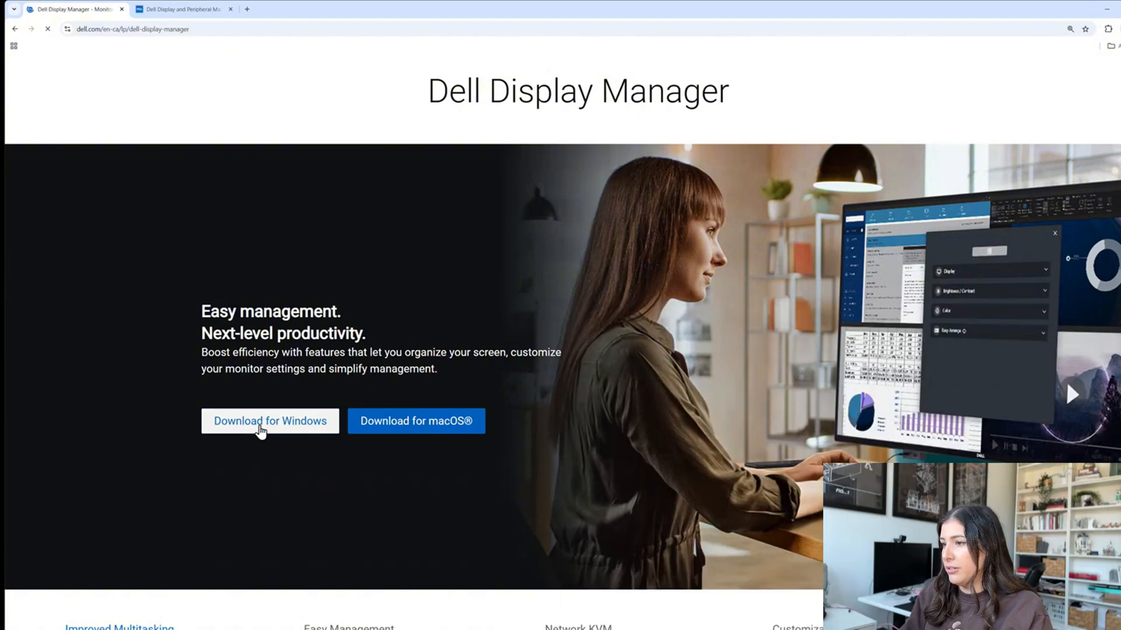
{"action": "left_click", "coordinate": [269, 421]}
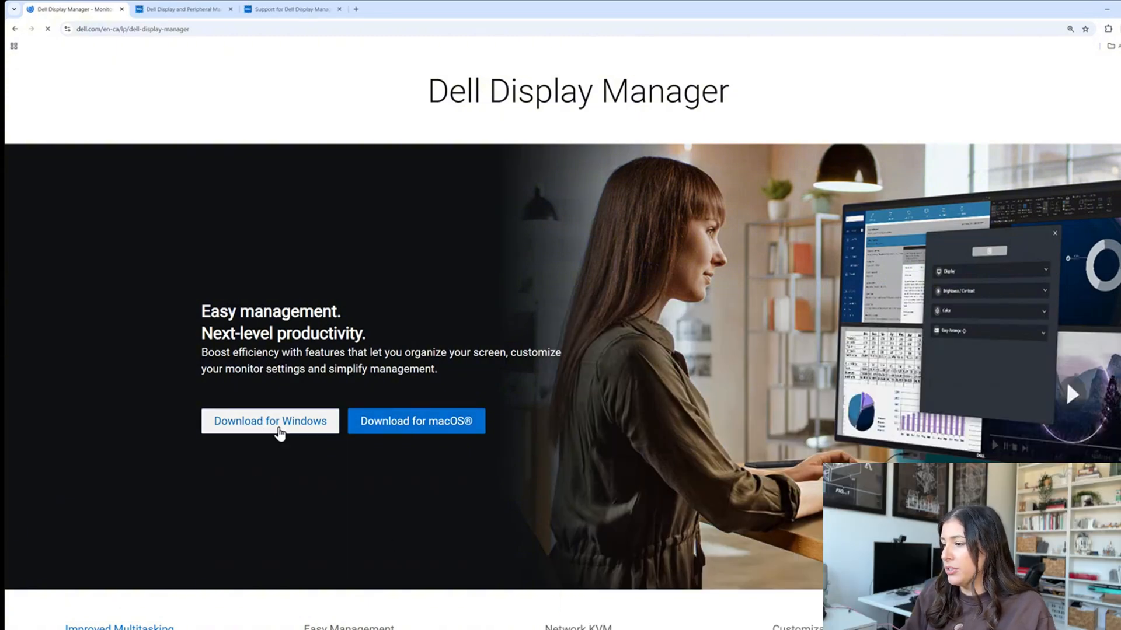
{"action": "scroll", "scroll_direction": "down", "scroll_amount": 3}
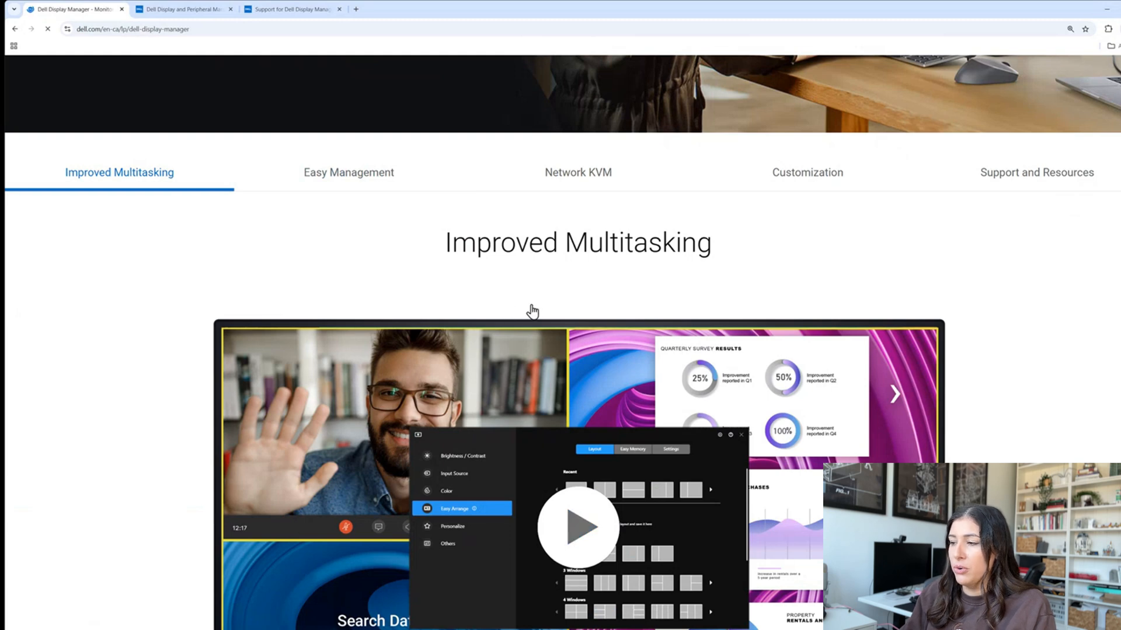
{"action": "mouse_move", "coordinate": [423, 163]}
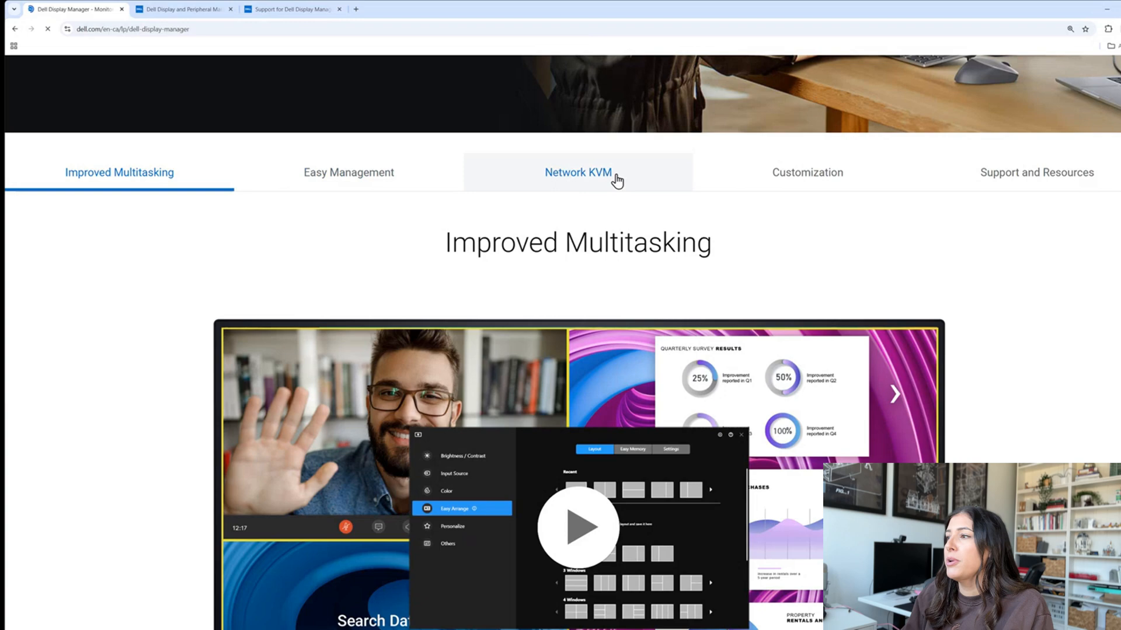
{"action": "scroll", "scroll_direction": "down", "scroll_amount": 3}
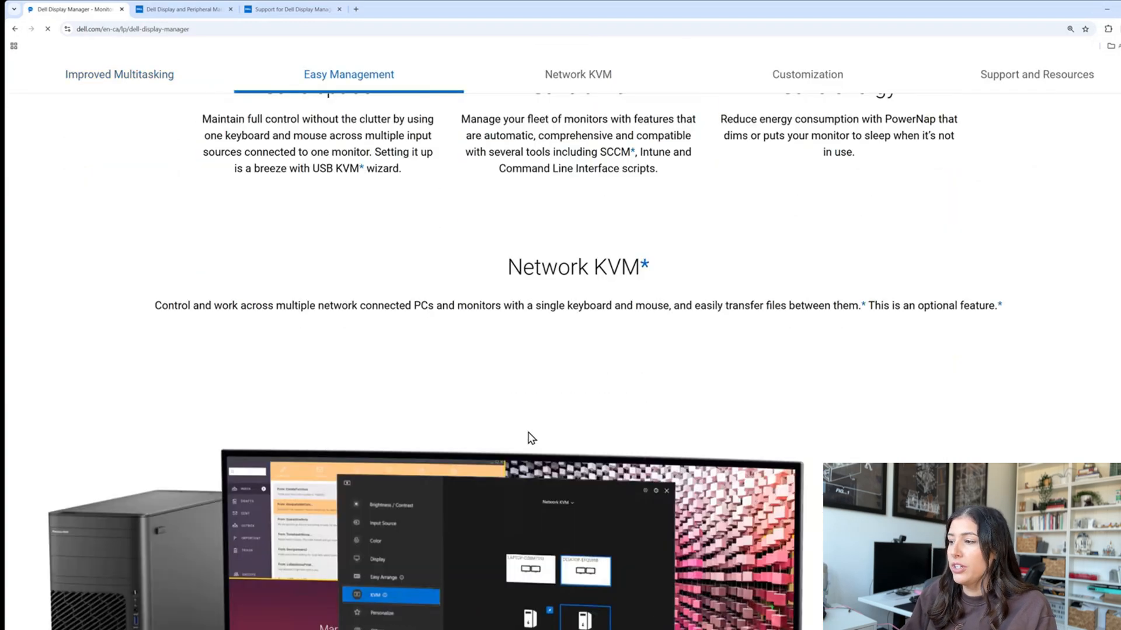
{"action": "scroll", "scroll_direction": "down", "scroll_amount": 3}
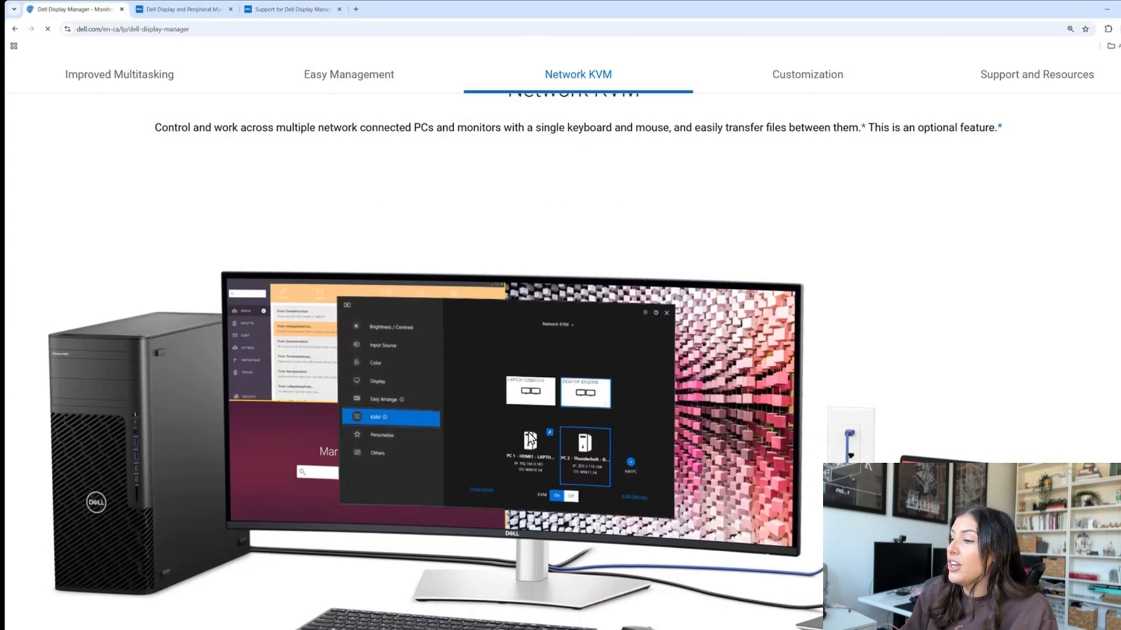
{"action": "scroll", "scroll_direction": "up", "scroll_amount": 3}
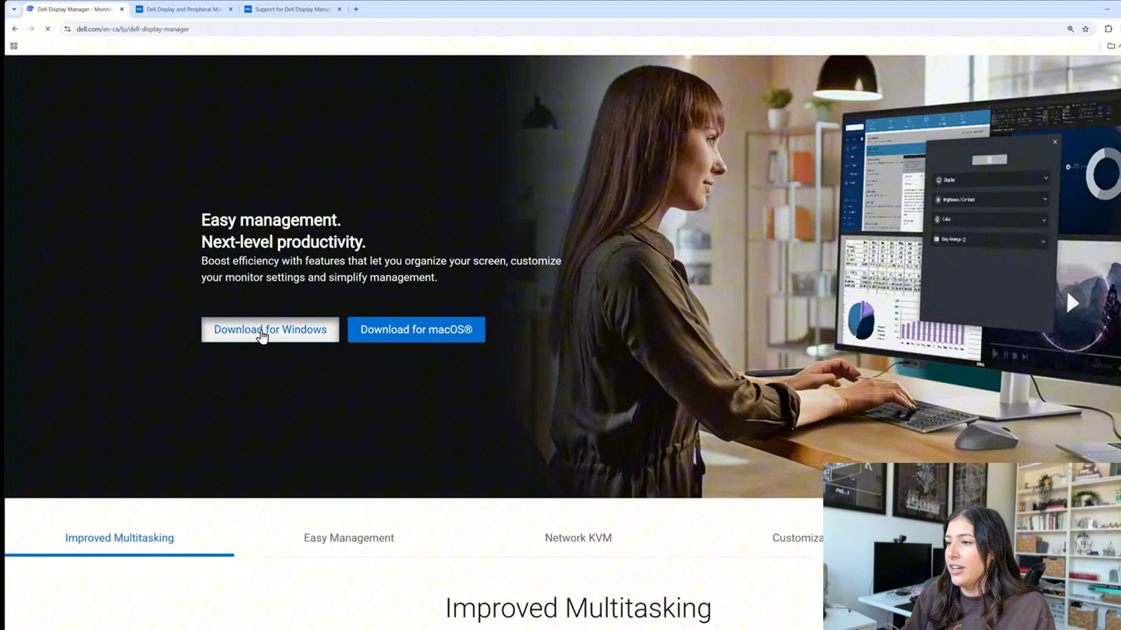
Download the Dell Display Manager 2.x Application from the drivers page.
{"action": "left_click", "coordinate": [269, 330]}
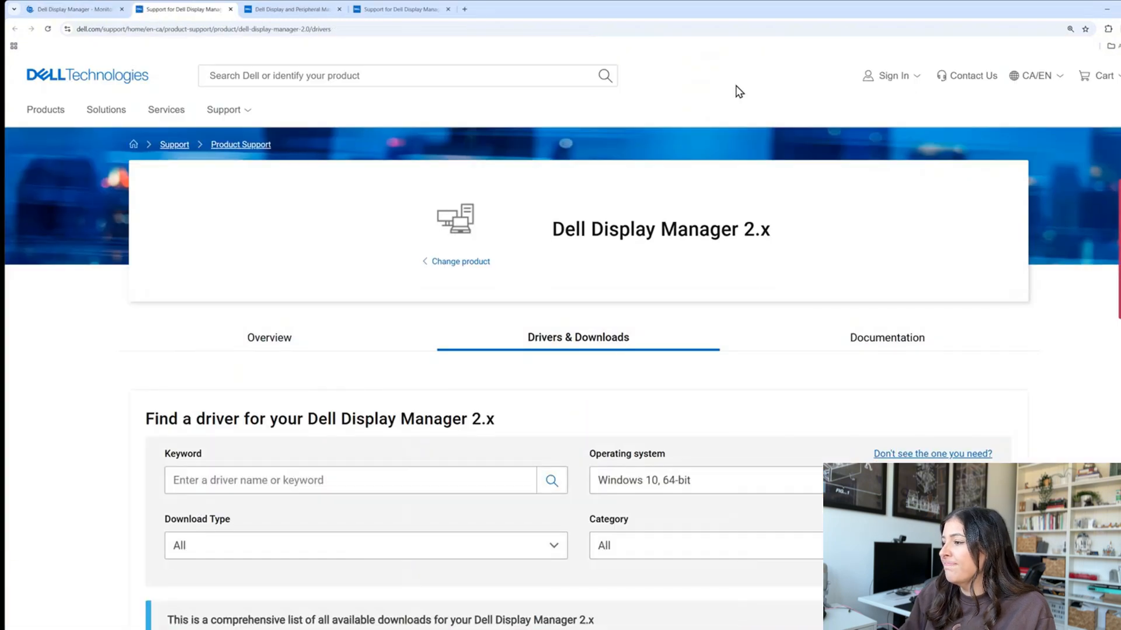
{"action": "scroll", "scroll_direction": "down", "scroll_amount": 3}
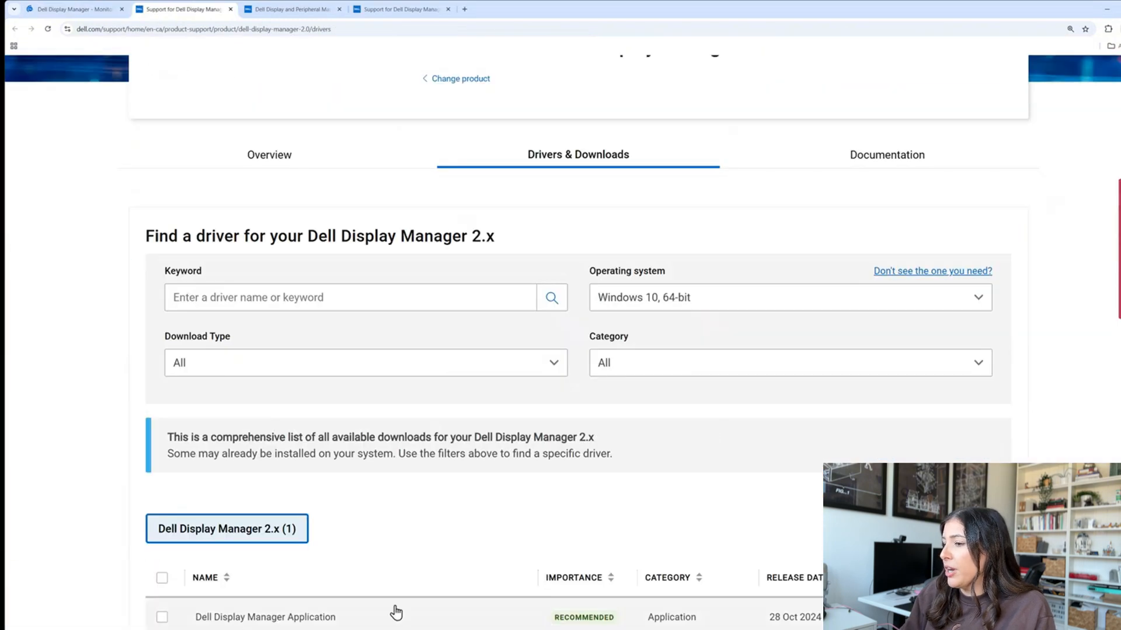
{"action": "scroll", "scroll_direction": "down", "scroll_amount": 3}
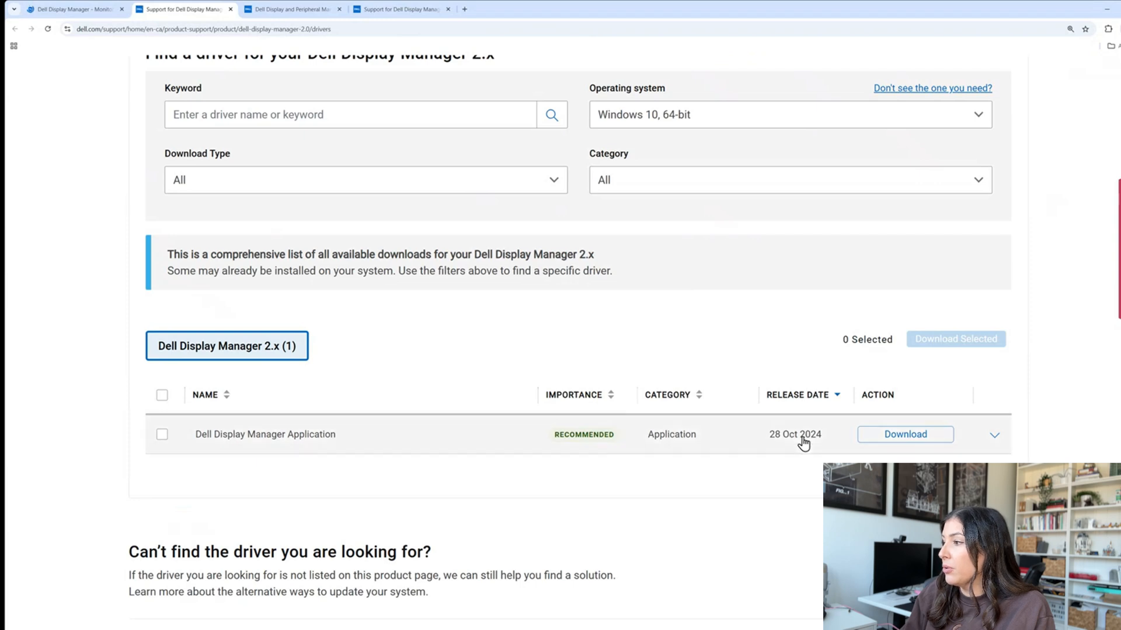
{"action": "mouse_move", "coordinate": [800, 449]}
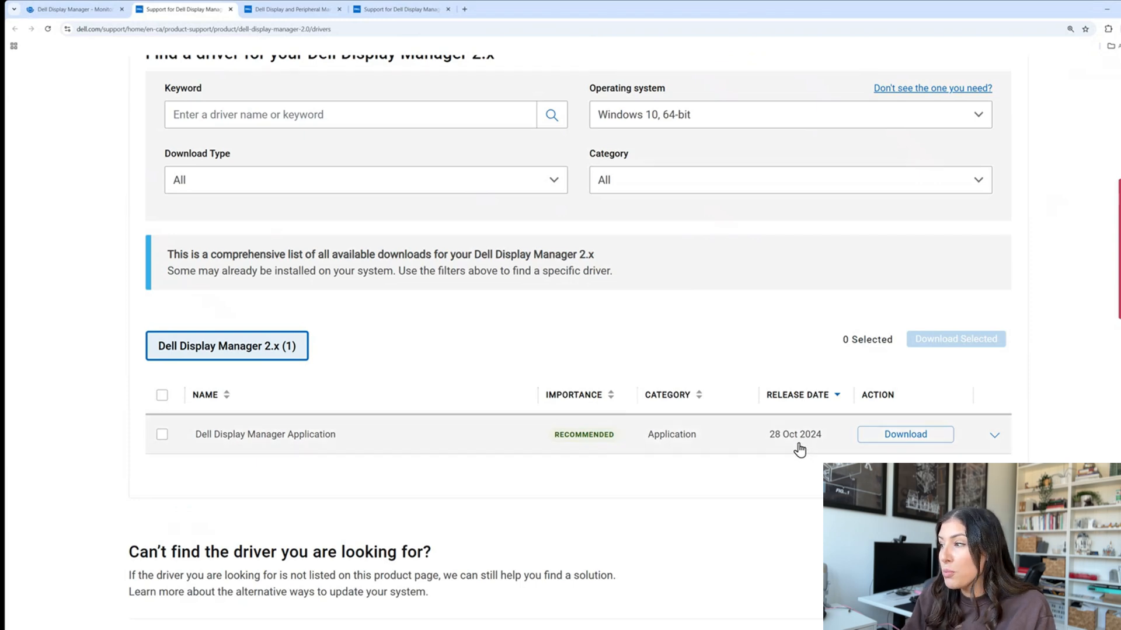
{"action": "mouse_move", "coordinate": [1028, 361]}
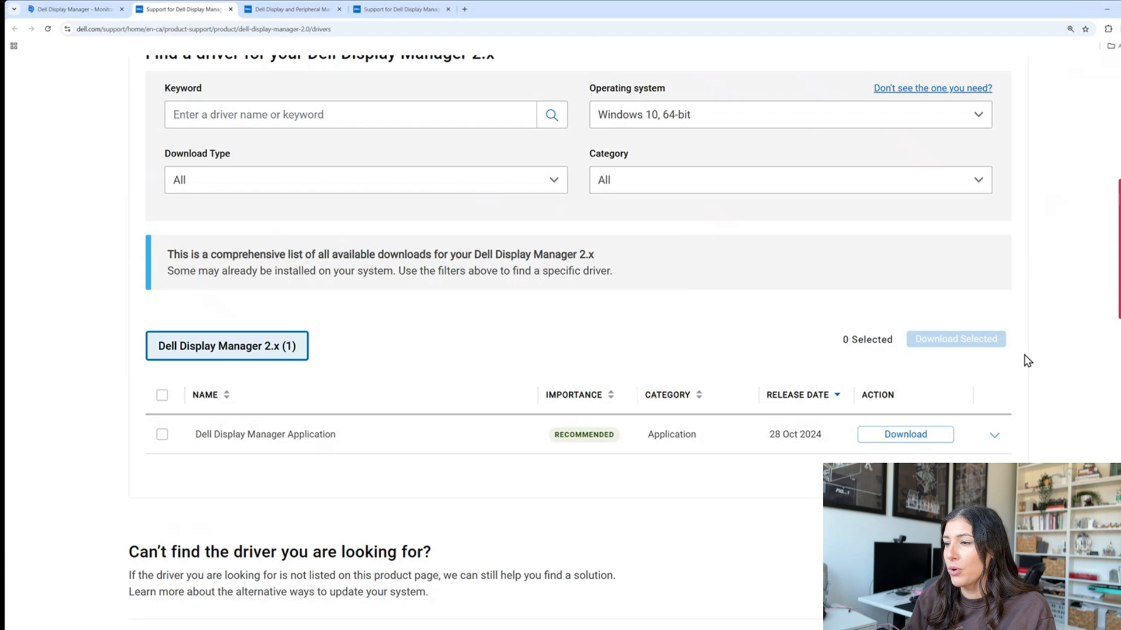
{"action": "left_click", "coordinate": [993, 434]}
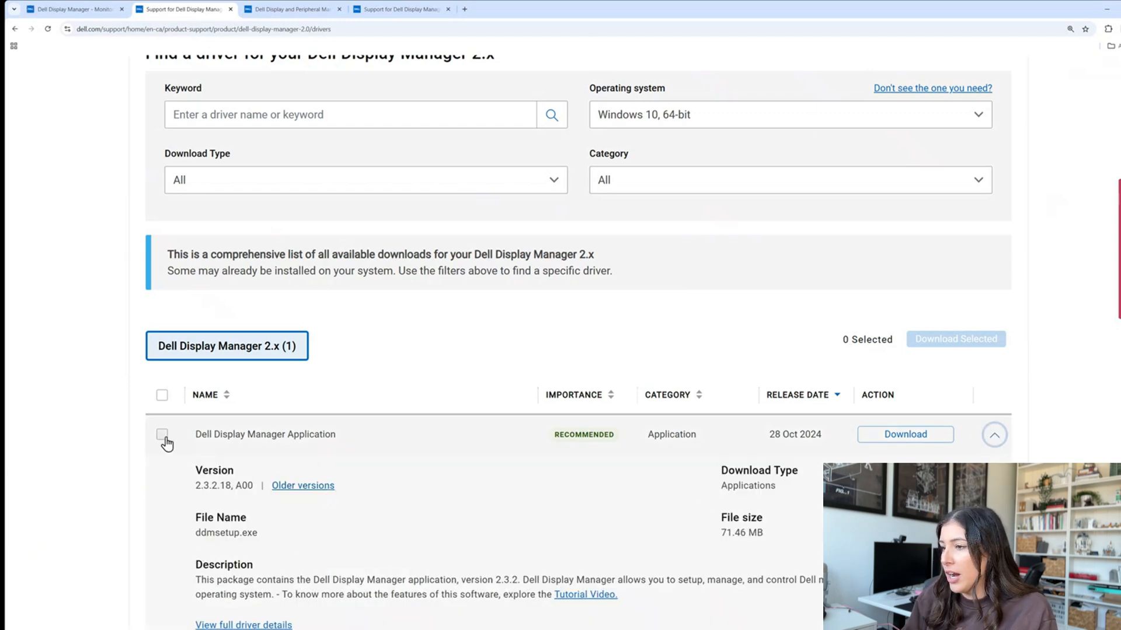
{"action": "left_click", "coordinate": [162, 433]}
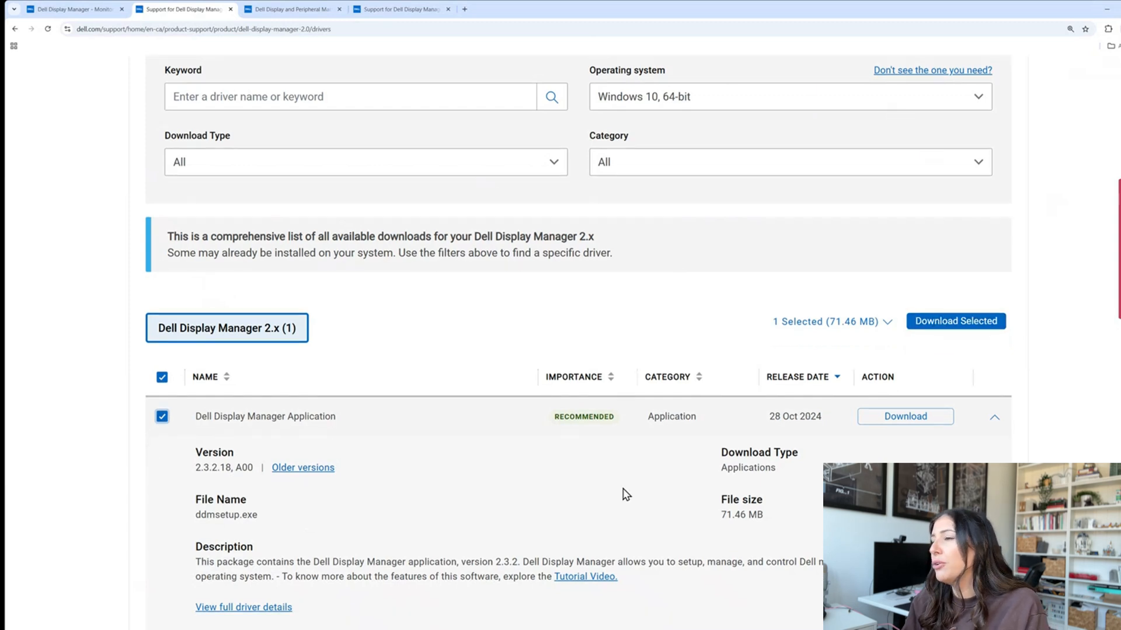
Confirm ddmsetup.exe (71.46 MB) finished in the browser's download history.
{"action": "scroll", "scroll_direction": "down", "scroll_amount": 3}
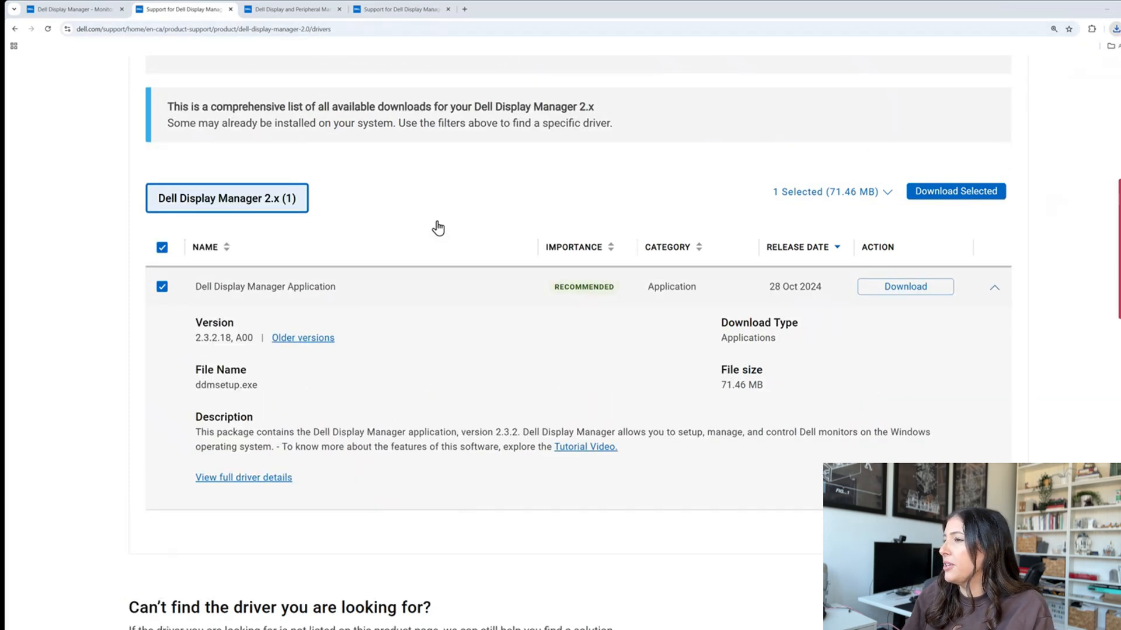
{"action": "scroll", "scroll_direction": "up", "scroll_amount": 3}
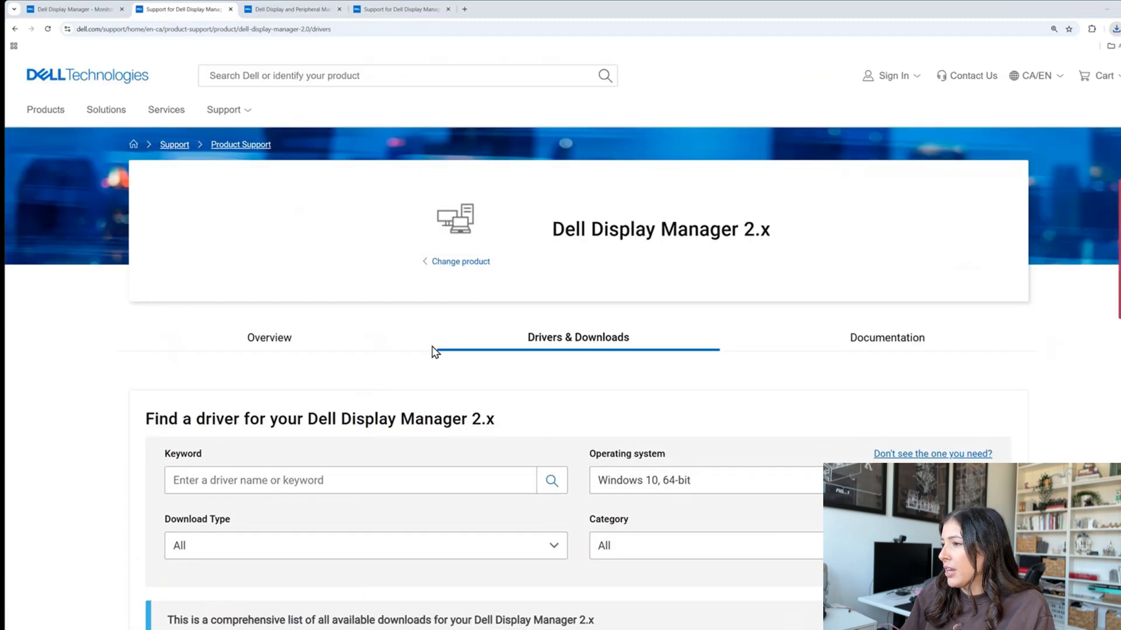
{"action": "left_click", "coordinate": [268, 338]}
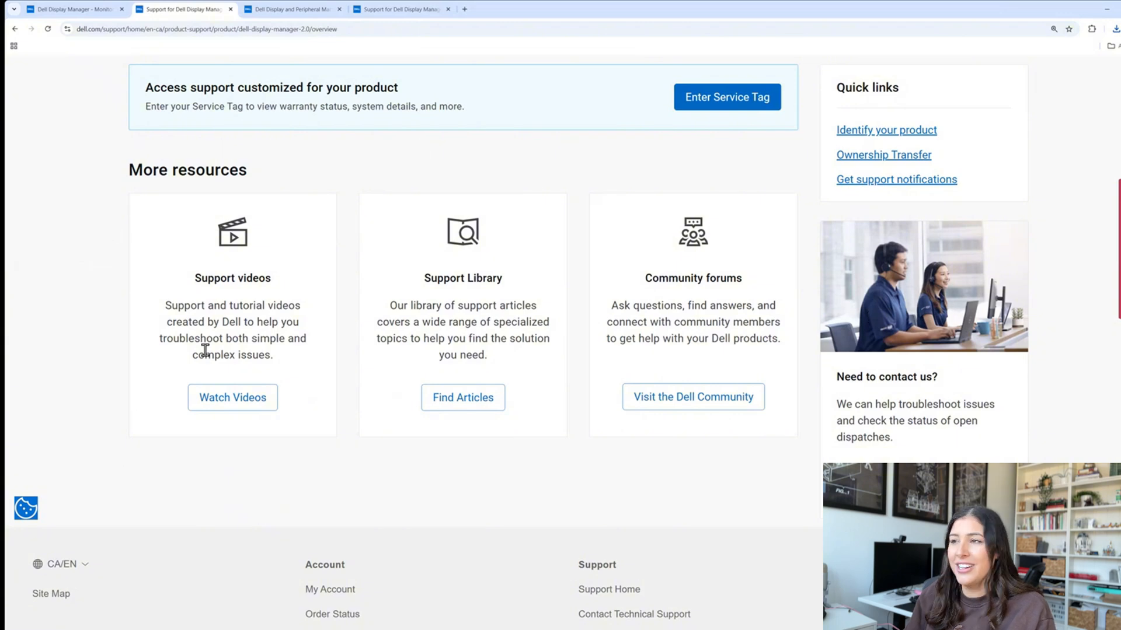
{"action": "left_click", "coordinate": [1108, 28]}
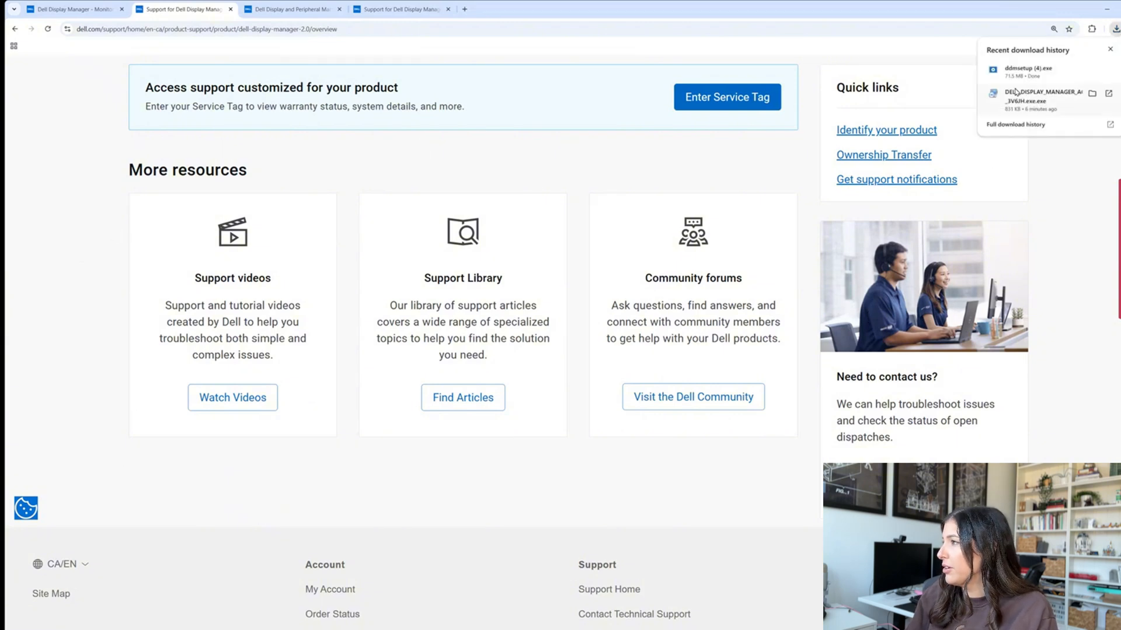
{"action": "mouse_move", "coordinate": [954, 51]}
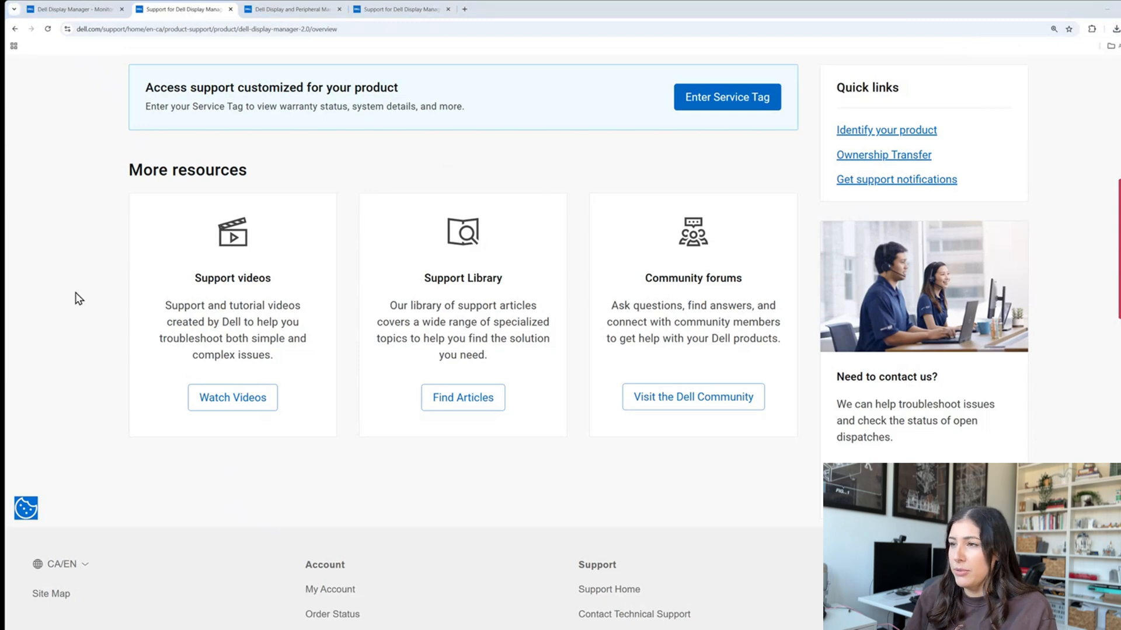
{"action": "mouse_move", "coordinate": [272, 604]}
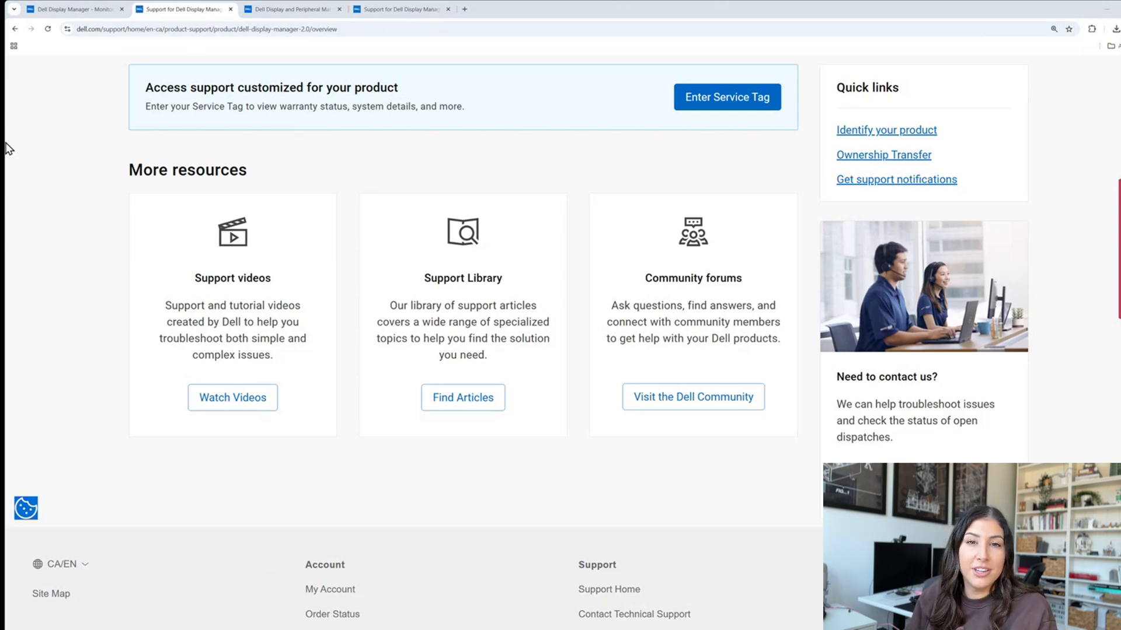
{"action": "mouse_move", "coordinate": [268, 20]}
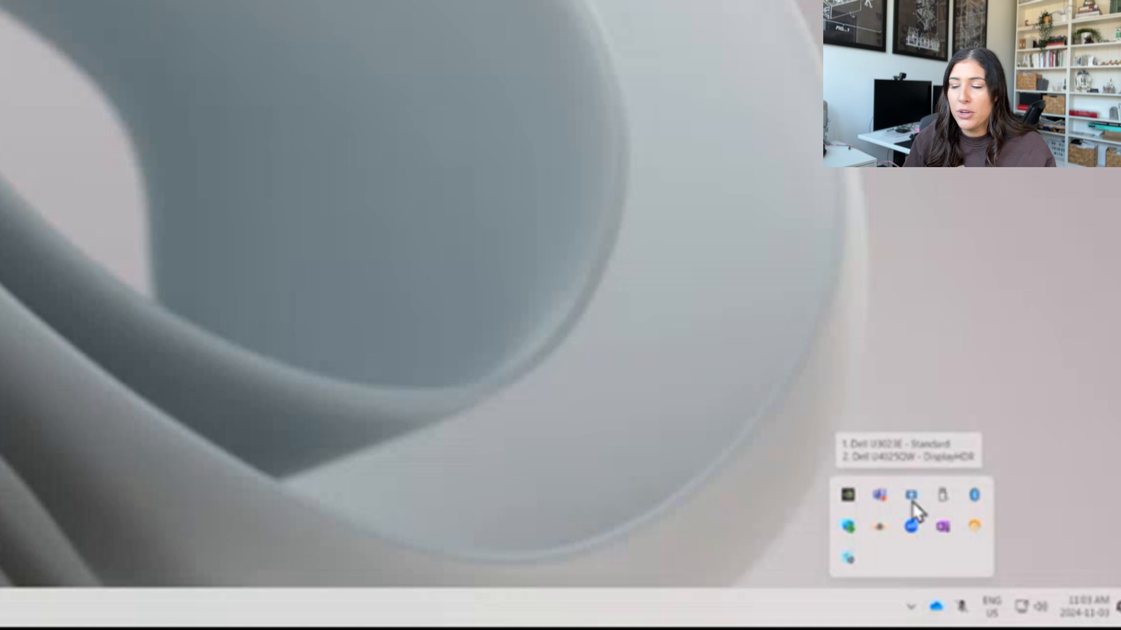
Launch Dell Display Manager from the system tray overflow onto Easy Arrange layouts.
{"action": "left_click", "coordinate": [911, 495]}
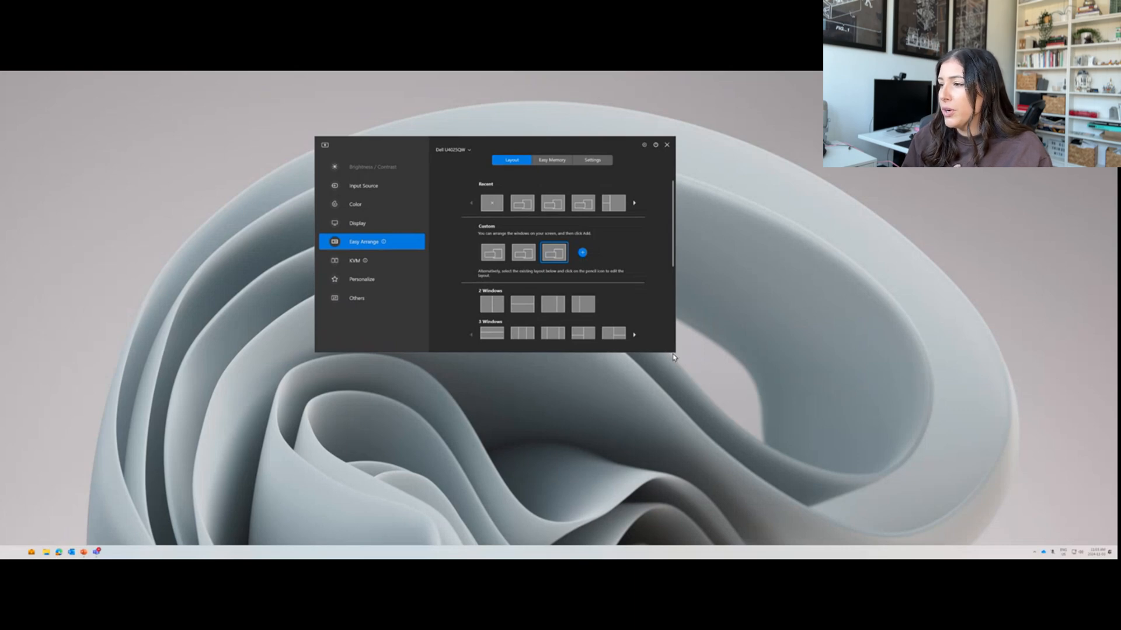
{"action": "mouse_move", "coordinate": [599, 99]}
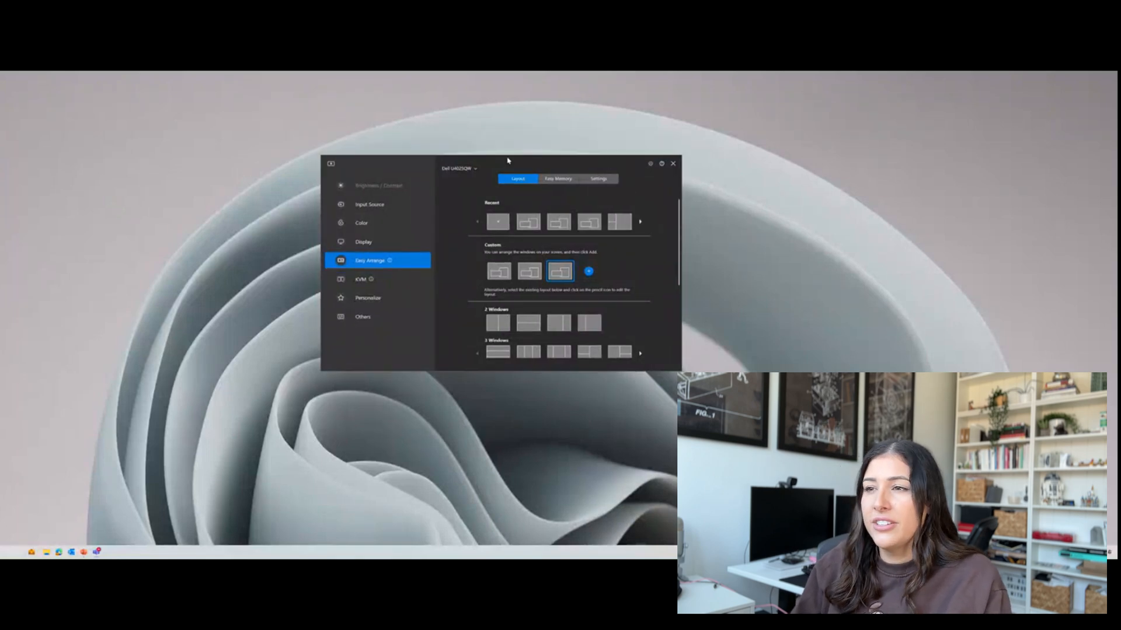
{"action": "mouse_move", "coordinate": [507, 203]}
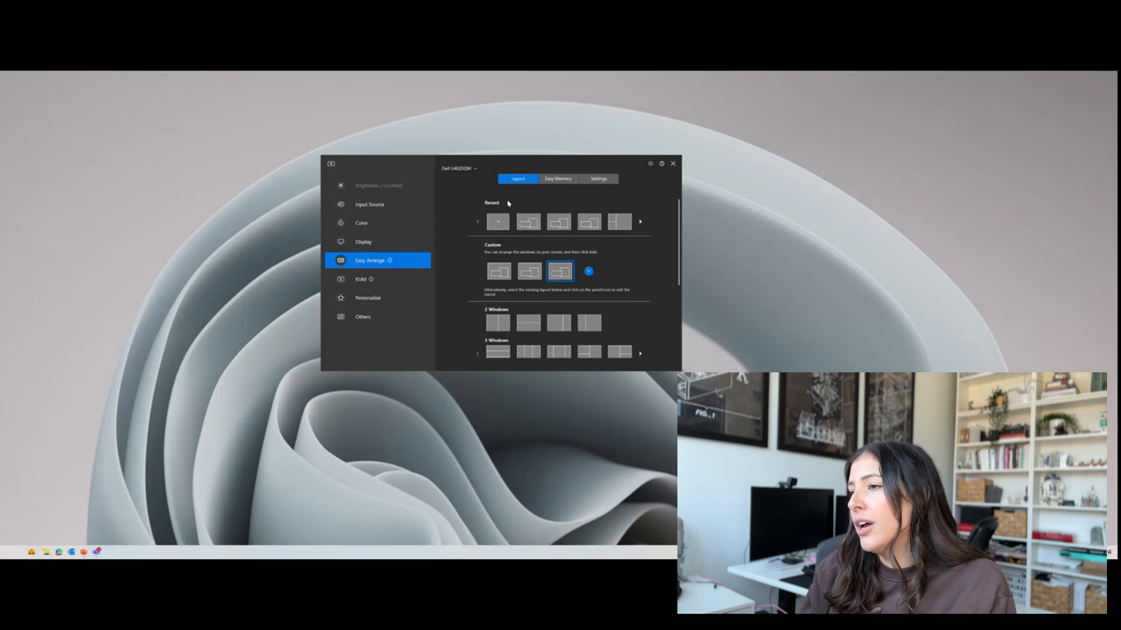
{"action": "mouse_move", "coordinate": [426, 218]}
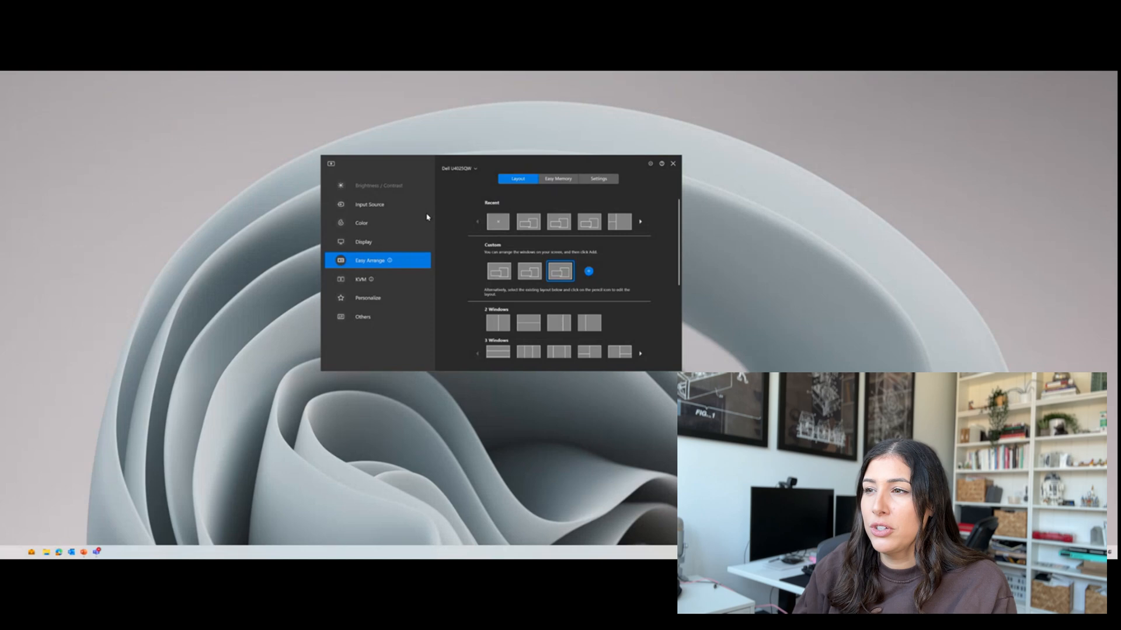
{"action": "mouse_move", "coordinate": [372, 164]}
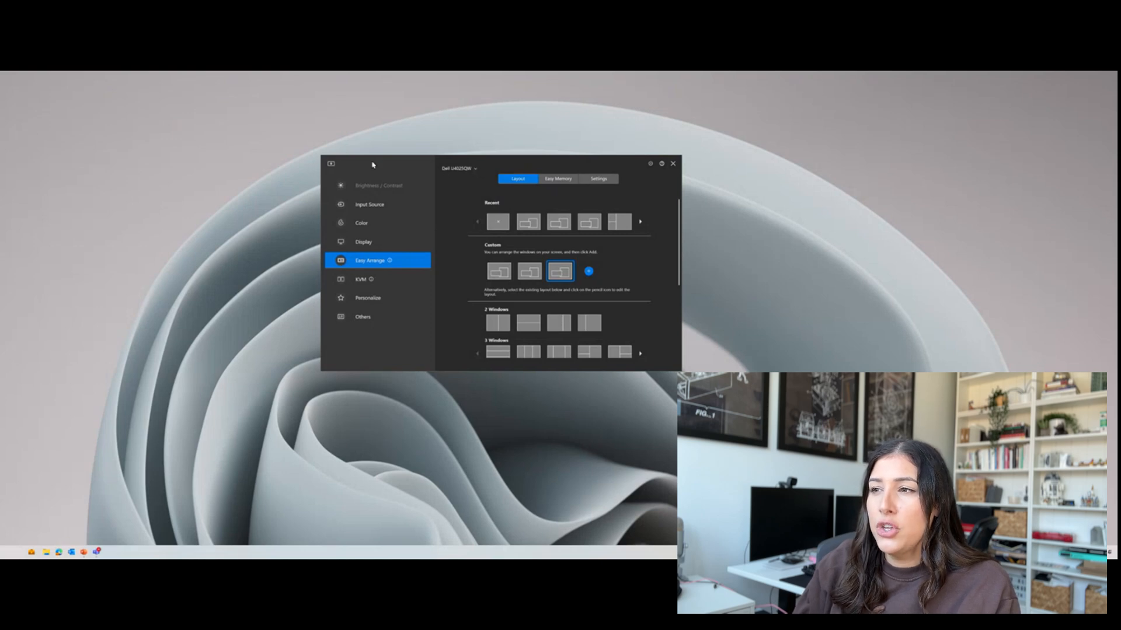
{"action": "mouse_move", "coordinate": [458, 178]}
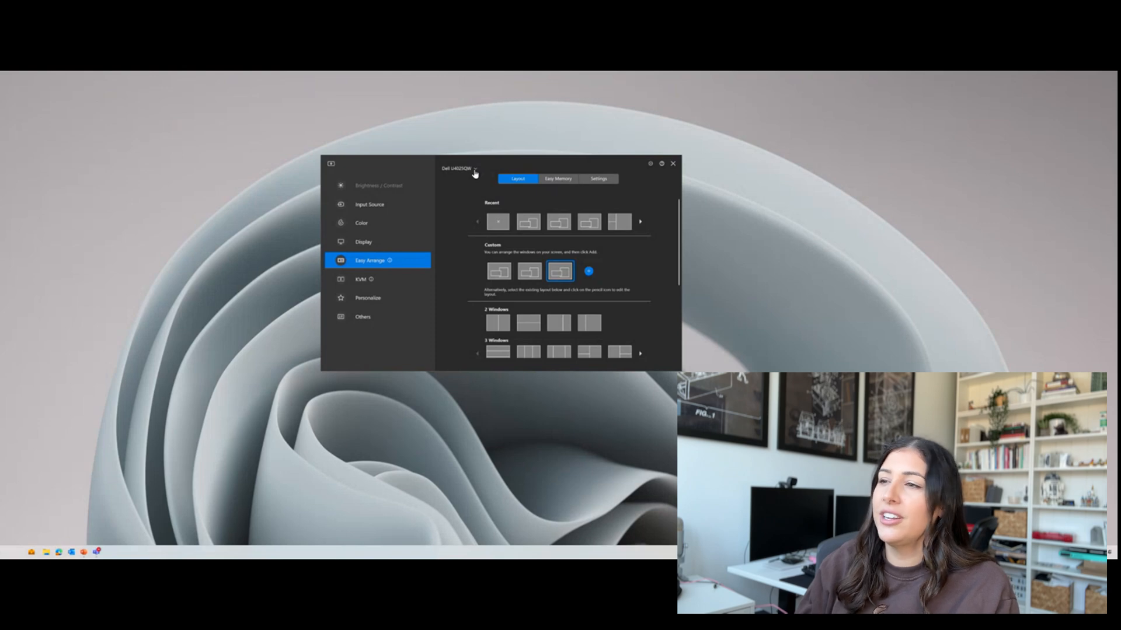
{"action": "left_click", "coordinate": [474, 169]}
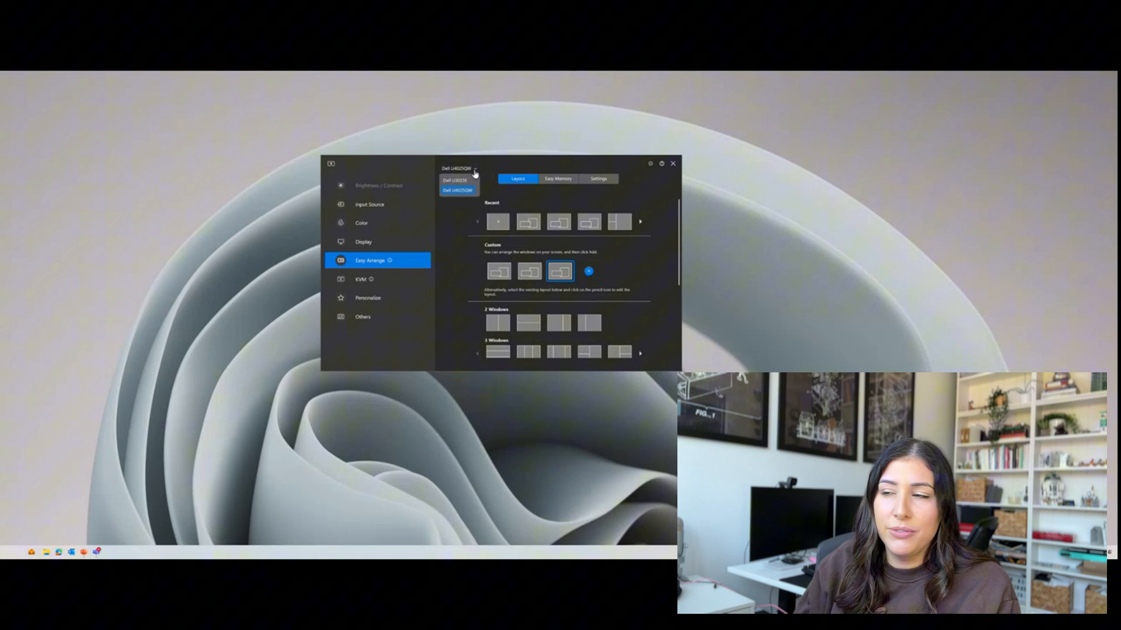
{"action": "left_click", "coordinate": [458, 188]}
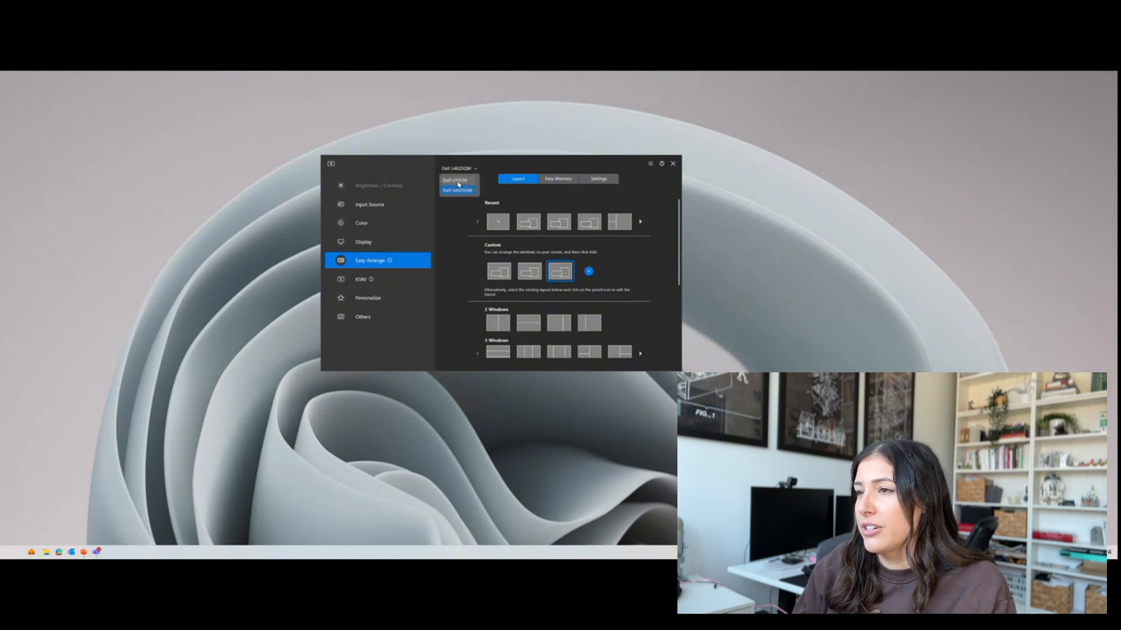
{"action": "mouse_move", "coordinate": [468, 186]}
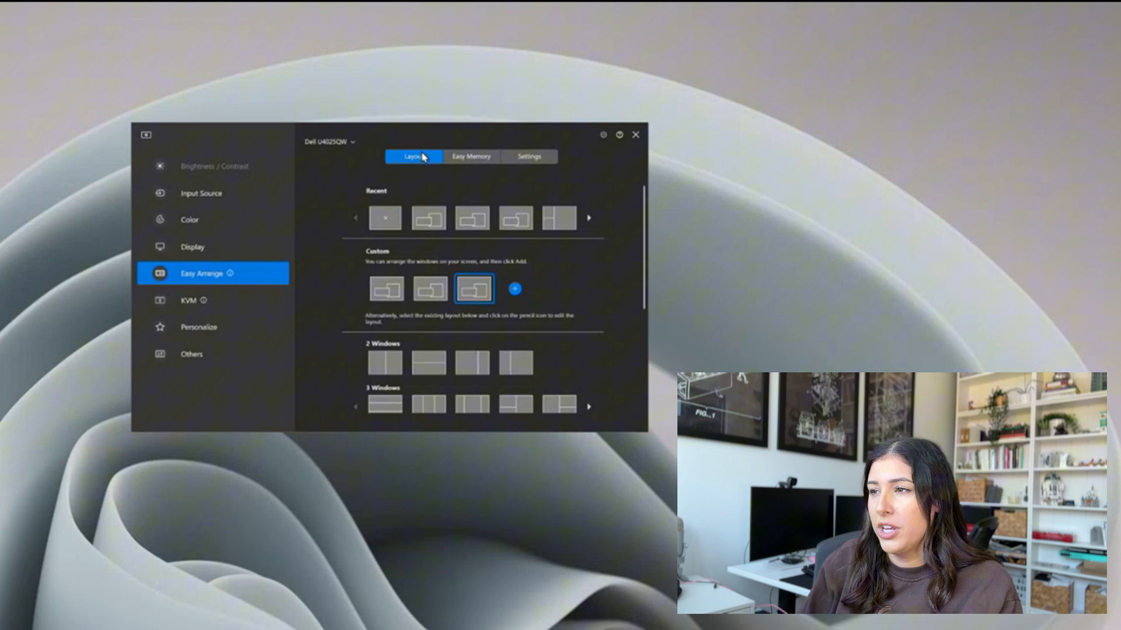
{"action": "mouse_move", "coordinate": [366, 220]}
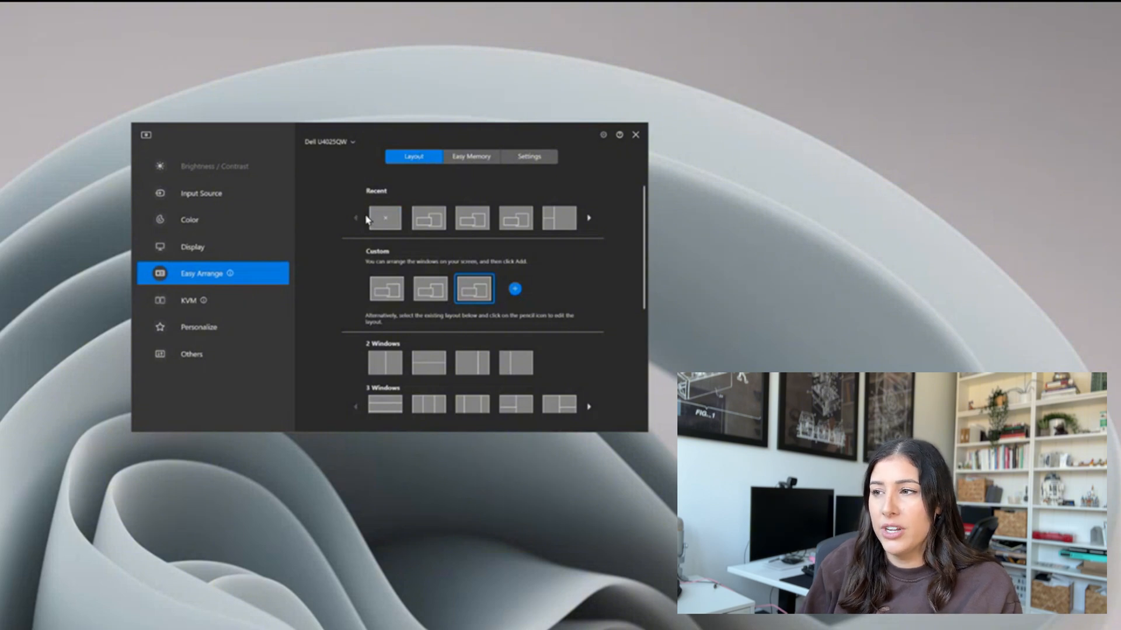
{"action": "mouse_move", "coordinate": [454, 213]}
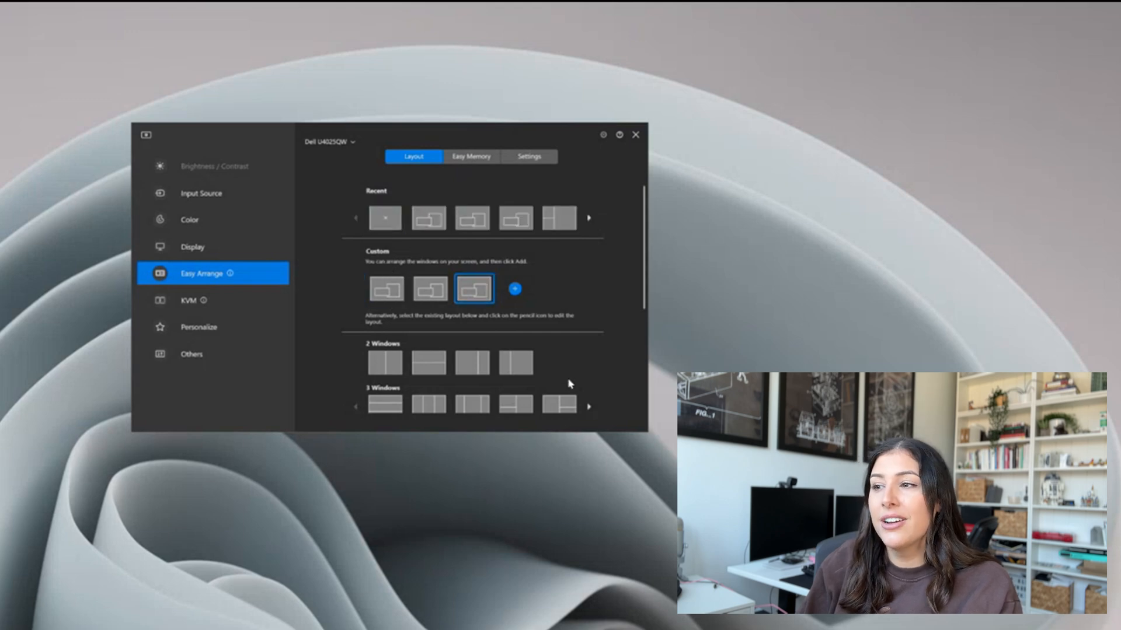
{"action": "mouse_move", "coordinate": [474, 289]}
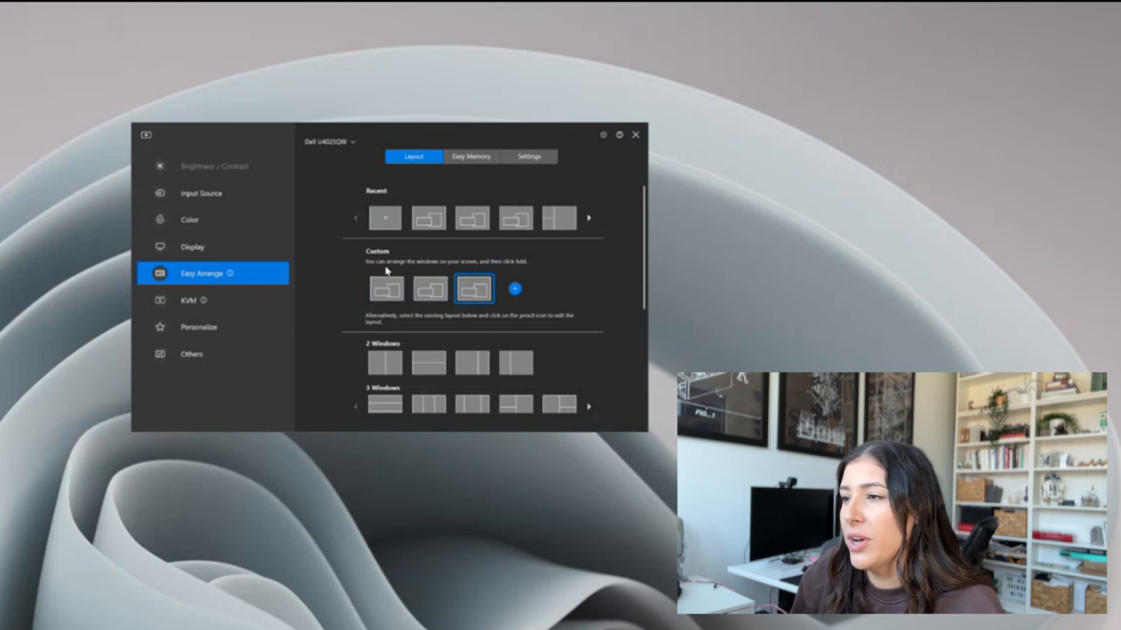
{"action": "mouse_move", "coordinate": [511, 294]}
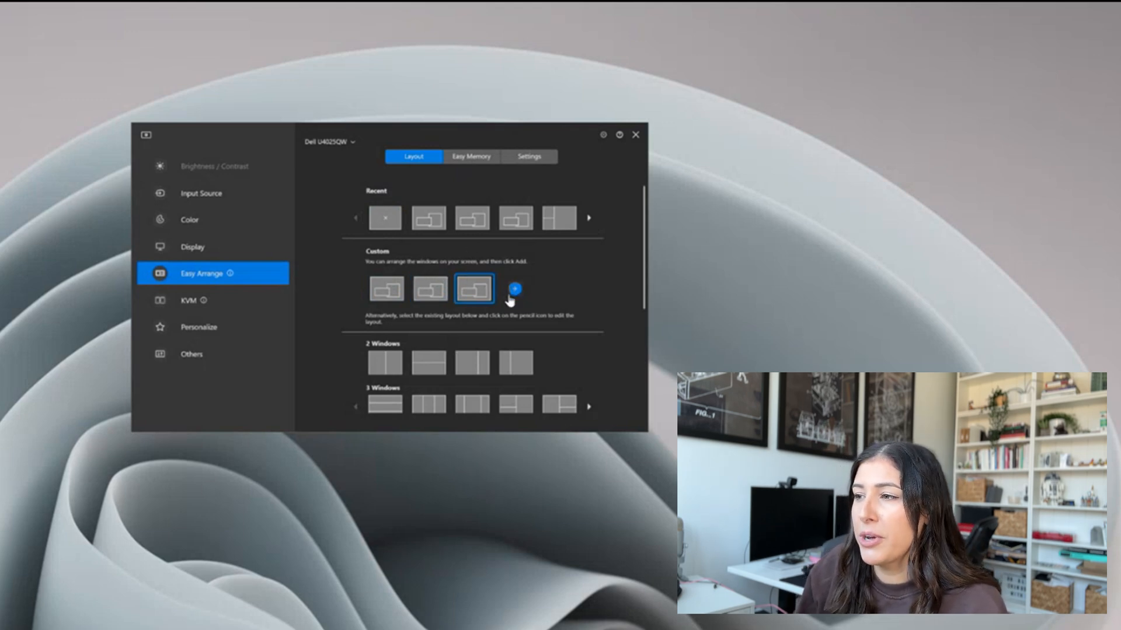
{"action": "left_click", "coordinate": [558, 218]}
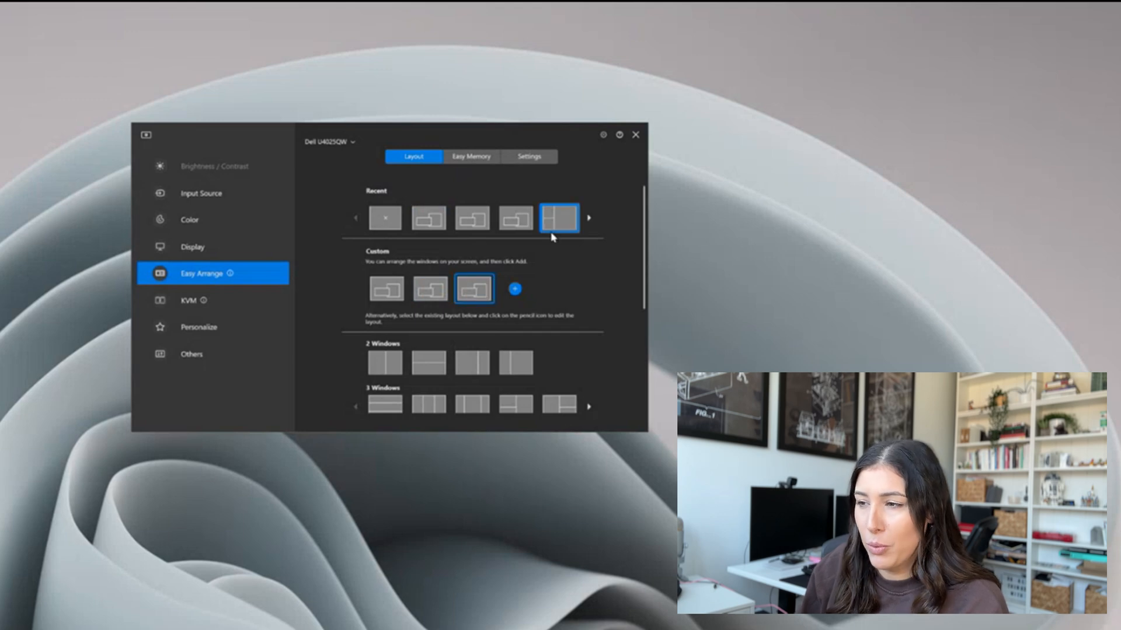
{"action": "scroll", "scroll_direction": "down", "scroll_amount": 3}
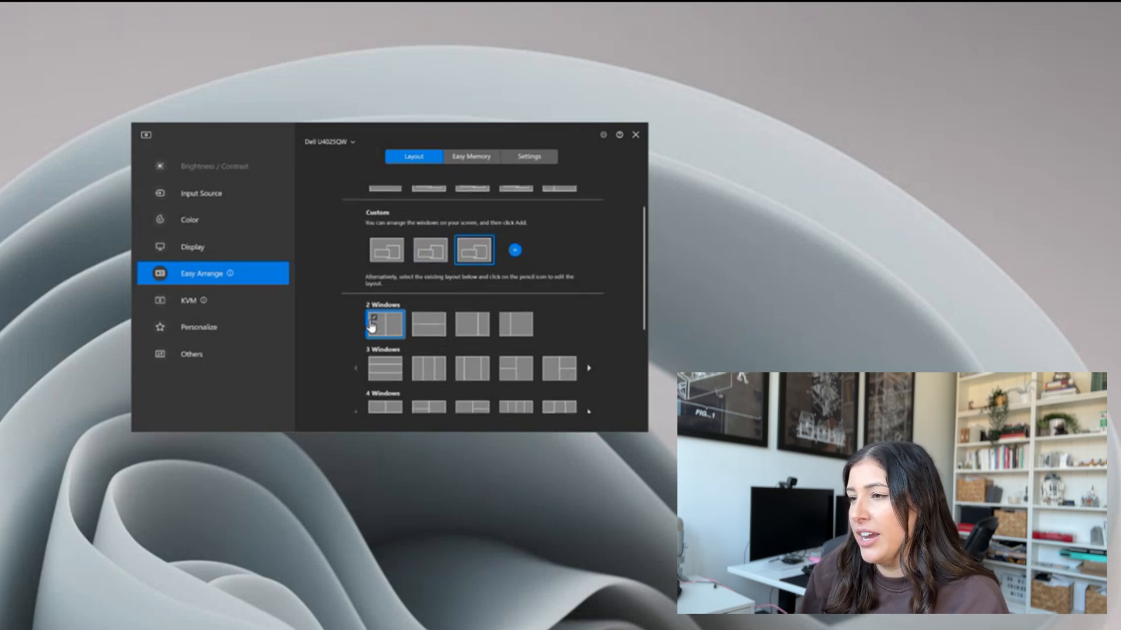
{"action": "left_click", "coordinate": [516, 324]}
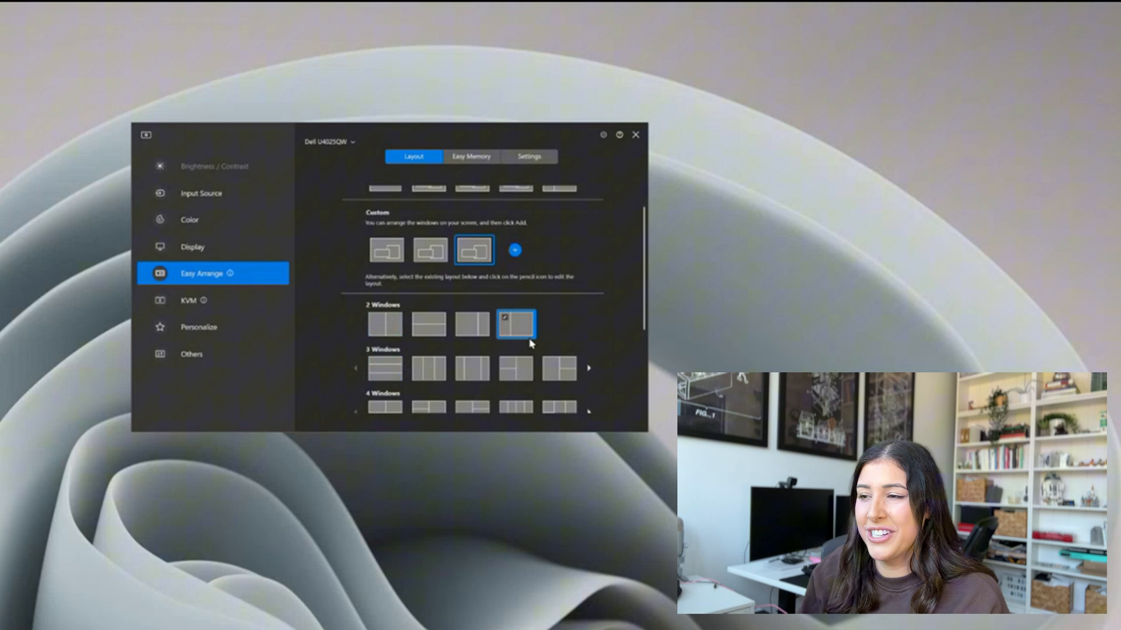
{"action": "scroll", "scroll_direction": "down", "scroll_amount": 3}
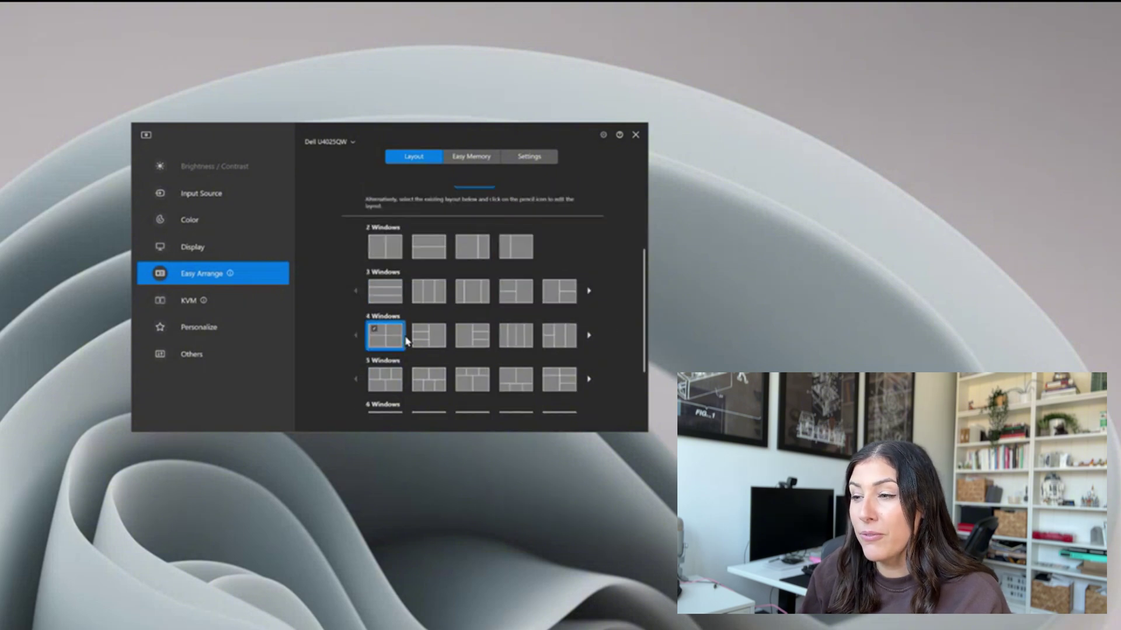
{"action": "scroll", "scroll_direction": "down", "scroll_amount": 3}
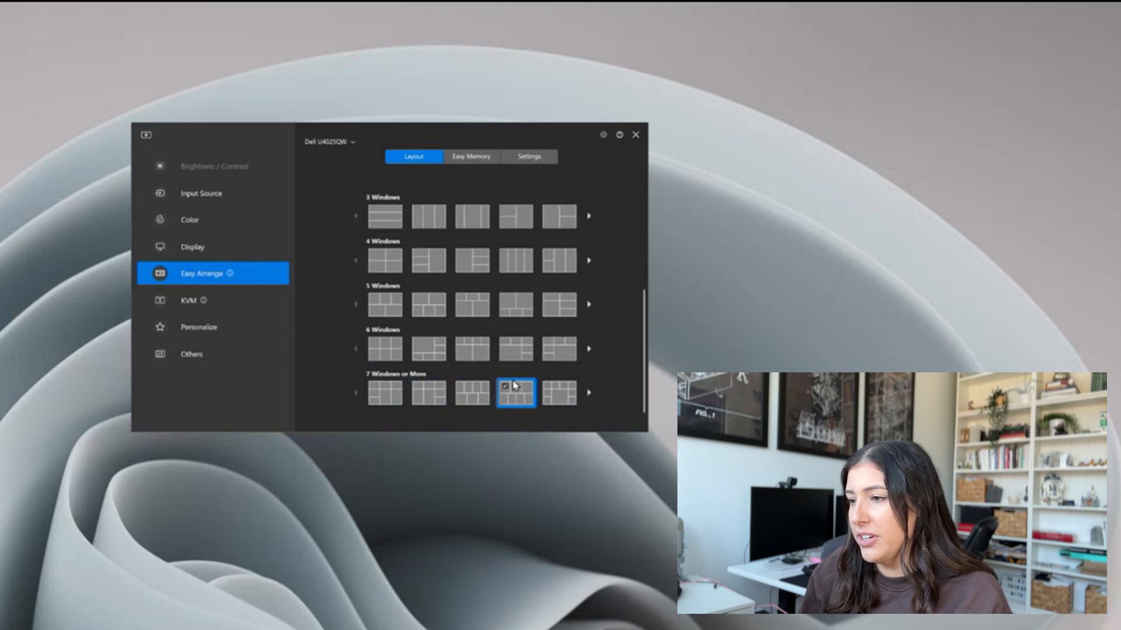
{"action": "scroll", "scroll_direction": "up", "scroll_amount": 3}
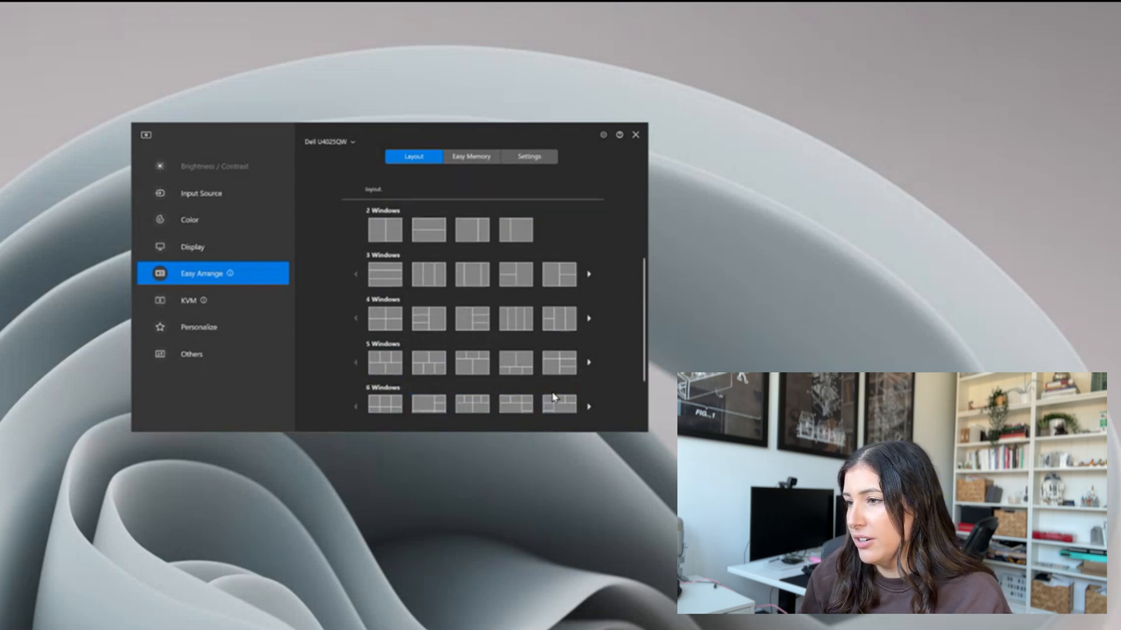
{"action": "left_click", "coordinate": [560, 318]}
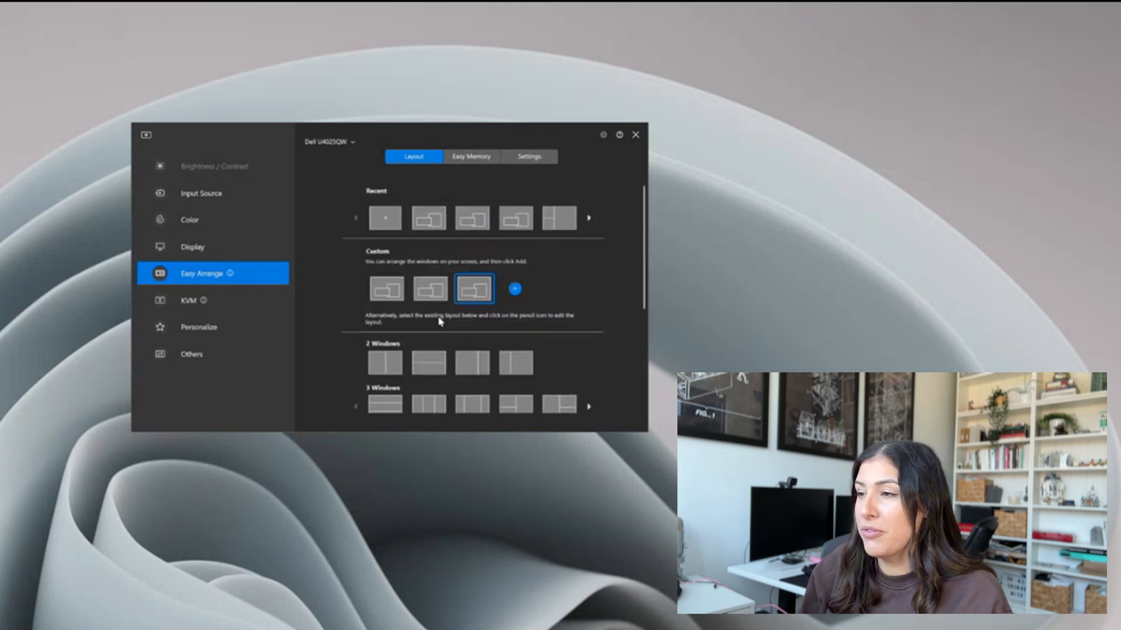
{"action": "mouse_move", "coordinate": [470, 157]}
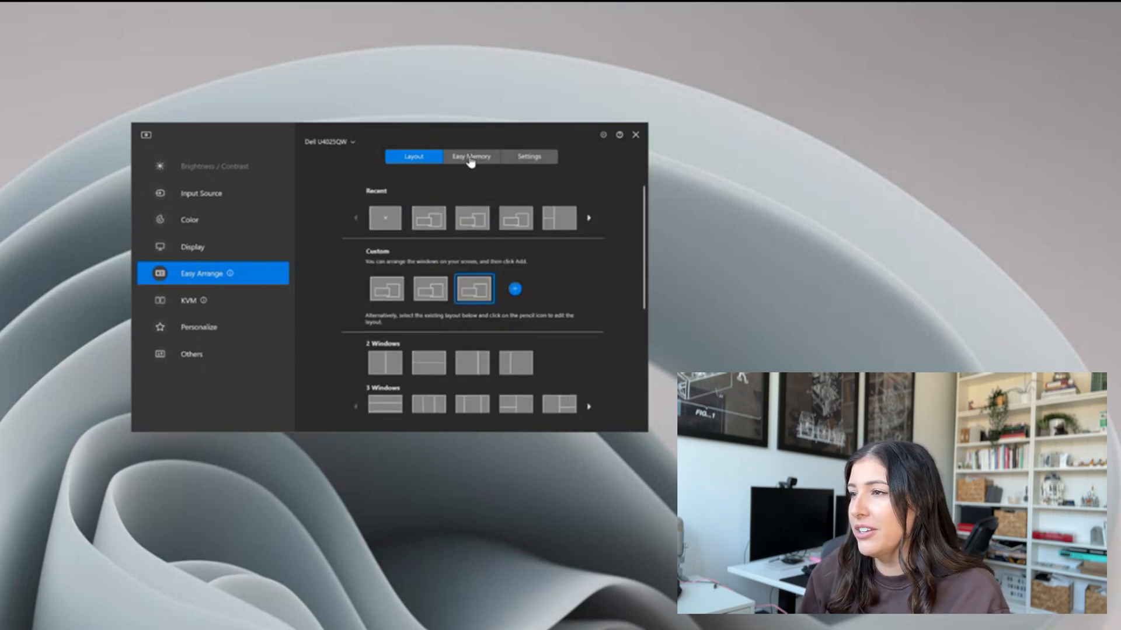
Create an Easy Memory profile named 'Jess Work Office' using the first five-window layout.
{"action": "left_click", "coordinate": [470, 156]}
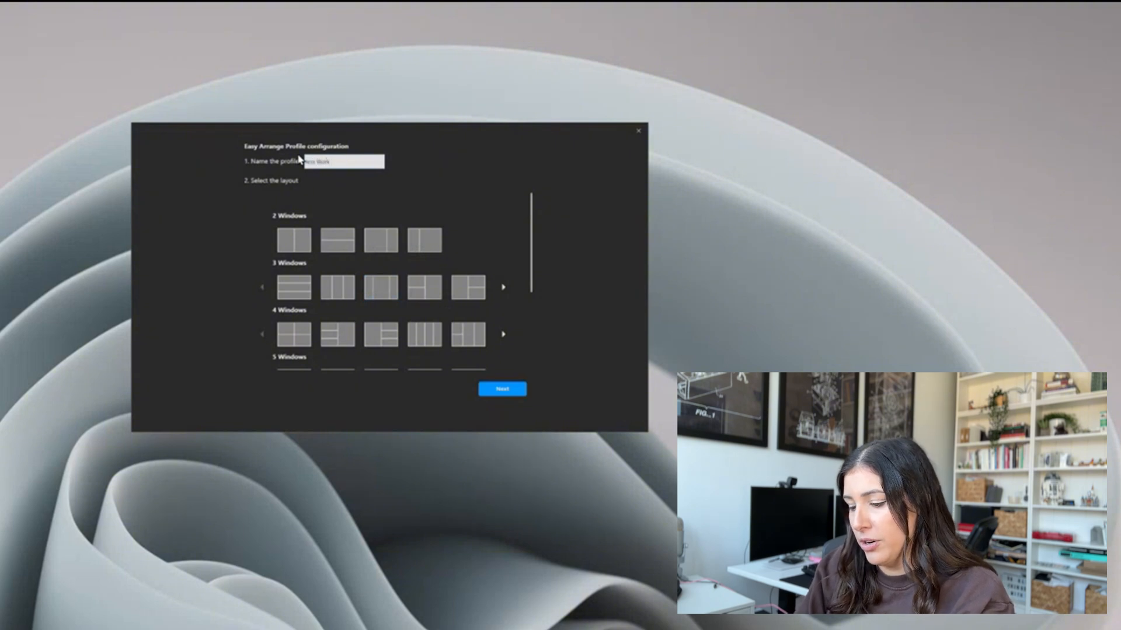
{"action": "type", "text": "Office"}
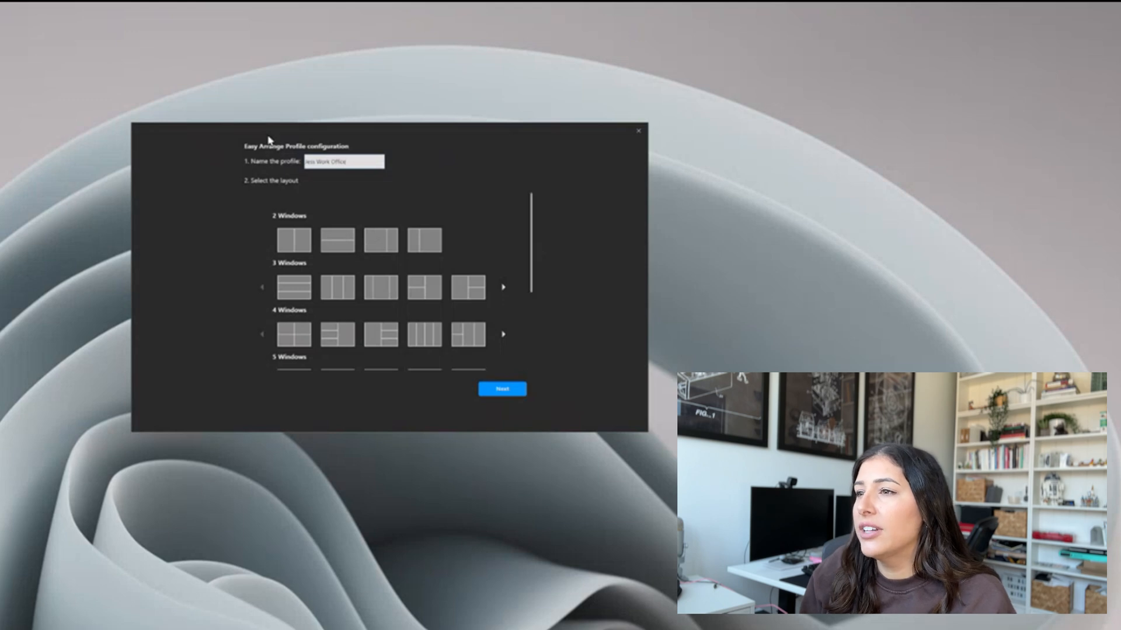
{"action": "scroll", "scroll_direction": "down", "scroll_amount": 3}
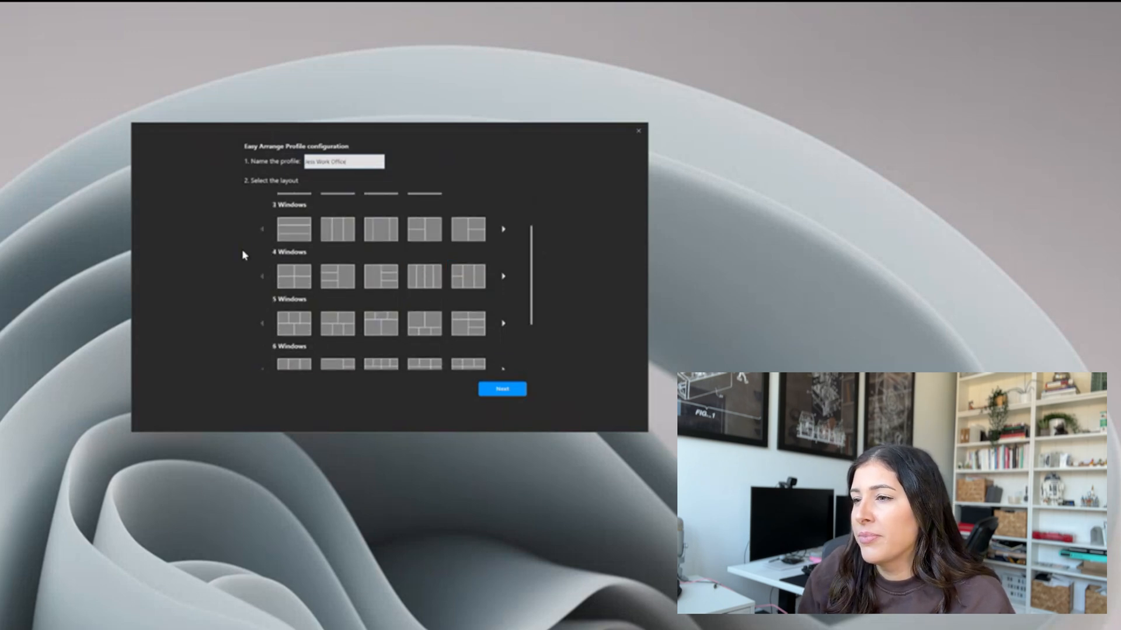
{"action": "left_click", "coordinate": [294, 324]}
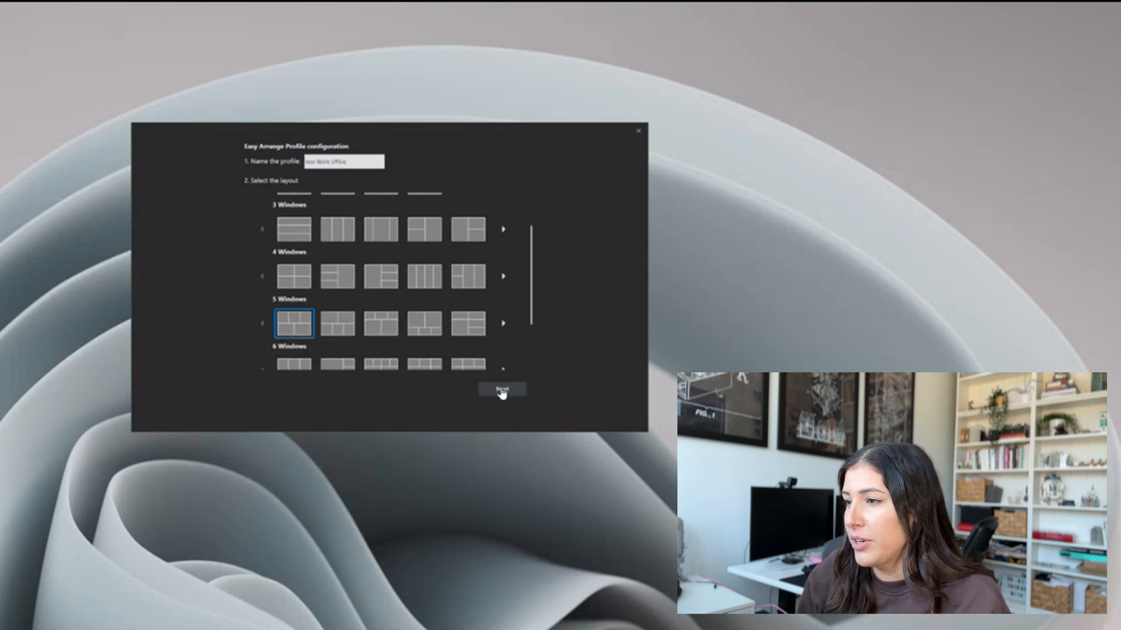
Search the application list to put Microsoft Teams in Window 1 and Google Chrome in Window 3.
{"action": "left_click", "coordinate": [501, 389]}
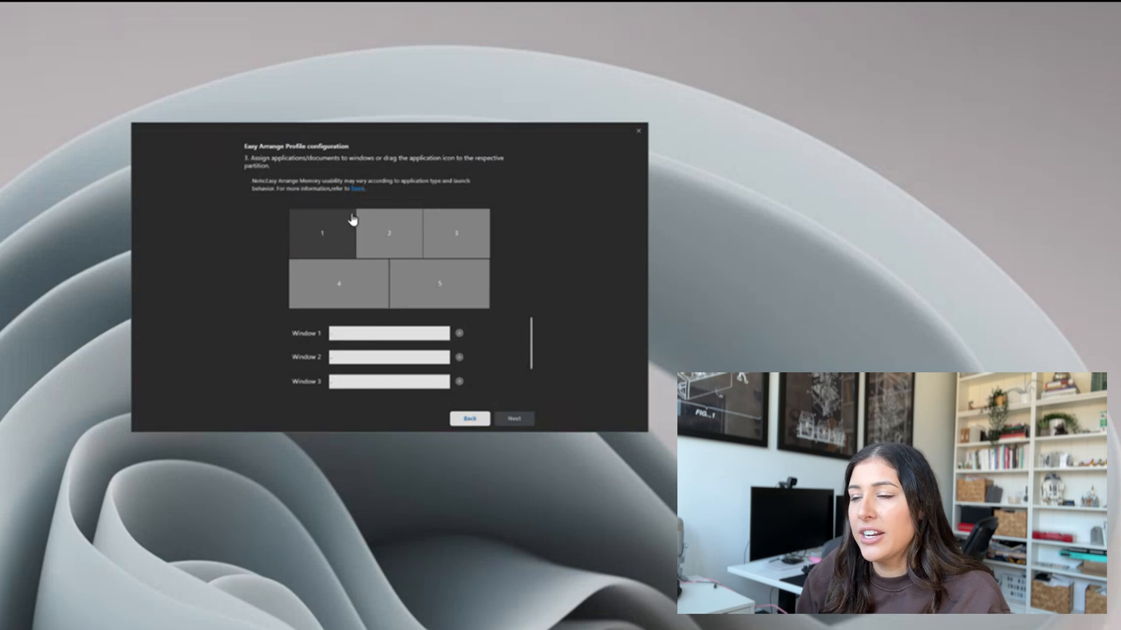
{"action": "mouse_move", "coordinate": [316, 232]}
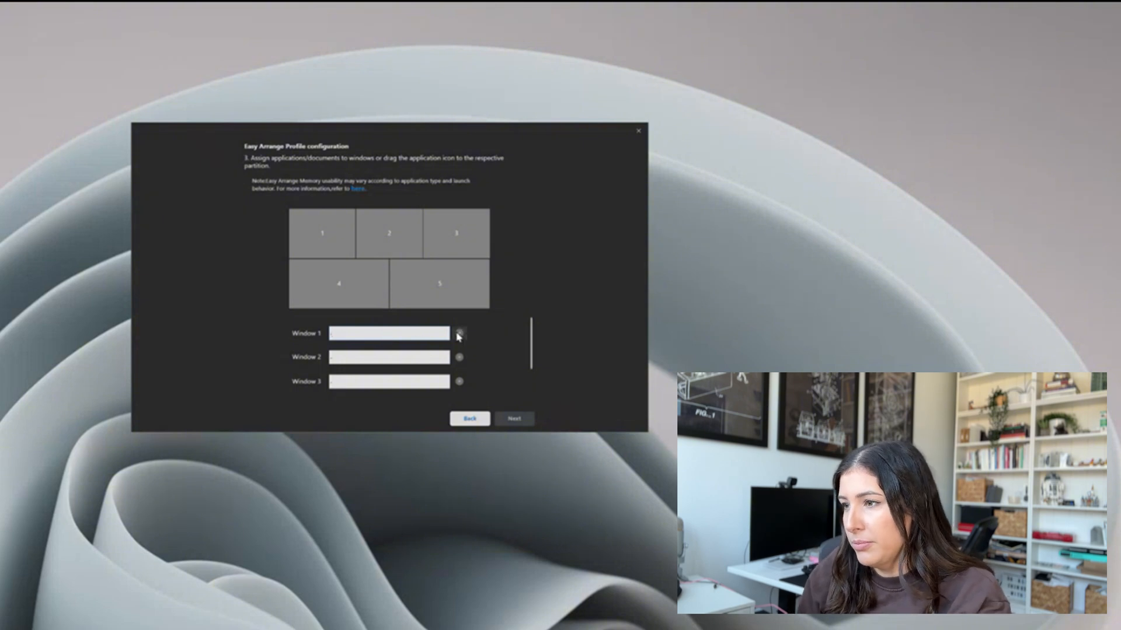
{"action": "left_click", "coordinate": [459, 334]}
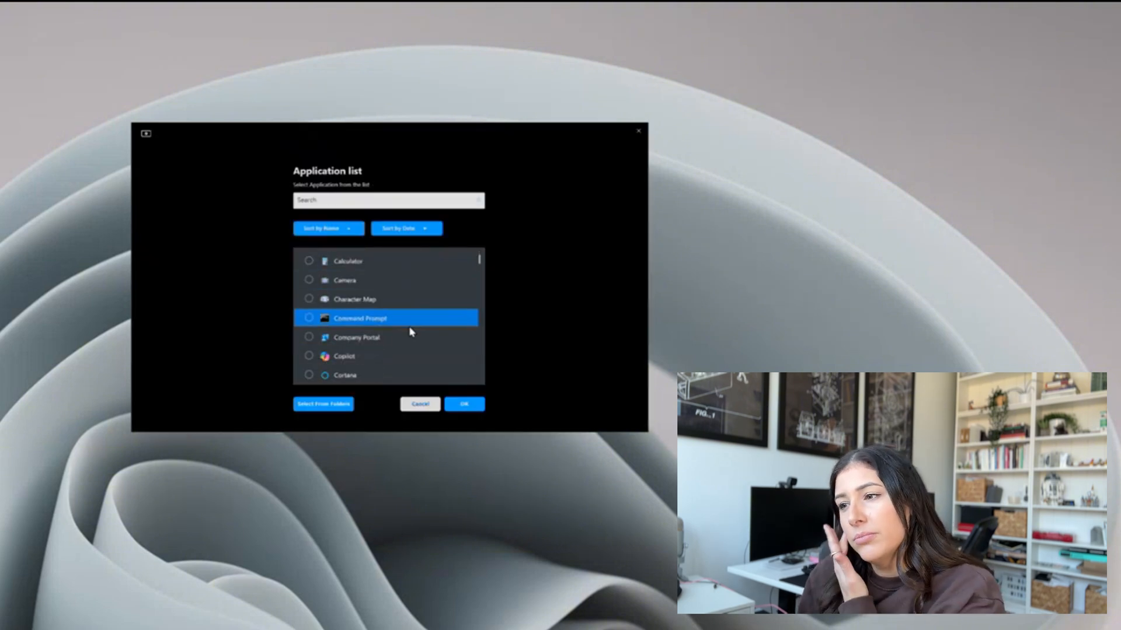
{"action": "scroll", "scroll_direction": "down", "scroll_amount": 3}
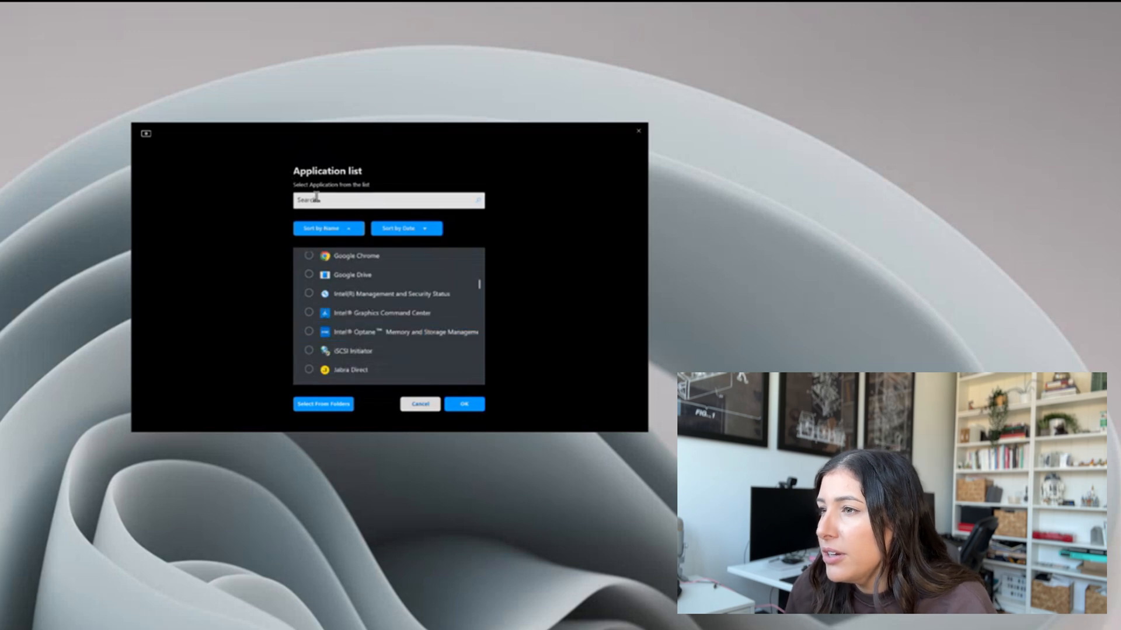
{"action": "type", "text": "Teams"}
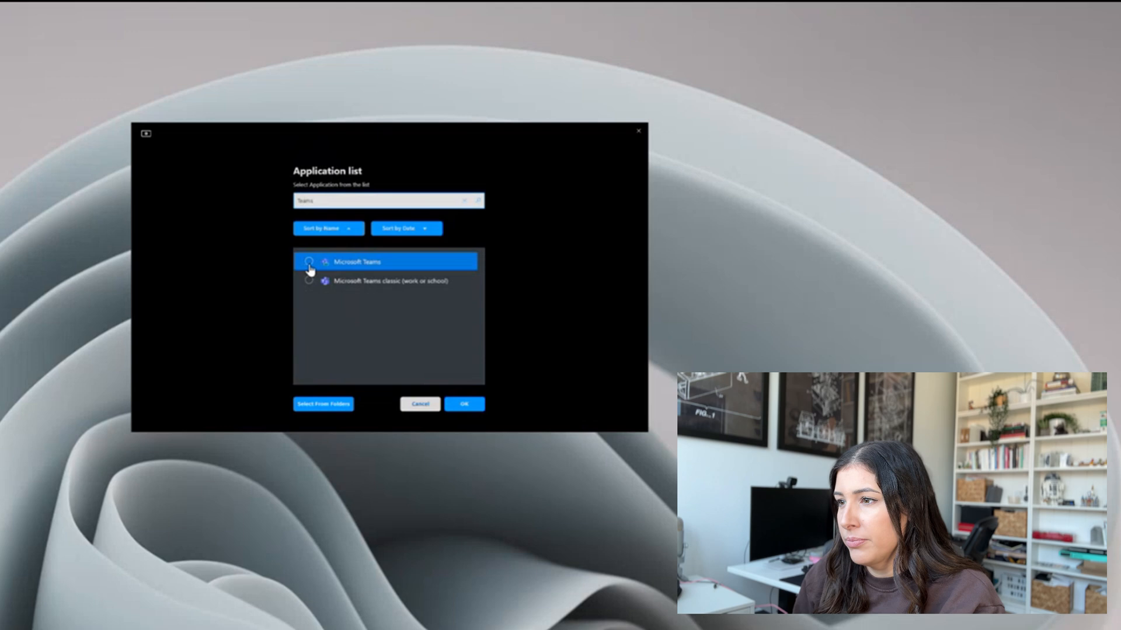
{"action": "left_click", "coordinate": [464, 404]}
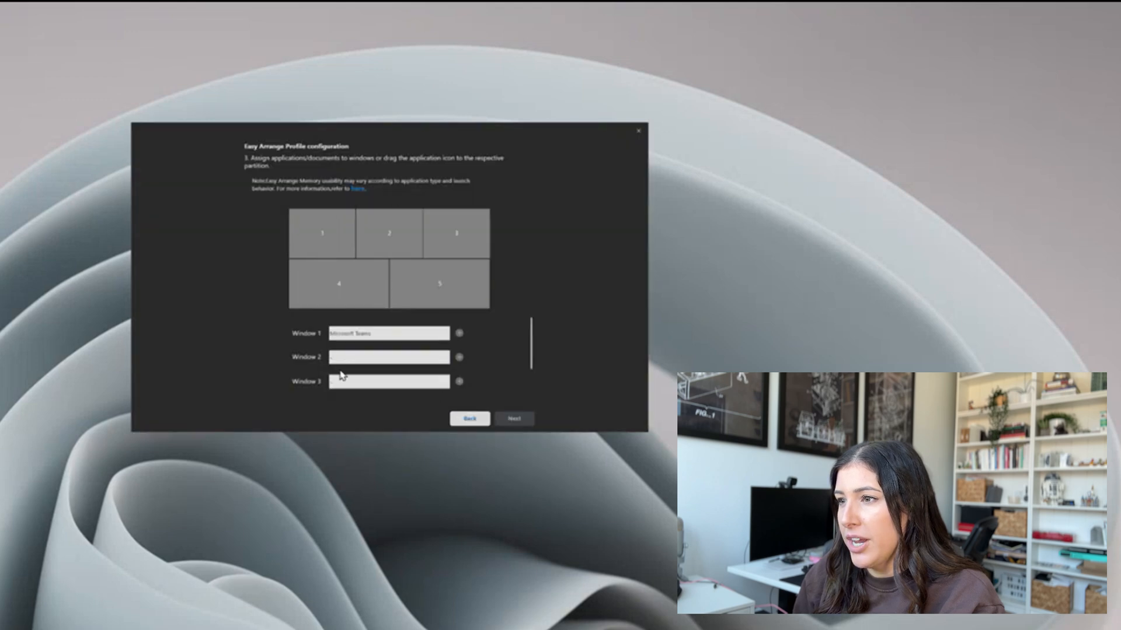
{"action": "mouse_move", "coordinate": [388, 234]}
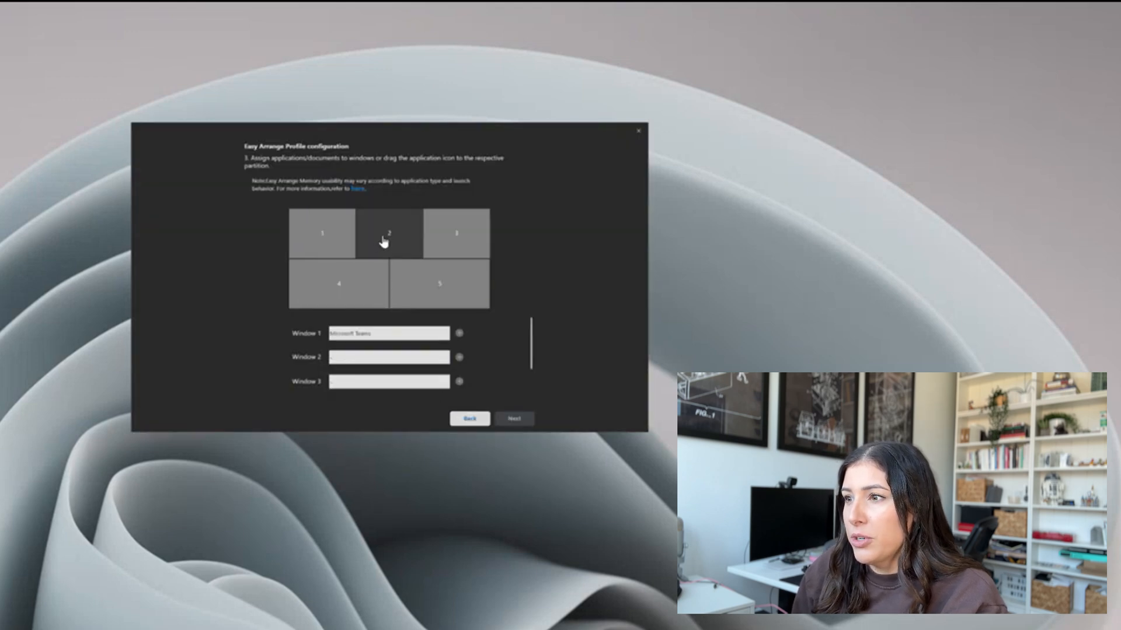
{"action": "mouse_move", "coordinate": [456, 246]}
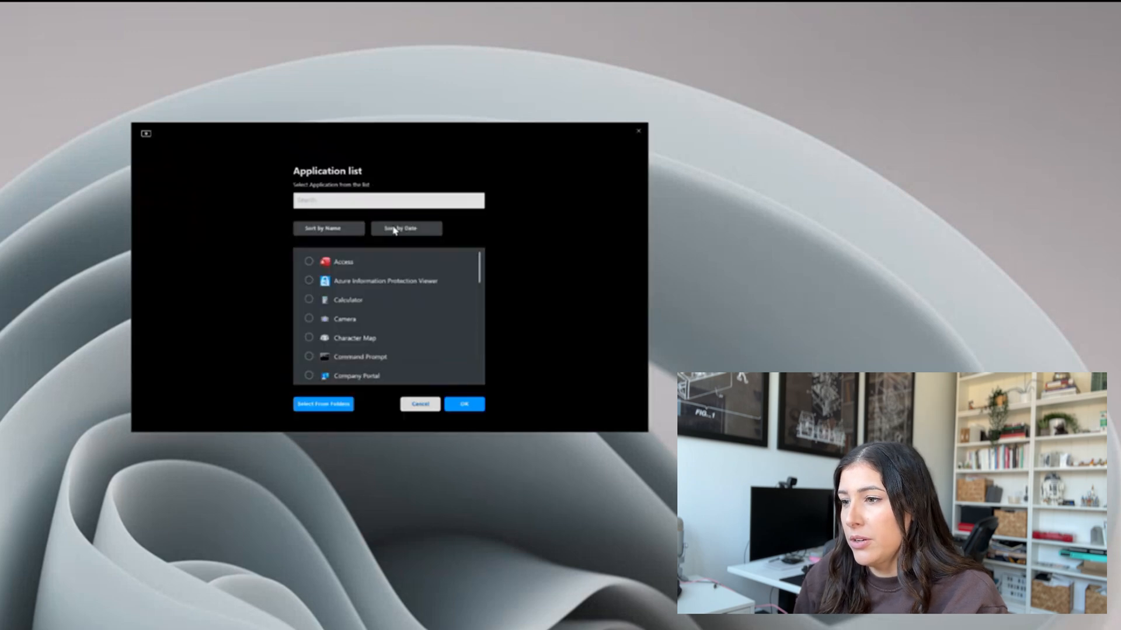
{"action": "left_click", "coordinate": [405, 228]}
{"action": "type", "text": "chrome"}
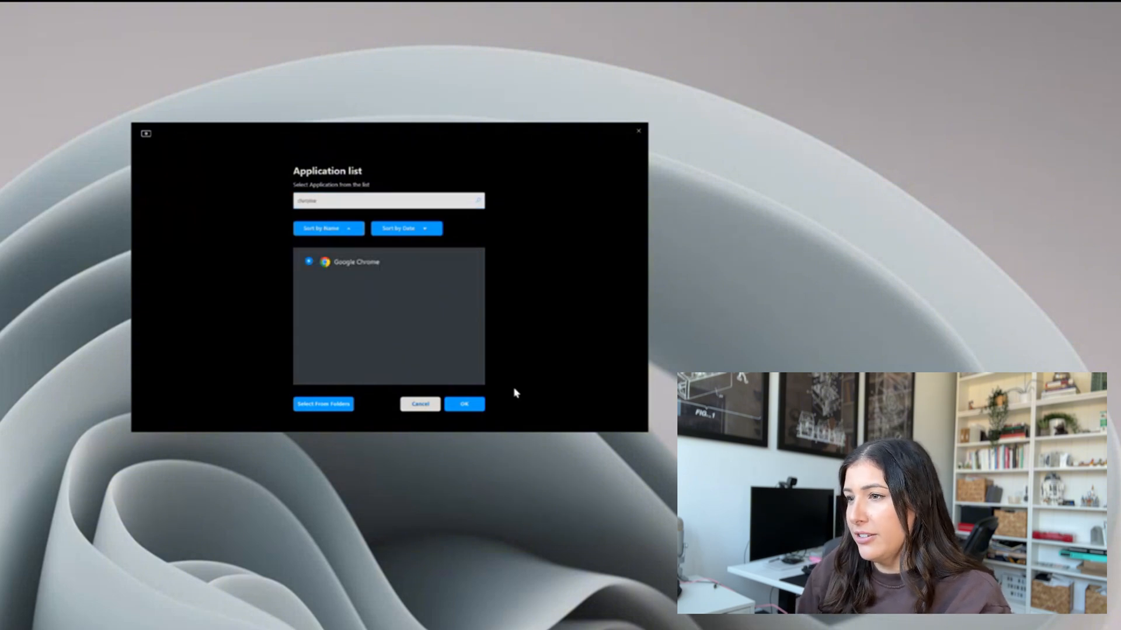
{"action": "left_click", "coordinate": [464, 404]}
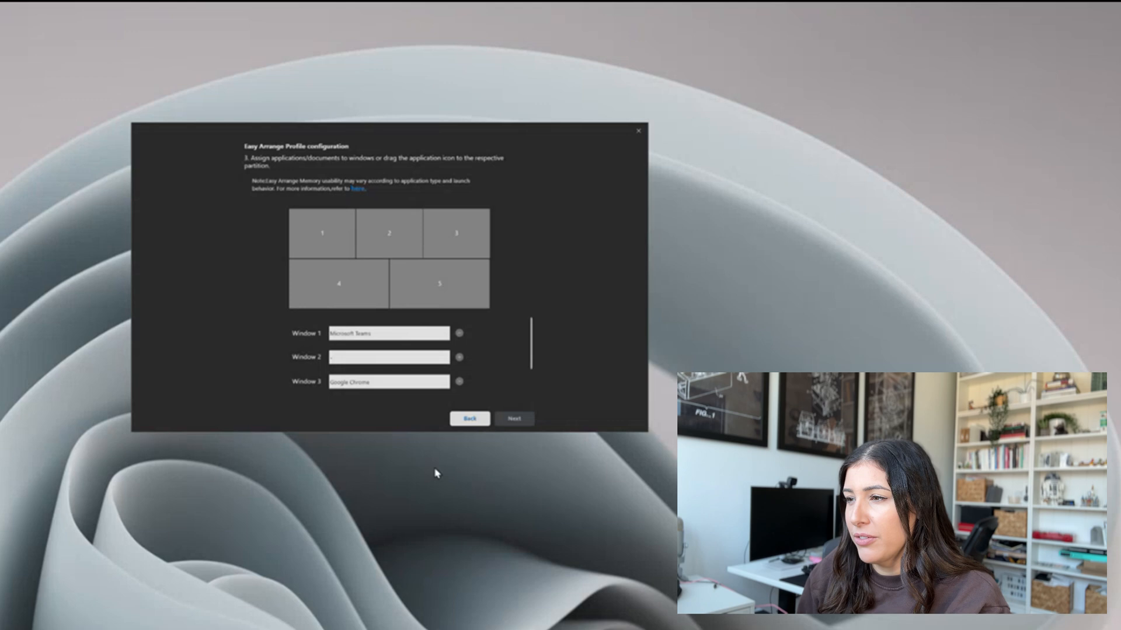
Try assigning Google Chrome again and dismiss the Duplicated entries warning twice.
{"action": "scroll", "scroll_direction": "down", "scroll_amount": 3}
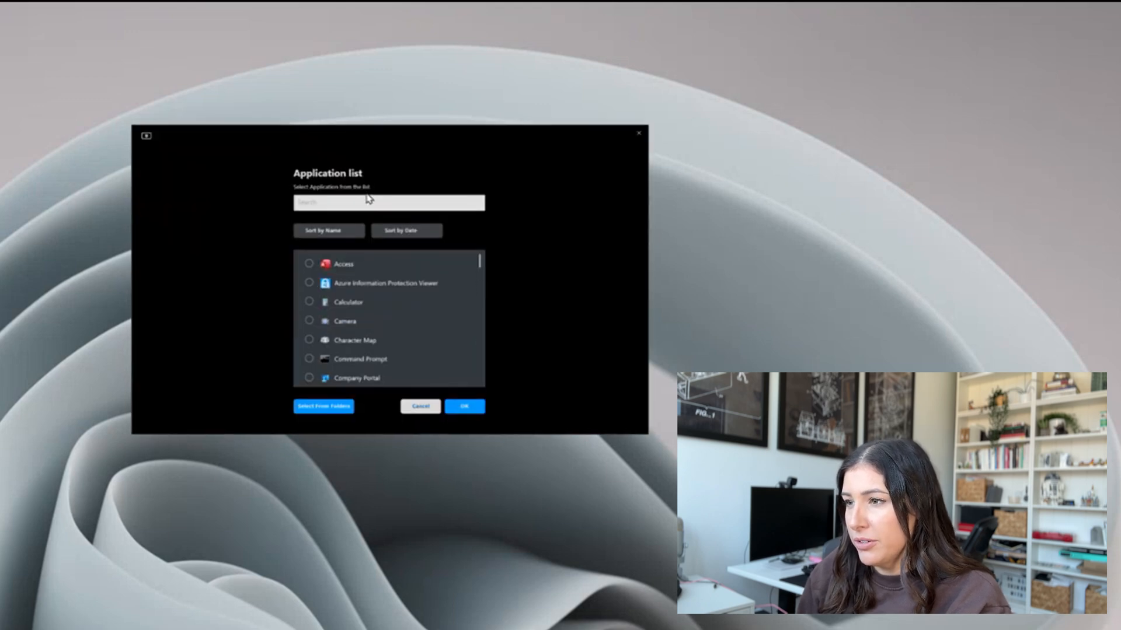
{"action": "type", "text": "chrome"}
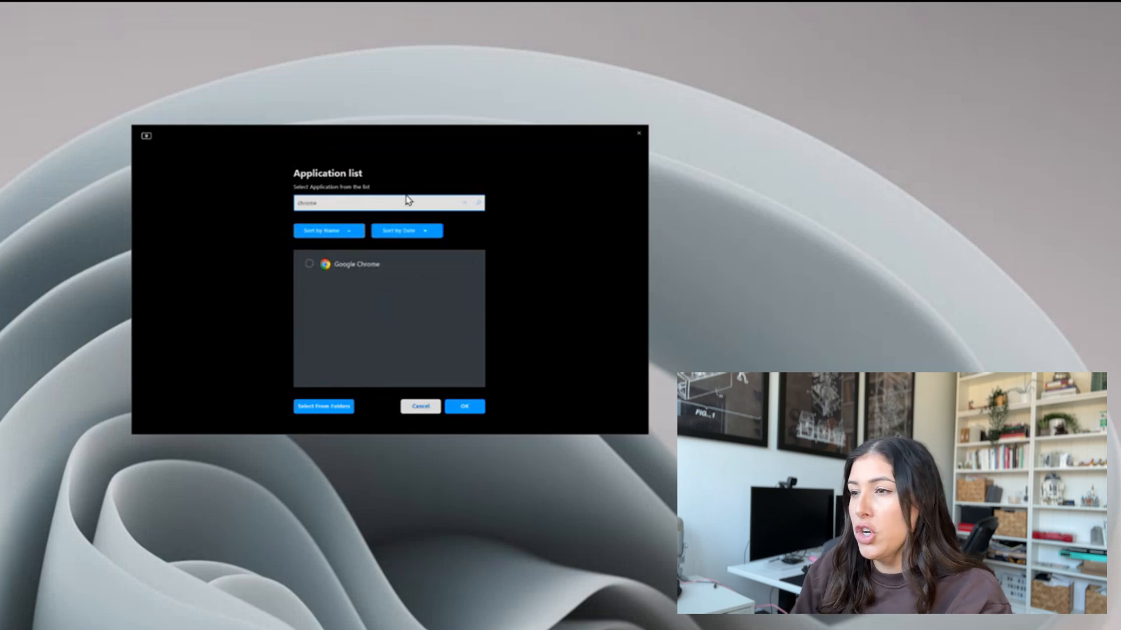
{"action": "left_click", "coordinate": [464, 406]}
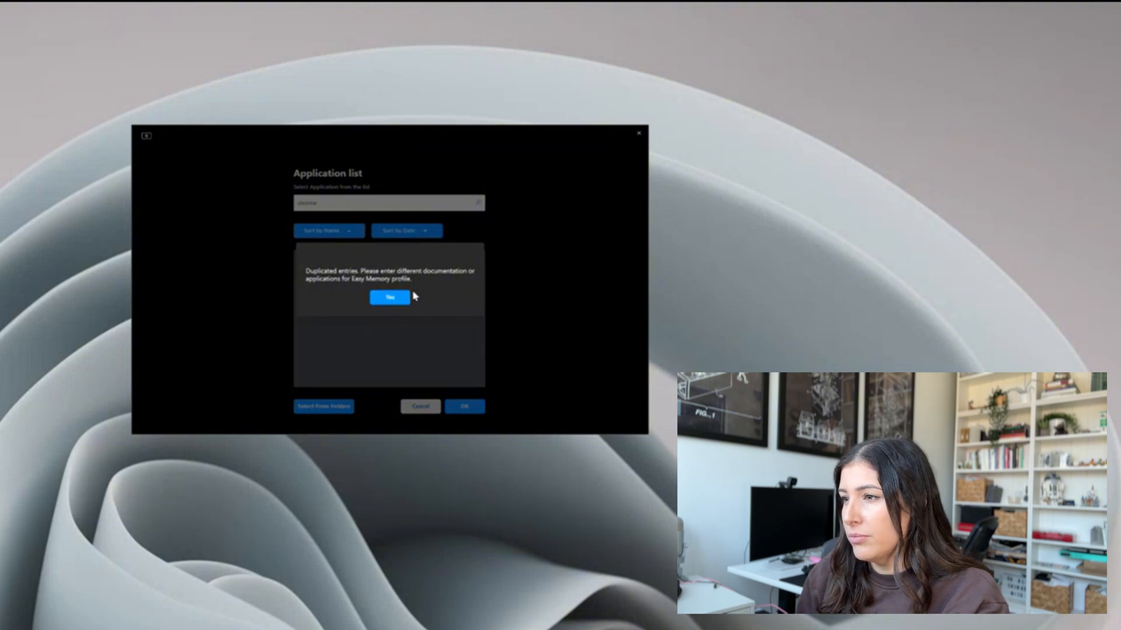
{"action": "left_click", "coordinate": [389, 297]}
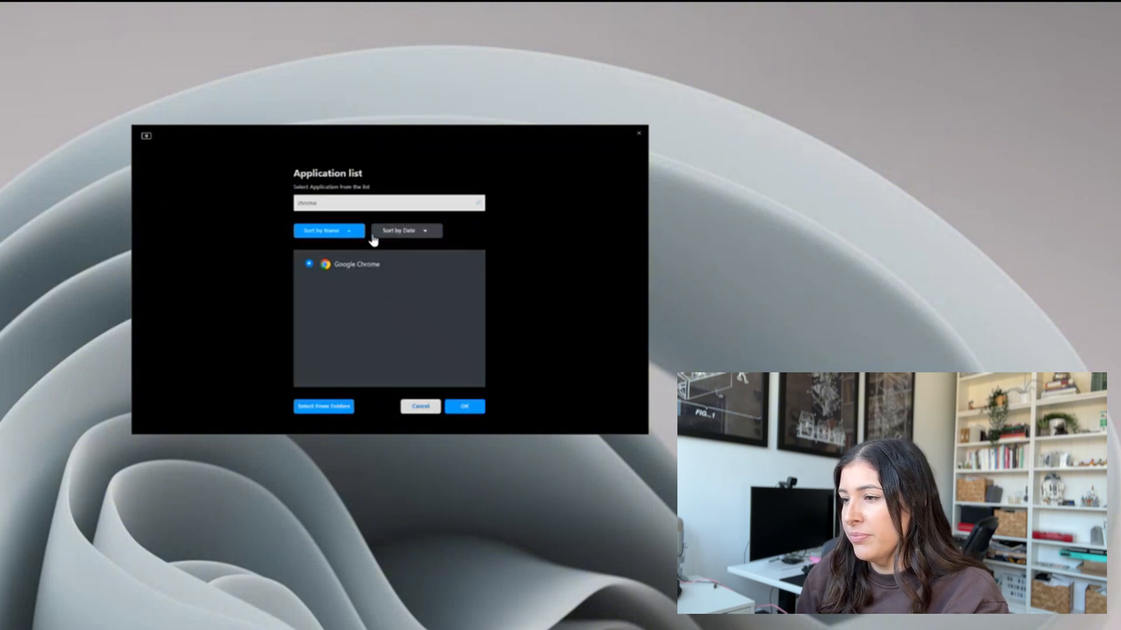
{"action": "left_click", "coordinate": [464, 406]}
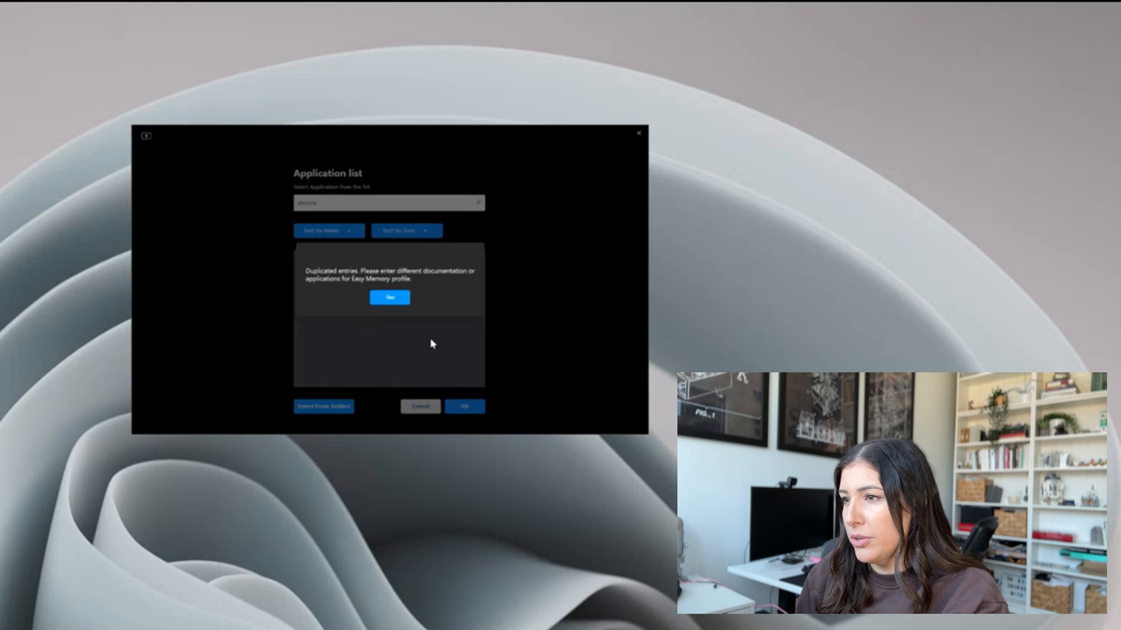
{"action": "left_click", "coordinate": [389, 297]}
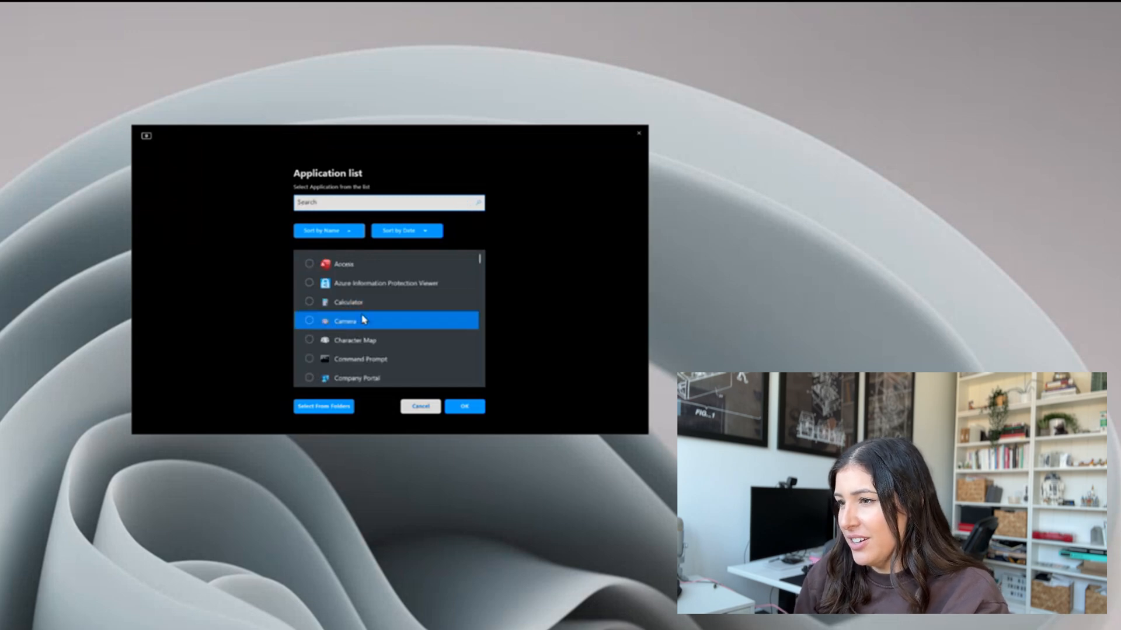
Select Microsoft Edge from the application list for Window 5.
{"action": "scroll", "scroll_direction": "down", "scroll_amount": 3}
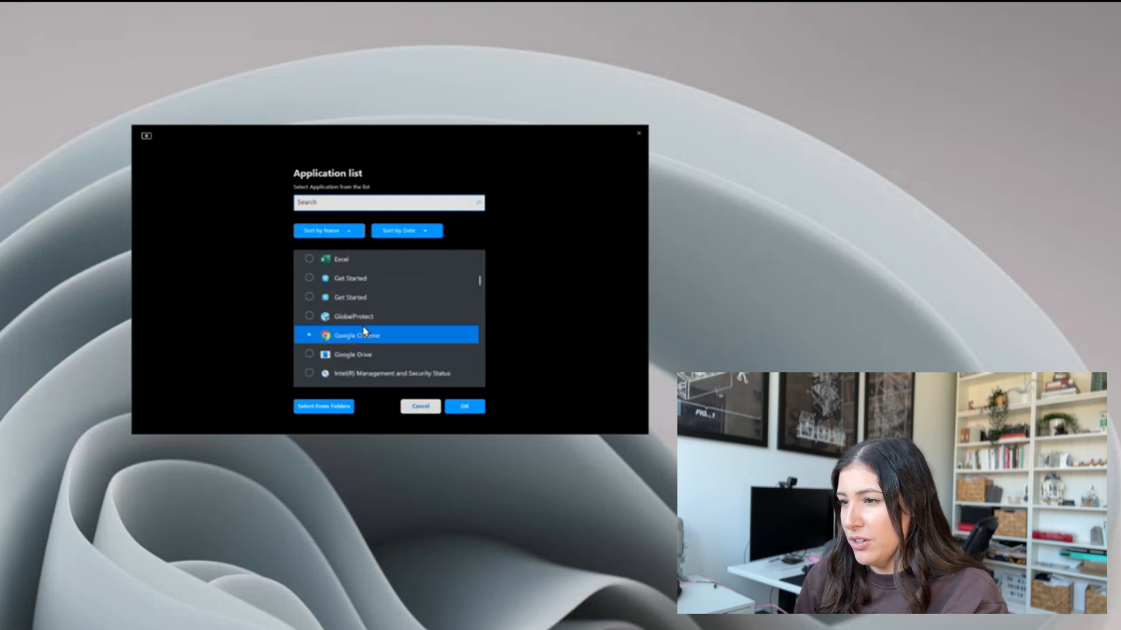
{"action": "scroll", "scroll_direction": "down", "scroll_amount": 3}
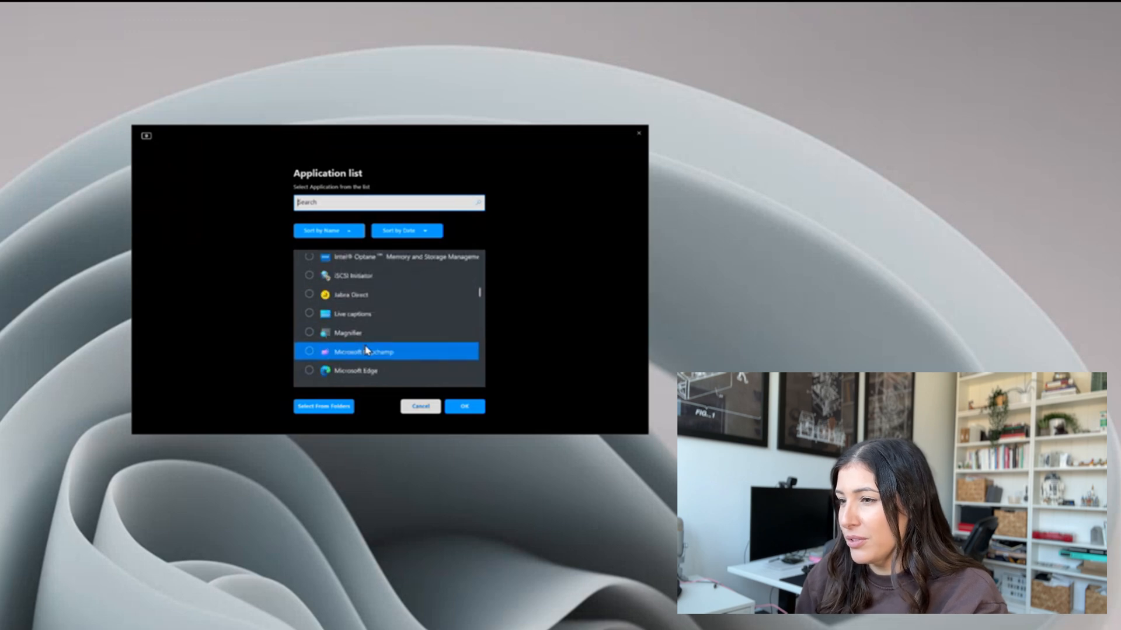
{"action": "left_click", "coordinate": [464, 406]}
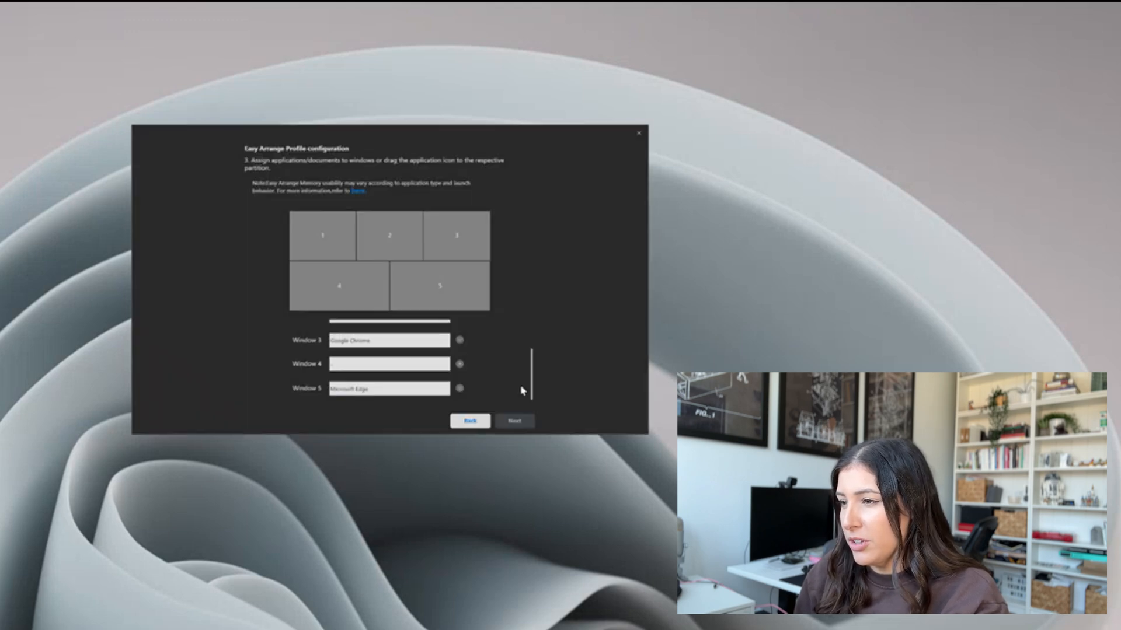
{"action": "scroll", "scroll_direction": "up", "scroll_amount": 3}
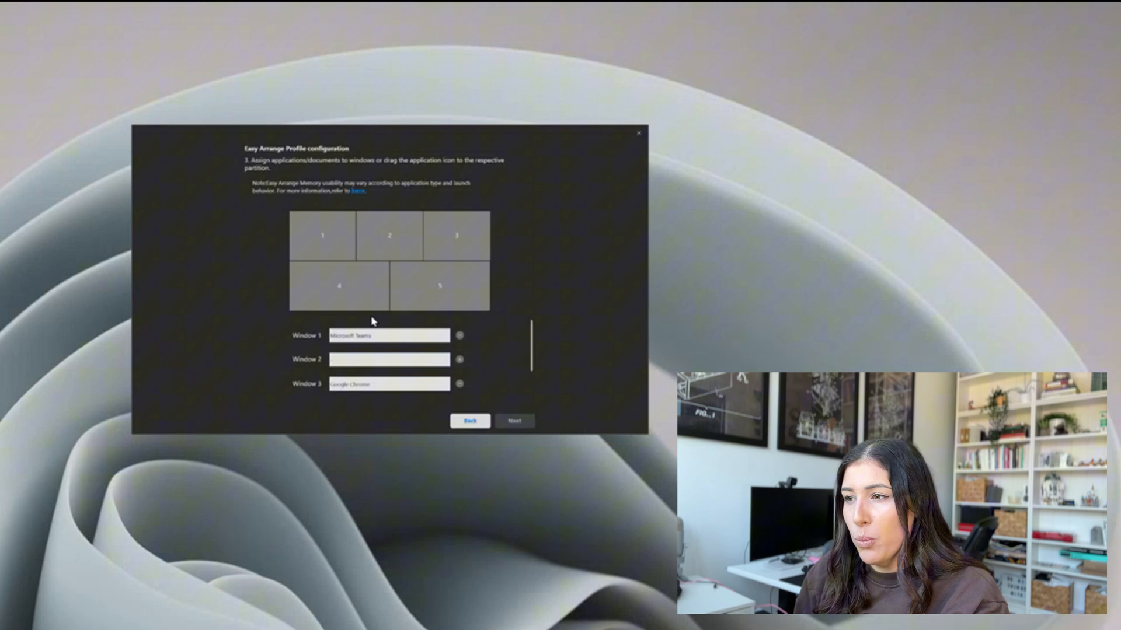
{"action": "scroll", "scroll_direction": "down", "scroll_amount": 3}
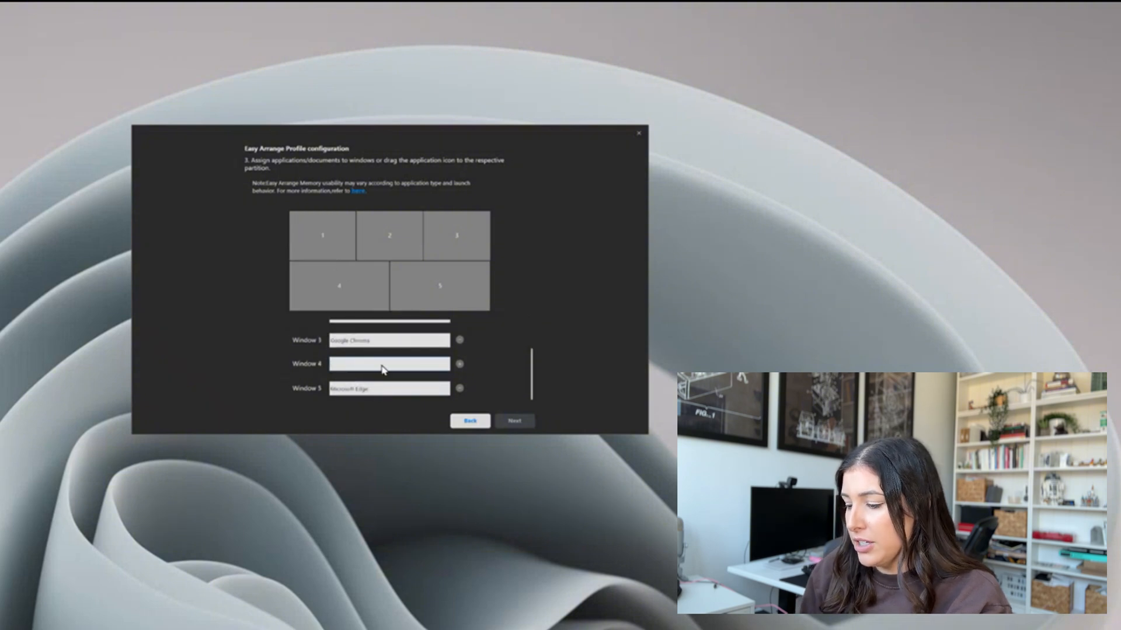
Search 'stick' and assign Sticky Notes to an empty window.
{"action": "left_click", "coordinate": [459, 364]}
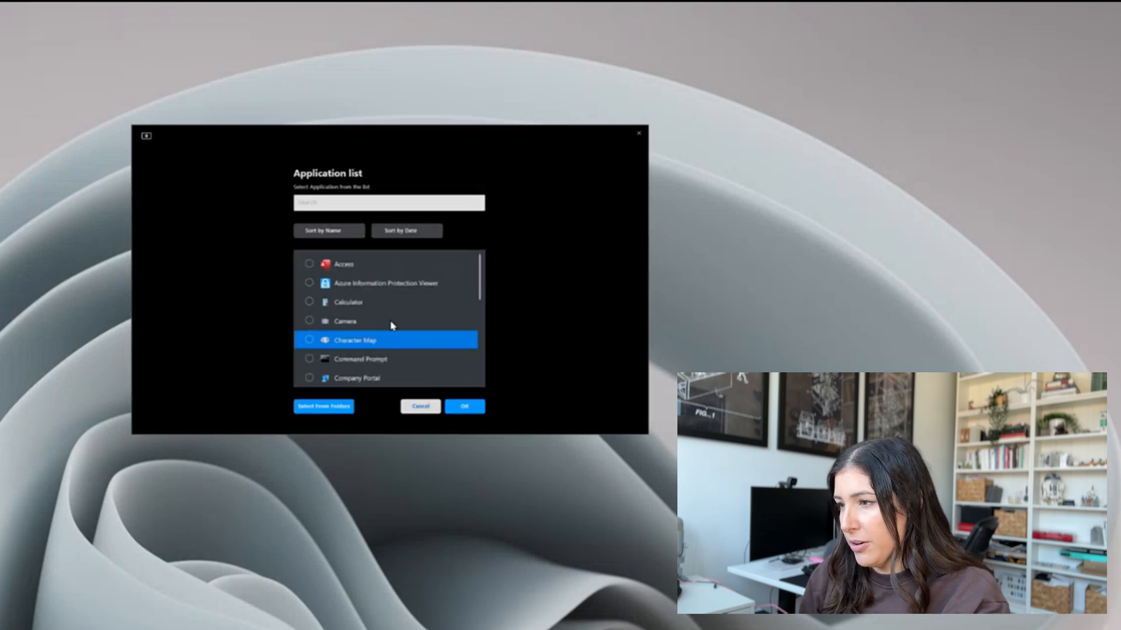
{"action": "left_click", "coordinate": [388, 203]}
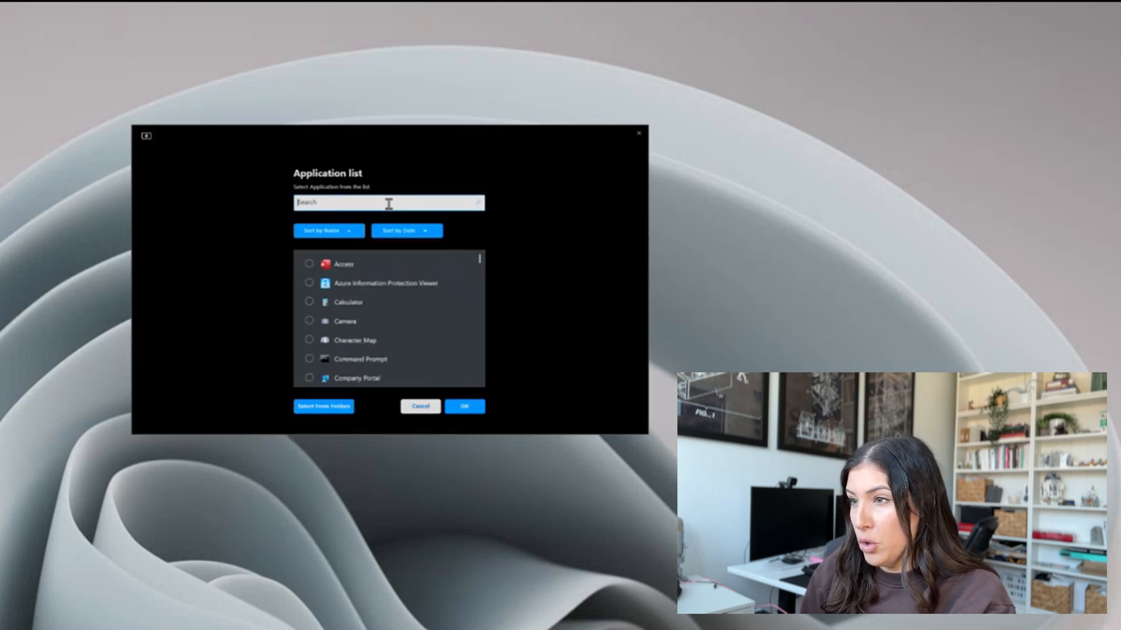
{"action": "type", "text": "stick"}
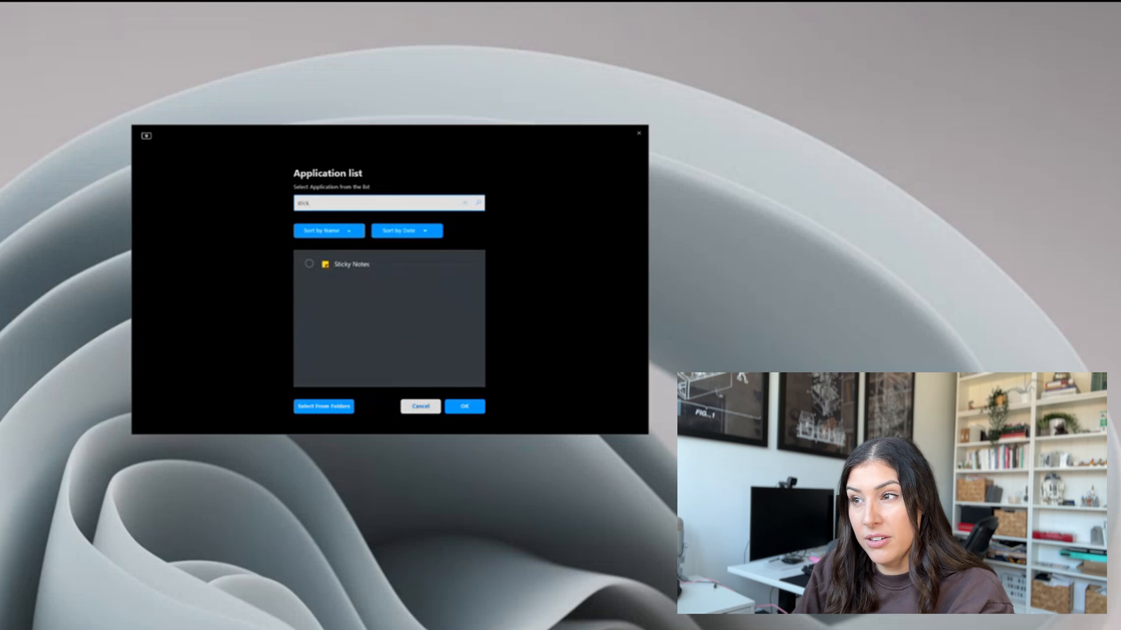
{"action": "left_click", "coordinate": [309, 264]}
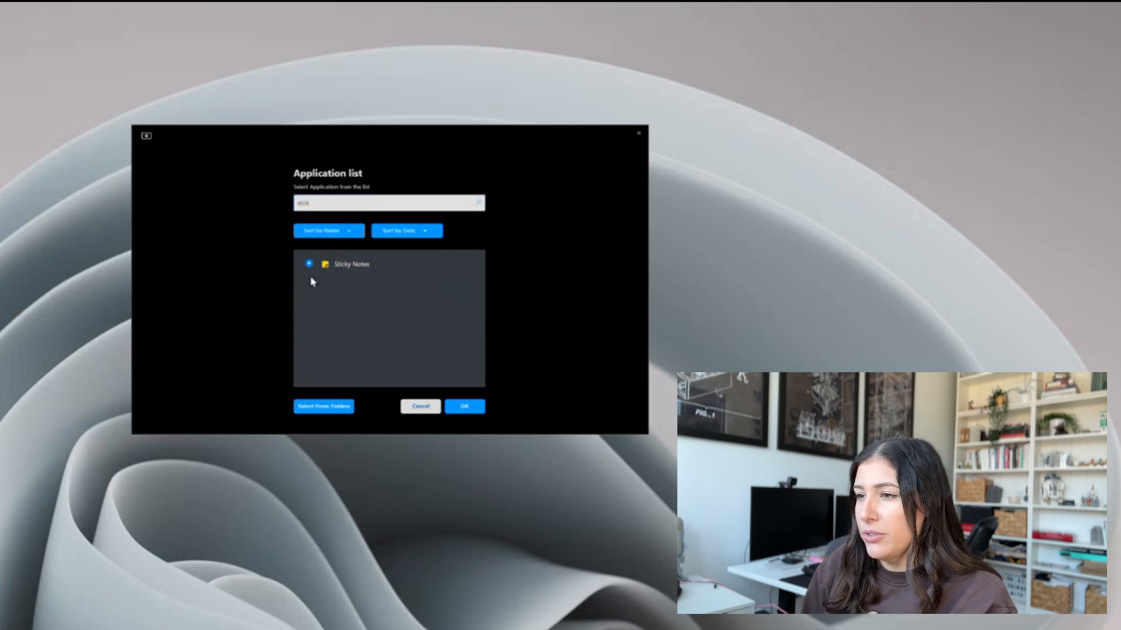
{"action": "left_click", "coordinate": [464, 406]}
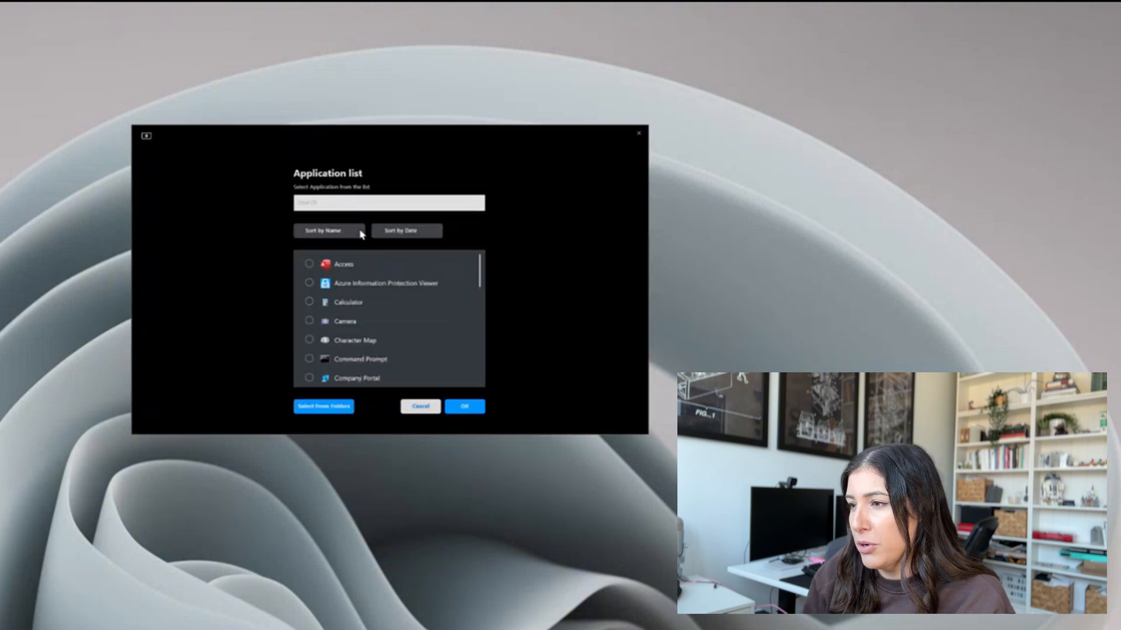
Search 'zoom', assign Zoom Workplace to Window 2, and advance to launch options.
{"action": "left_click", "coordinate": [388, 202]}
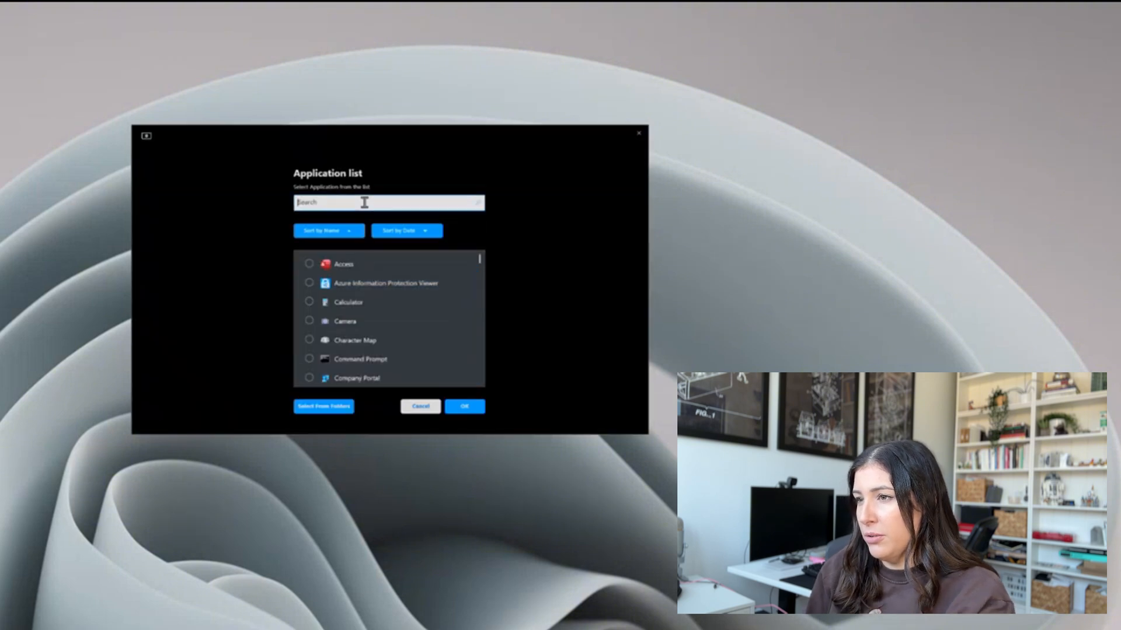
{"action": "type", "text": "zoom"}
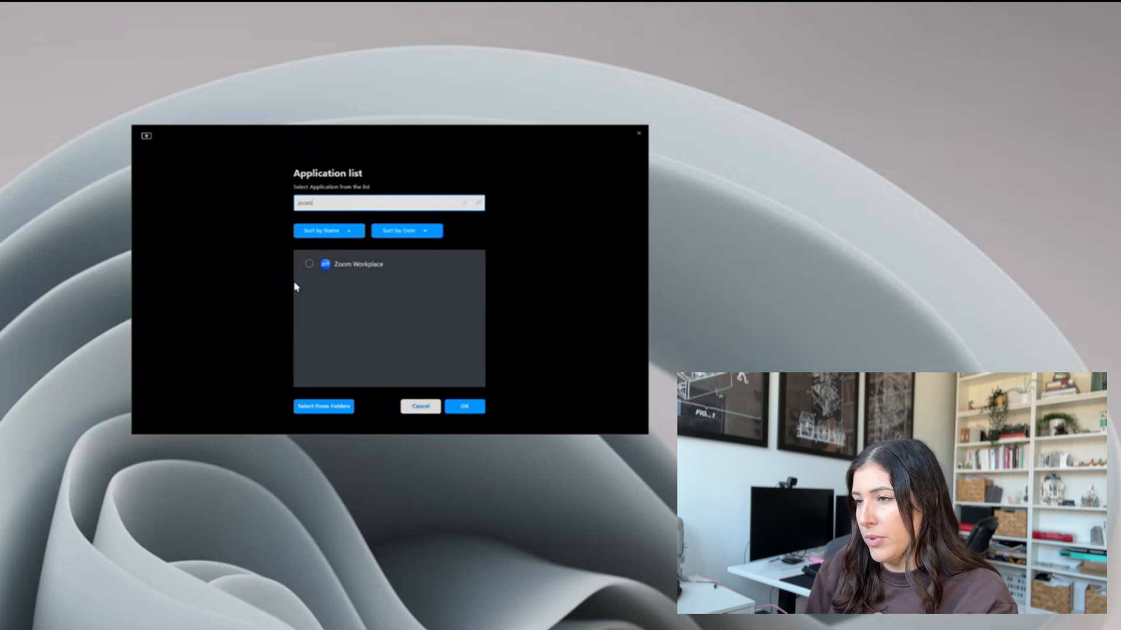
{"action": "left_click", "coordinate": [464, 406]}
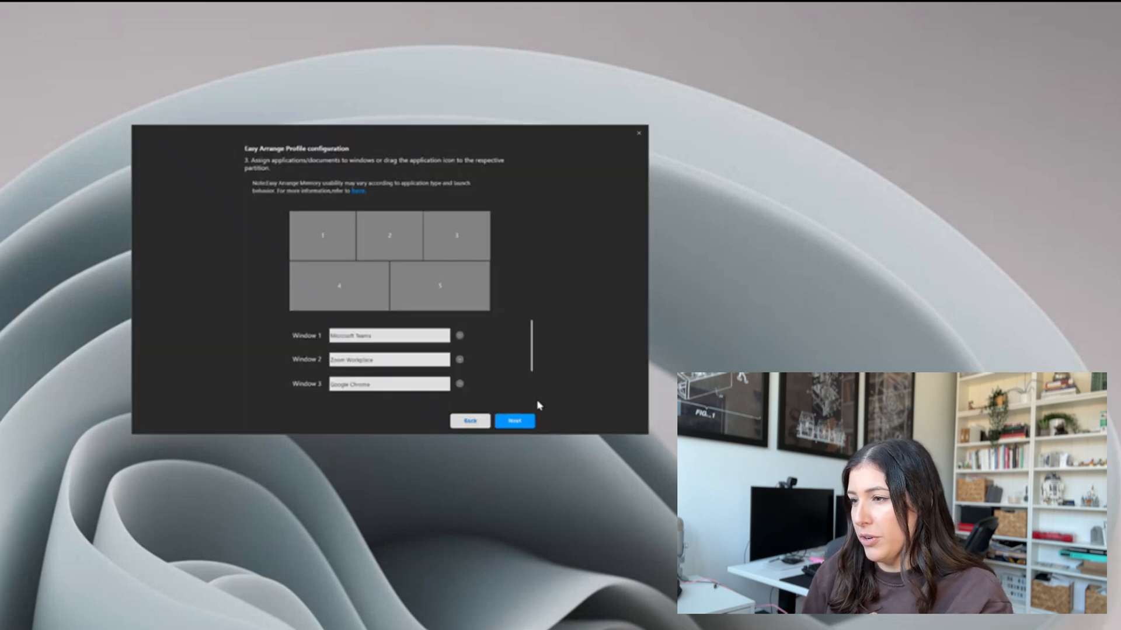
{"action": "left_click", "coordinate": [514, 421]}
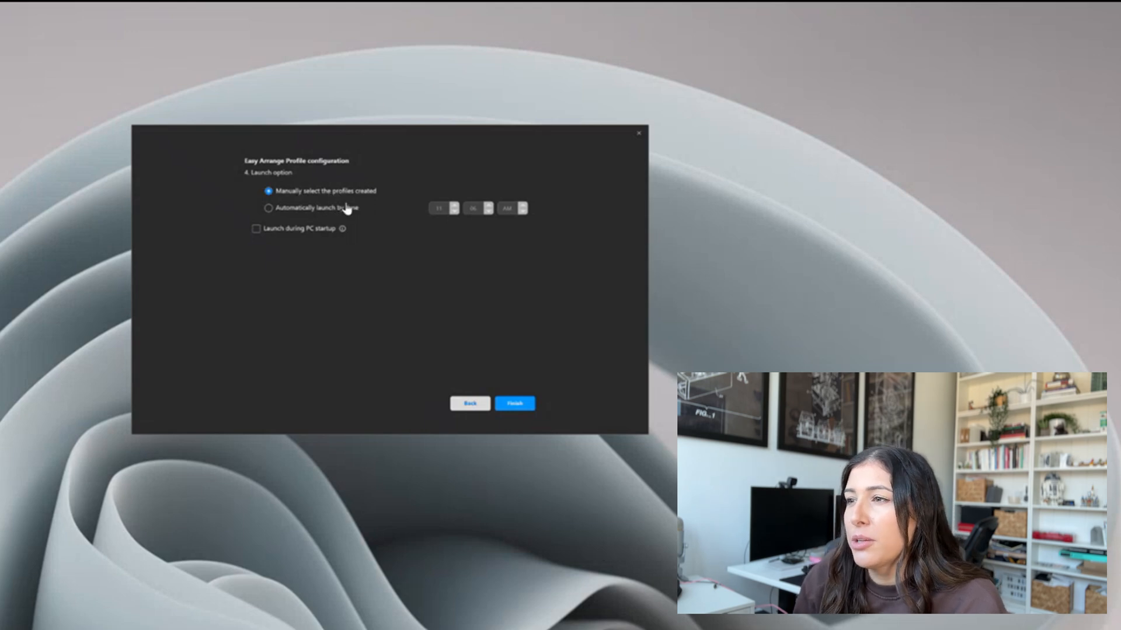
Set the profile to launch automatically at 08:00 AM and save it.
{"action": "left_click", "coordinate": [268, 208]}
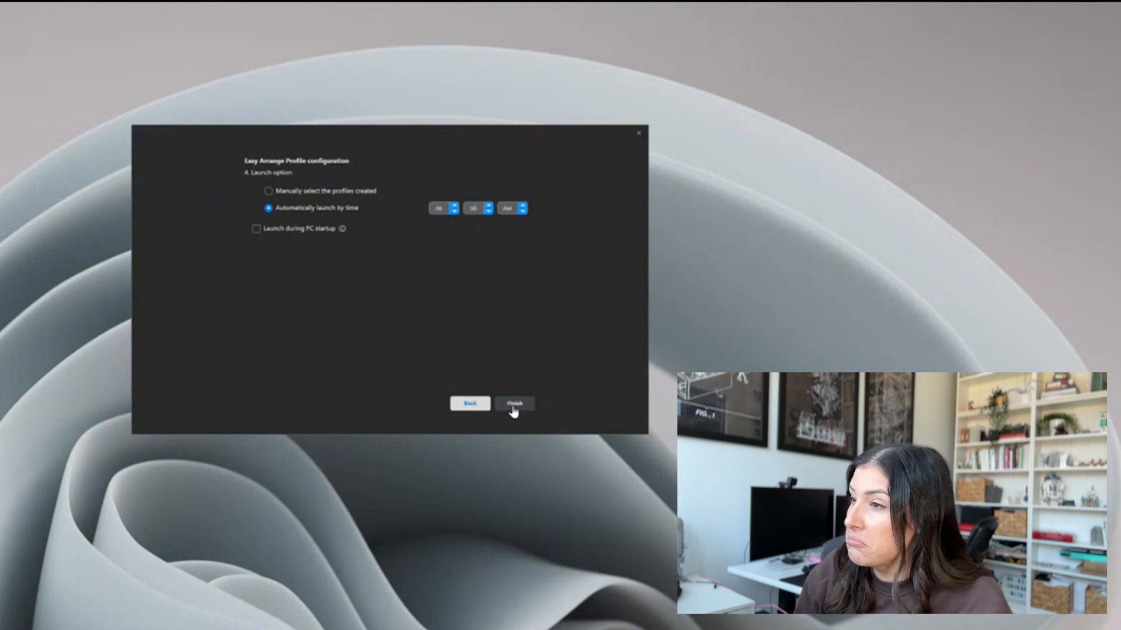
{"action": "left_click", "coordinate": [513, 404]}
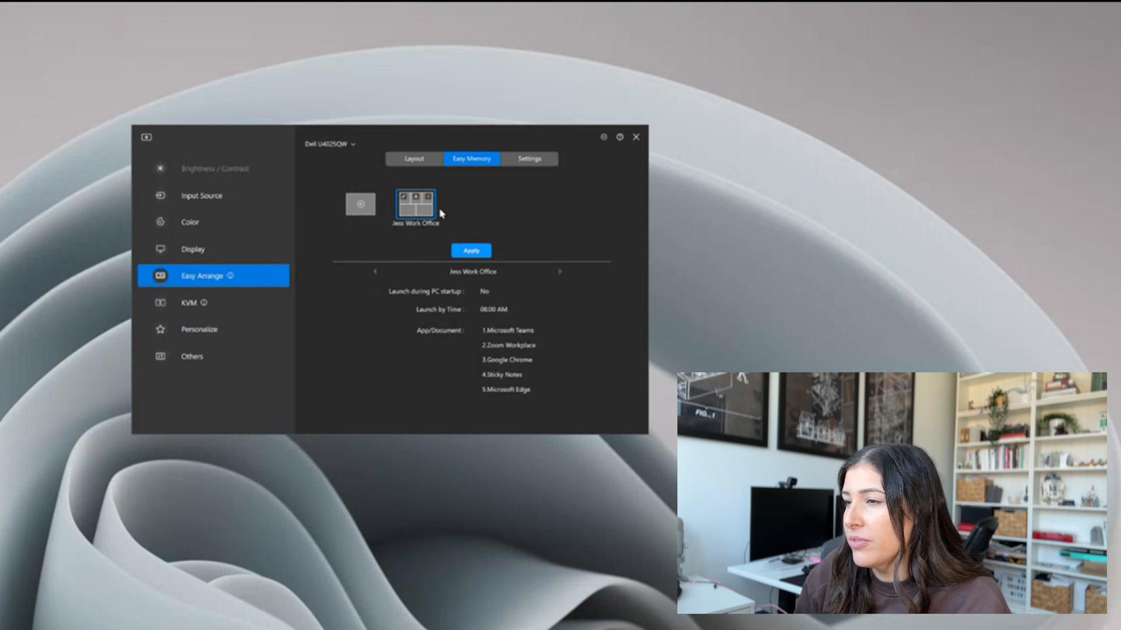
{"action": "mouse_move", "coordinate": [471, 258]}
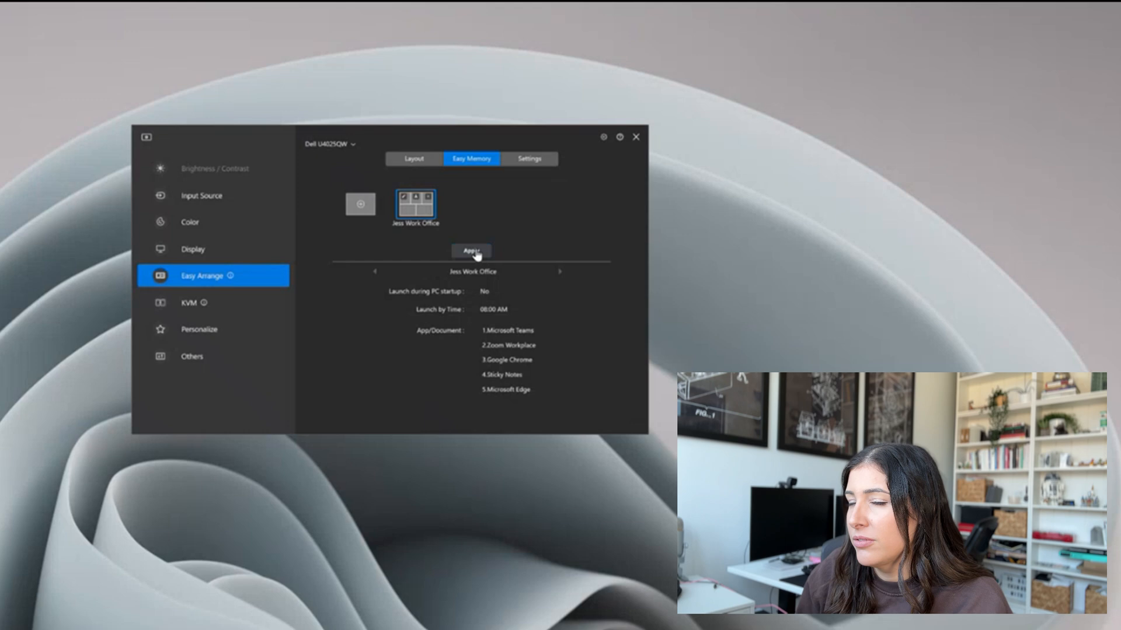
Apply the Jess Work Office profile from the Easy Memory list.
{"action": "left_click", "coordinate": [471, 250]}
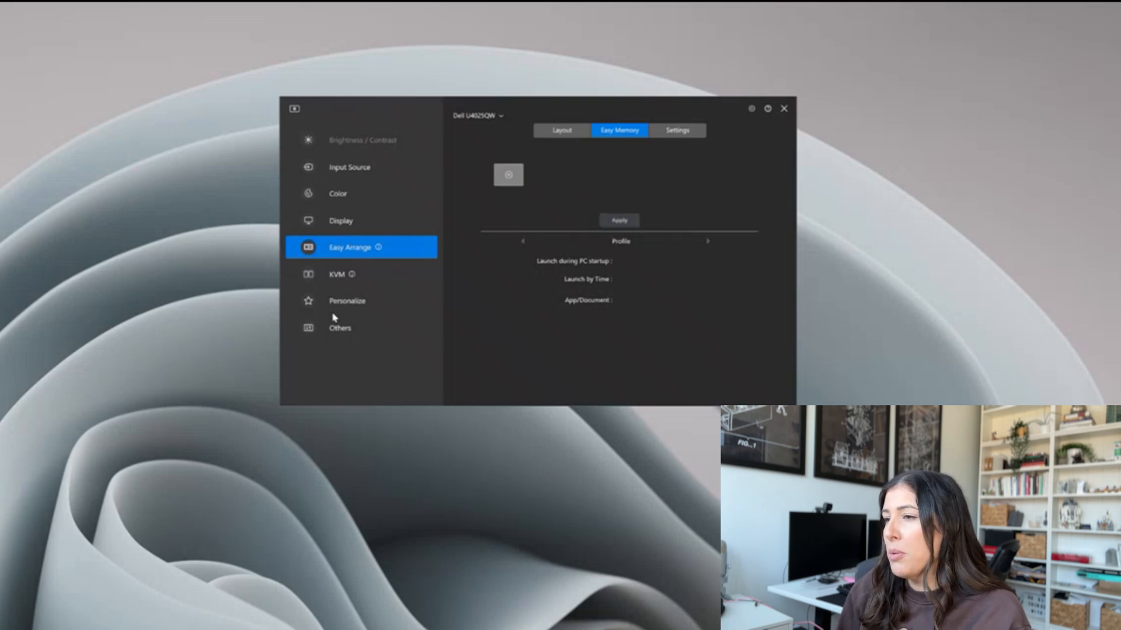
{"action": "mouse_move", "coordinate": [673, 216]}
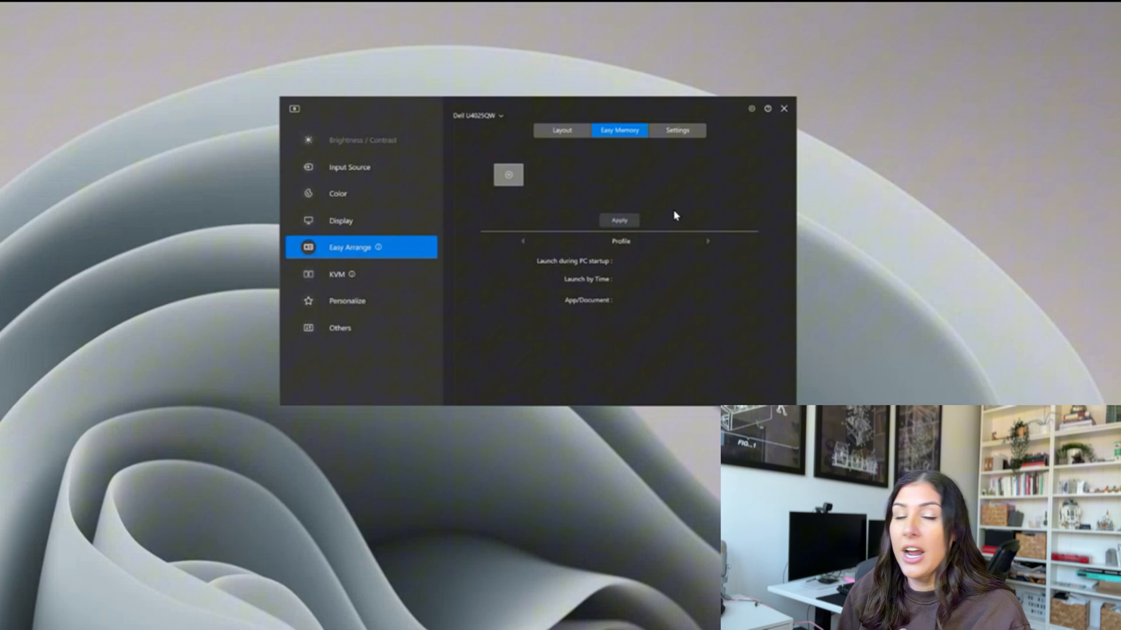
{"action": "mouse_move", "coordinate": [679, 146]}
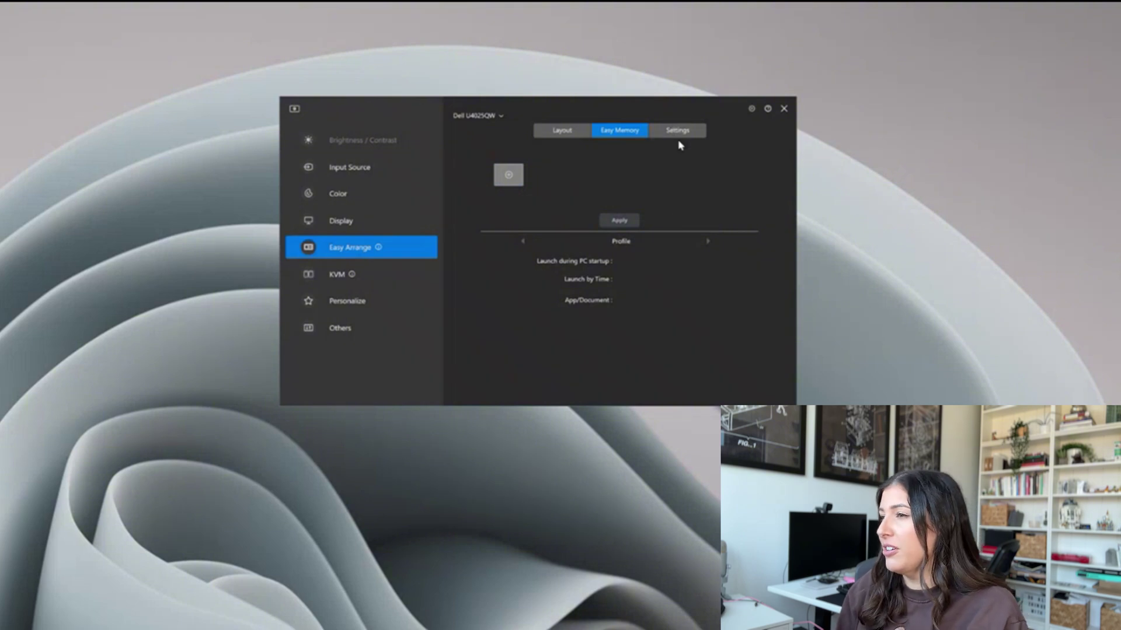
{"action": "mouse_move", "coordinate": [577, 246]}
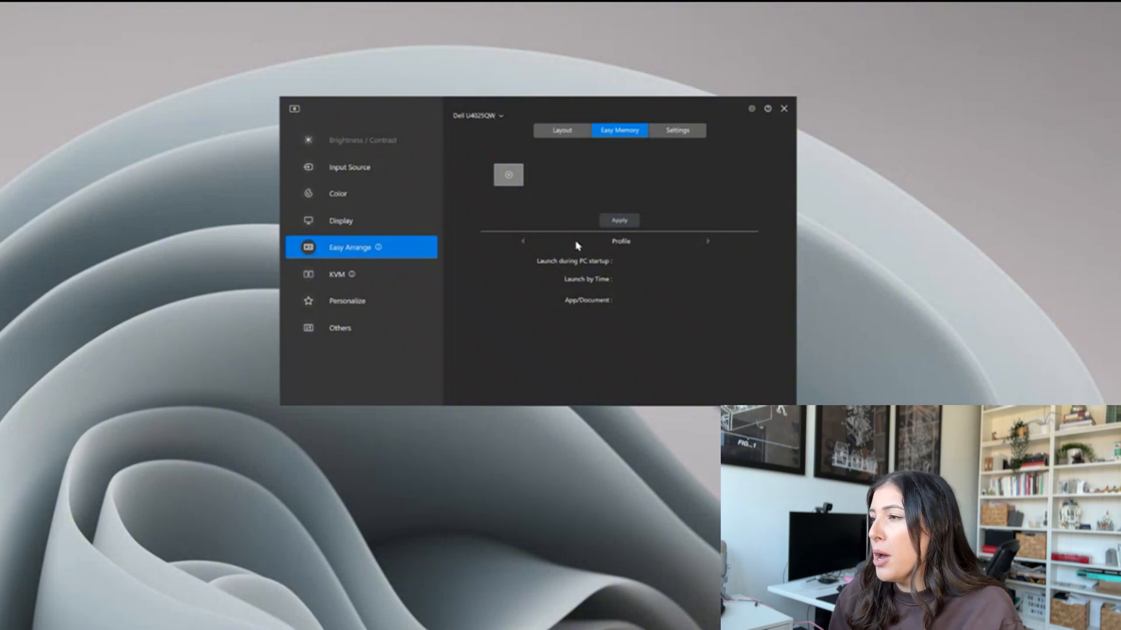
{"action": "mouse_move", "coordinate": [436, 210]}
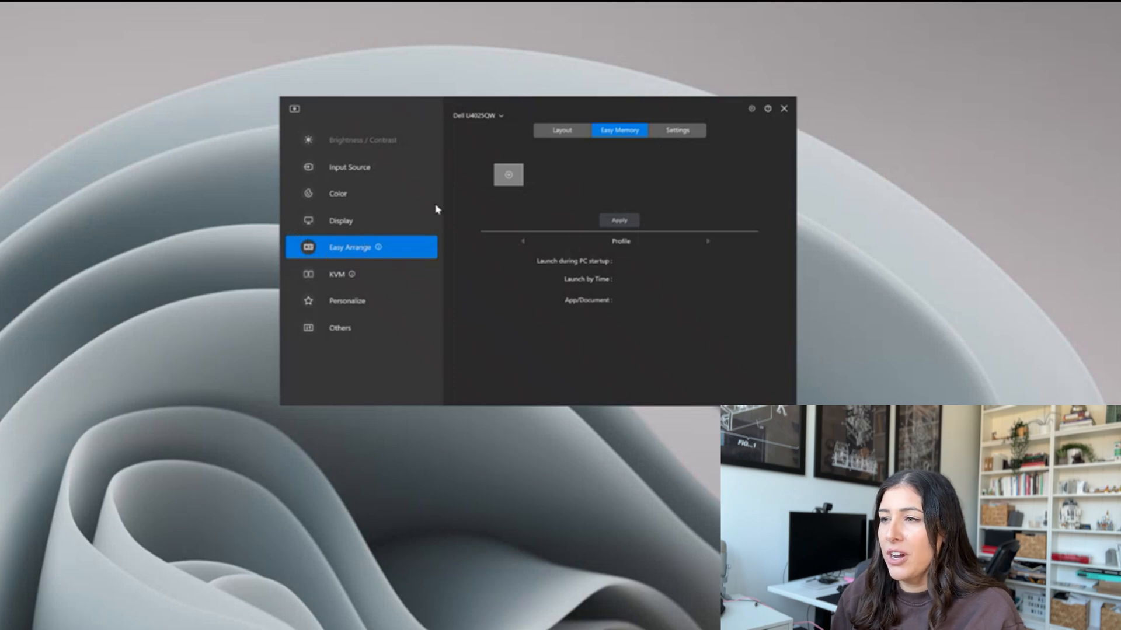
{"action": "mouse_move", "coordinate": [576, 154]}
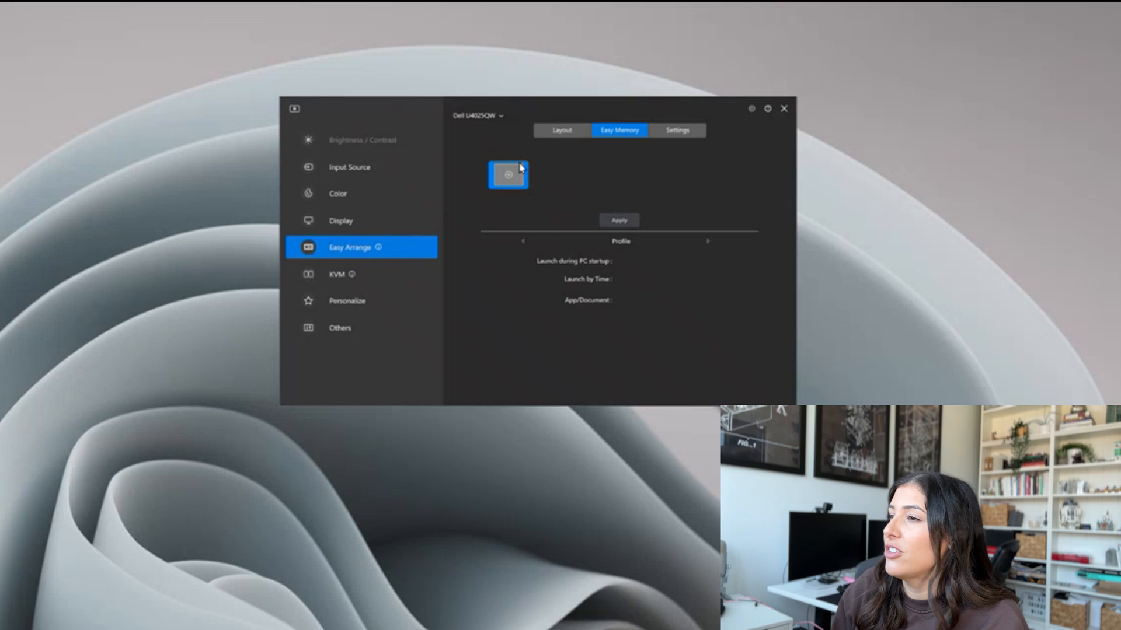
{"action": "mouse_move", "coordinate": [661, 159]}
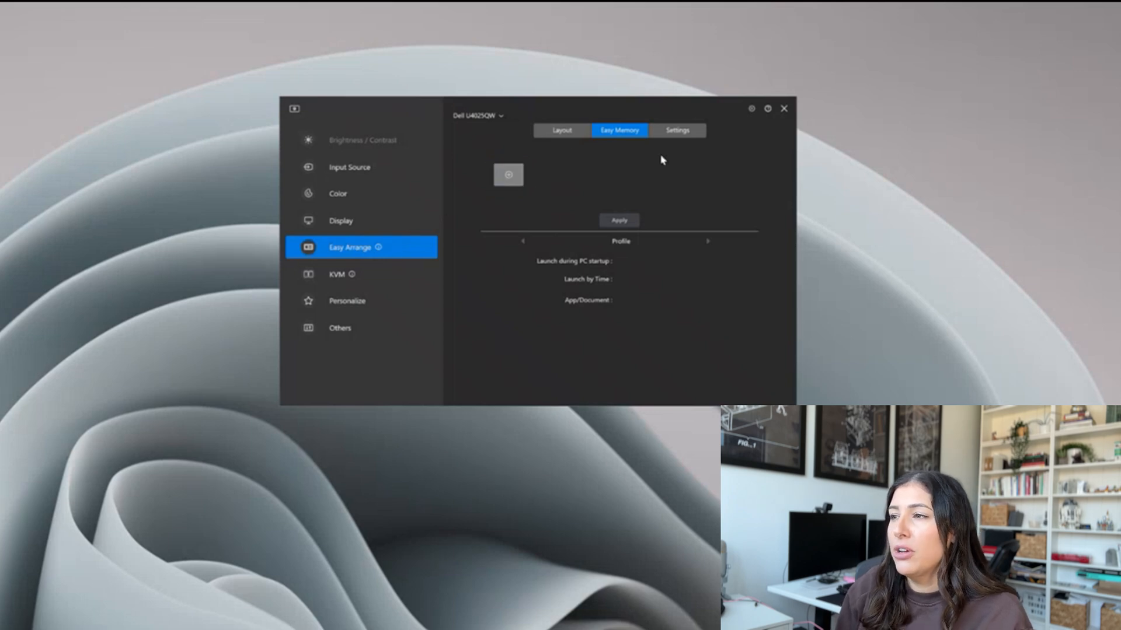
{"action": "mouse_move", "coordinate": [381, 247]}
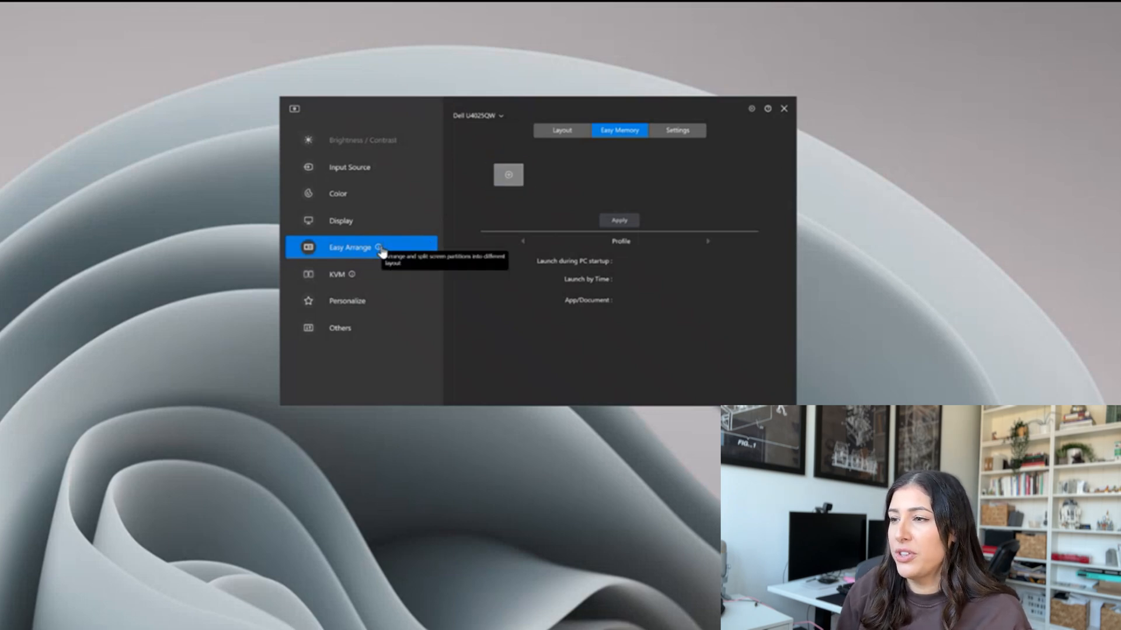
Show Easy Arrange's Settings with the hotkey, gapless split and window snap options.
{"action": "left_click", "coordinate": [675, 131]}
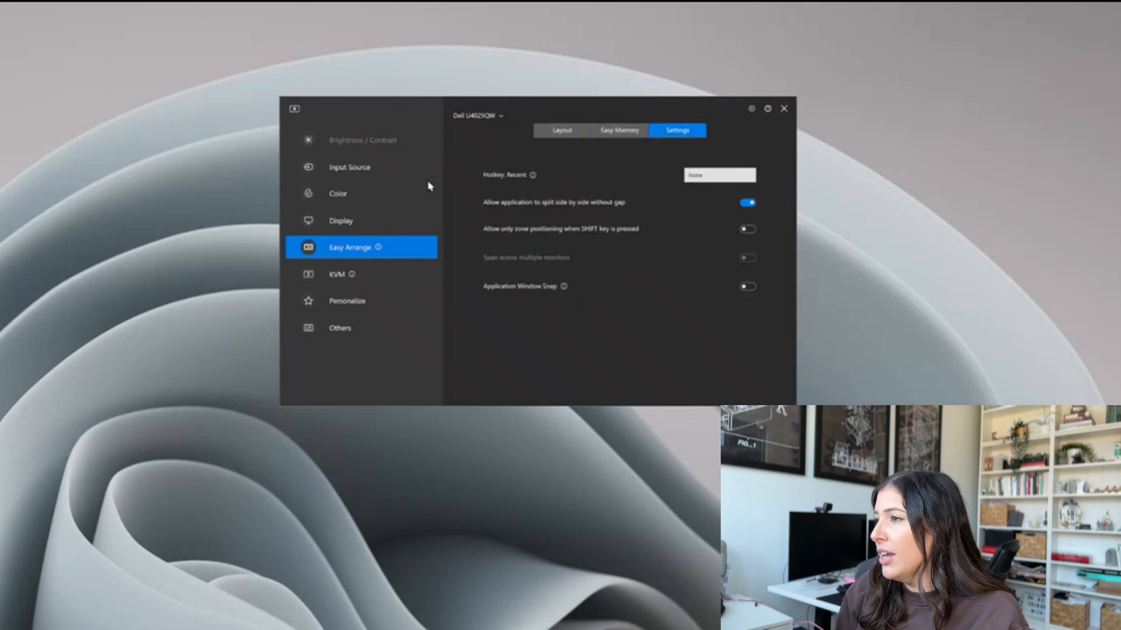
{"action": "mouse_move", "coordinate": [719, 175]}
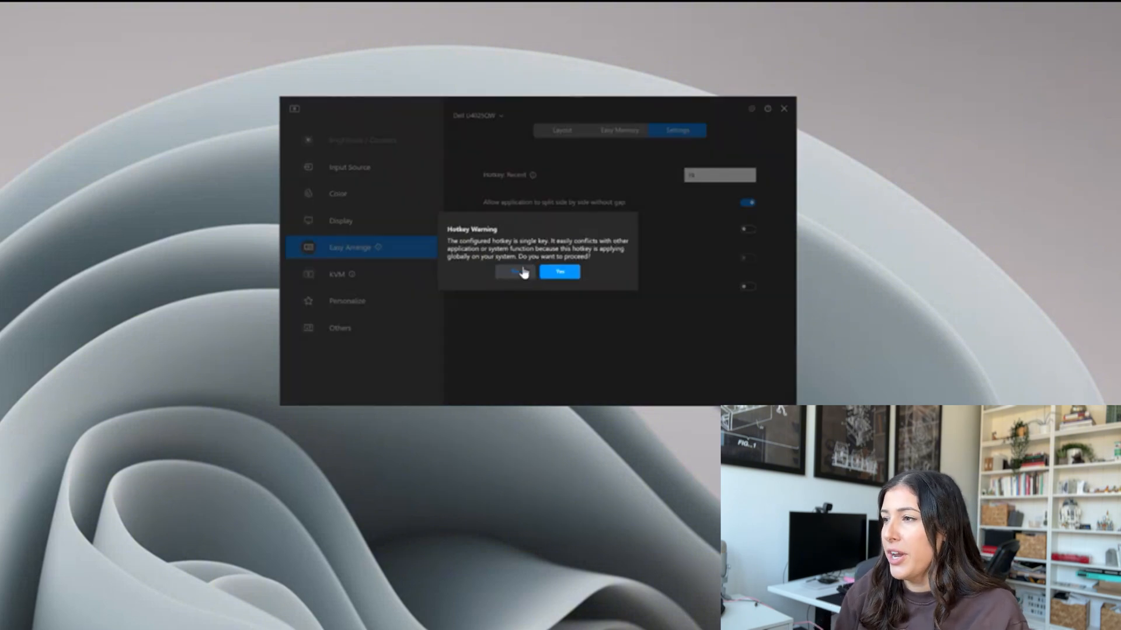
Decline the single-key warning so the Recent hotkey stays None, then list the monitors.
{"action": "left_click", "coordinate": [513, 273]}
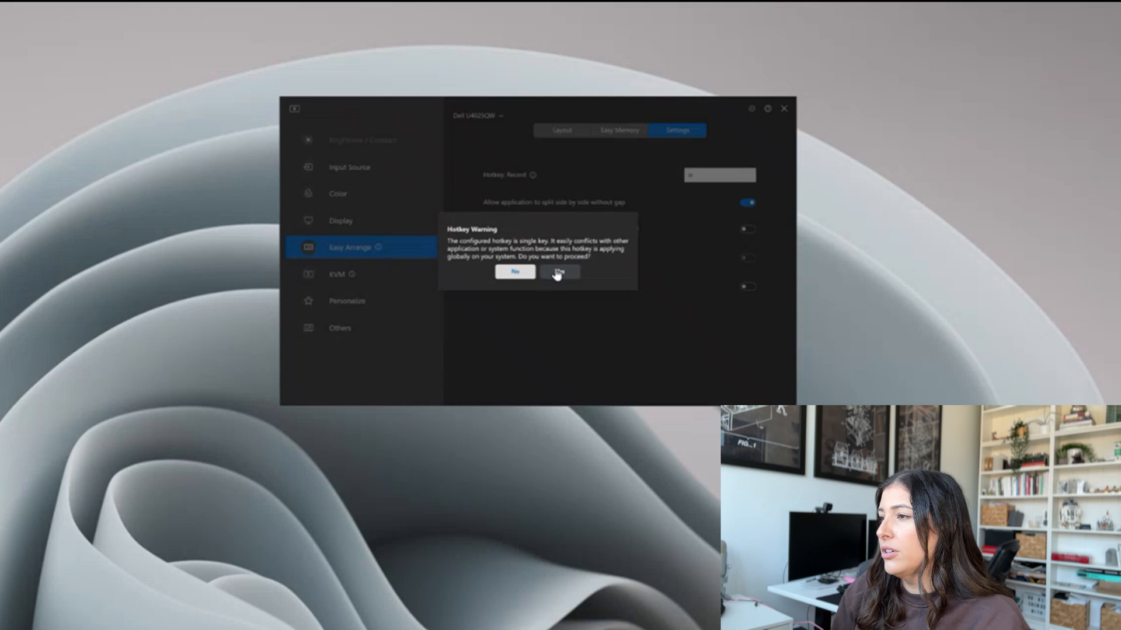
{"action": "left_click", "coordinate": [561, 273]}
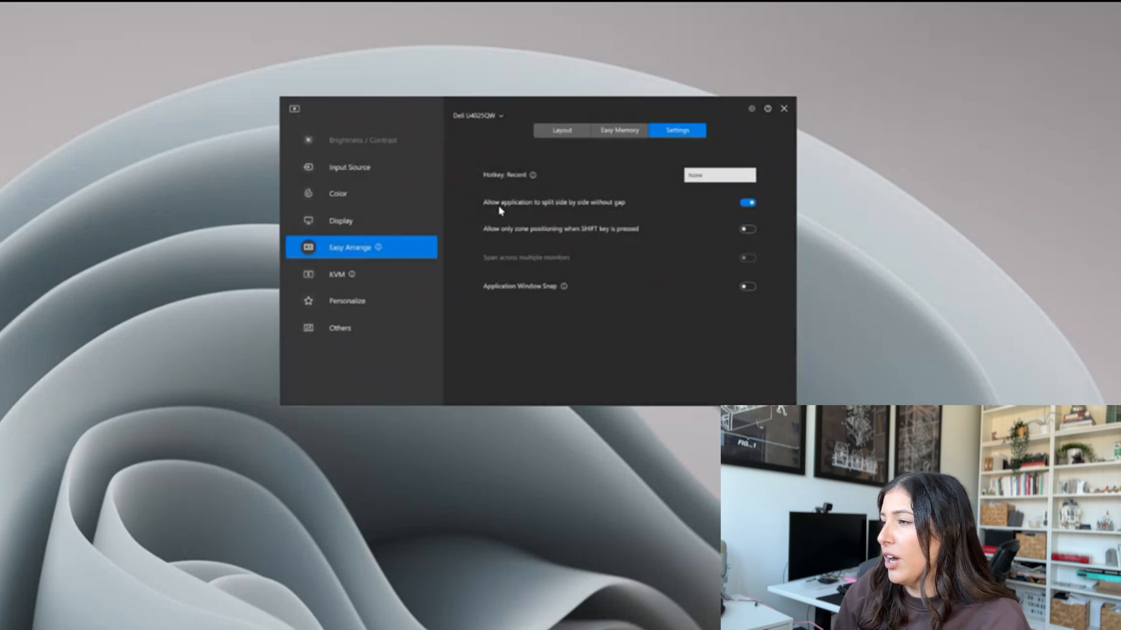
{"action": "mouse_move", "coordinate": [565, 207]}
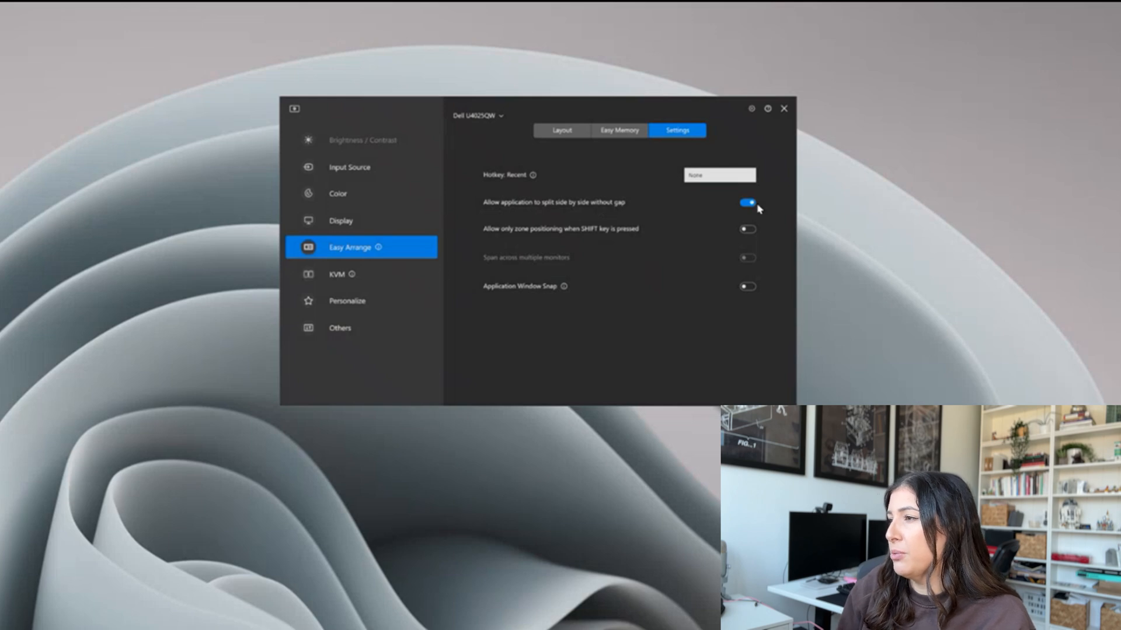
{"action": "mouse_move", "coordinate": [583, 231]}
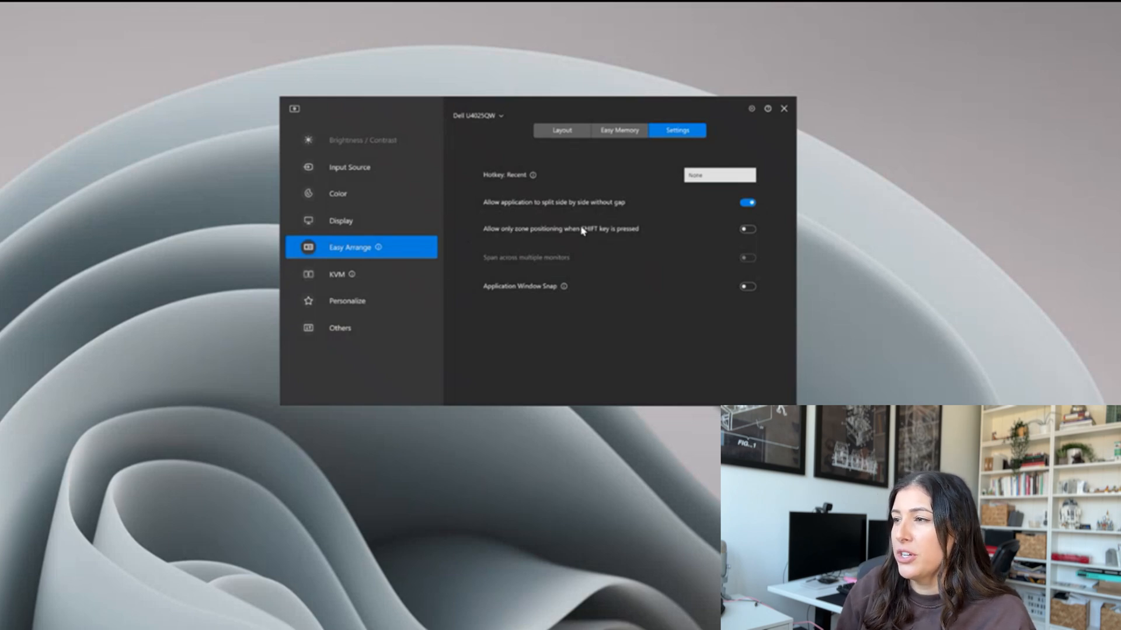
{"action": "mouse_move", "coordinate": [518, 293]}
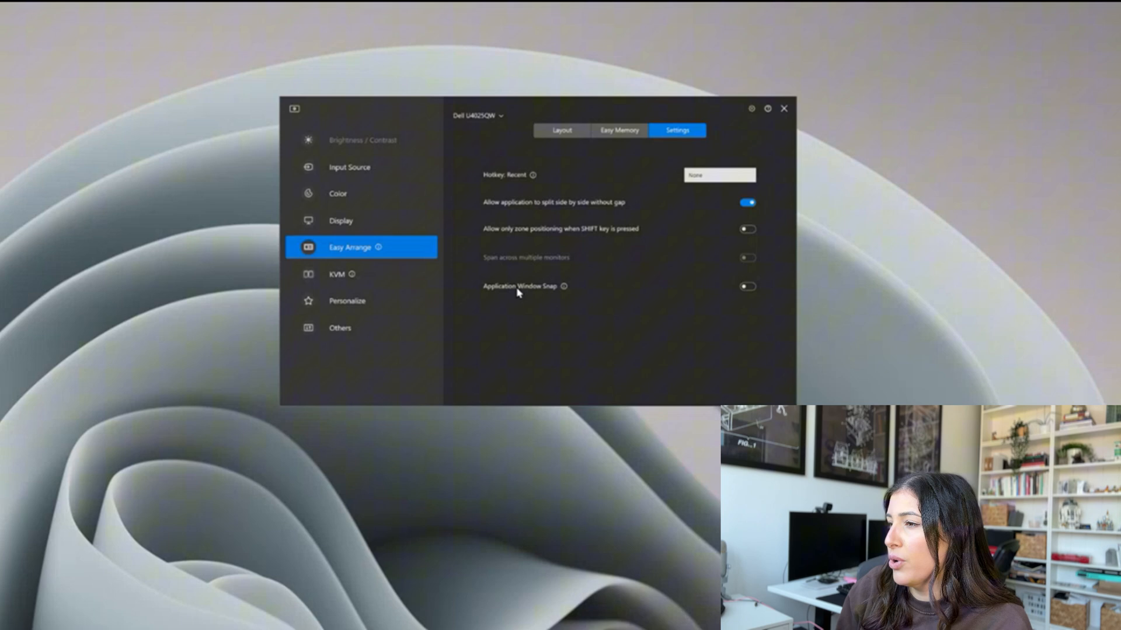
{"action": "mouse_move", "coordinate": [564, 287]}
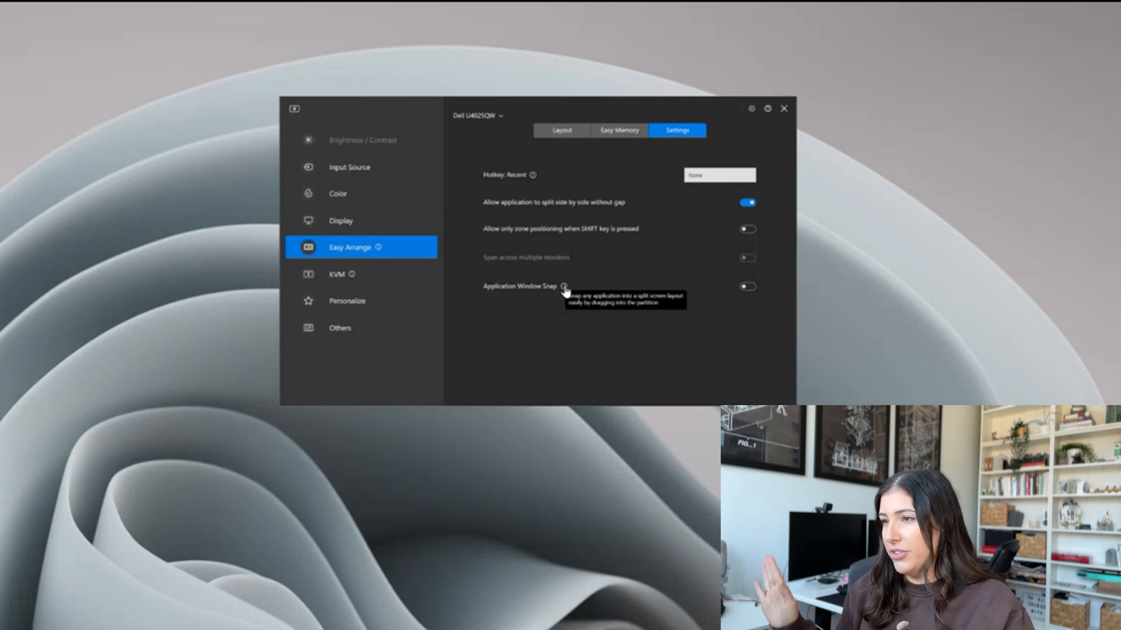
{"action": "left_click", "coordinate": [478, 115]}
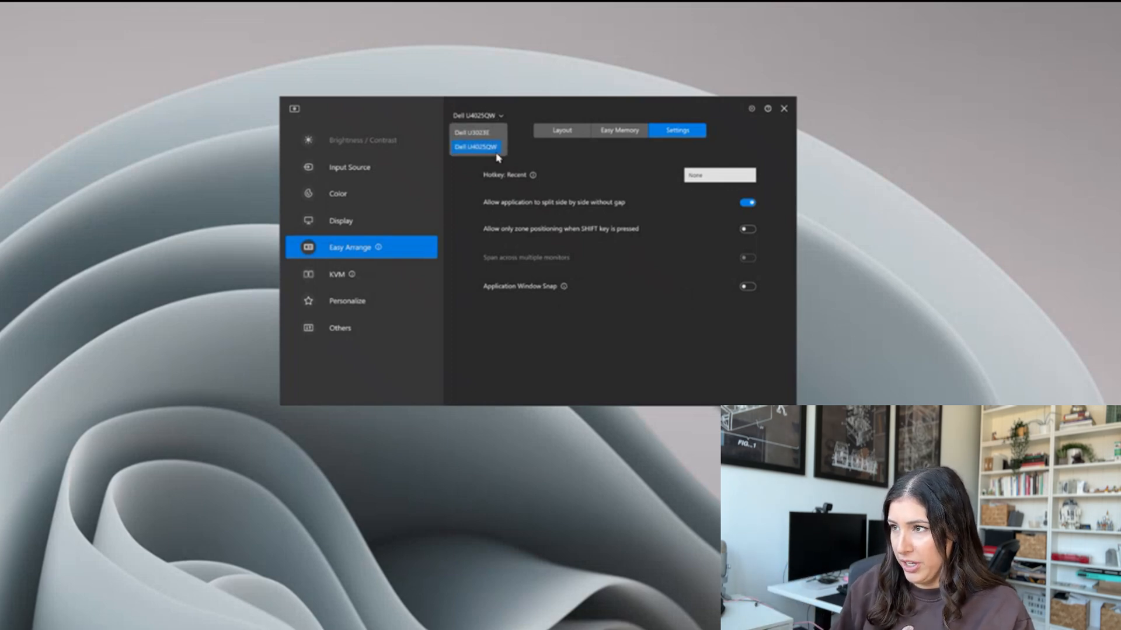
Select Dell U3023E, scroll through its layouts, and reach its empty Easy Memory page.
{"action": "left_click", "coordinate": [474, 131]}
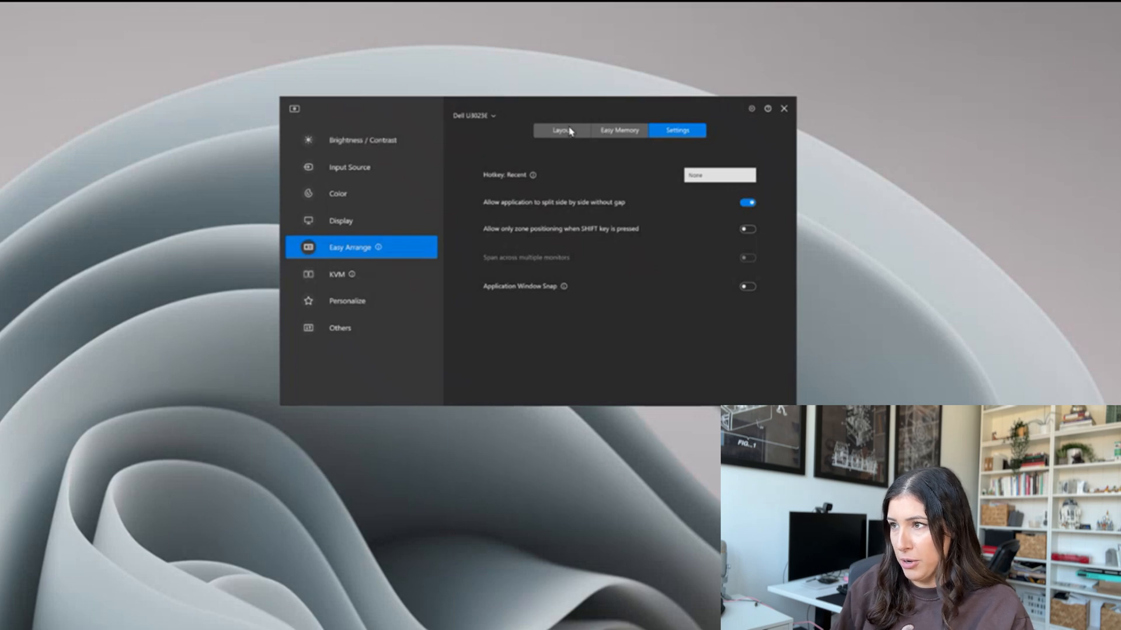
{"action": "left_click", "coordinate": [561, 130]}
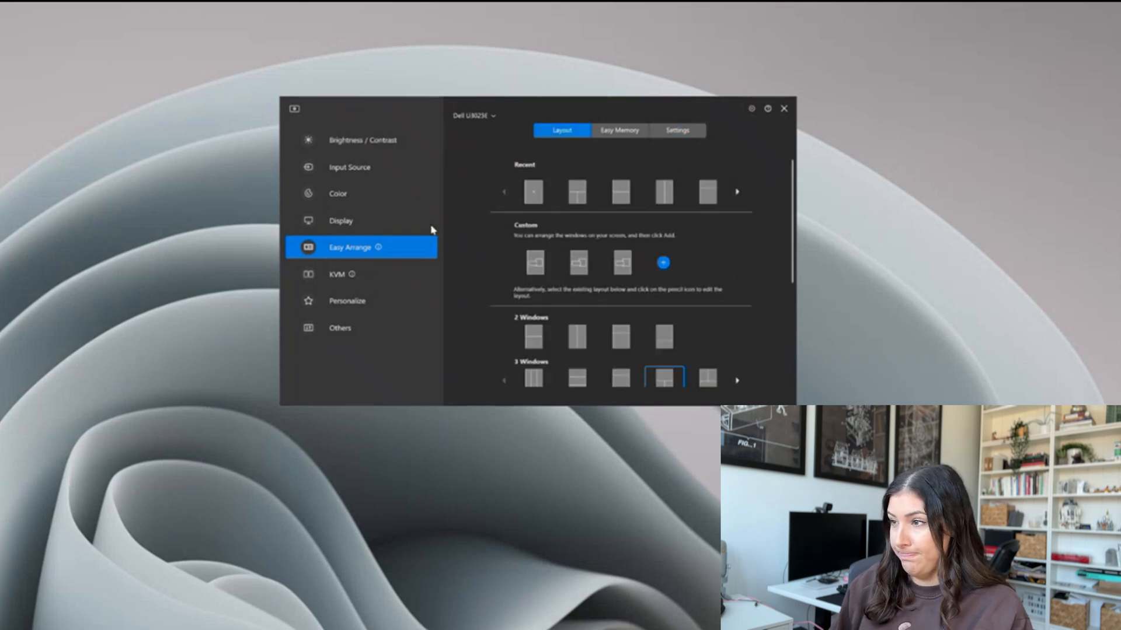
{"action": "scroll", "scroll_direction": "down", "scroll_amount": 3}
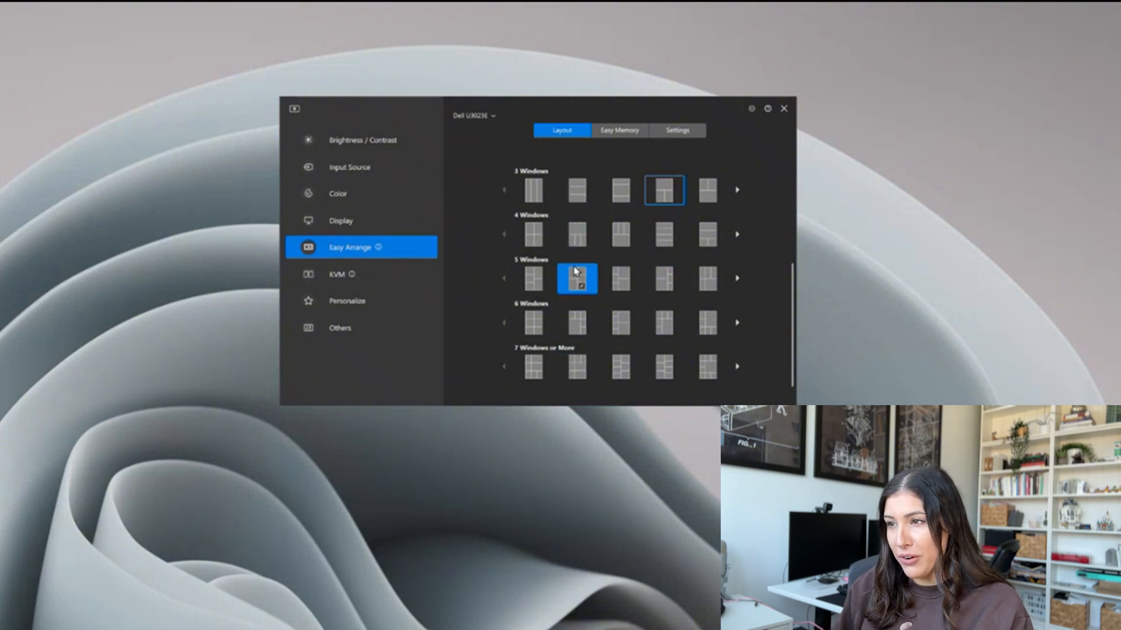
{"action": "scroll", "scroll_direction": "up", "scroll_amount": 3}
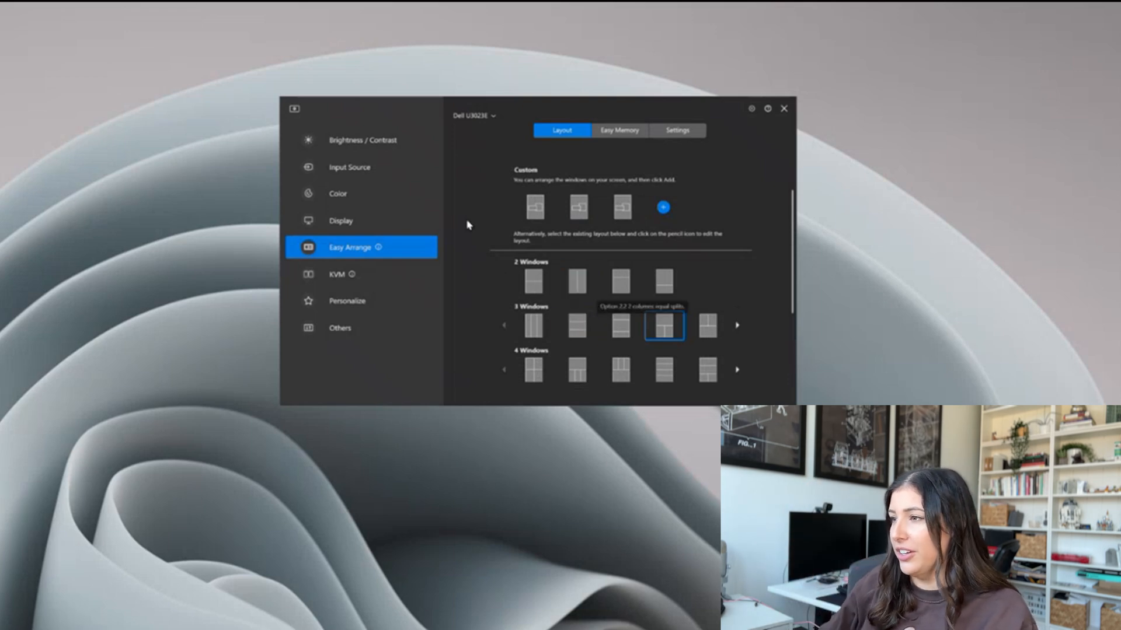
{"action": "mouse_move", "coordinate": [663, 325]}
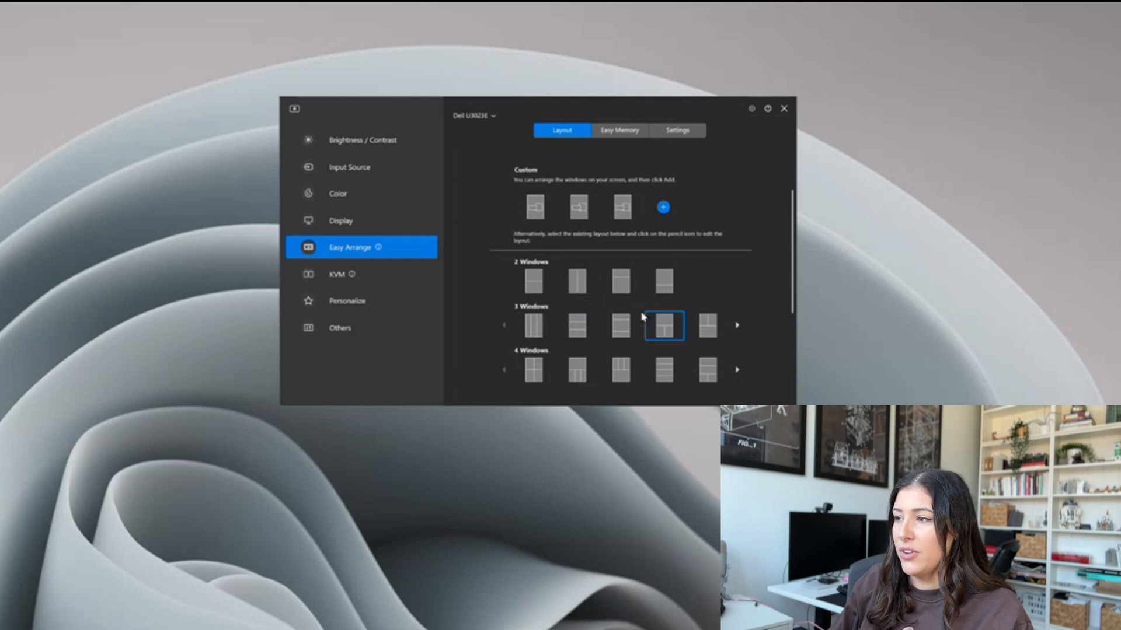
{"action": "scroll", "scroll_direction": "up", "scroll_amount": 3}
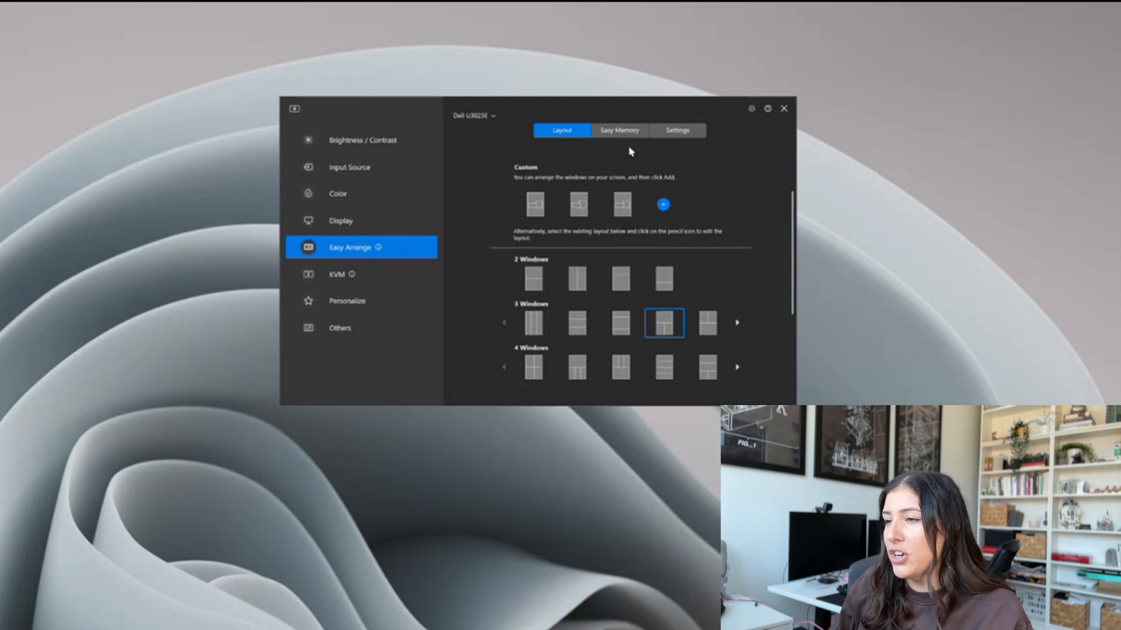
{"action": "left_click", "coordinate": [618, 130]}
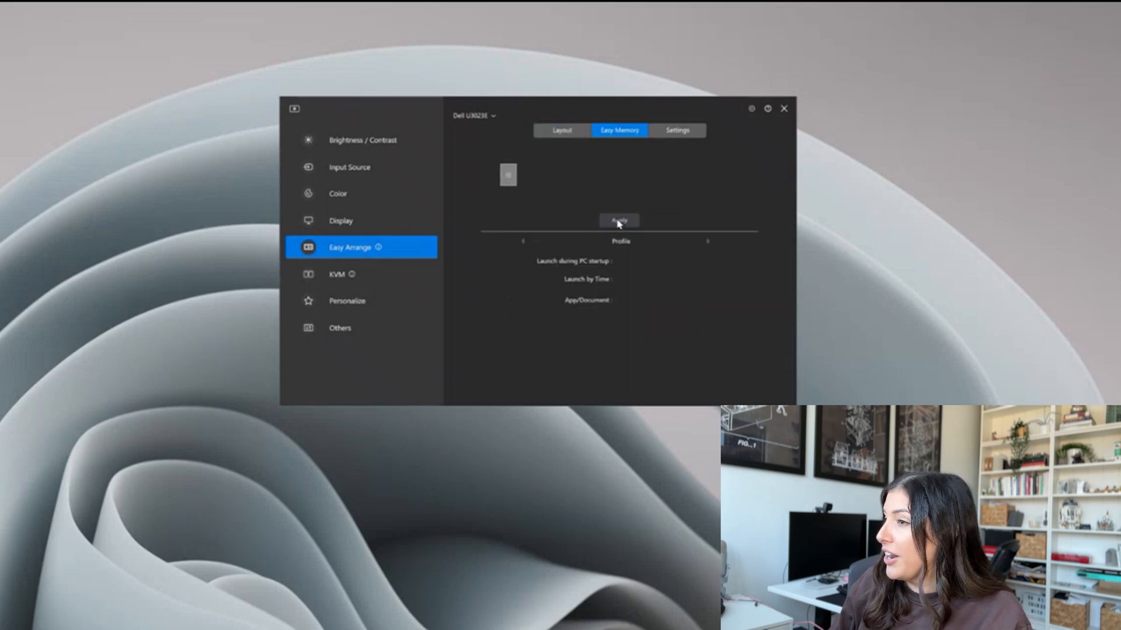
Create profile 'Jess Vertical' with one wide top pane over two windows, and continue.
{"action": "left_click", "coordinate": [618, 220]}
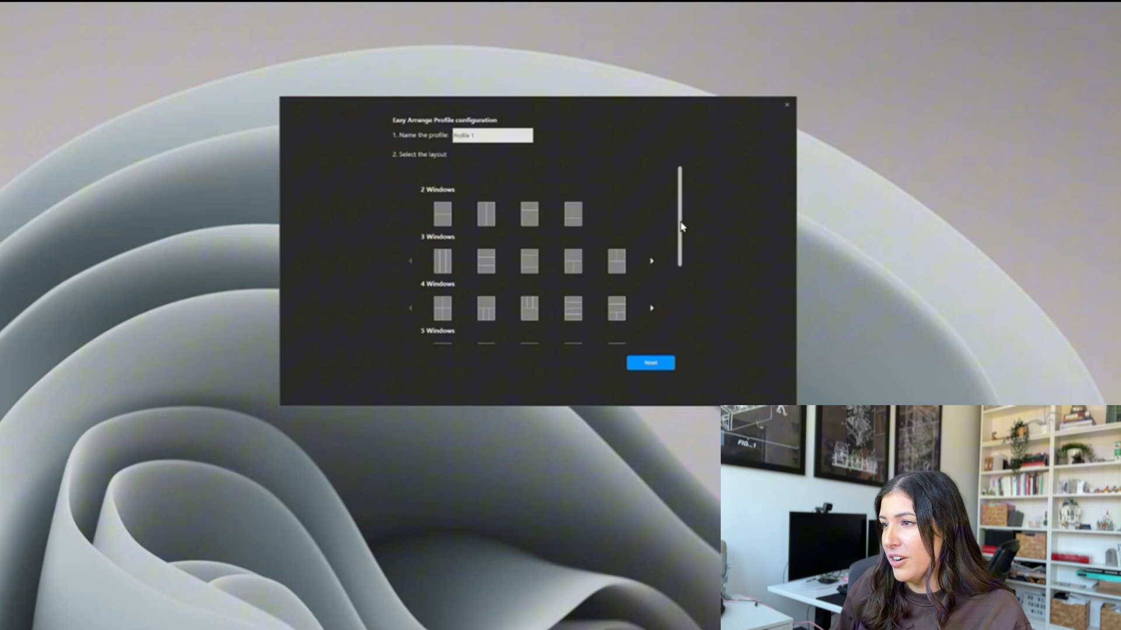
{"action": "left_click", "coordinate": [572, 259]}
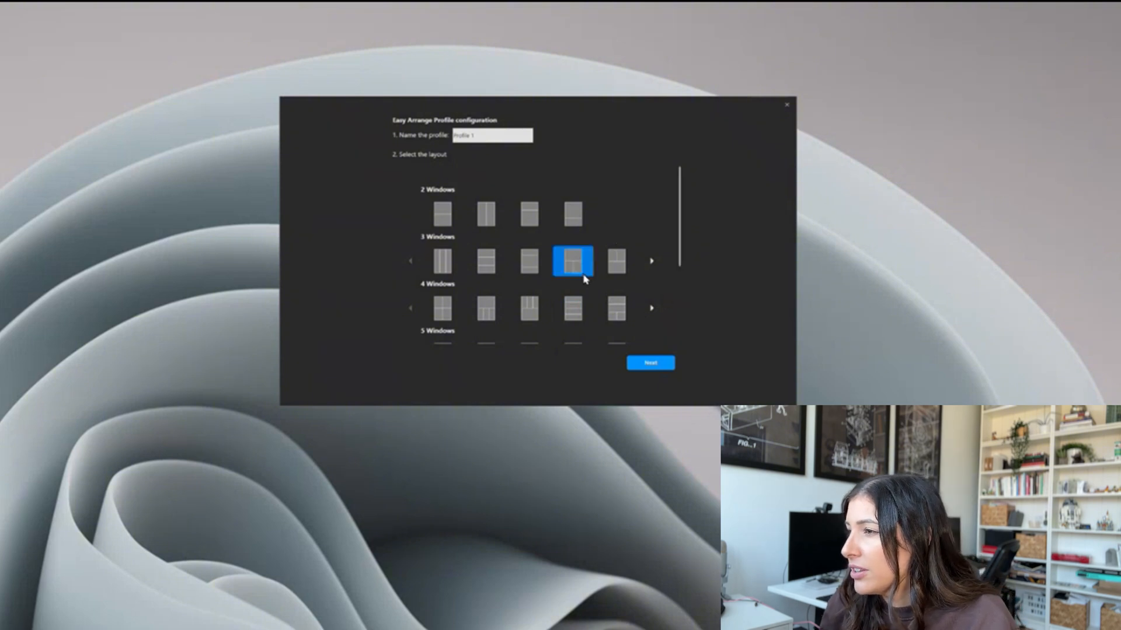
{"action": "left_click", "coordinate": [491, 135]}
{"action": "type", "text": "ess Vertical"}
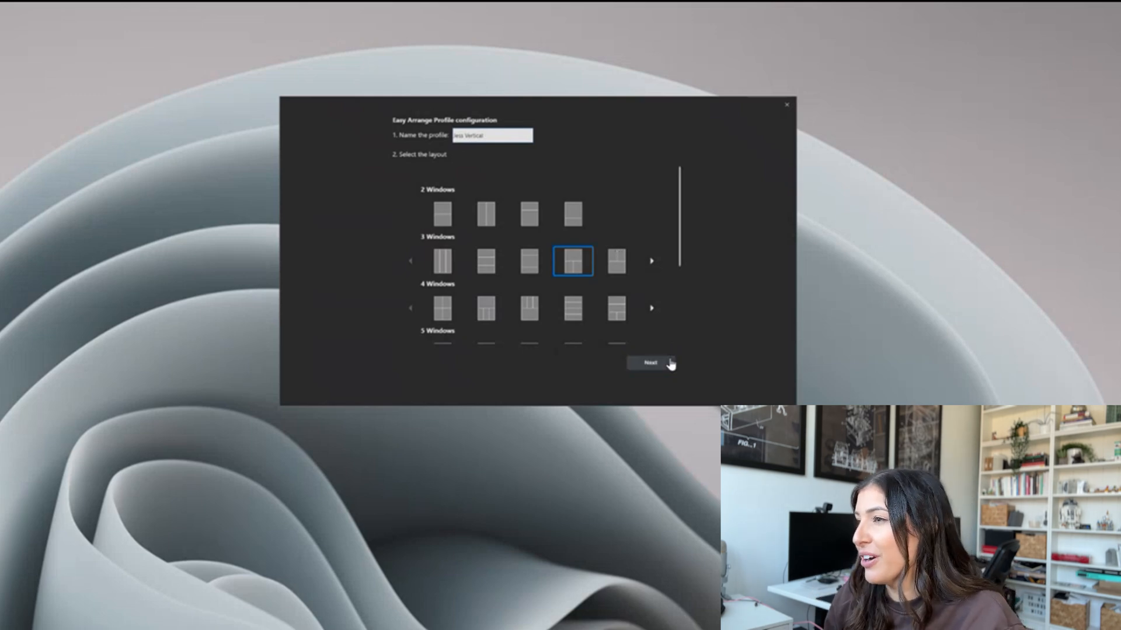
{"action": "left_click", "coordinate": [650, 363]}
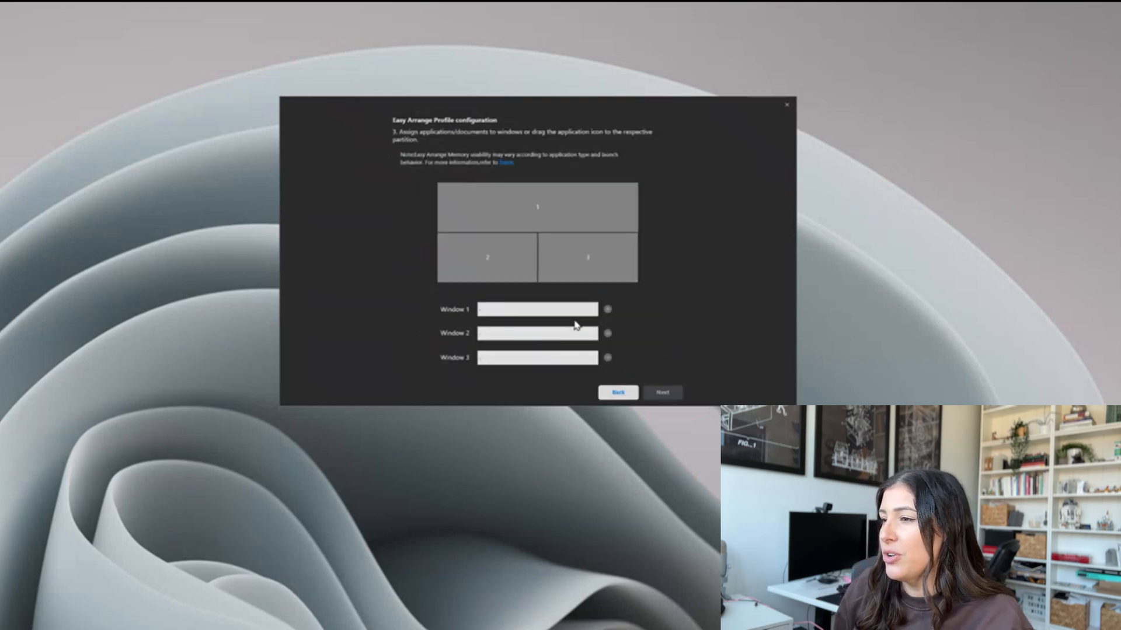
Set window 1 to Outlook (new), window 2 to Sticky Notes, window 3 to Copilot.
{"action": "left_click", "coordinate": [608, 308]}
{"action": "type", "text": "outlo"}
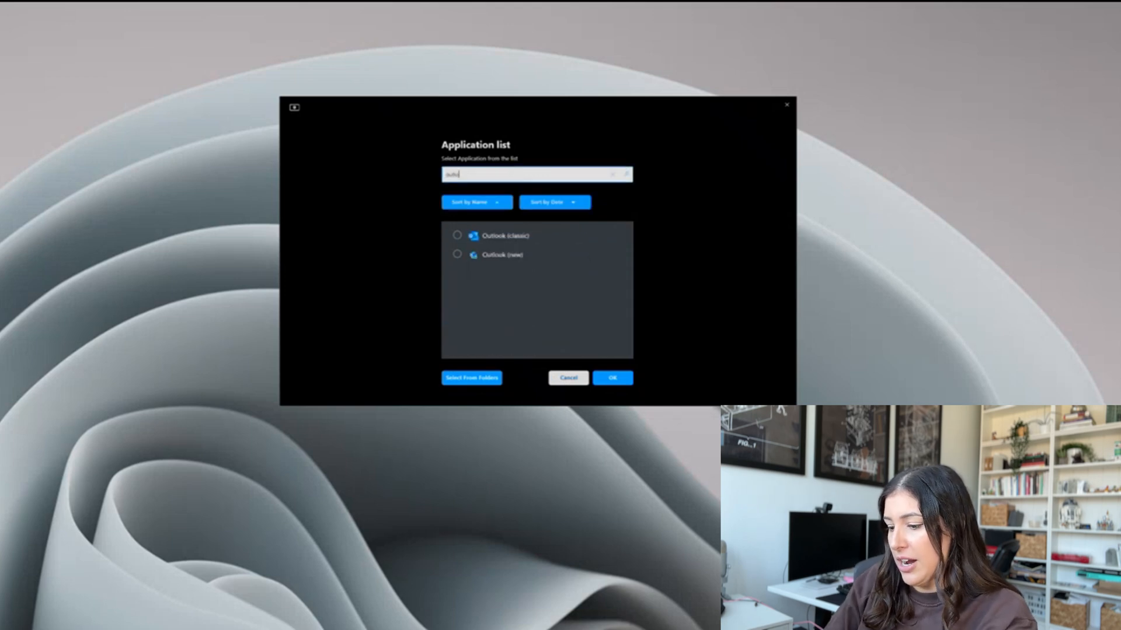
{"action": "left_click", "coordinate": [458, 255]}
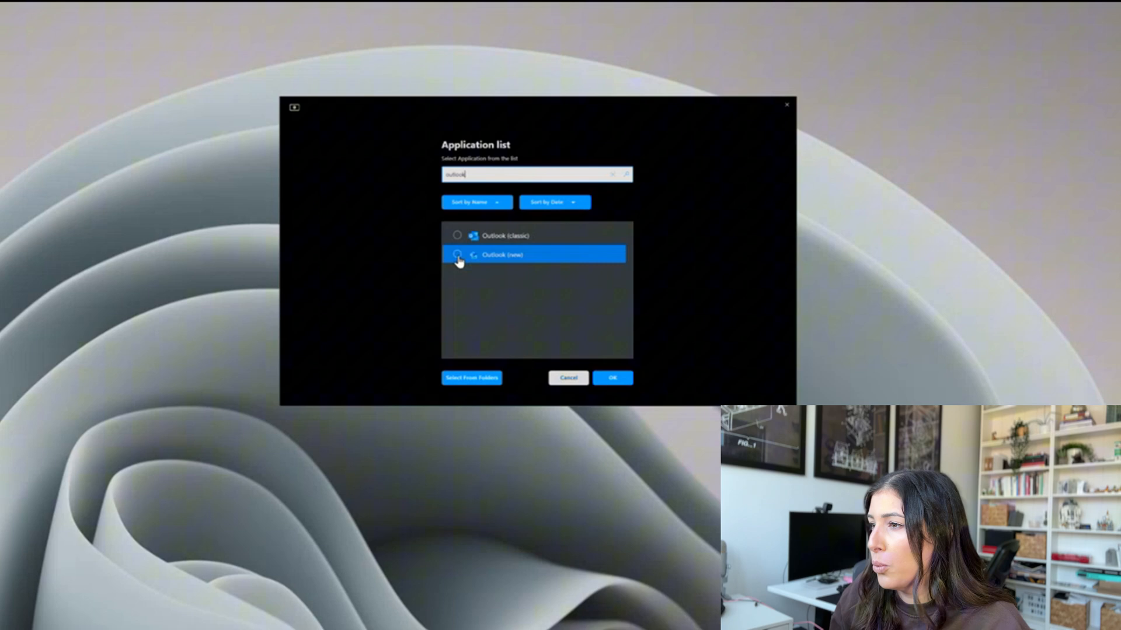
{"action": "left_click", "coordinate": [611, 377]}
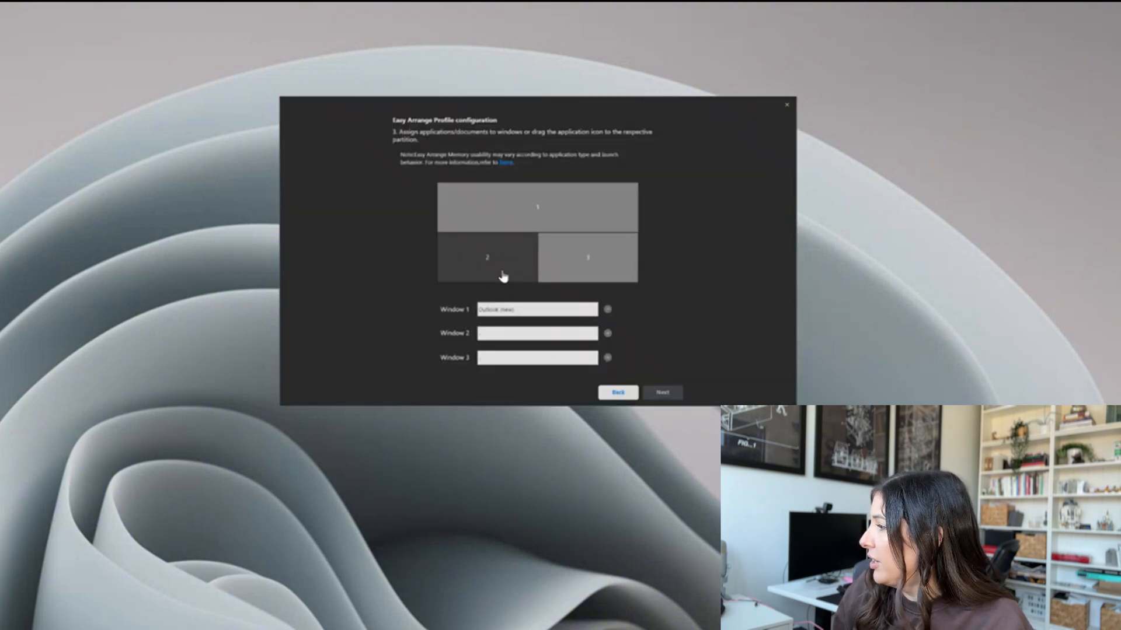
{"action": "mouse_move", "coordinate": [529, 434]}
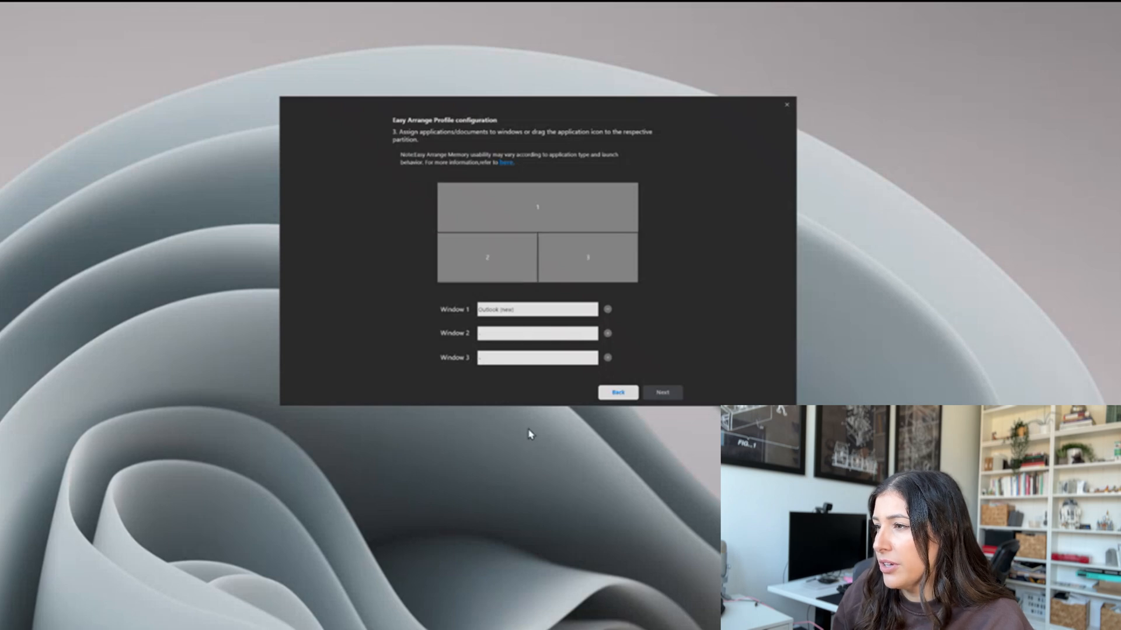
{"action": "left_click", "coordinate": [607, 333]}
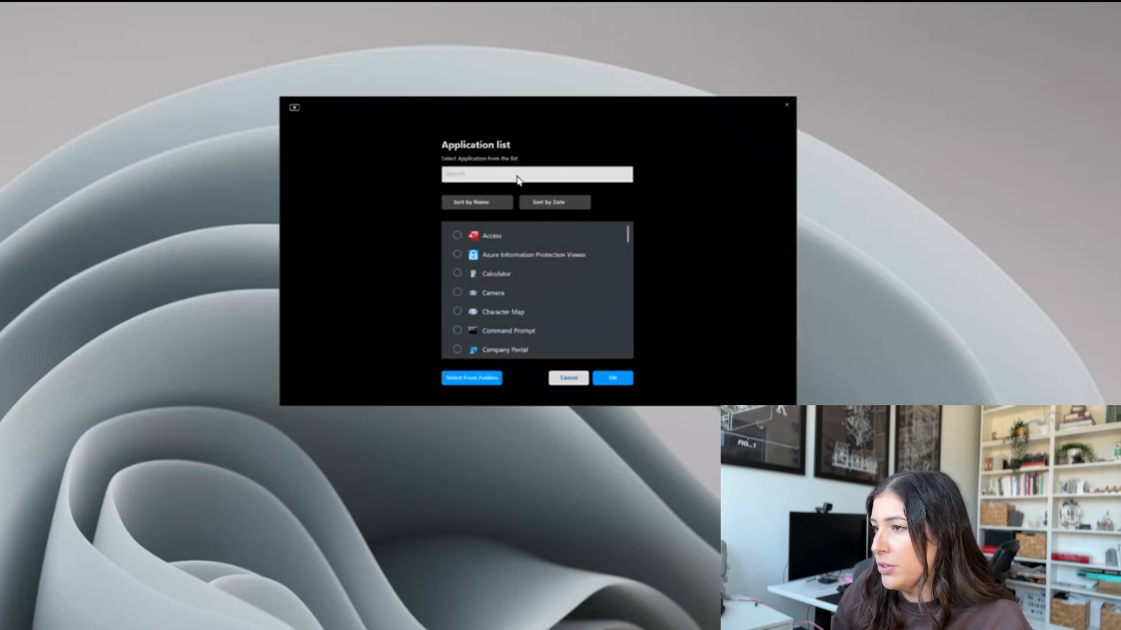
{"action": "type", "text": "stick"}
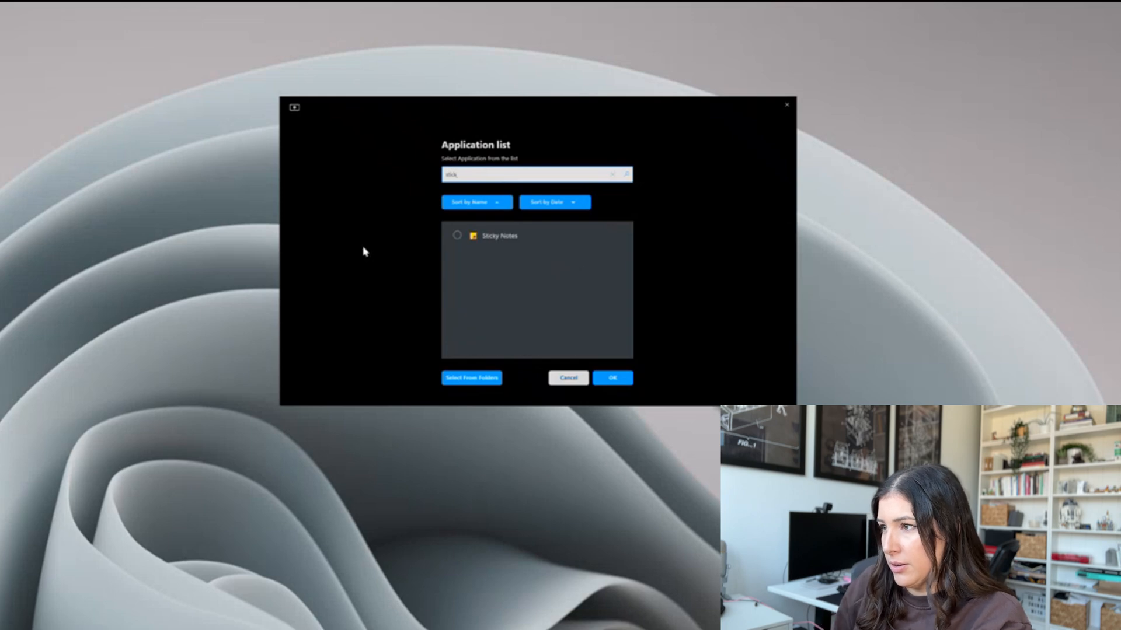
{"action": "left_click", "coordinate": [612, 378]}
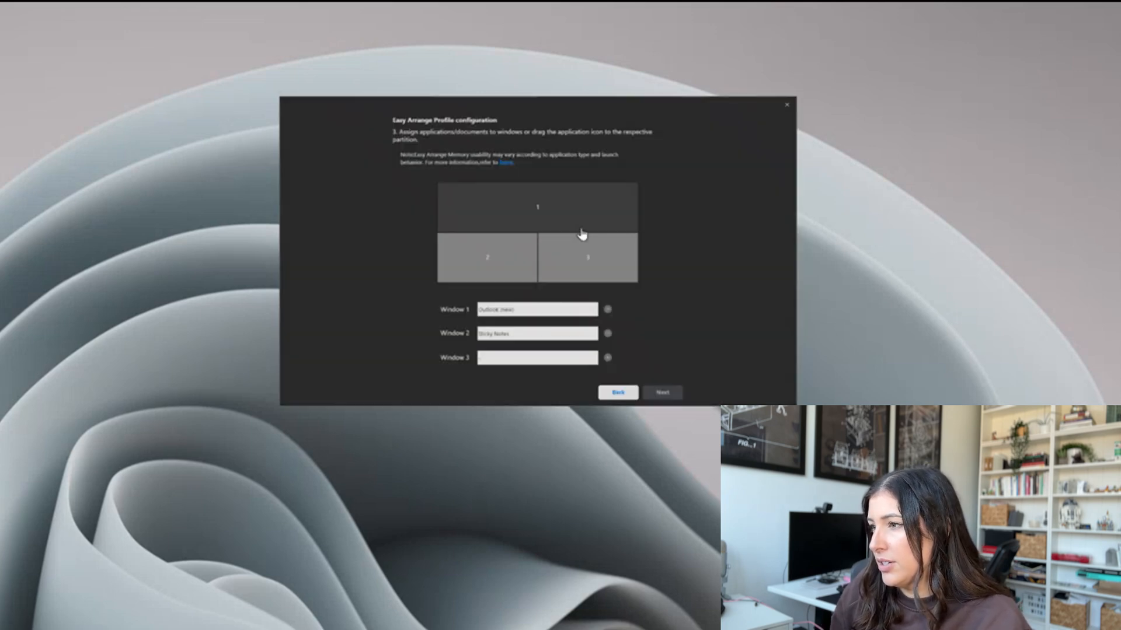
{"action": "left_click", "coordinate": [607, 358]}
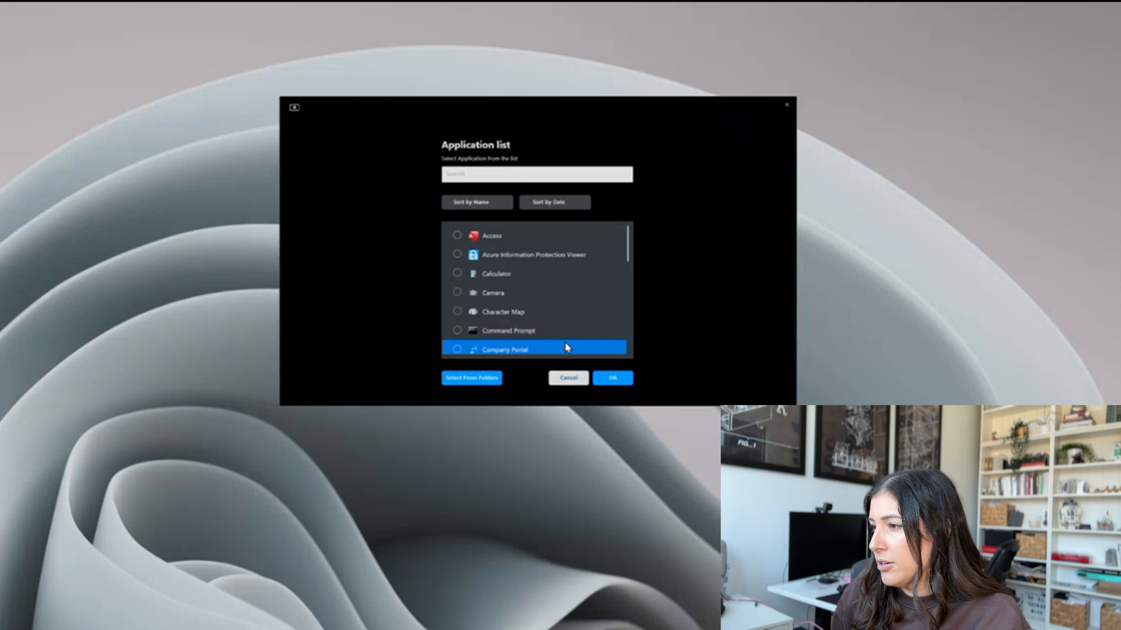
{"action": "scroll", "scroll_direction": "down", "scroll_amount": 3}
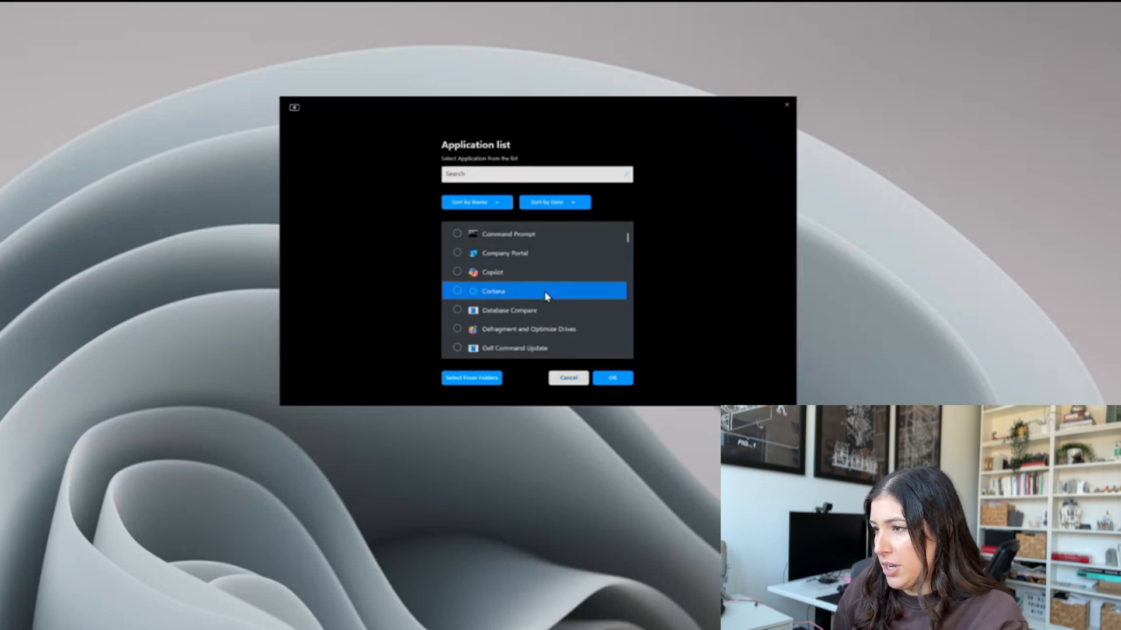
{"action": "left_click", "coordinate": [458, 271]}
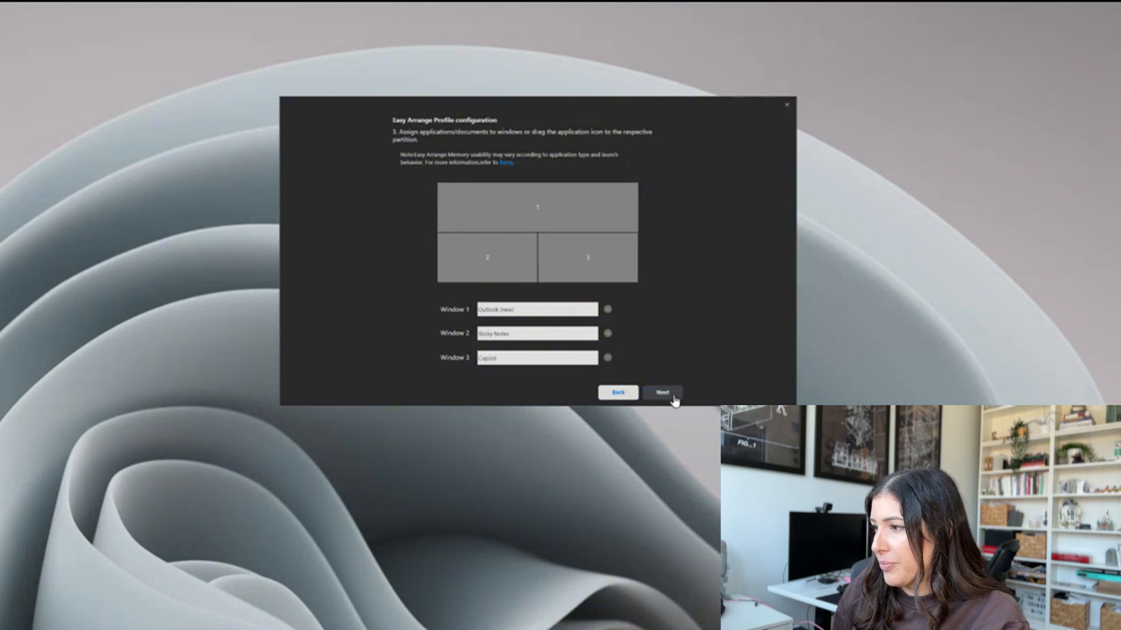
Set 'Jess Vertical' to launch automatically at 08 AM and finish the wizard.
{"action": "left_click", "coordinate": [661, 392]}
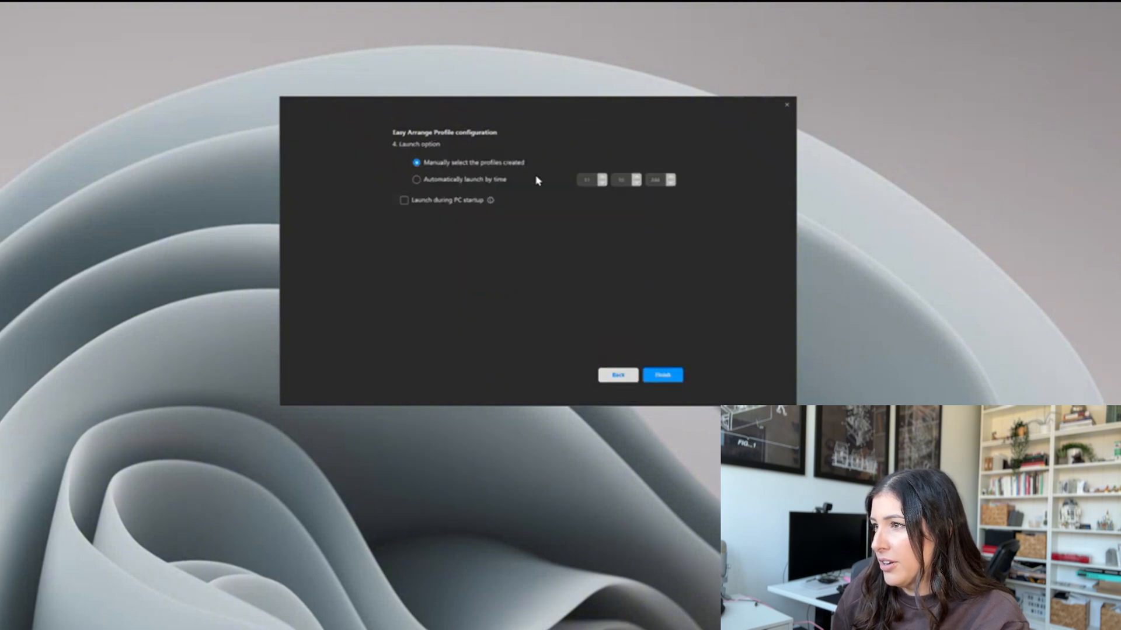
{"action": "mouse_move", "coordinate": [446, 218]}
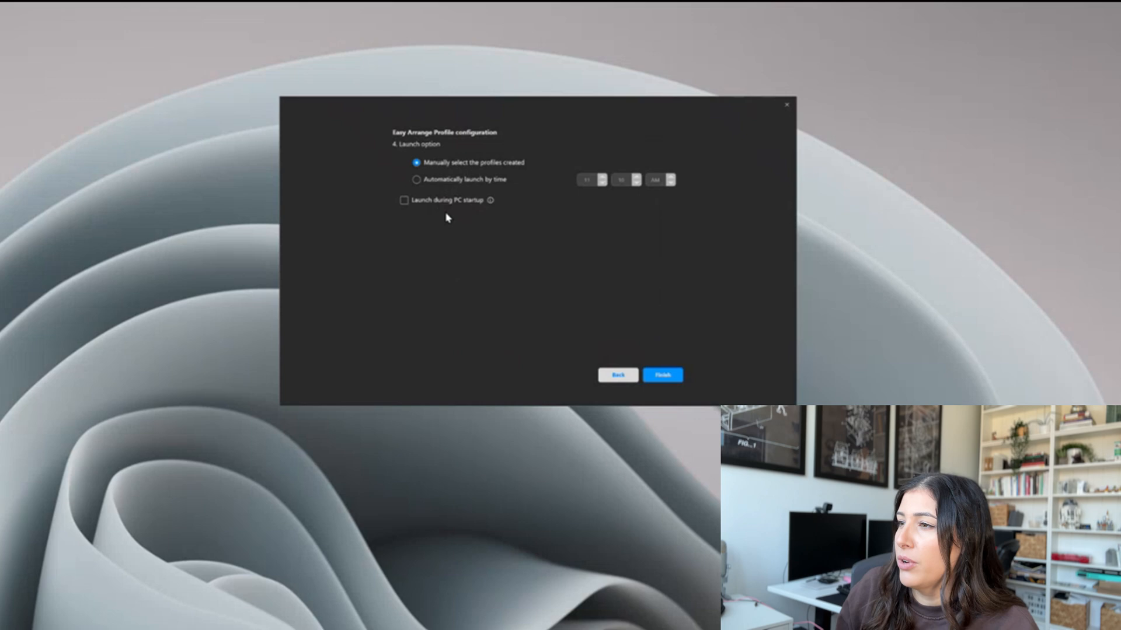
{"action": "left_click", "coordinate": [417, 179]}
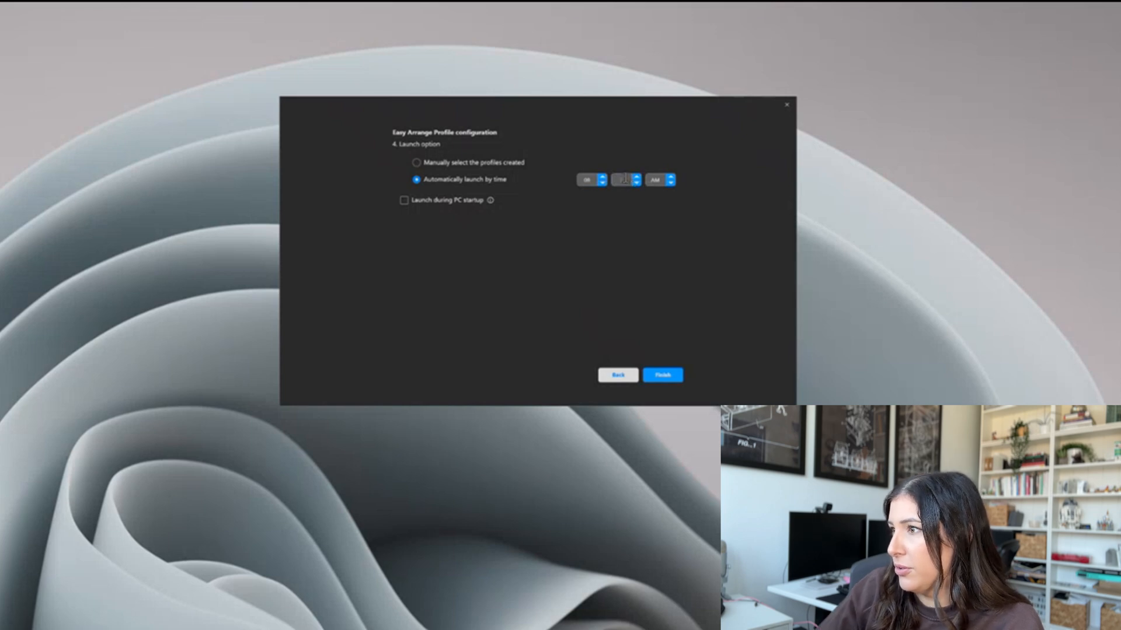
{"action": "left_click", "coordinate": [662, 375]}
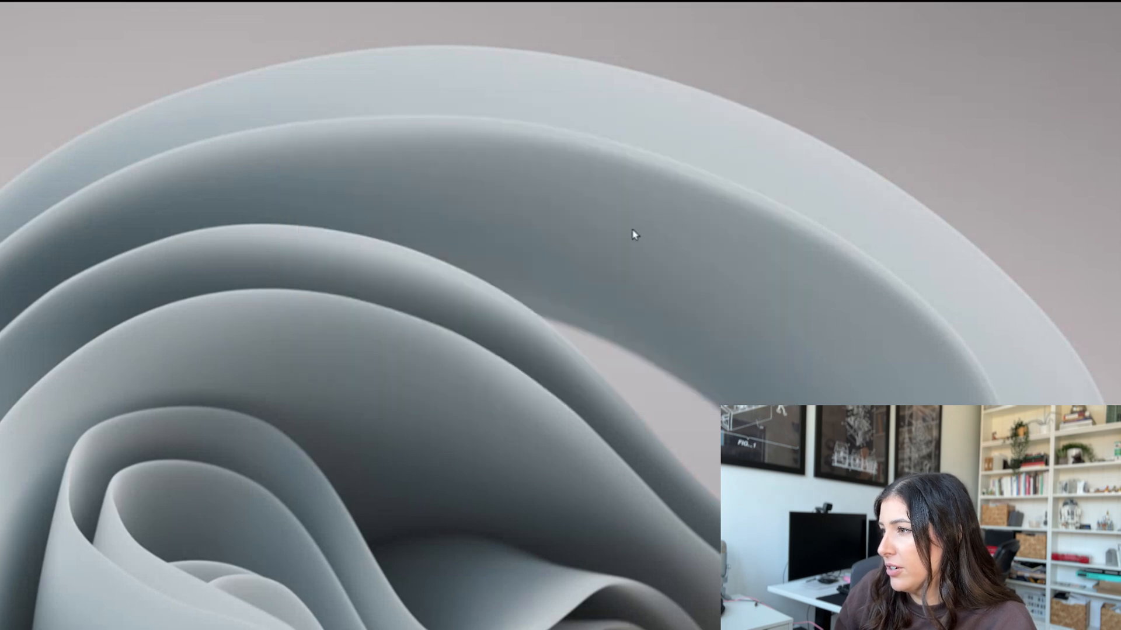
{"action": "mouse_move", "coordinate": [446, 318]}
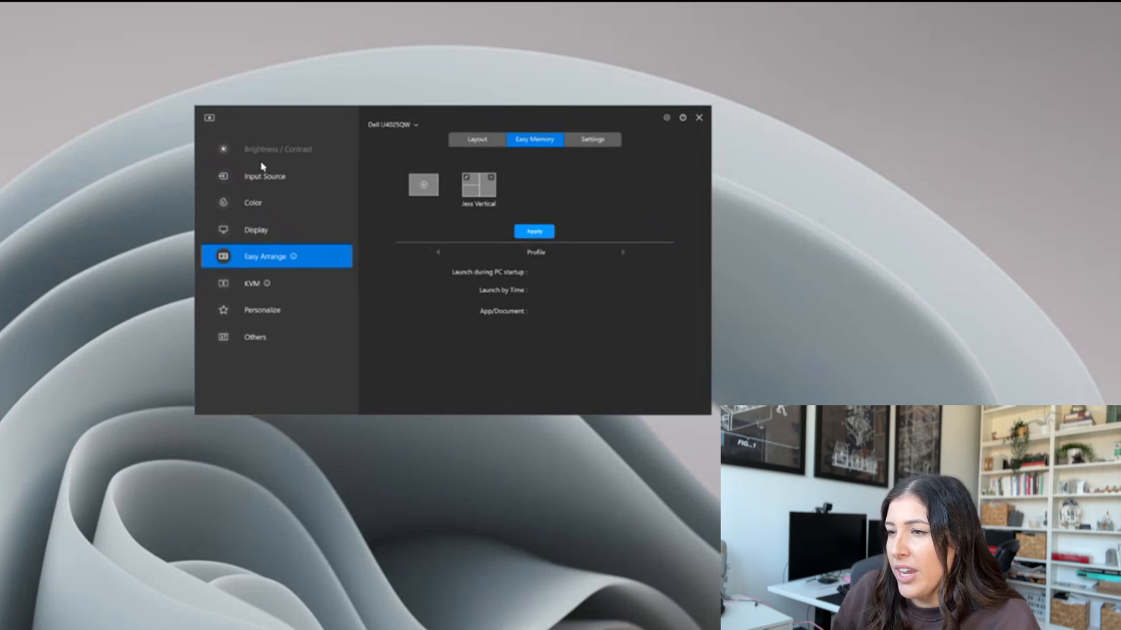
Glance at Easy Arrange Settings and Input Source, then switch the monitor to Dell U3023E.
{"action": "left_click", "coordinate": [592, 139]}
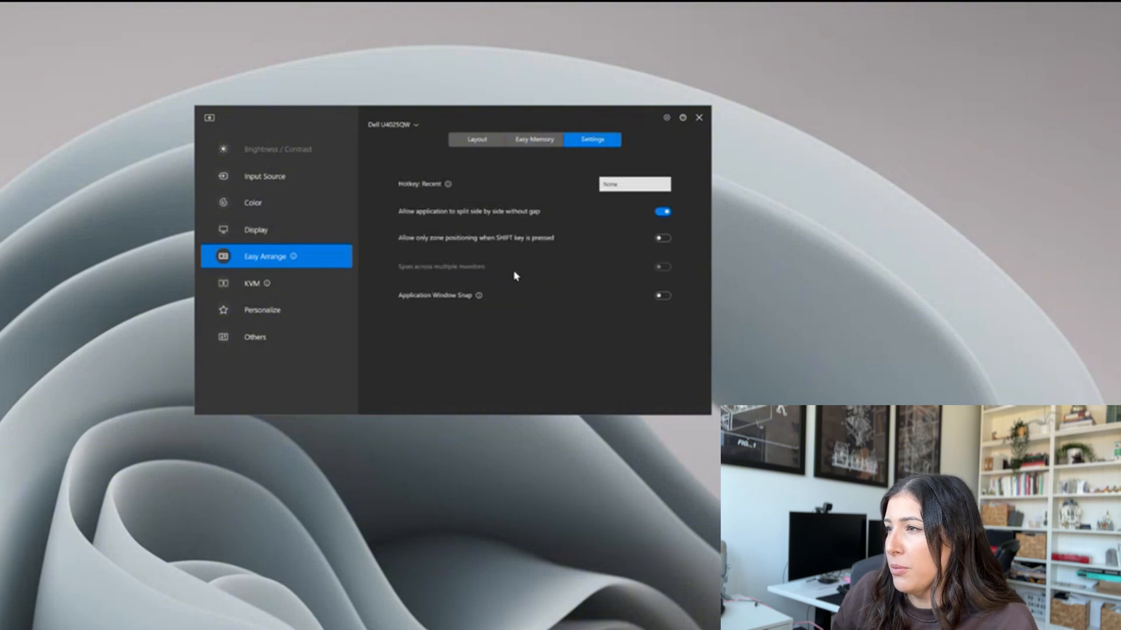
{"action": "mouse_move", "coordinate": [300, 201]}
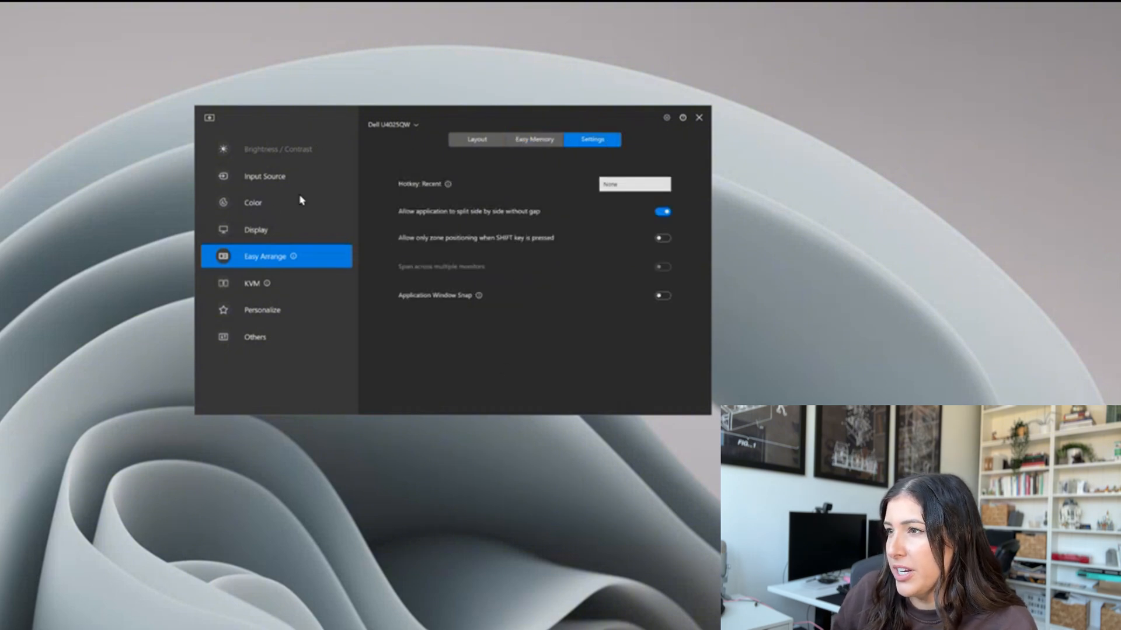
{"action": "left_click", "coordinate": [264, 176]}
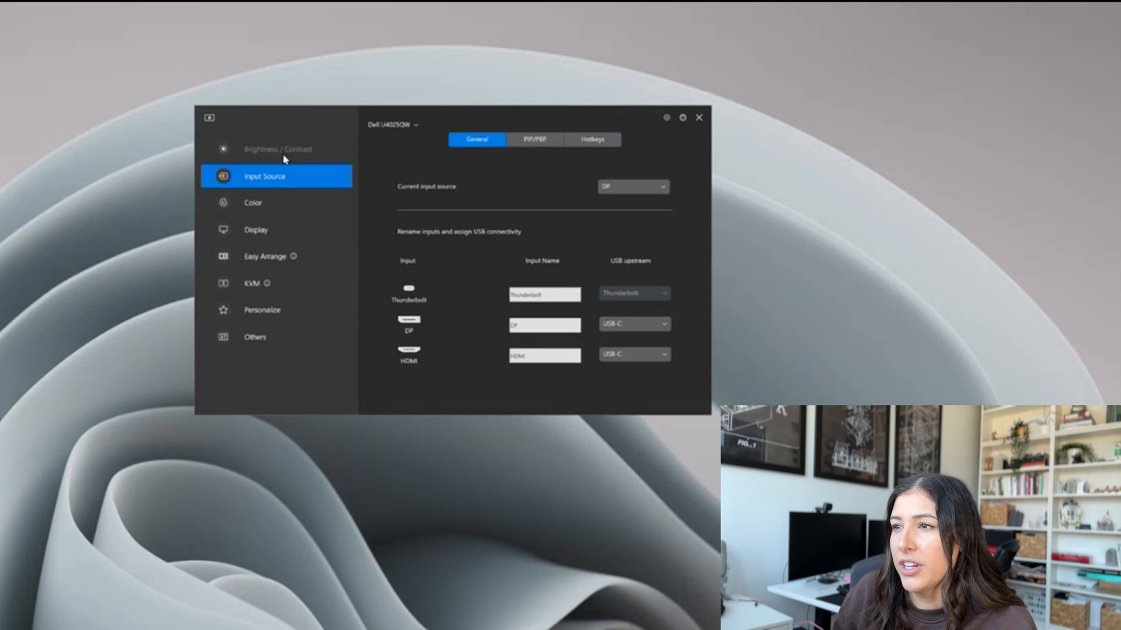
{"action": "mouse_move", "coordinate": [262, 149]}
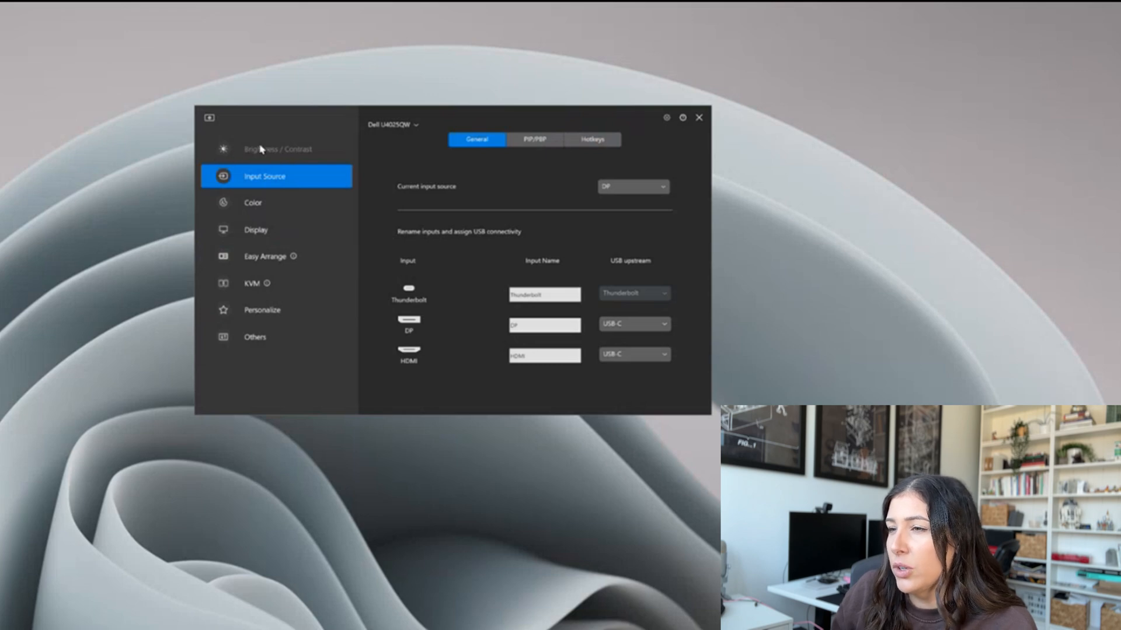
{"action": "left_click", "coordinate": [392, 124]}
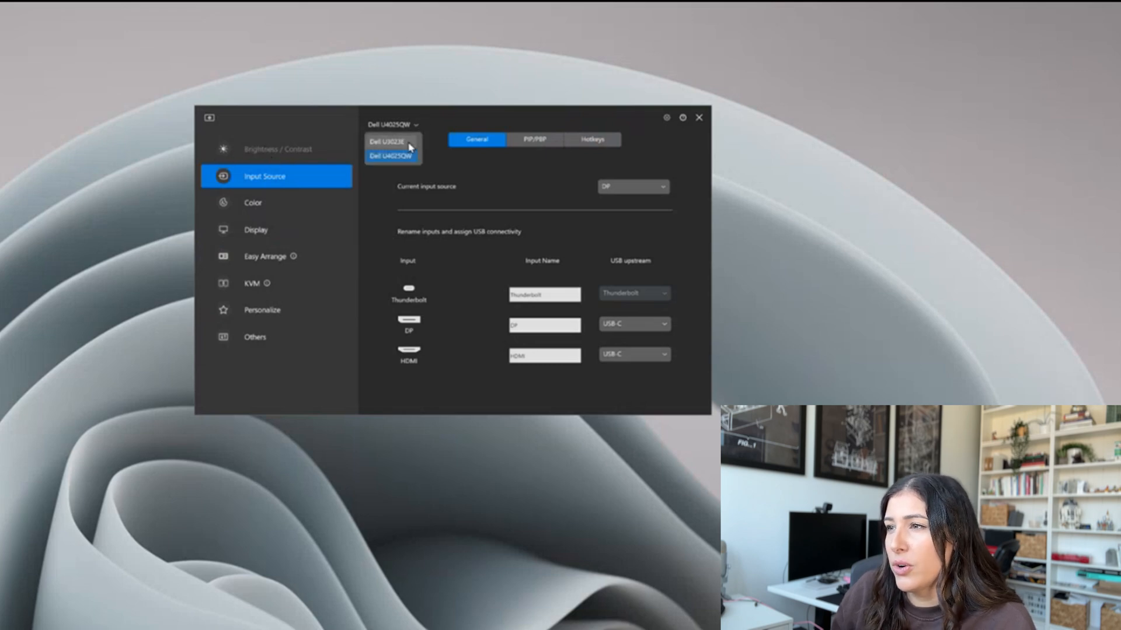
{"action": "left_click", "coordinate": [391, 141]}
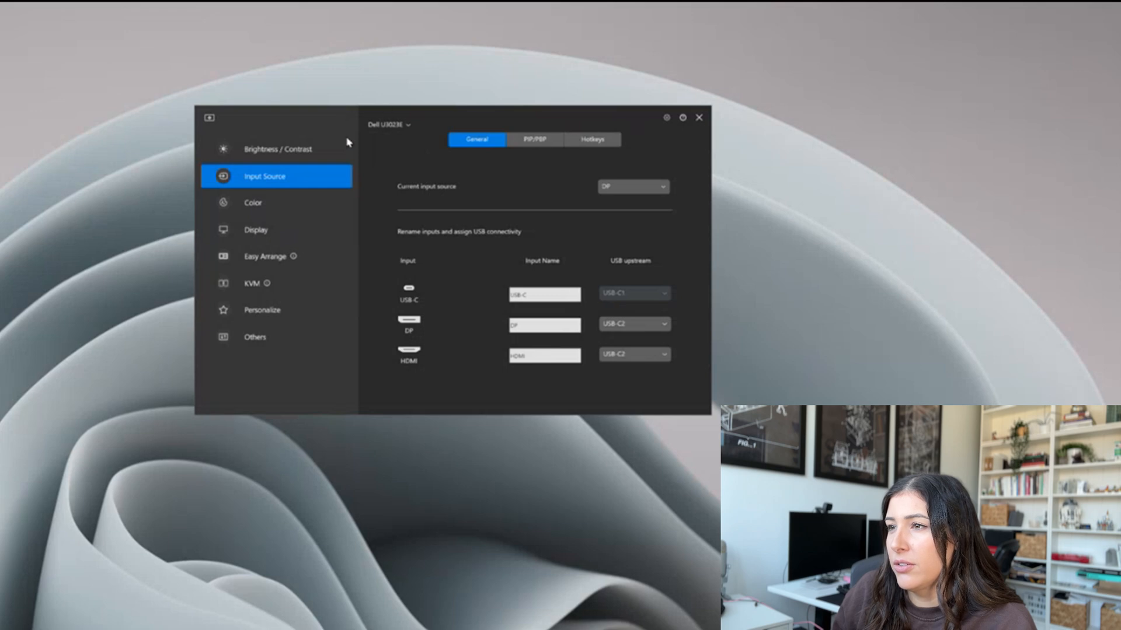
Try the U3023E brightness at 94% in Brightness / Contrast, then return it to 75%.
{"action": "left_click", "coordinate": [279, 149]}
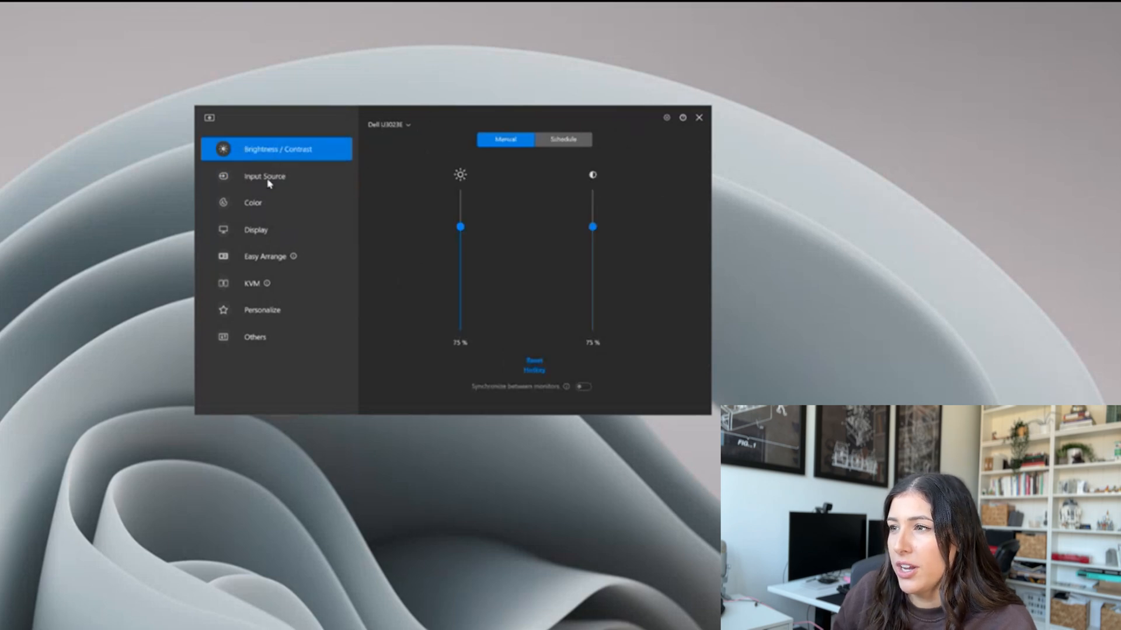
{"action": "mouse_move", "coordinate": [407, 128]}
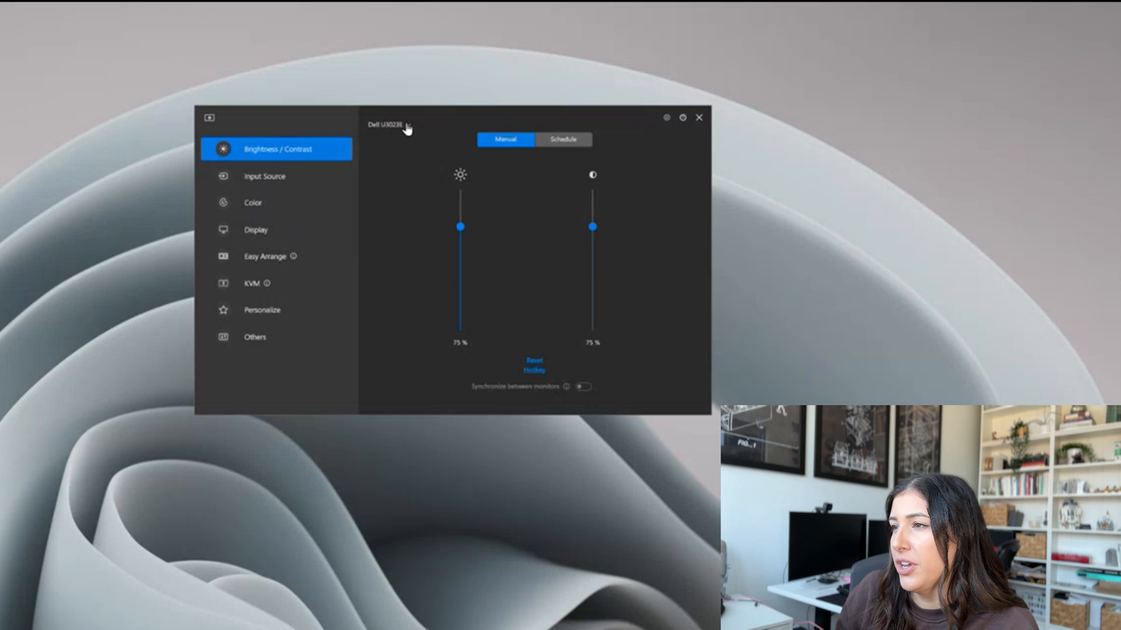
{"action": "mouse_move", "coordinate": [370, 146]}
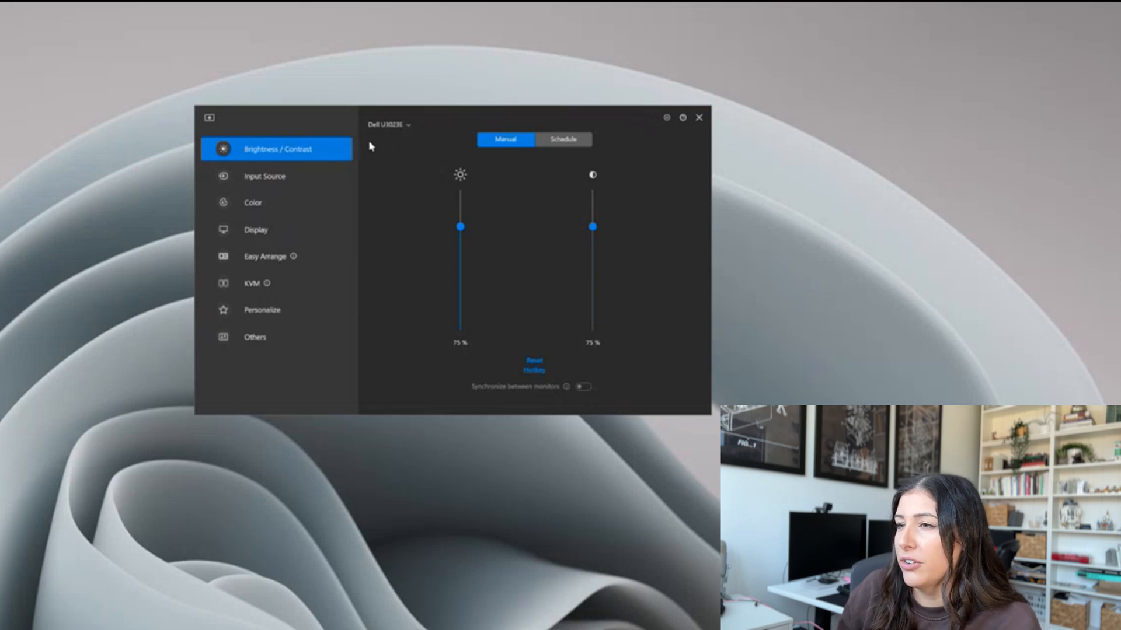
{"action": "mouse_move", "coordinate": [539, 248]}
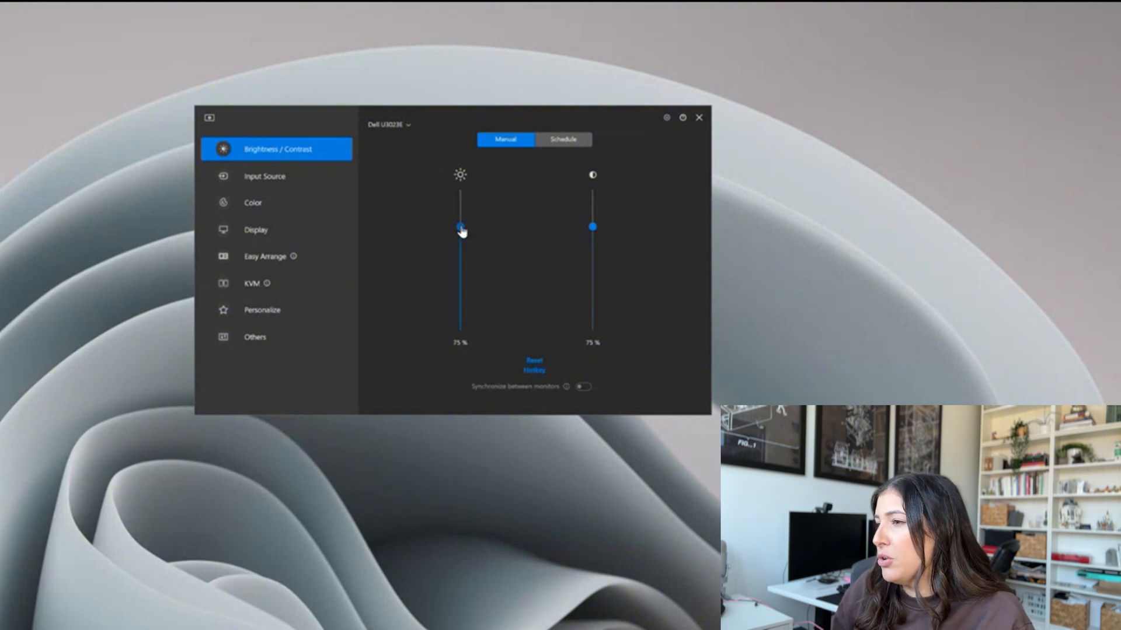
{"action": "left_click_drag", "start_coordinate": [459, 227], "coordinate": [459, 203]}
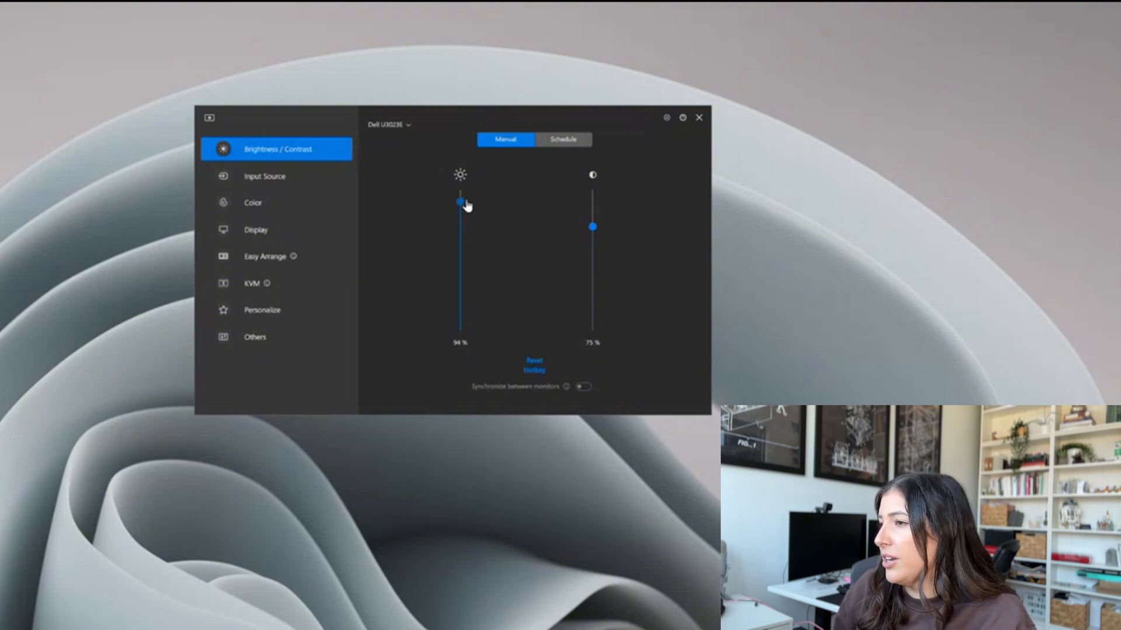
{"action": "left_click_drag", "start_coordinate": [459, 203], "coordinate": [459, 194]}
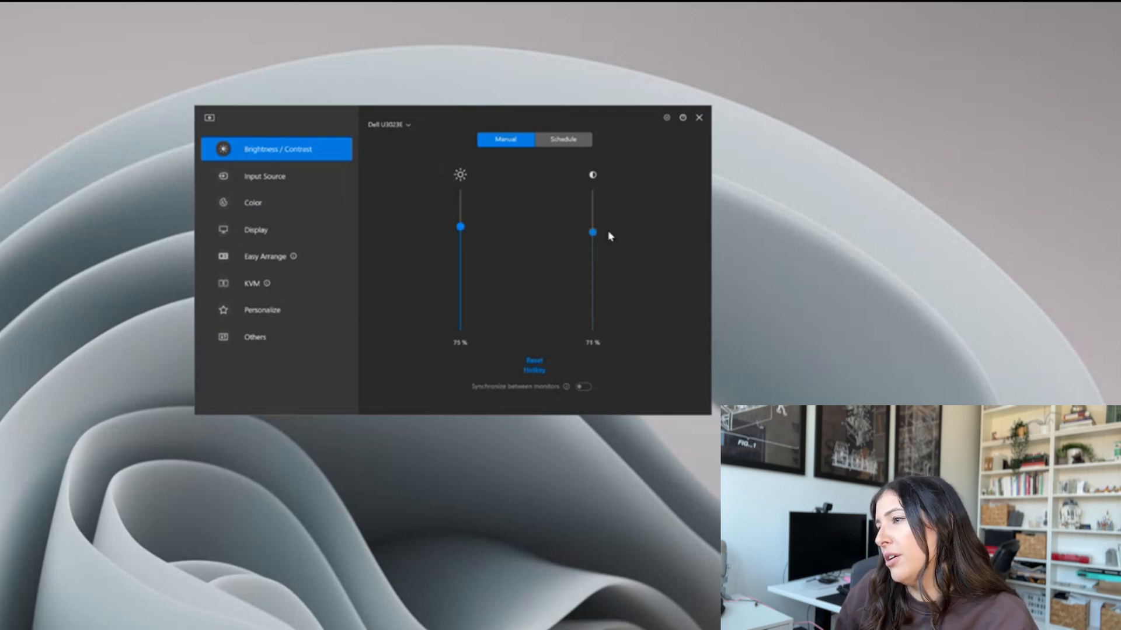
{"action": "mouse_move", "coordinate": [632, 402]}
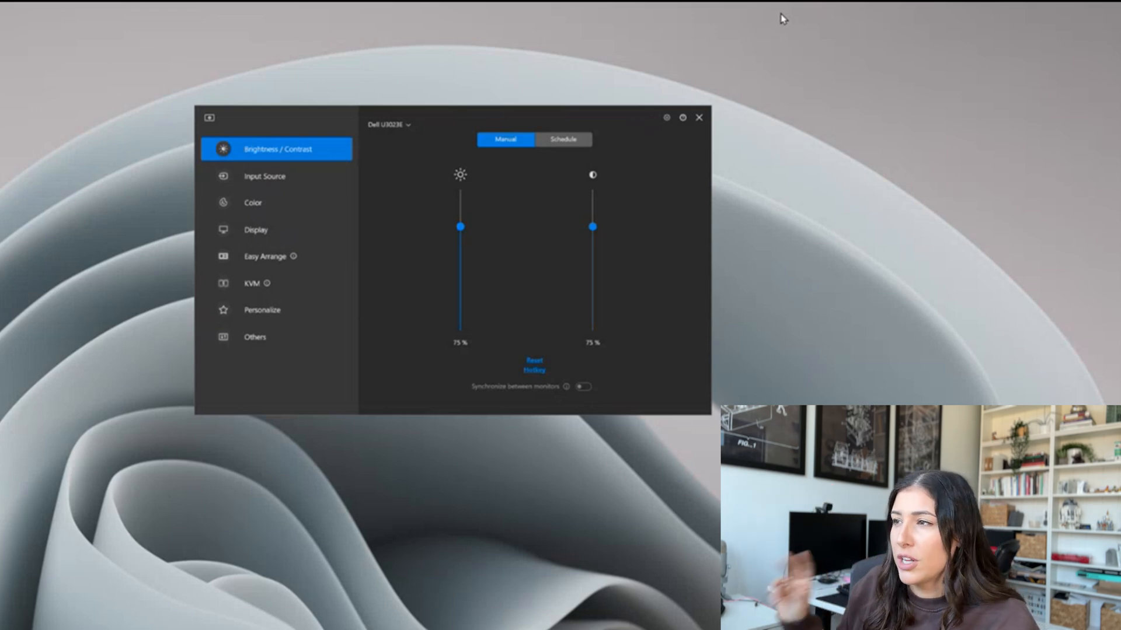
View the U3023E day/night brightness schedule, then return to Easy Arrange layouts for U4025QW.
{"action": "left_click", "coordinate": [562, 139]}
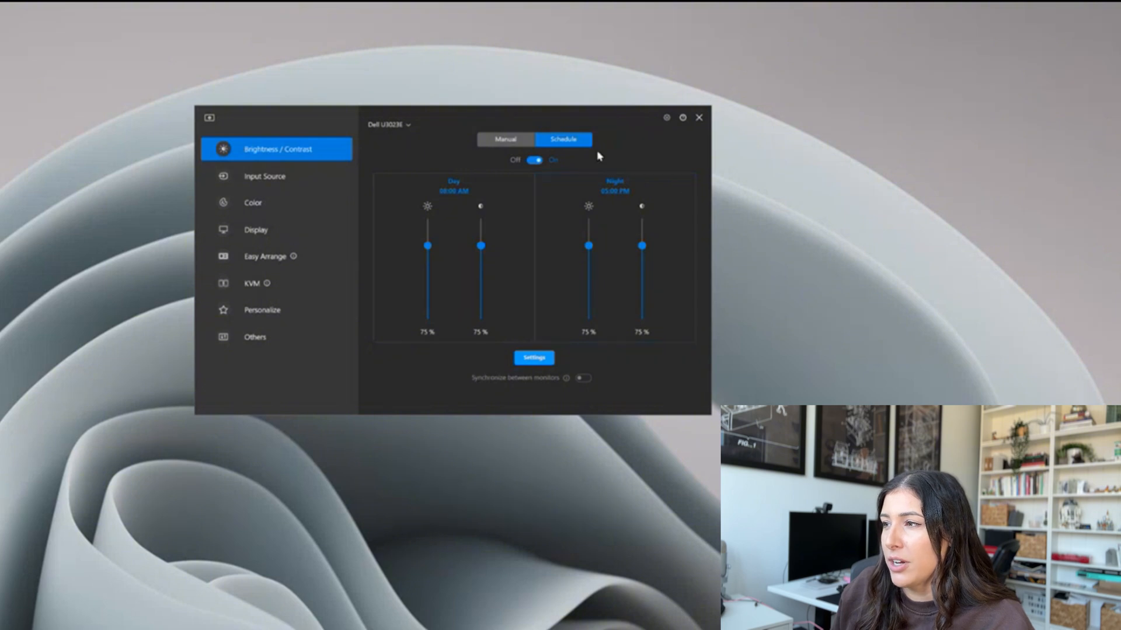
{"action": "mouse_move", "coordinate": [445, 161]}
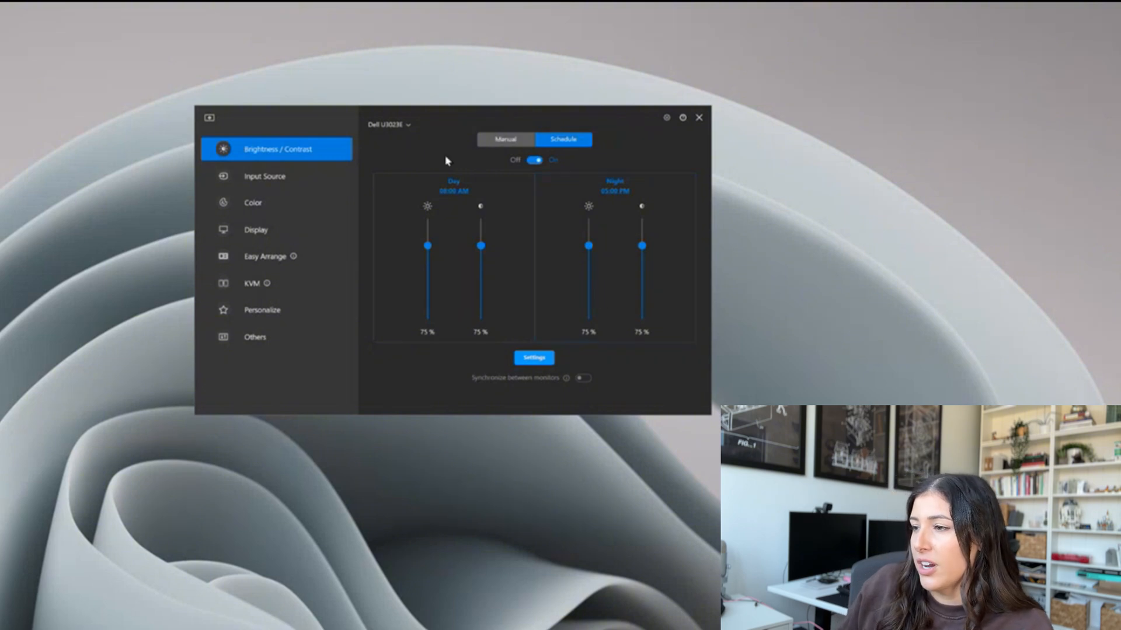
{"action": "left_click", "coordinate": [389, 124]}
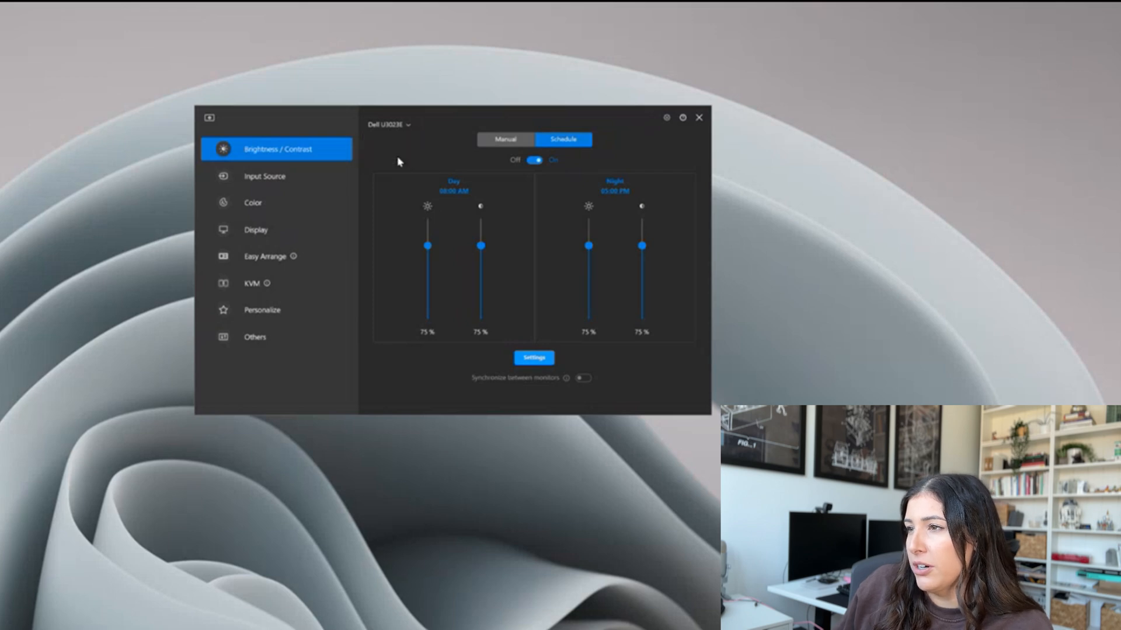
{"action": "left_click", "coordinate": [264, 256]}
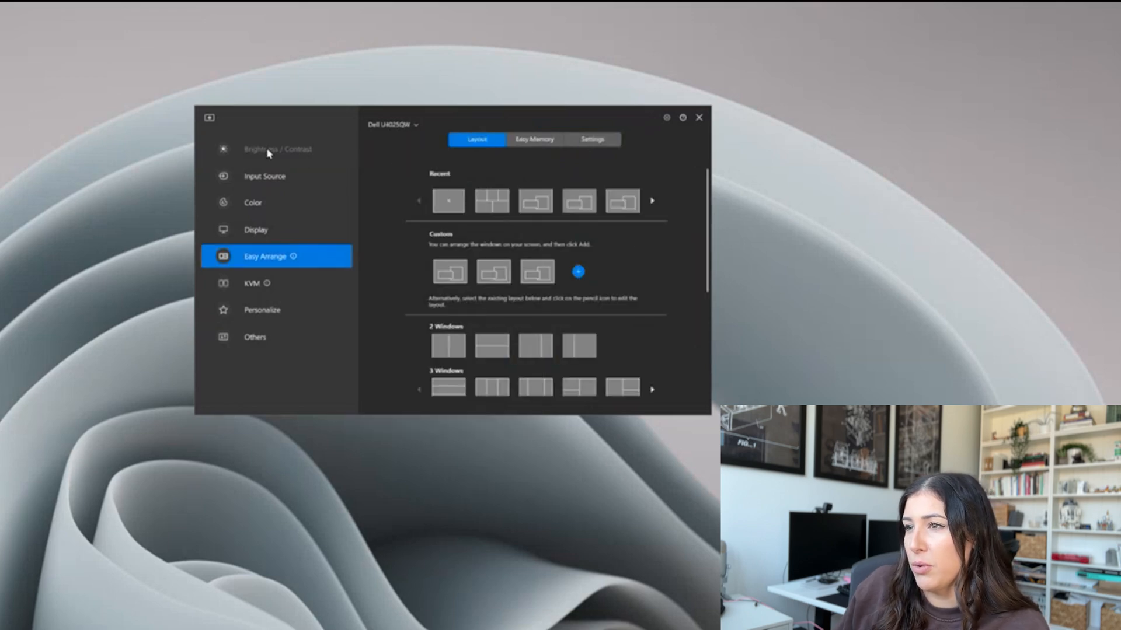
Open the U4025QW Input Source settings and keep DP among Thunderbolt, DP and HDMI.
{"action": "left_click", "coordinate": [264, 176]}
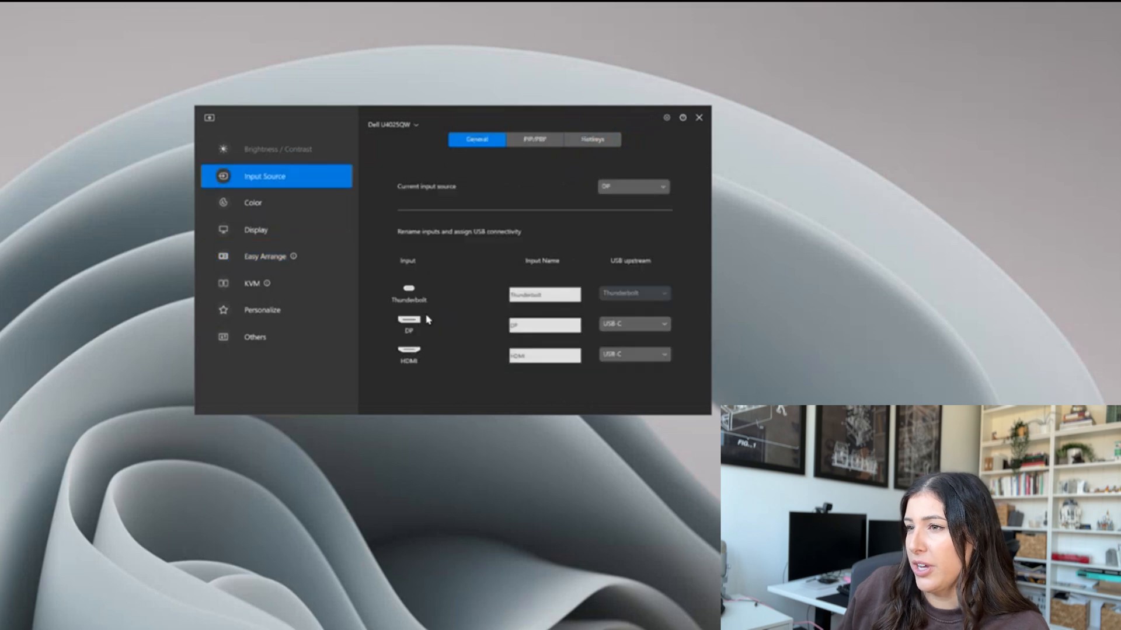
{"action": "mouse_move", "coordinate": [264, 67]}
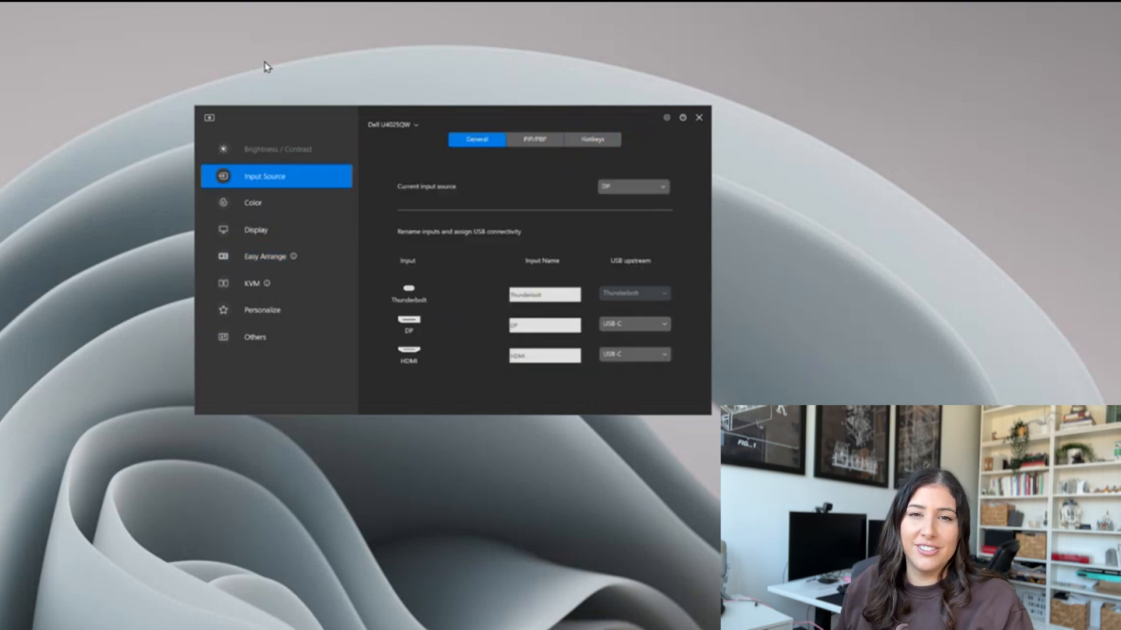
{"action": "mouse_move", "coordinate": [321, 159]}
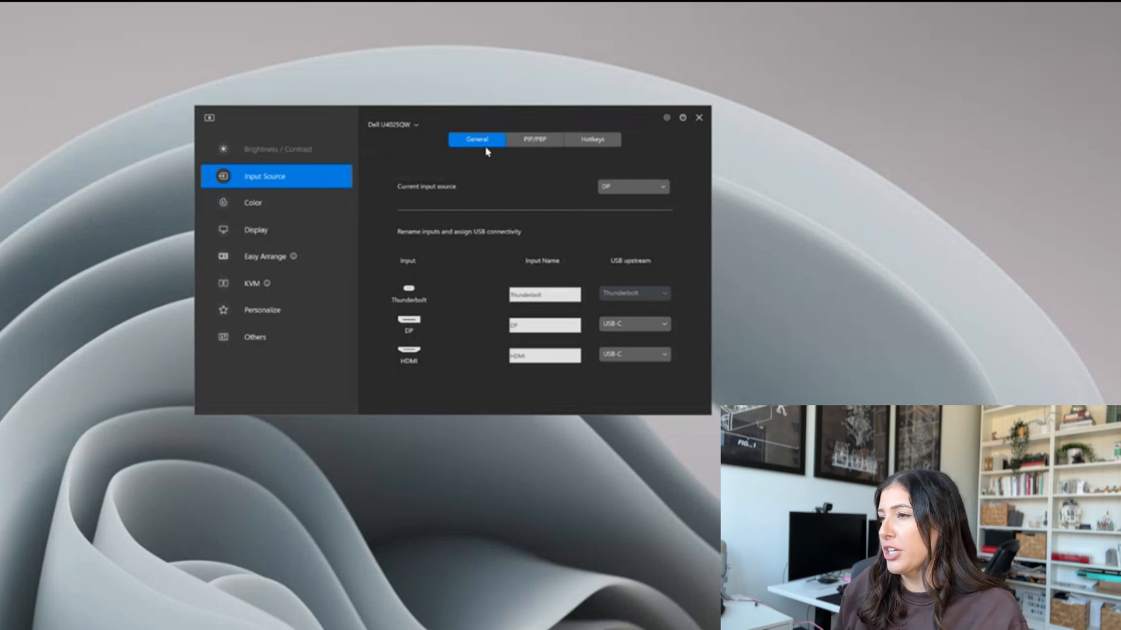
{"action": "mouse_move", "coordinate": [468, 147]}
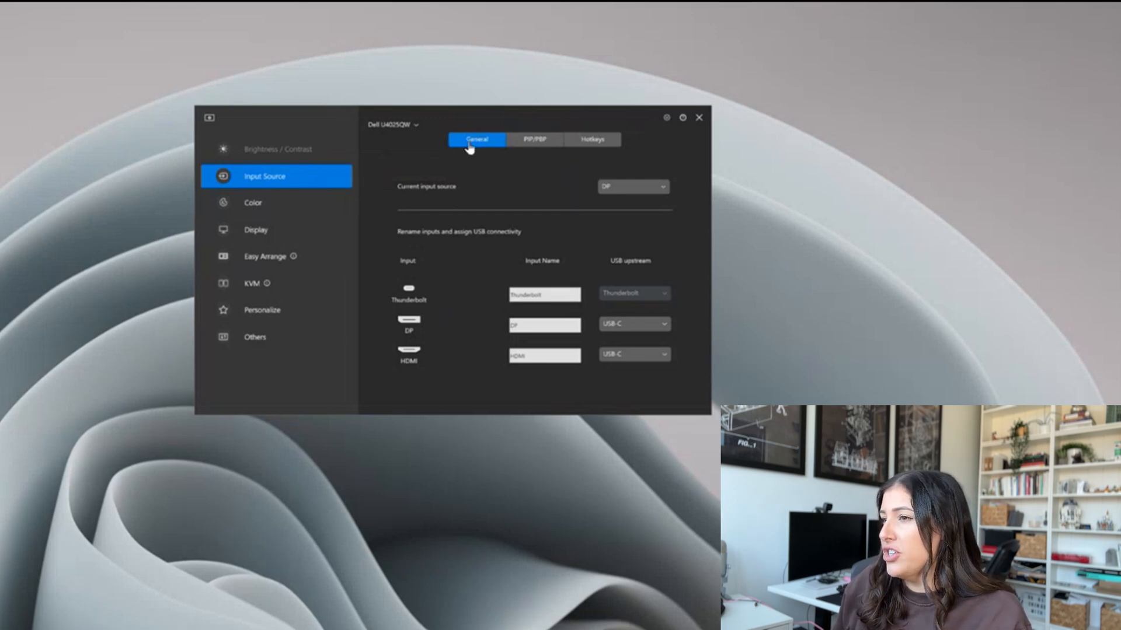
{"action": "mouse_move", "coordinate": [551, 146]}
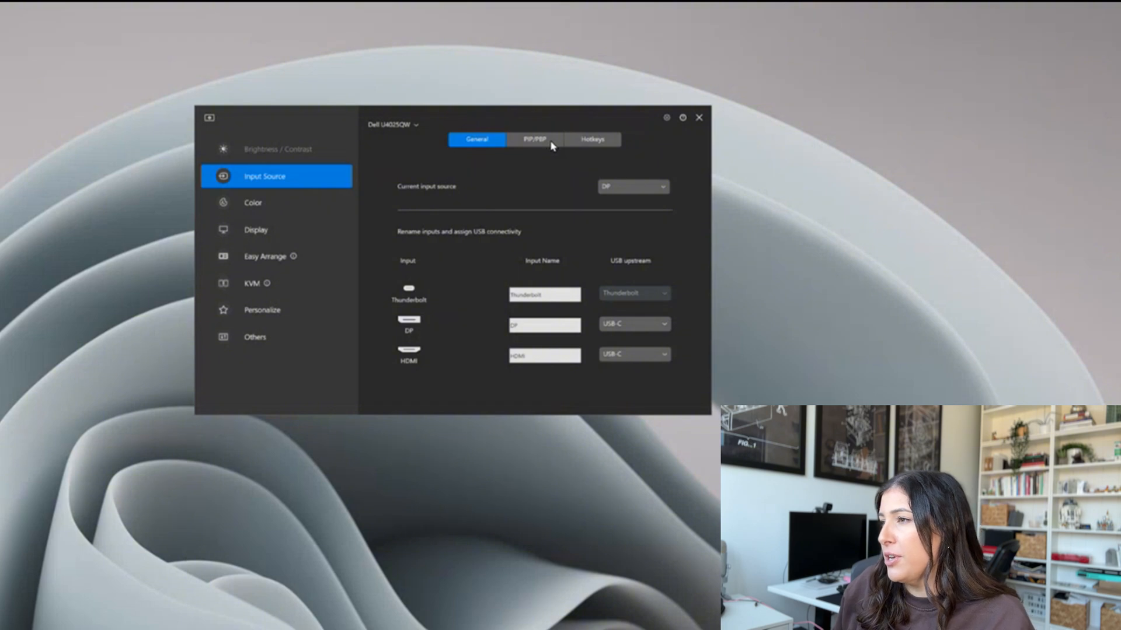
{"action": "left_click", "coordinate": [631, 187]}
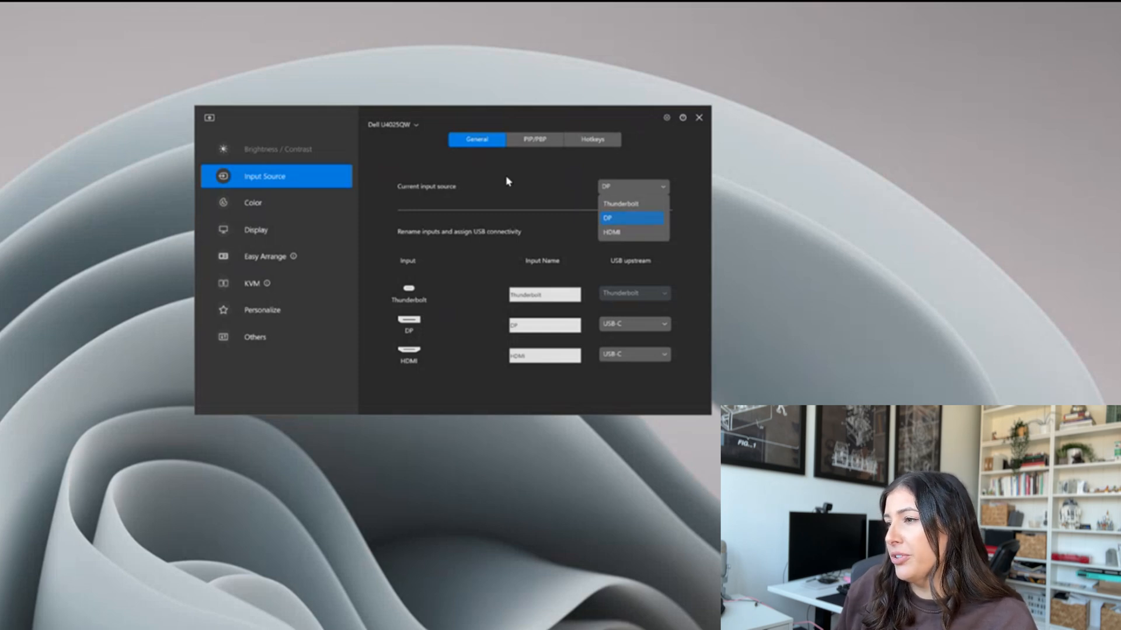
{"action": "left_click", "coordinate": [607, 218]}
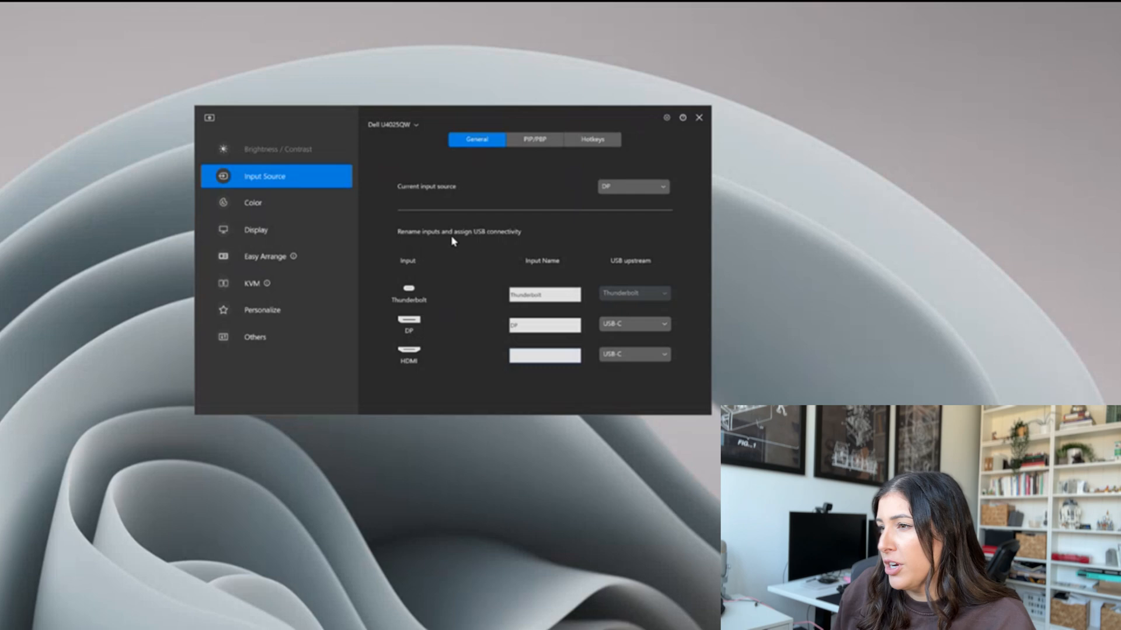
{"action": "mouse_move", "coordinate": [483, 238]}
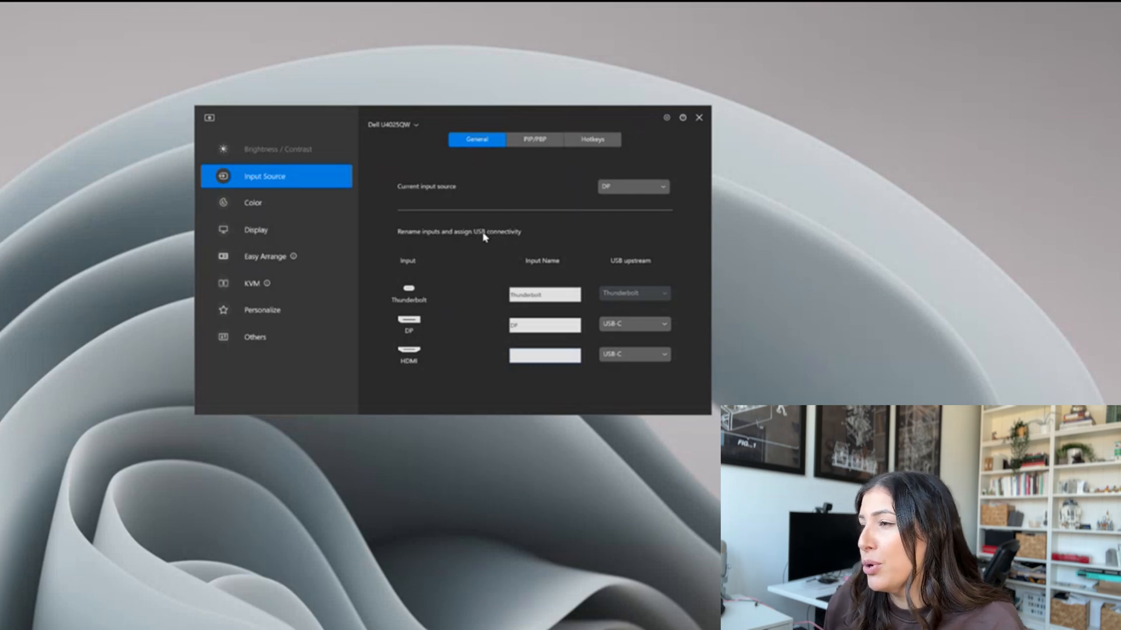
{"action": "mouse_move", "coordinate": [537, 146]}
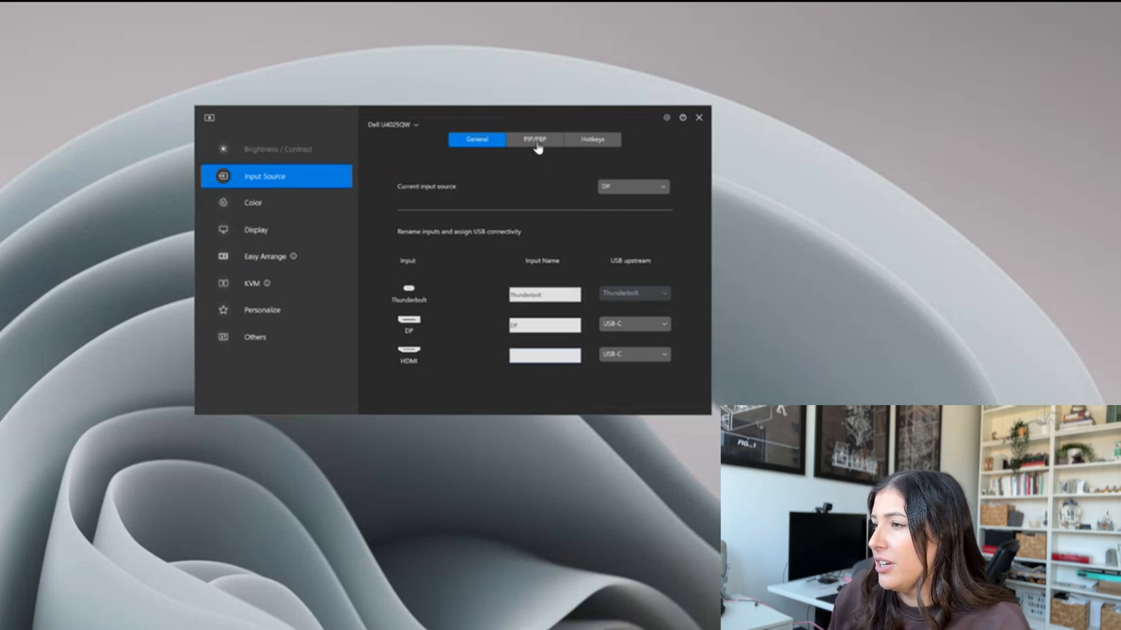
Browse the PIP/PBP layouts, then the Hotkeys page with all input hotkeys unassigned.
{"action": "left_click", "coordinate": [534, 140]}
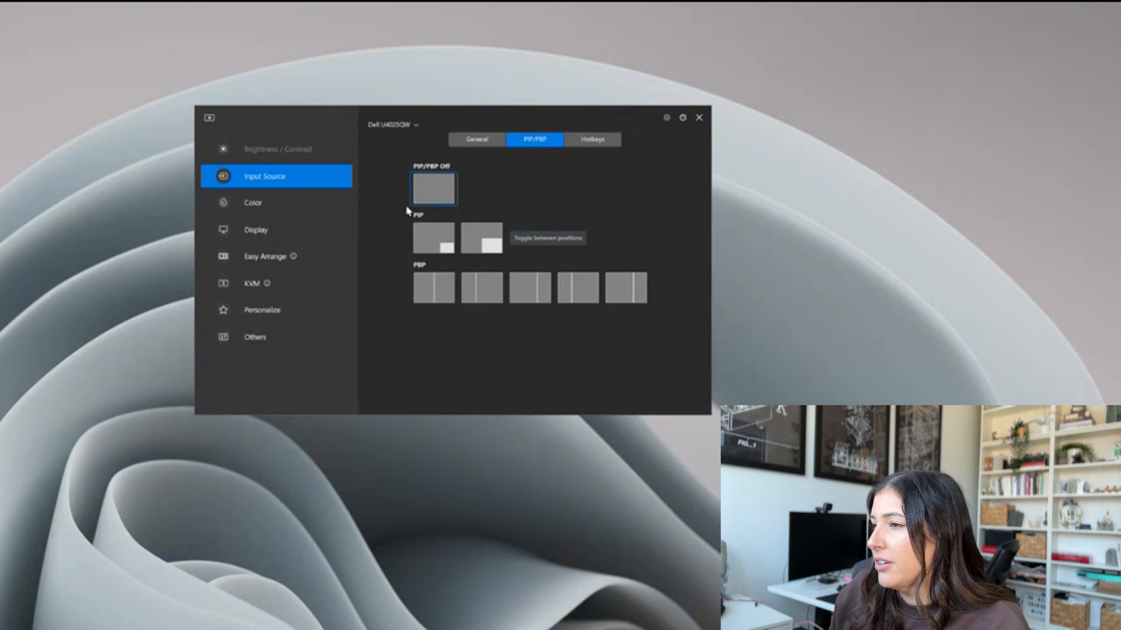
{"action": "mouse_move", "coordinate": [398, 283]}
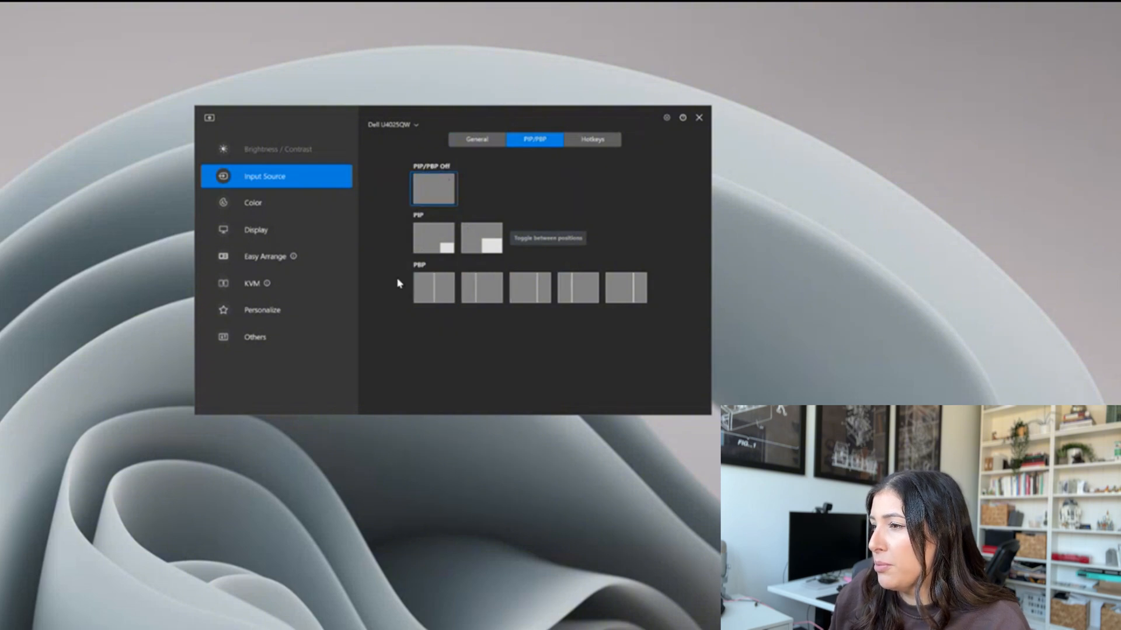
{"action": "left_click", "coordinate": [592, 139]}
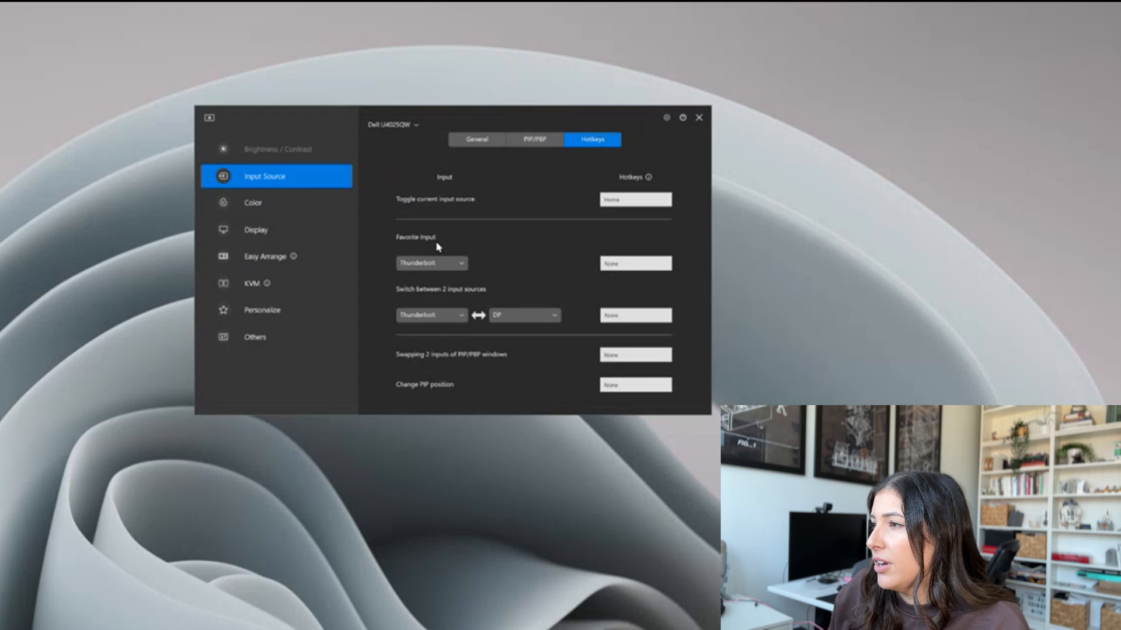
{"action": "mouse_move", "coordinate": [400, 297]}
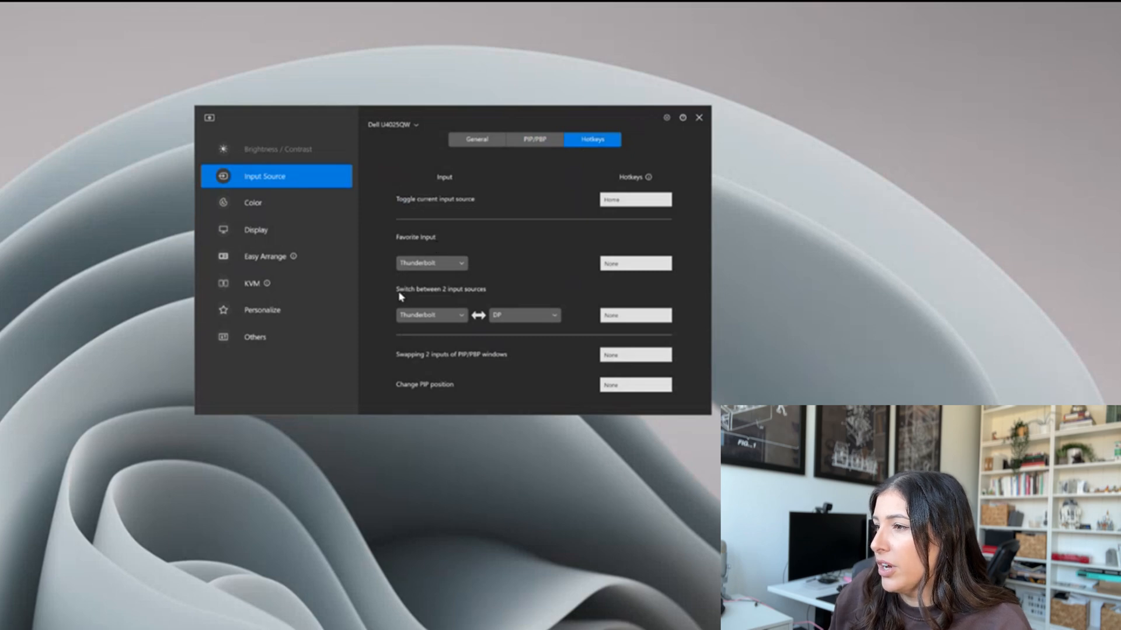
{"action": "mouse_move", "coordinate": [553, 172]}
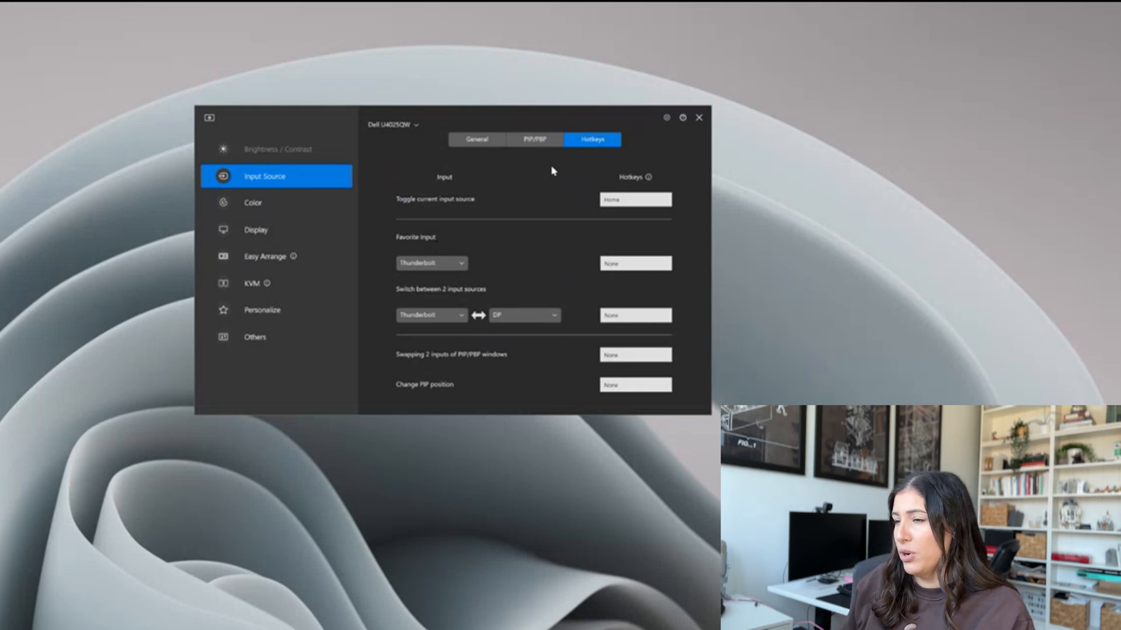
Return to Input Source General, with DP current and Thunderbolt, DP, HDMI listed.
{"action": "left_click", "coordinate": [477, 139]}
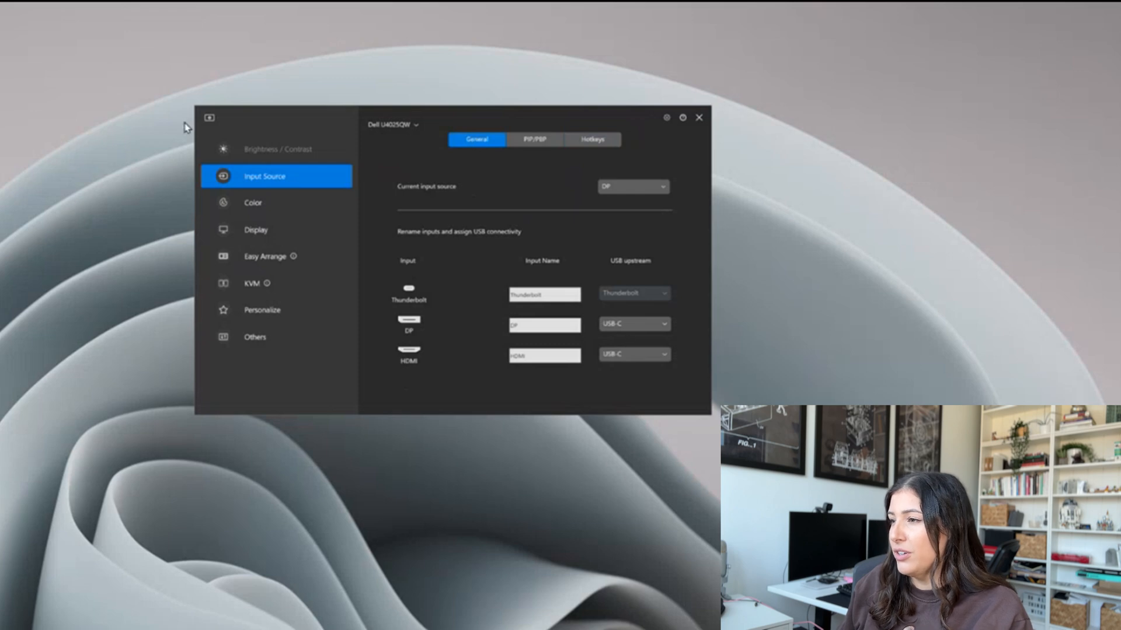
{"action": "mouse_move", "coordinate": [350, 274]}
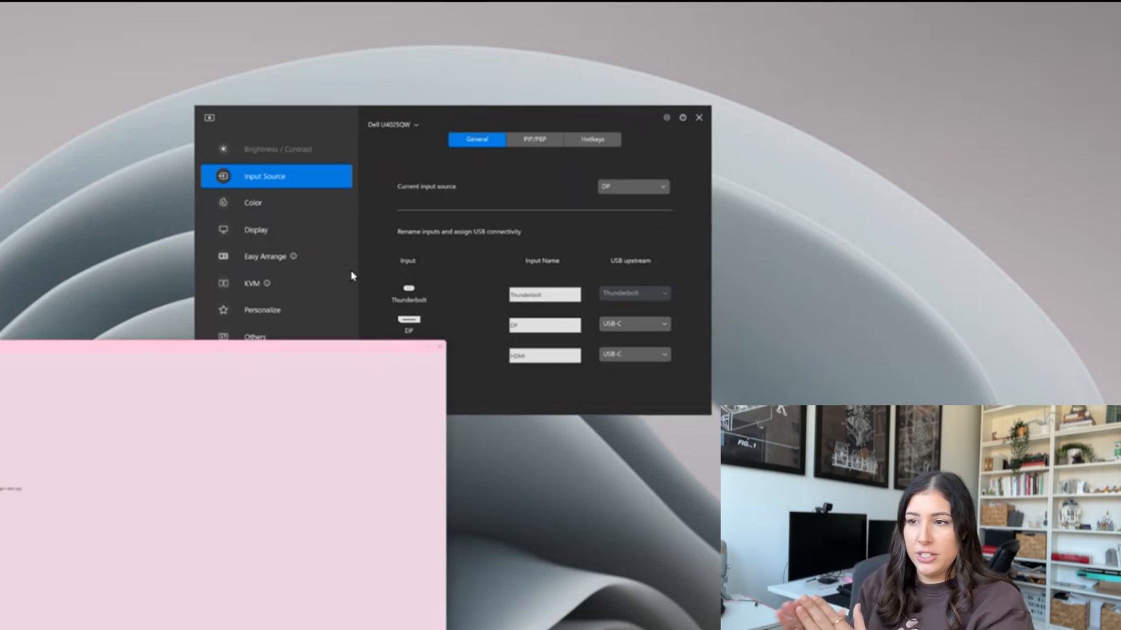
{"action": "left_click", "coordinate": [436, 347]}
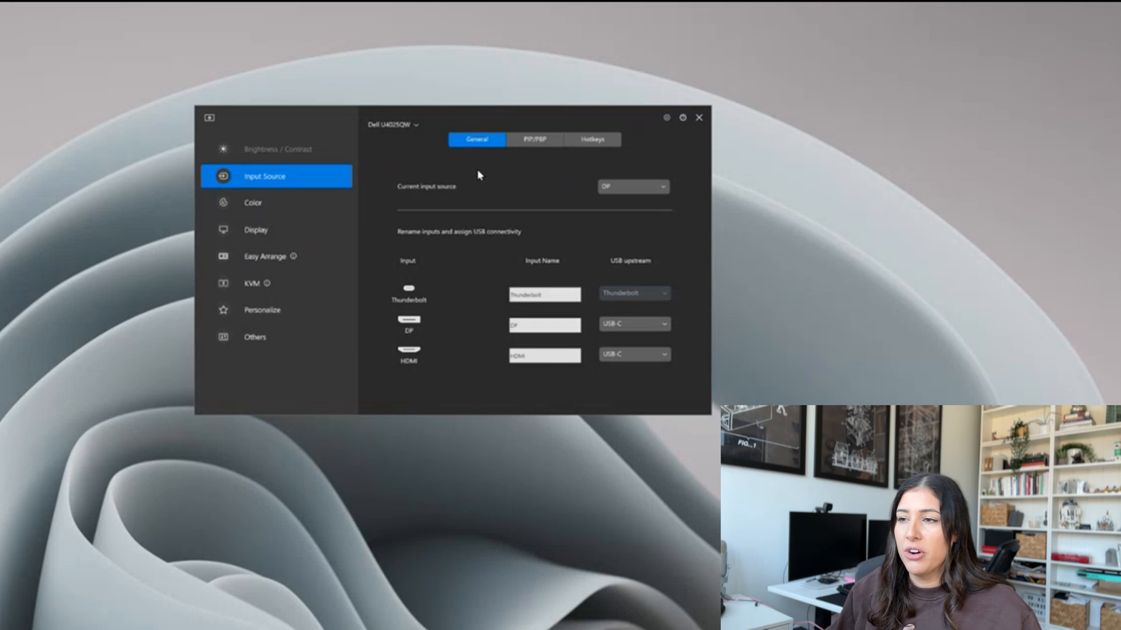
{"action": "mouse_move", "coordinate": [301, 223]}
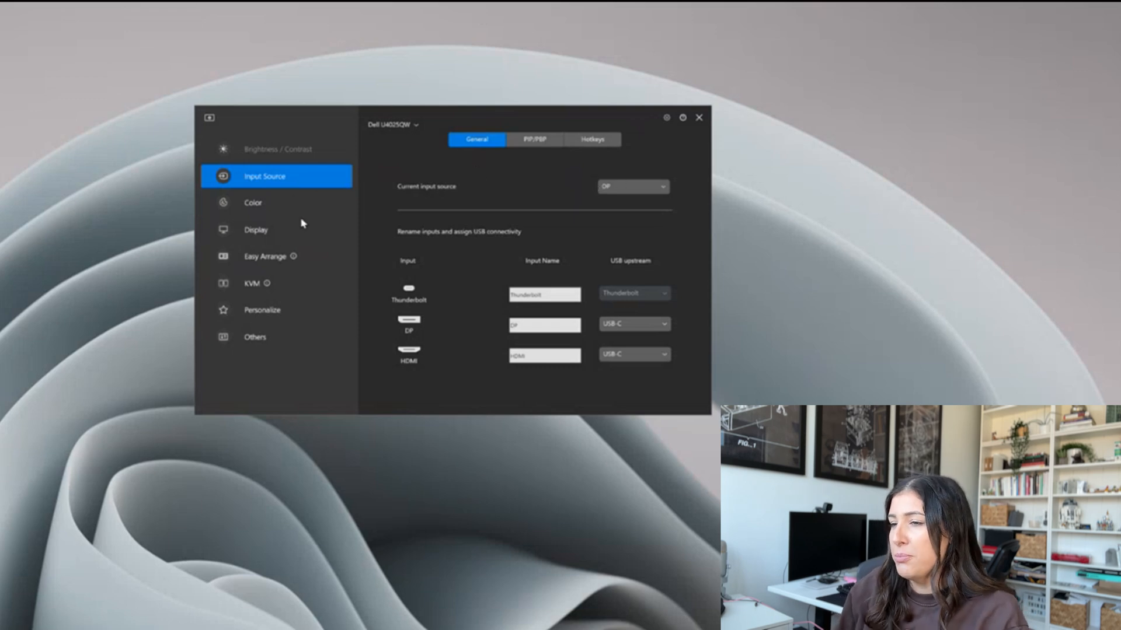
{"action": "mouse_move", "coordinate": [207, 234]}
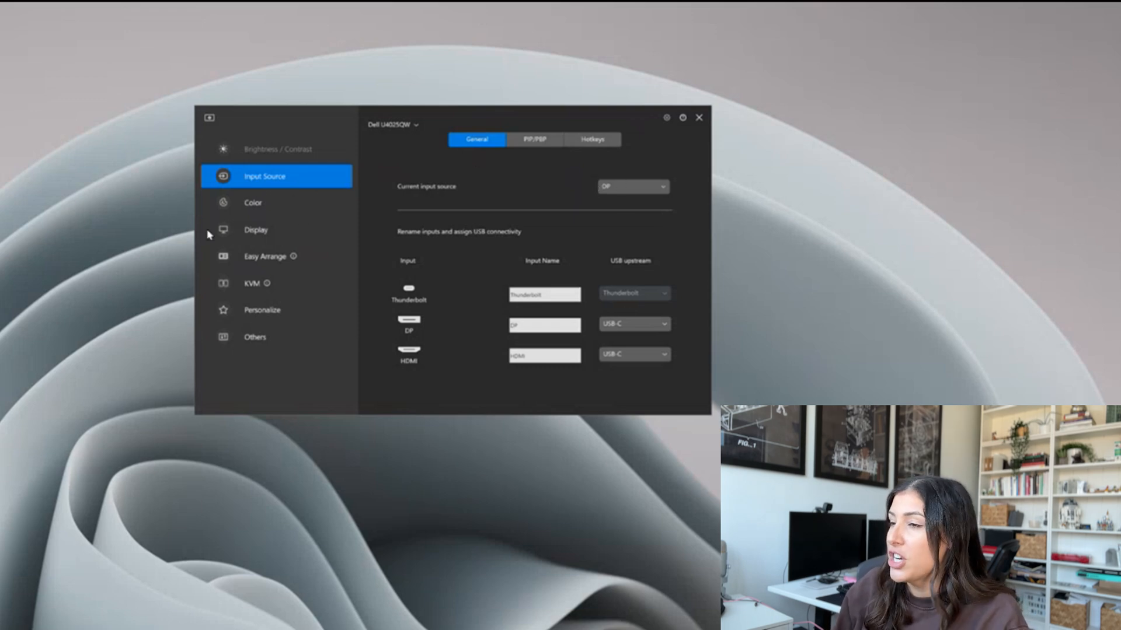
{"action": "mouse_move", "coordinate": [279, 227]}
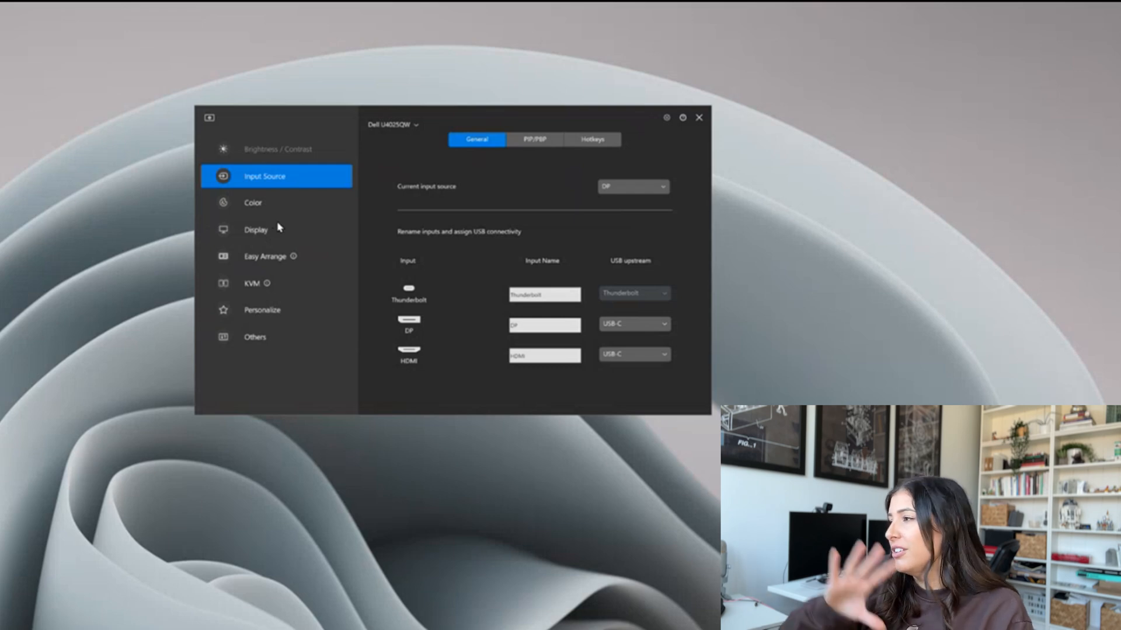
{"action": "mouse_move", "coordinate": [290, 210]}
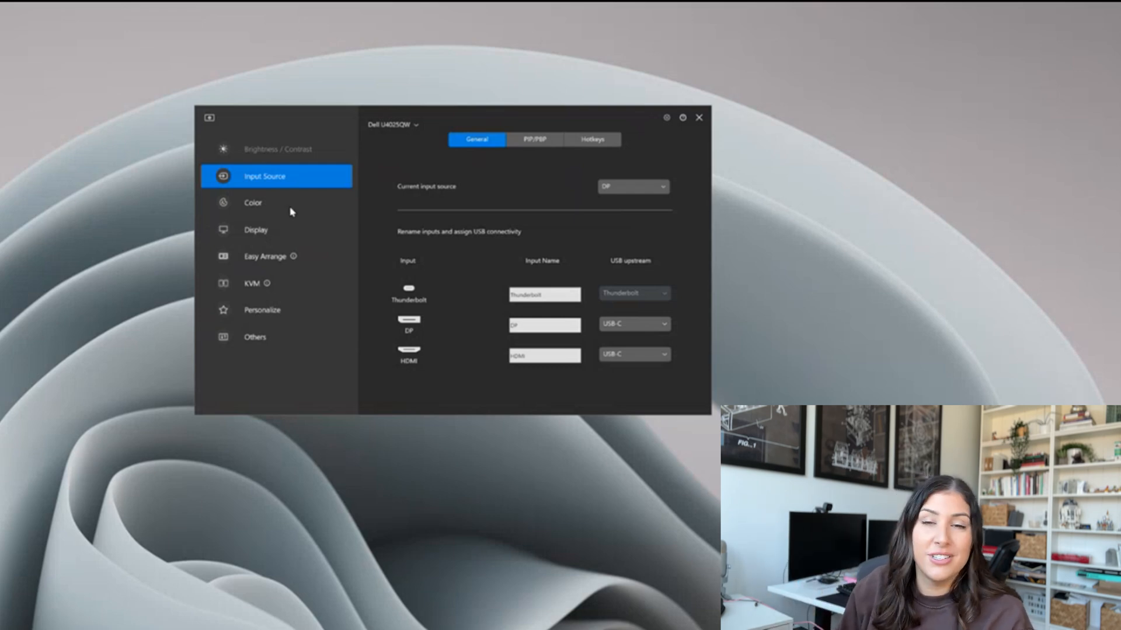
{"action": "mouse_move", "coordinate": [281, 211]}
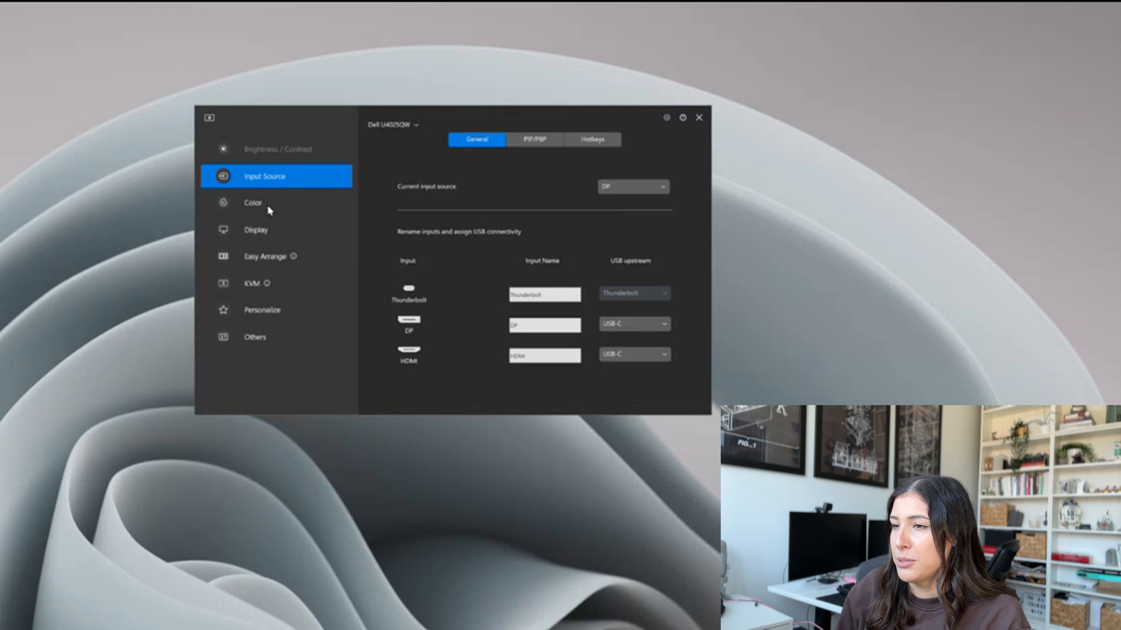
Cycle the manual colour preset through Movie HDR, Desktop and DisplayHDR, returning to Game HDR.
{"action": "left_click", "coordinate": [253, 203]}
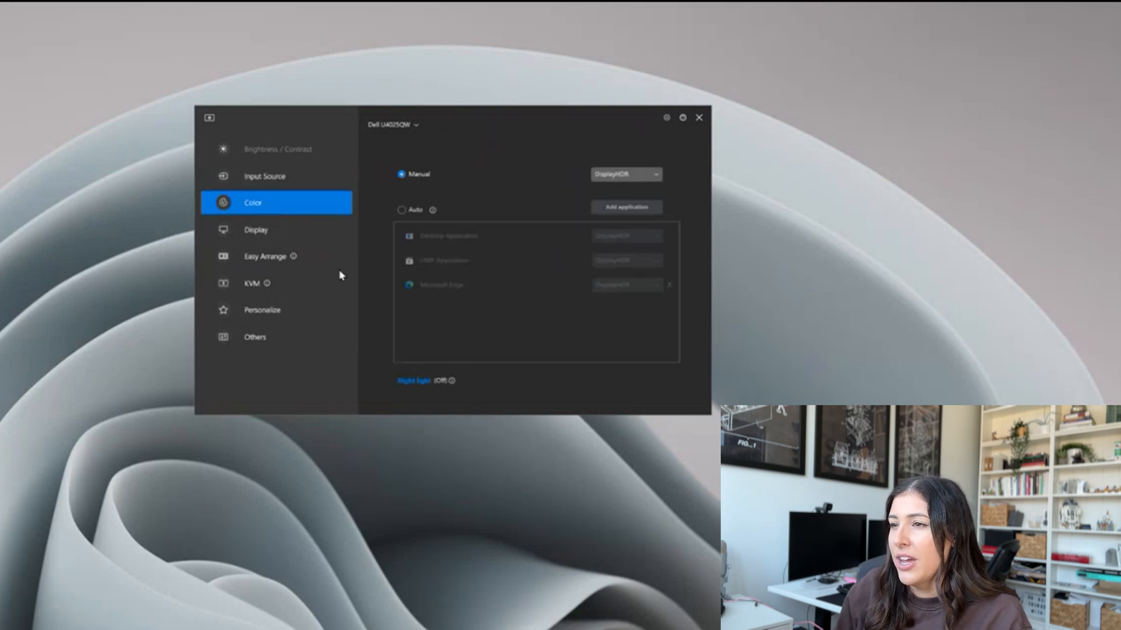
{"action": "mouse_move", "coordinate": [413, 226]}
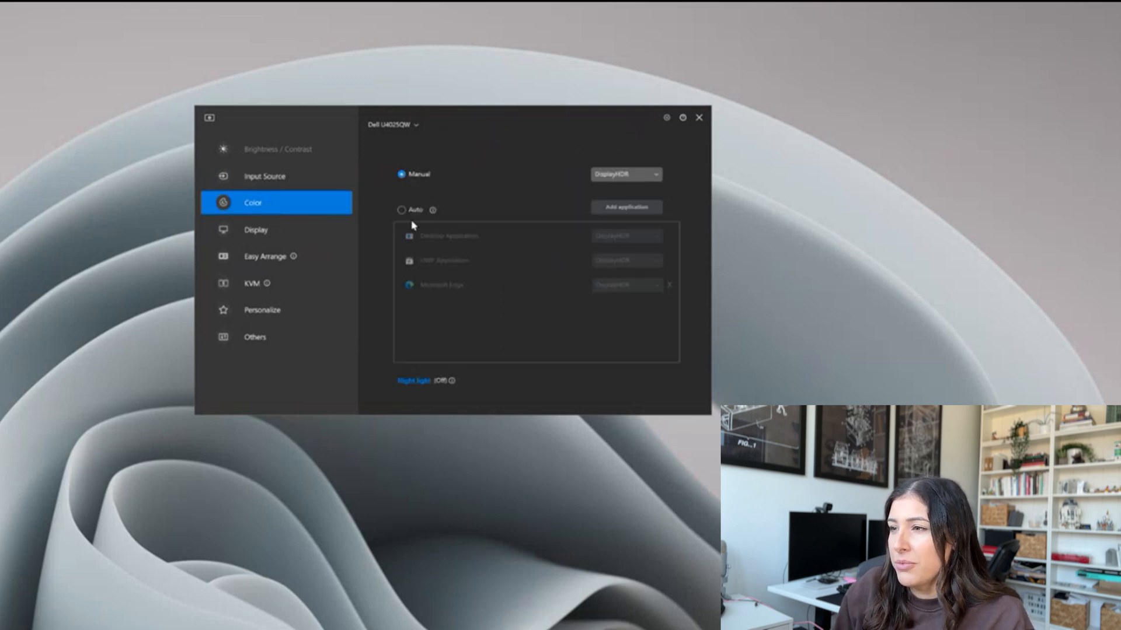
{"action": "mouse_move", "coordinate": [442, 154]}
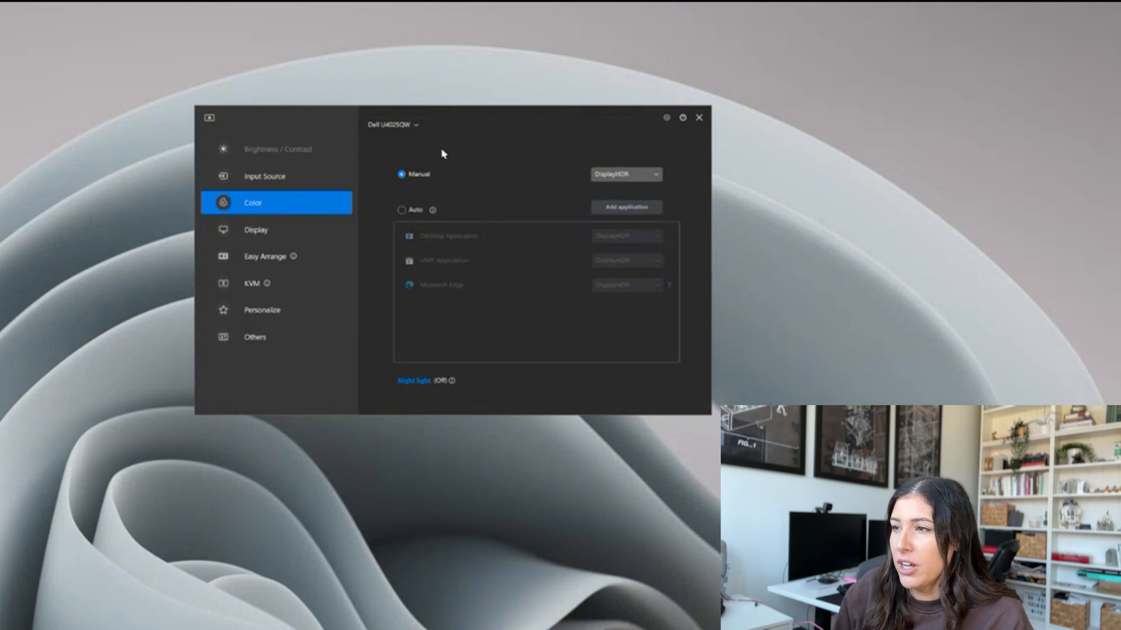
{"action": "mouse_move", "coordinate": [441, 187]}
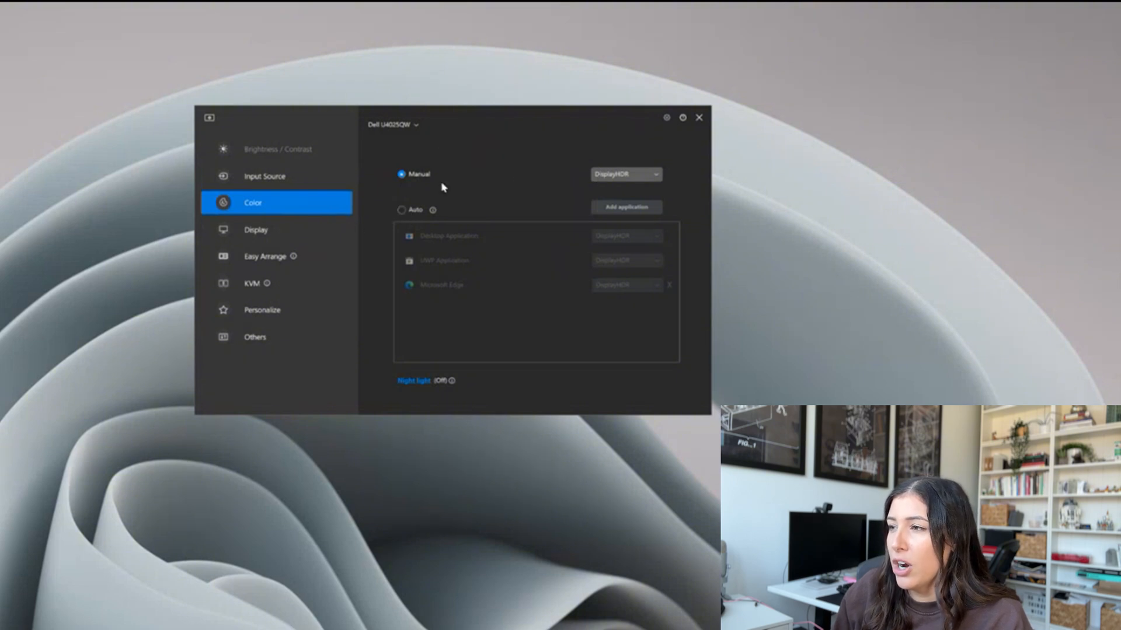
{"action": "mouse_move", "coordinate": [595, 156]}
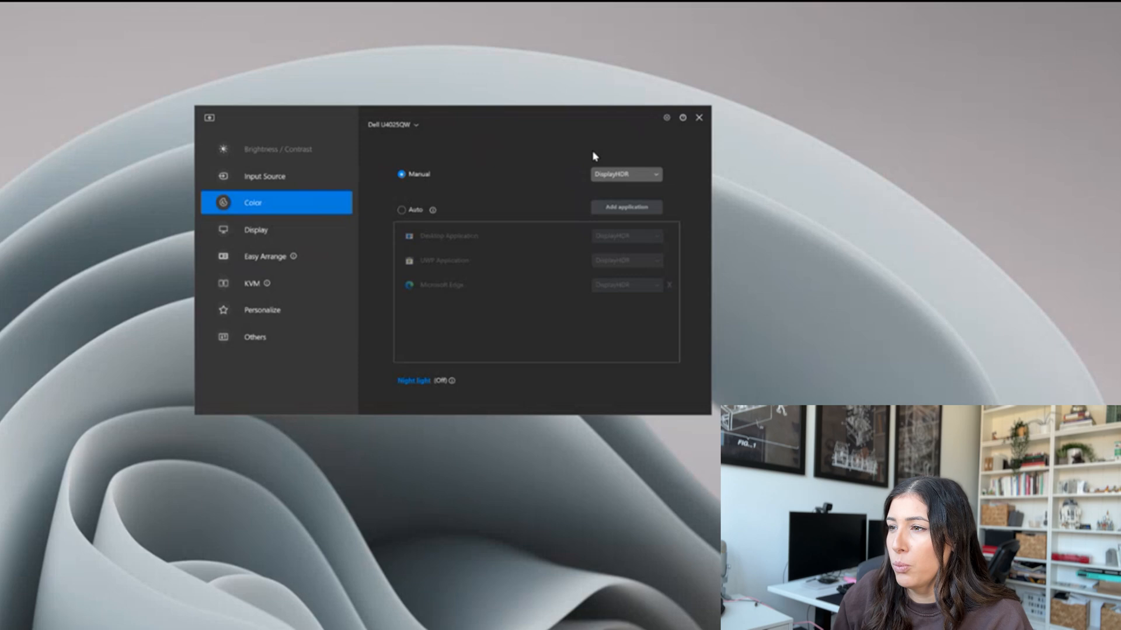
{"action": "left_click", "coordinate": [625, 174]}
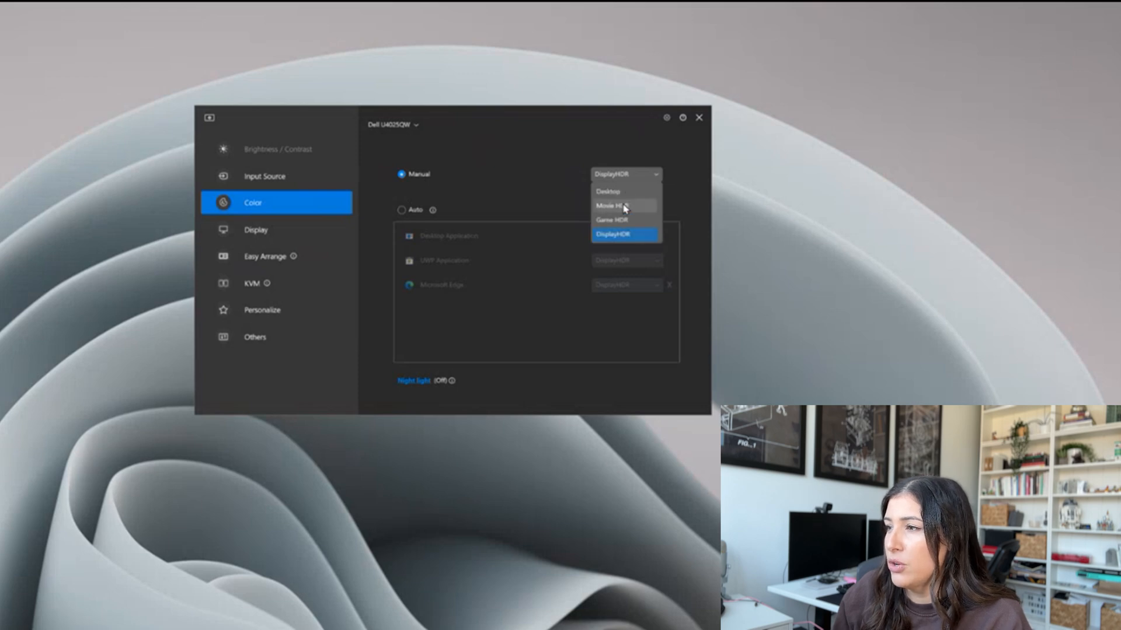
{"action": "left_click", "coordinate": [615, 219]}
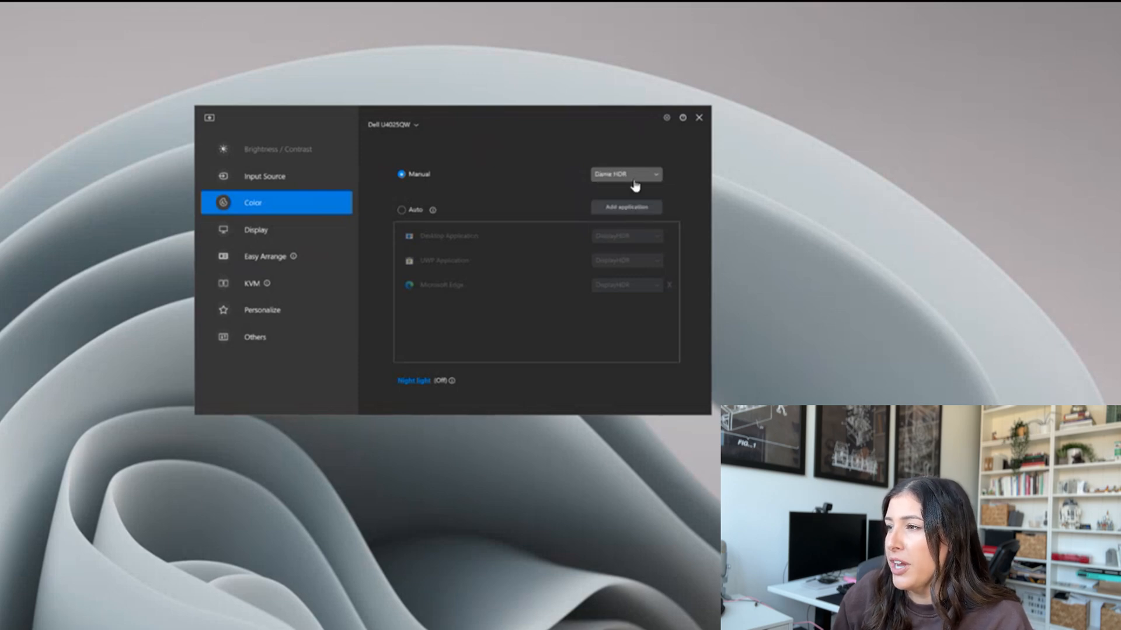
{"action": "left_click", "coordinate": [624, 175]}
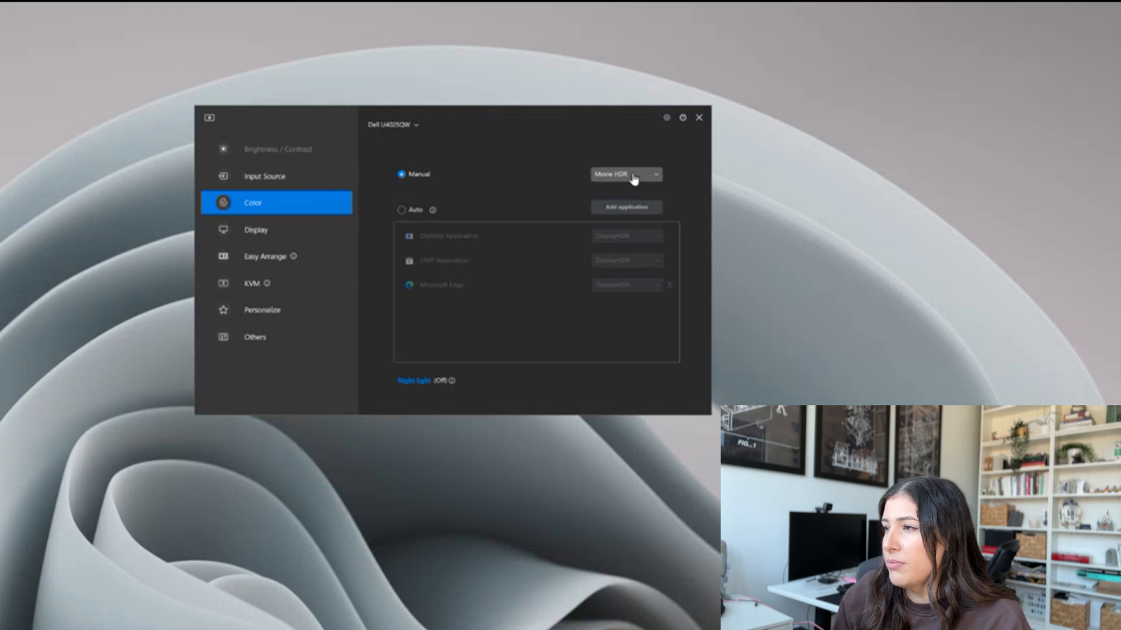
{"action": "left_click", "coordinate": [623, 174]}
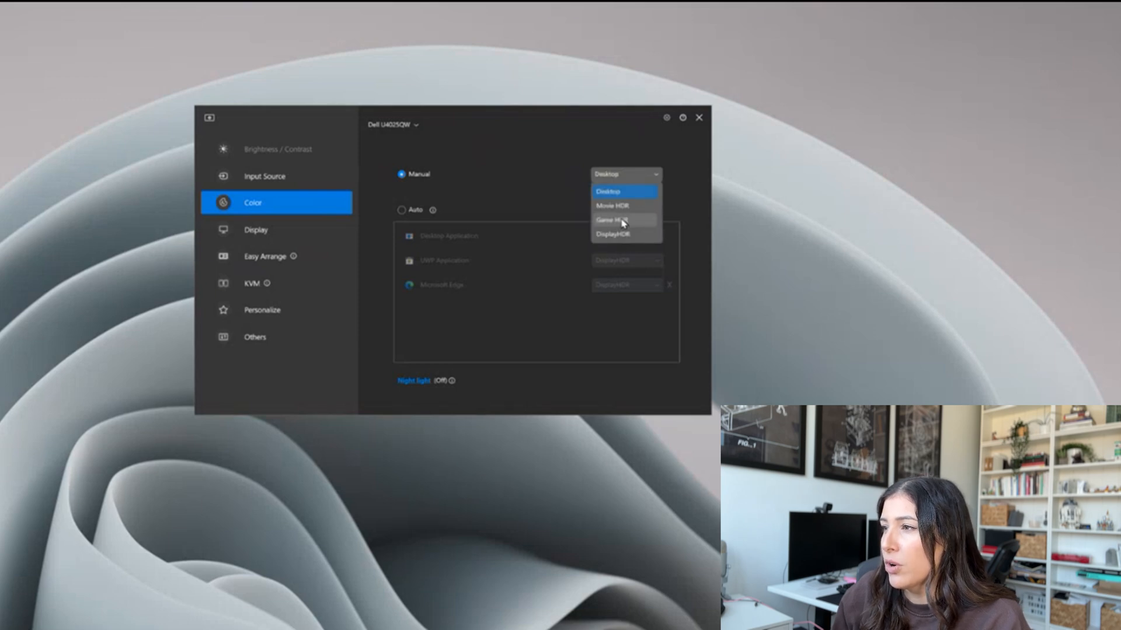
{"action": "left_click", "coordinate": [619, 233]}
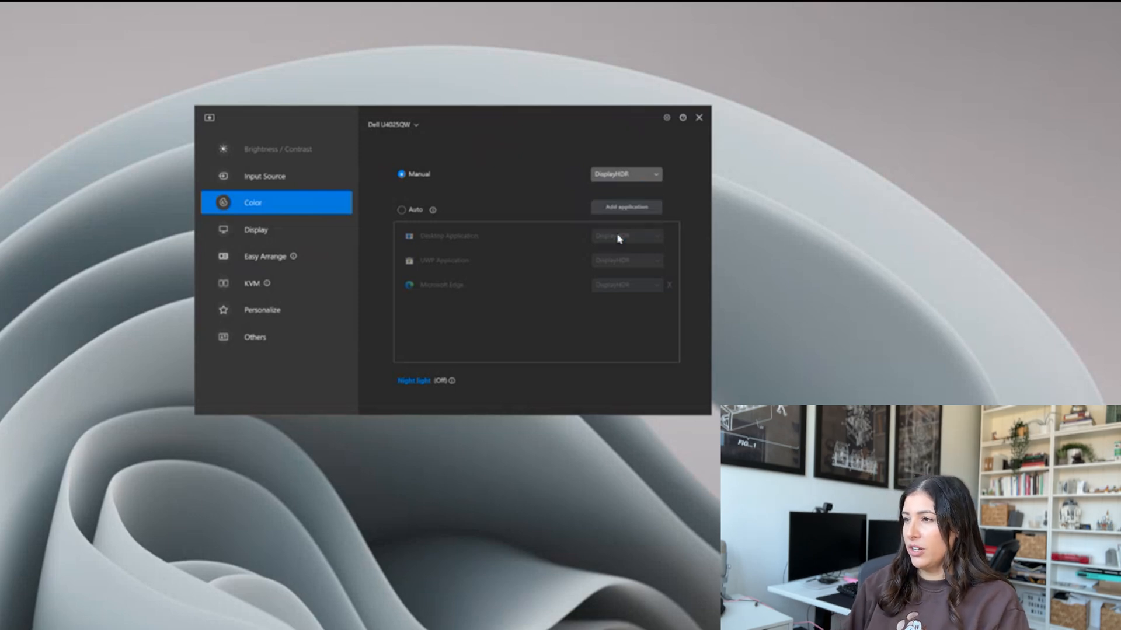
{"action": "left_click", "coordinate": [624, 175]}
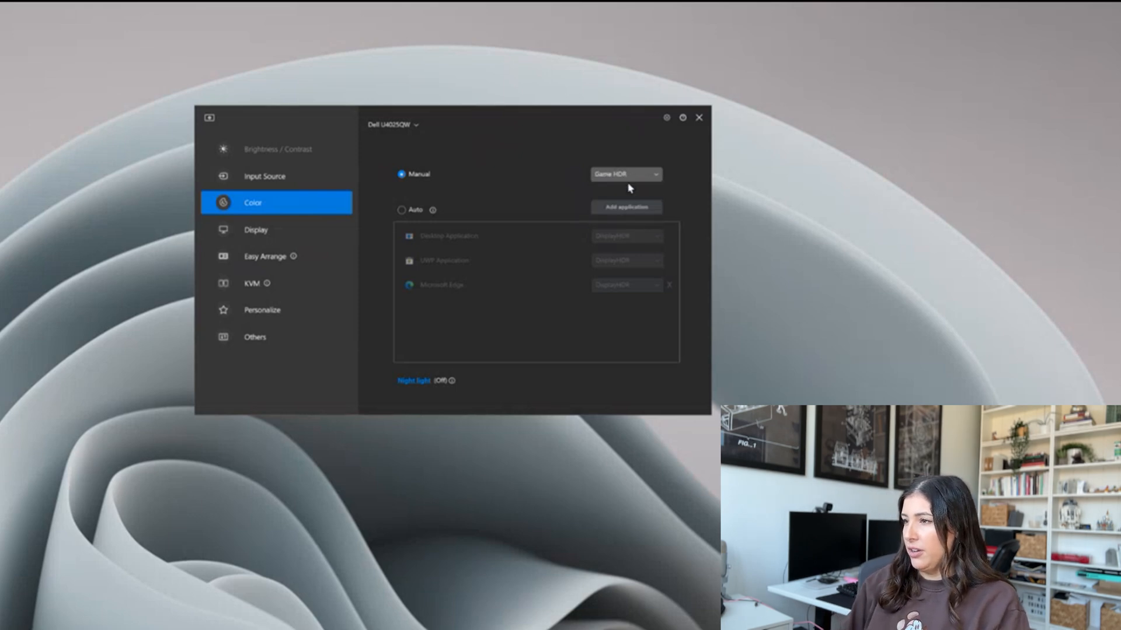
{"action": "left_click", "coordinate": [624, 173]}
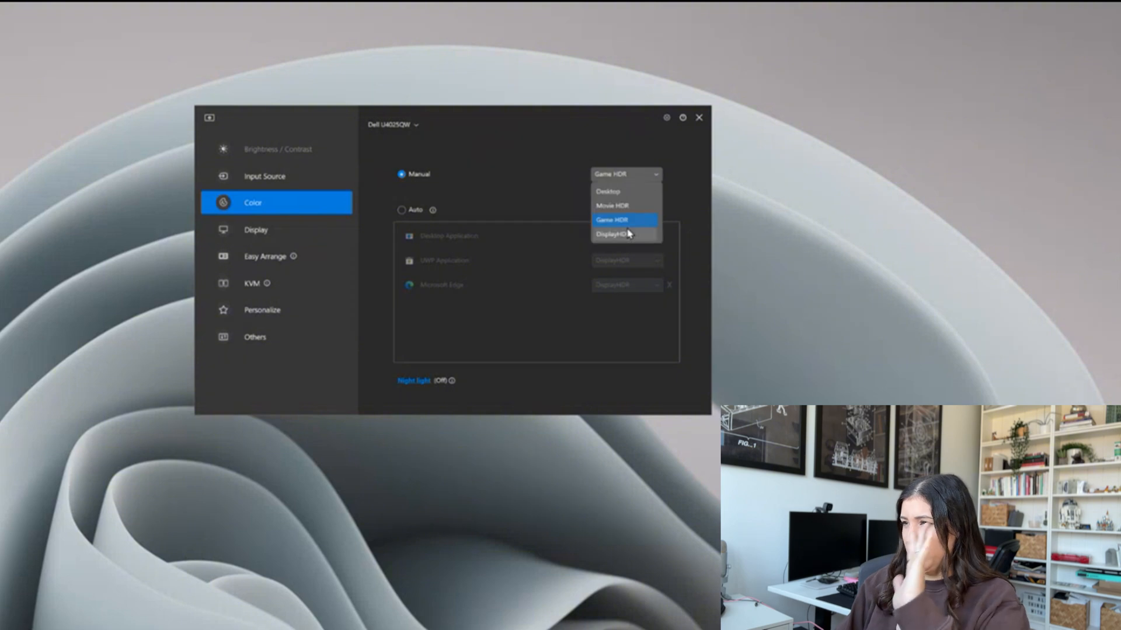
Open Display and review resolution choices, keeping 5120 x 2160 at 120 Hz.
{"action": "left_click", "coordinate": [255, 229]}
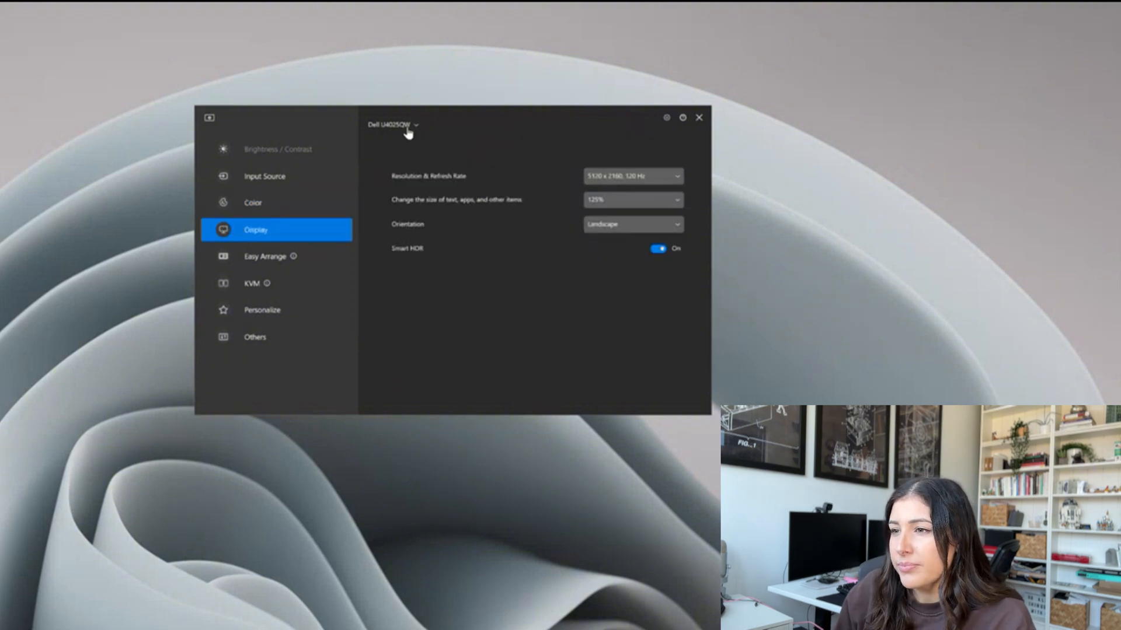
{"action": "mouse_move", "coordinate": [601, 170]}
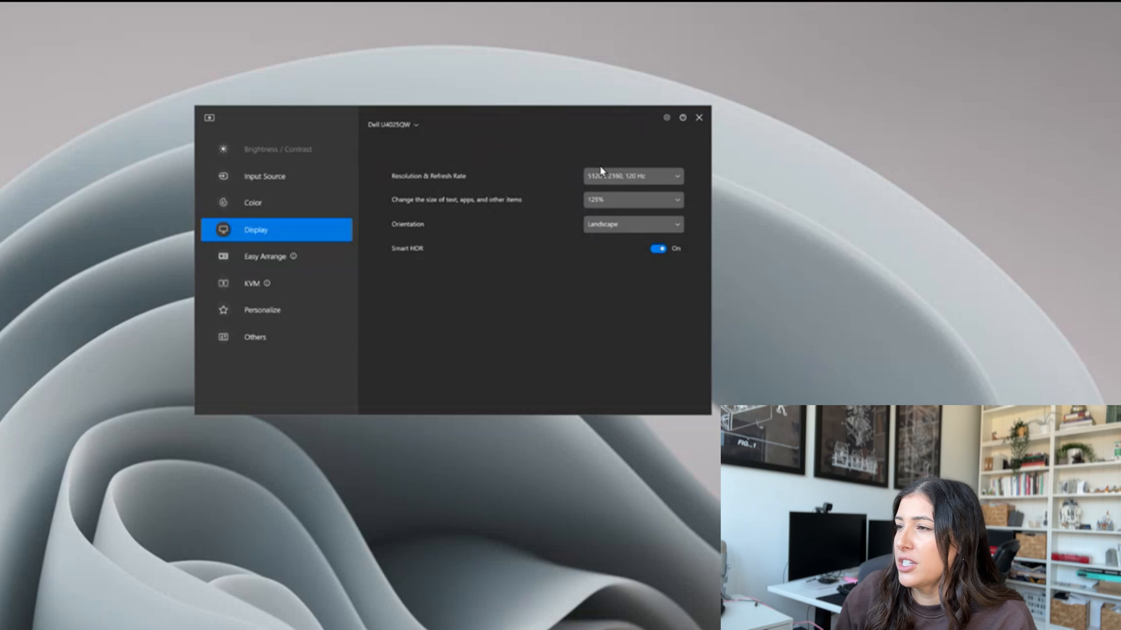
{"action": "left_click", "coordinate": [631, 176]}
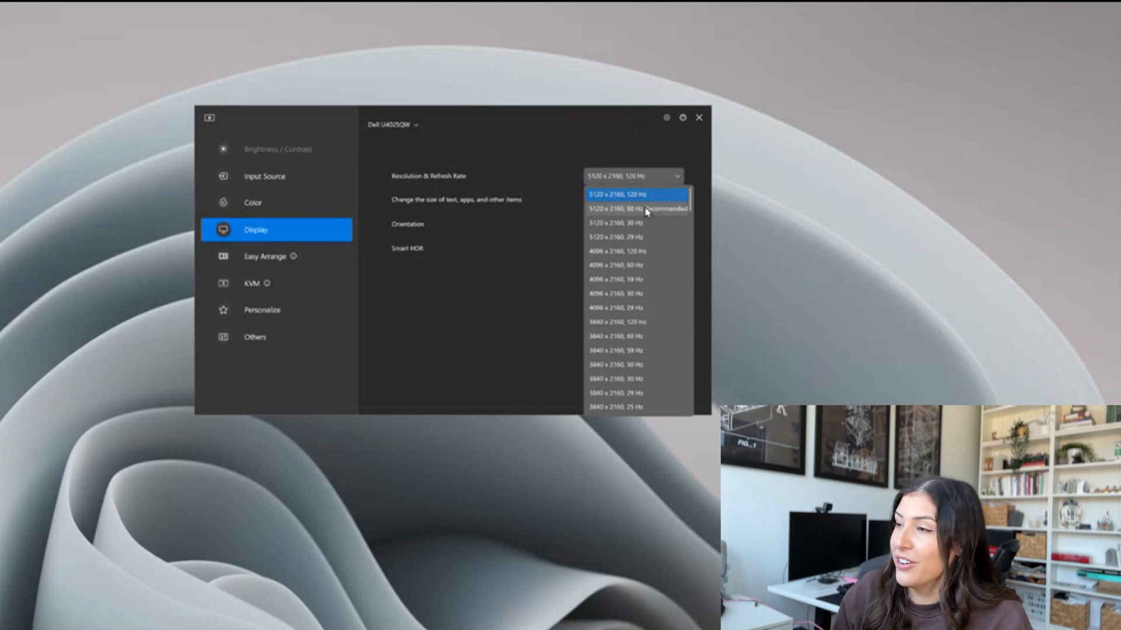
{"action": "scroll", "scroll_direction": "down", "scroll_amount": 3}
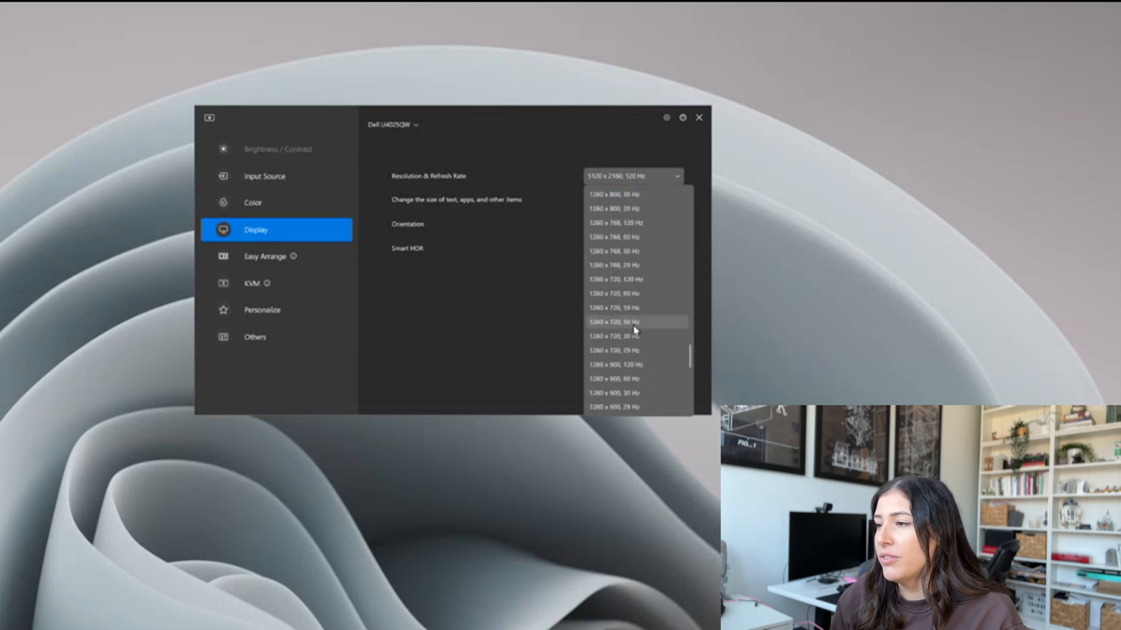
{"action": "scroll", "scroll_direction": "up", "scroll_amount": 3}
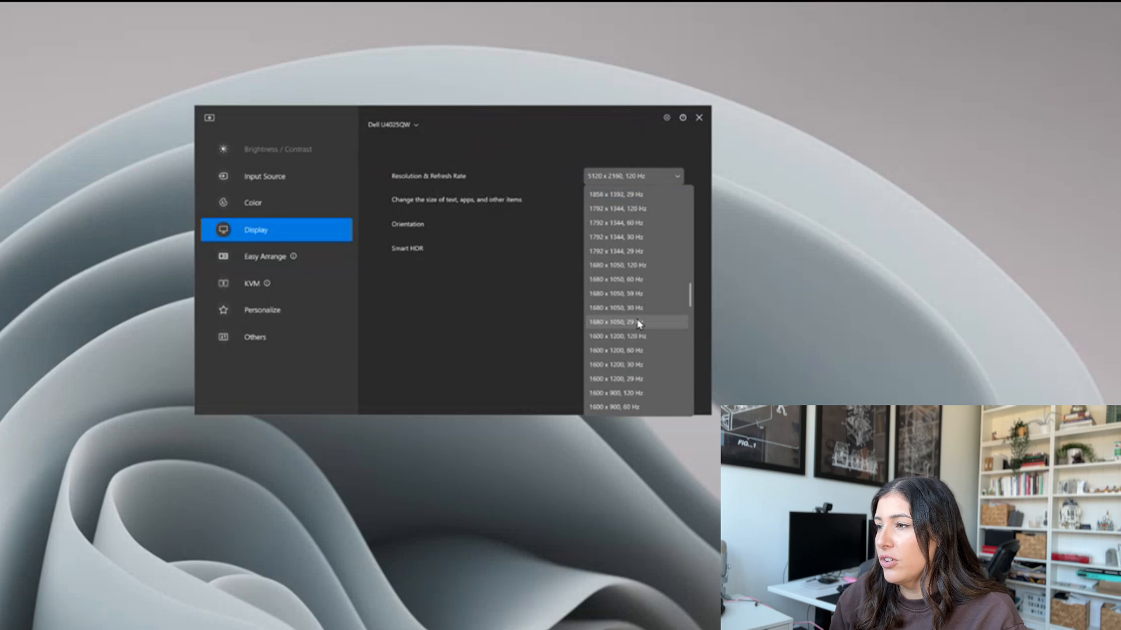
{"action": "left_click", "coordinate": [632, 175]}
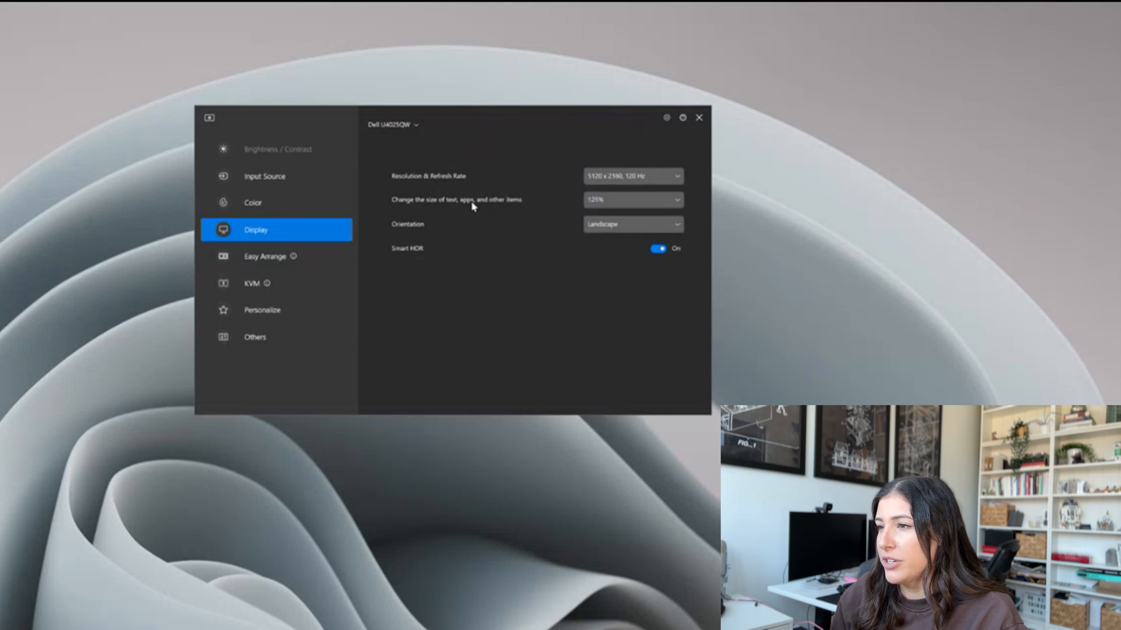
{"action": "mouse_move", "coordinate": [377, 112]}
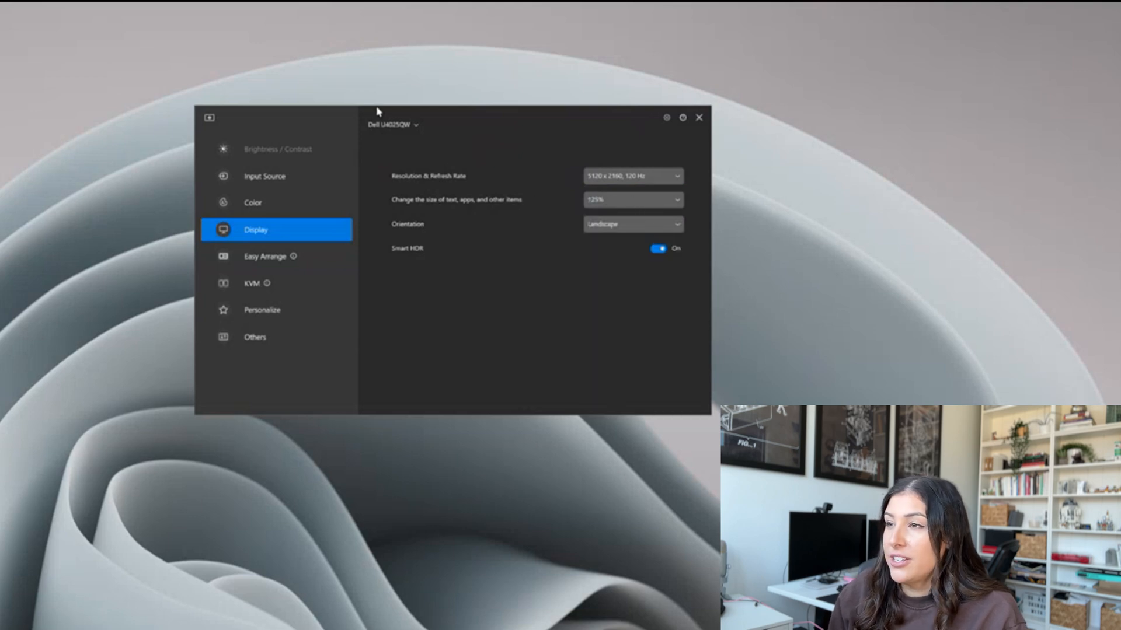
Keep 125% size and Landscape orientation, then turn Smart HDR off.
{"action": "left_click", "coordinate": [630, 199]}
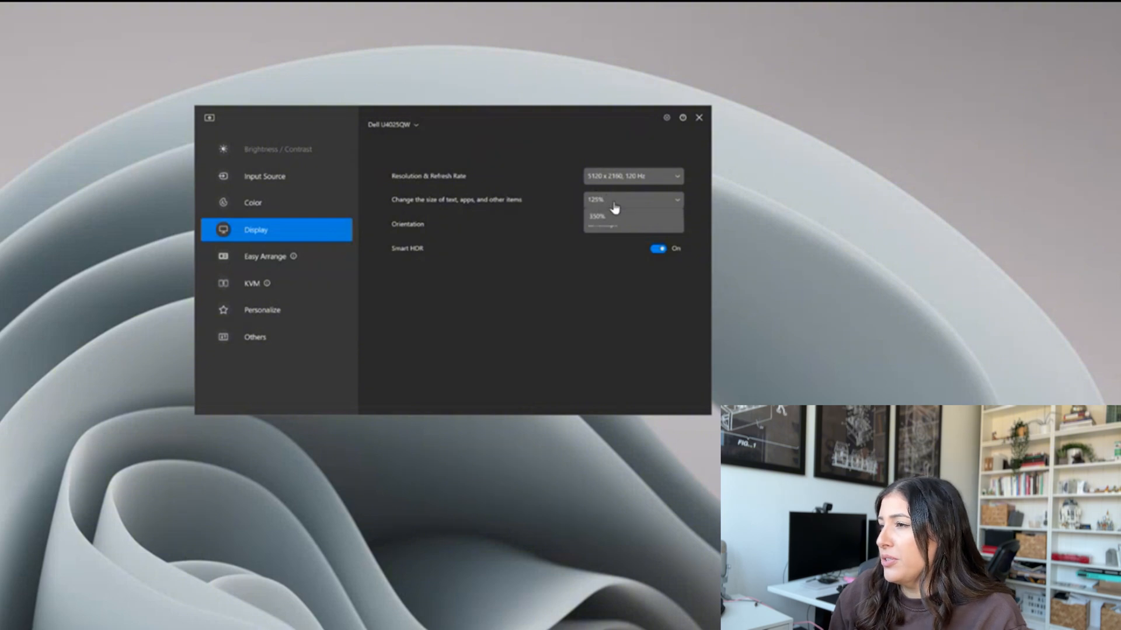
{"action": "left_click", "coordinate": [632, 200]}
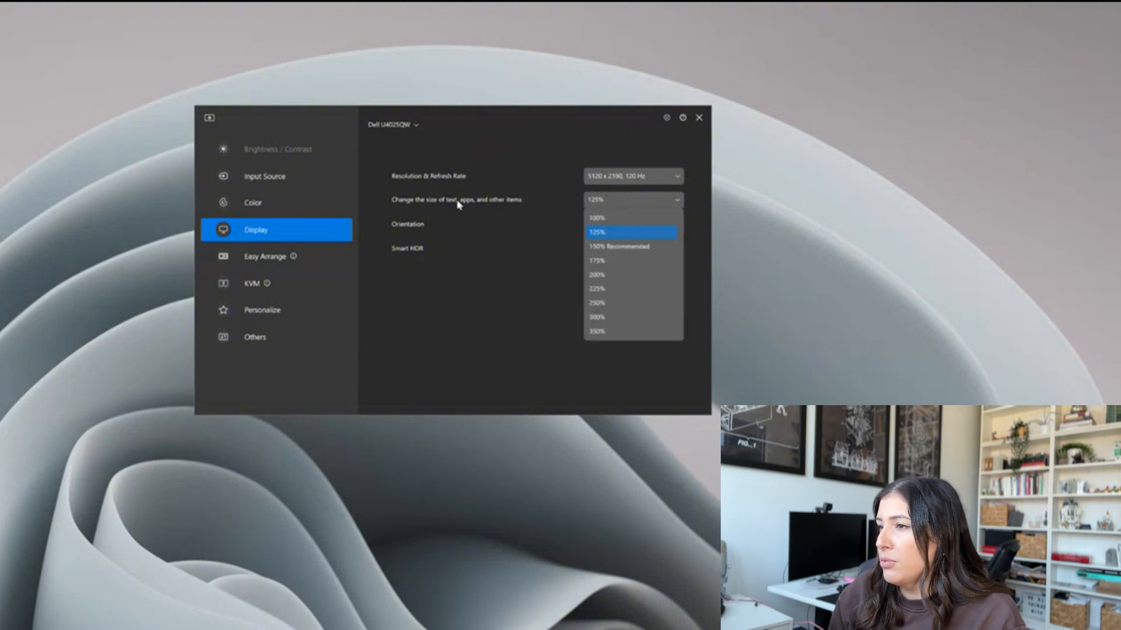
{"action": "left_click", "coordinate": [596, 232]}
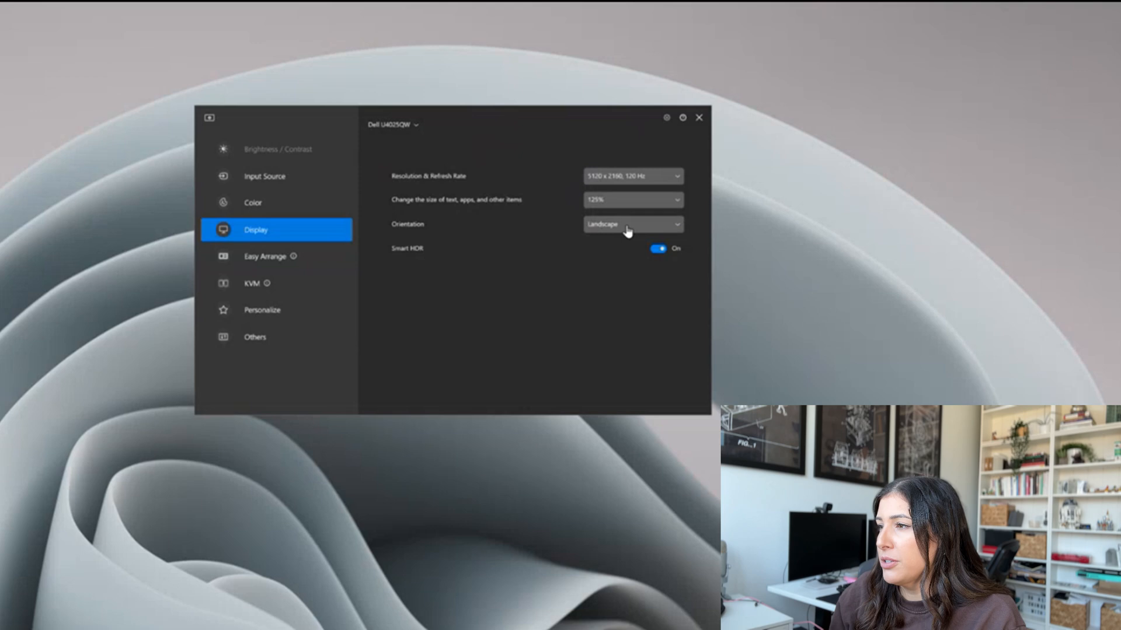
{"action": "left_click", "coordinate": [631, 224]}
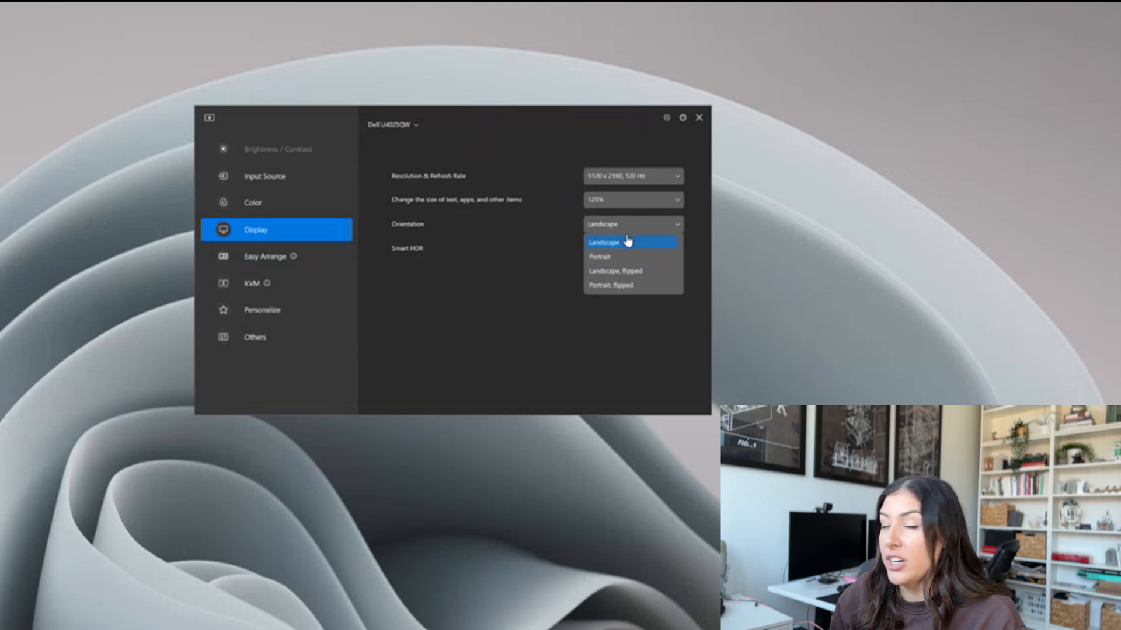
{"action": "mouse_move", "coordinate": [461, 296]}
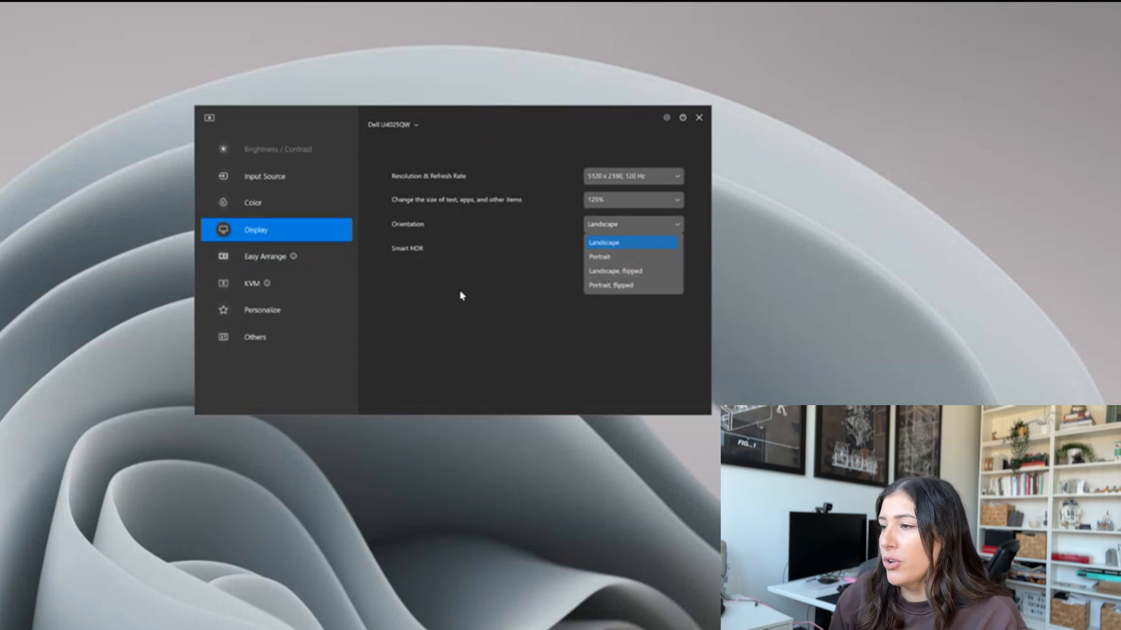
{"action": "mouse_move", "coordinate": [526, 310]}
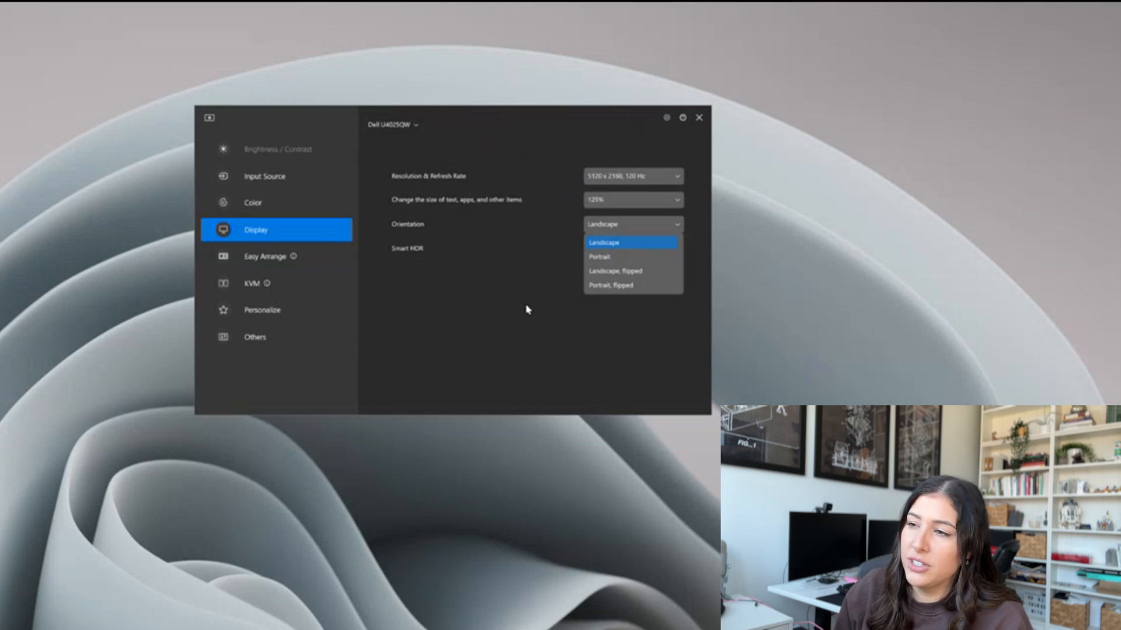
{"action": "mouse_move", "coordinate": [491, 313]}
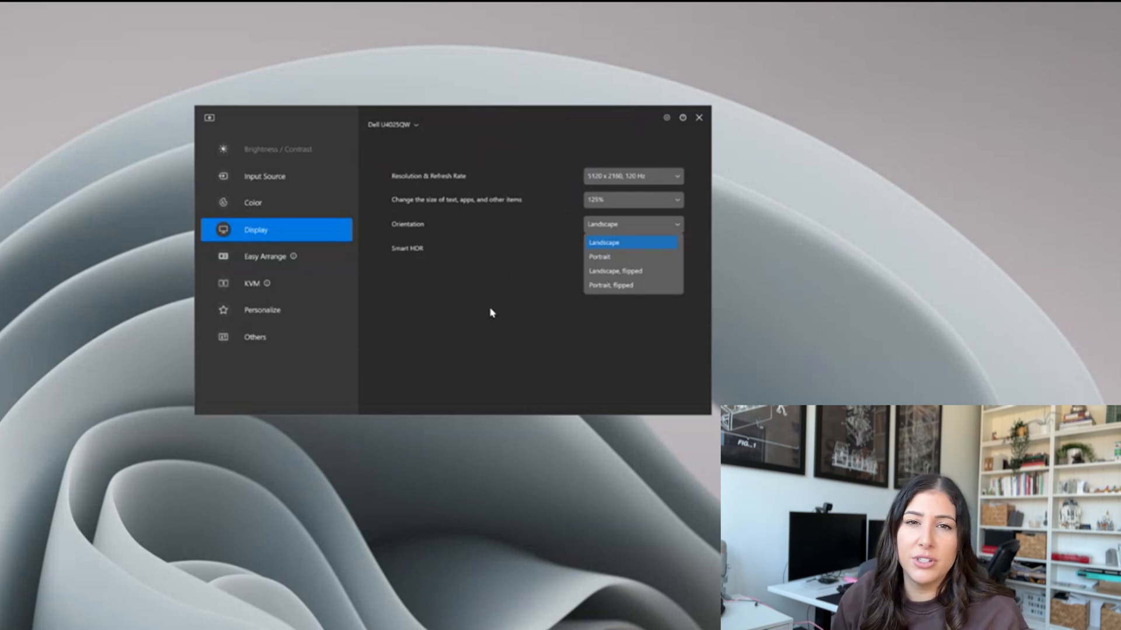
{"action": "left_click", "coordinate": [604, 242]}
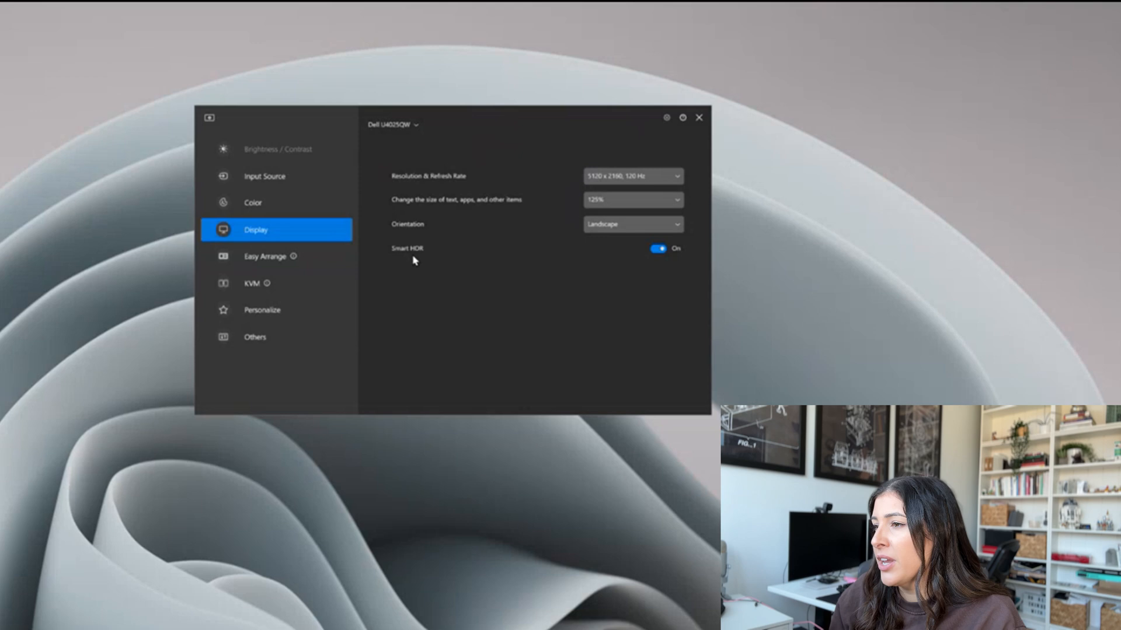
{"action": "left_click", "coordinate": [658, 248]}
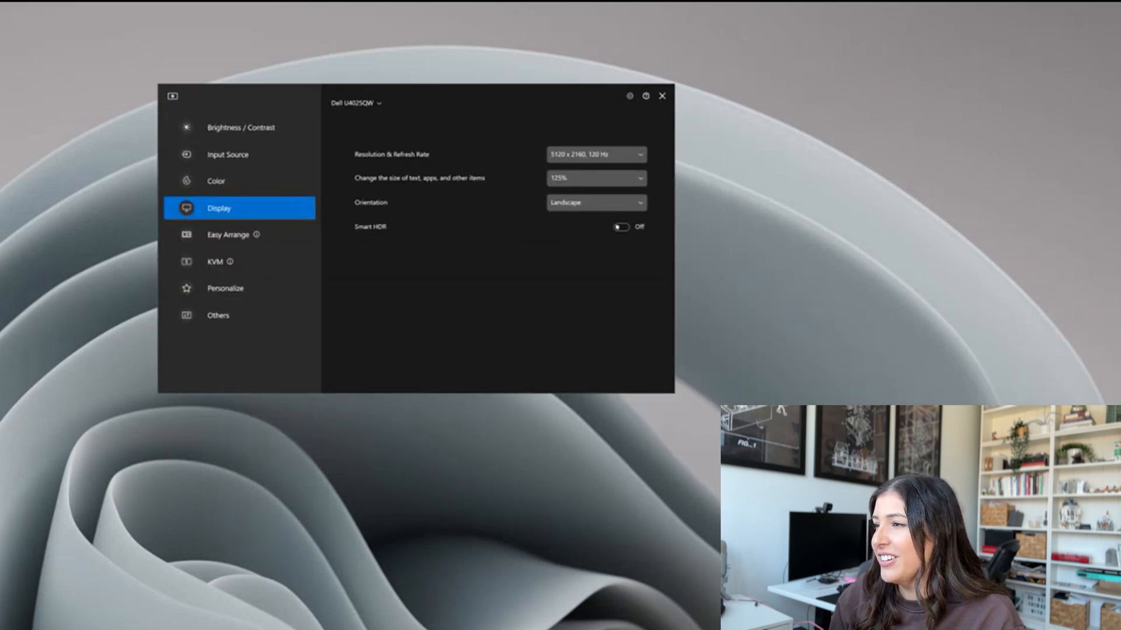
Turn Smart HDR back on and bring the settings window back into view.
{"action": "left_click", "coordinate": [661, 96]}
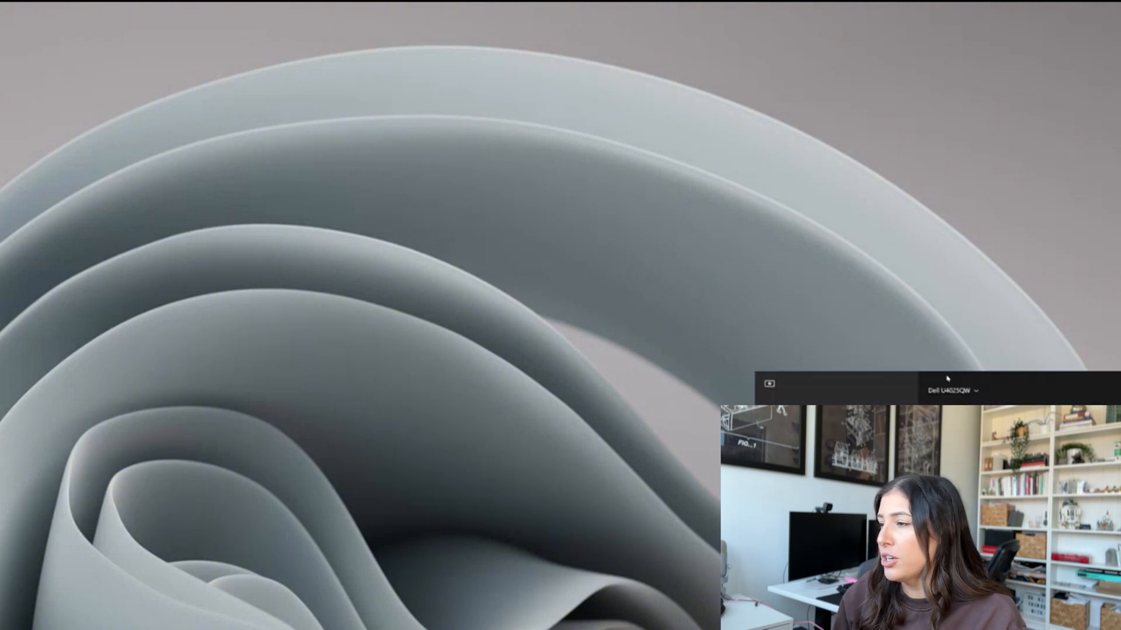
{"action": "left_click", "coordinate": [770, 385]}
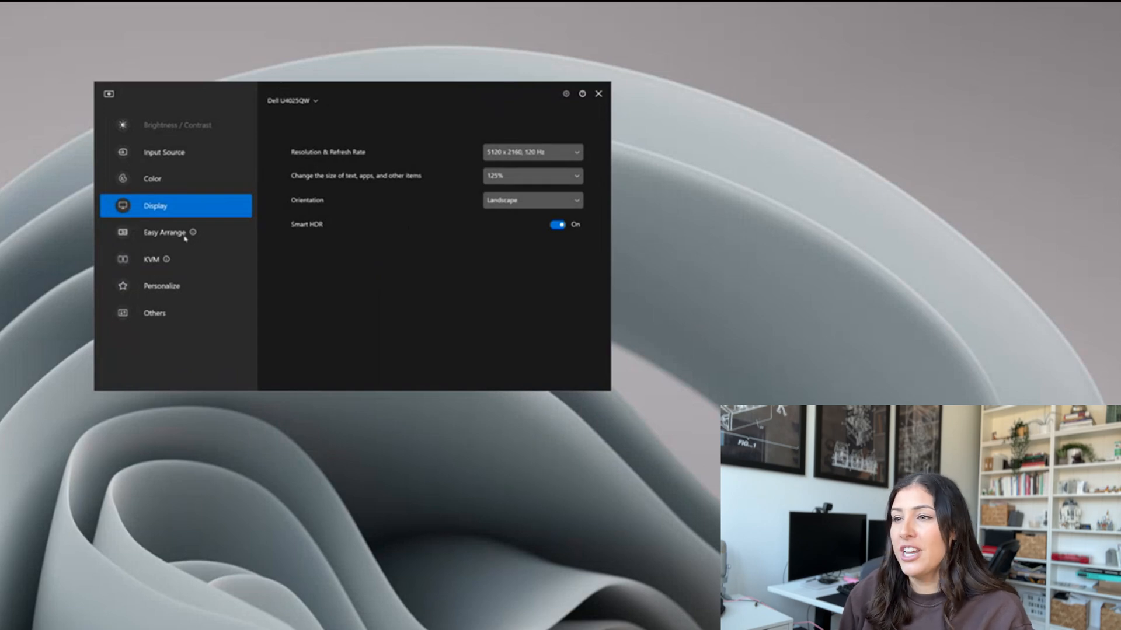
Pass through Easy Arrange to the KVM page offering USB KVM setup.
{"action": "left_click", "coordinate": [165, 232]}
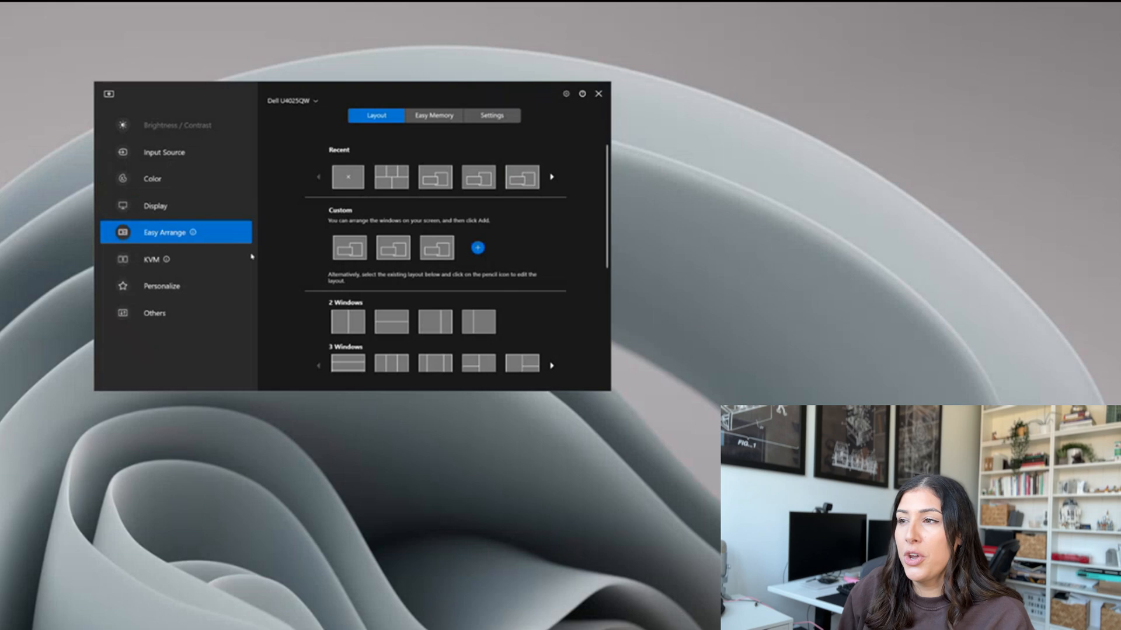
{"action": "mouse_move", "coordinate": [176, 261]}
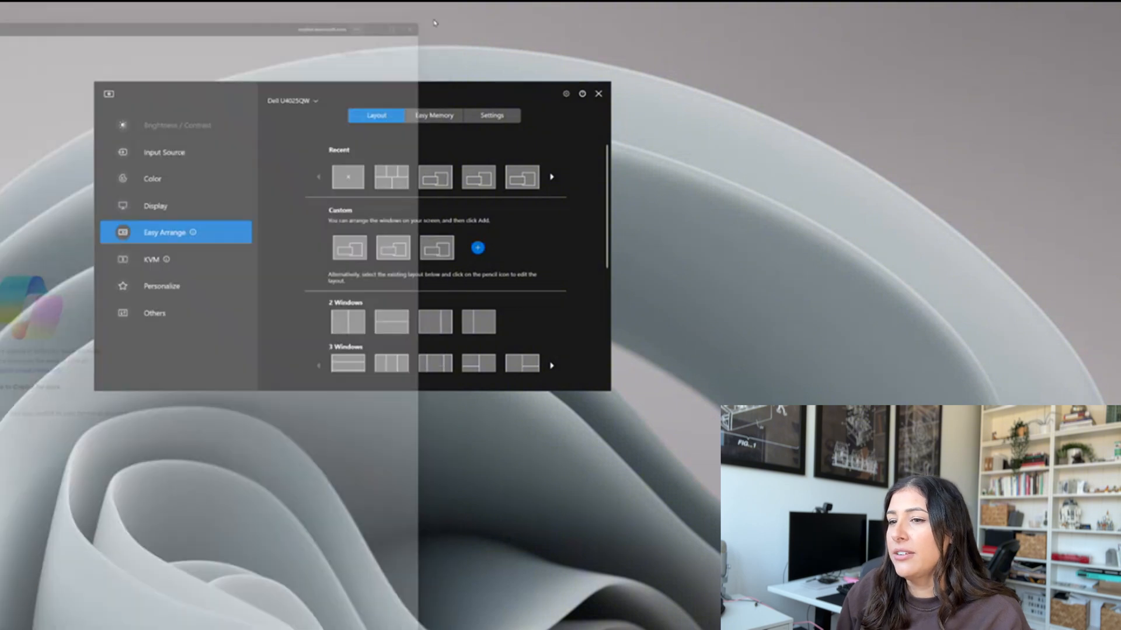
{"action": "left_click", "coordinate": [152, 259]}
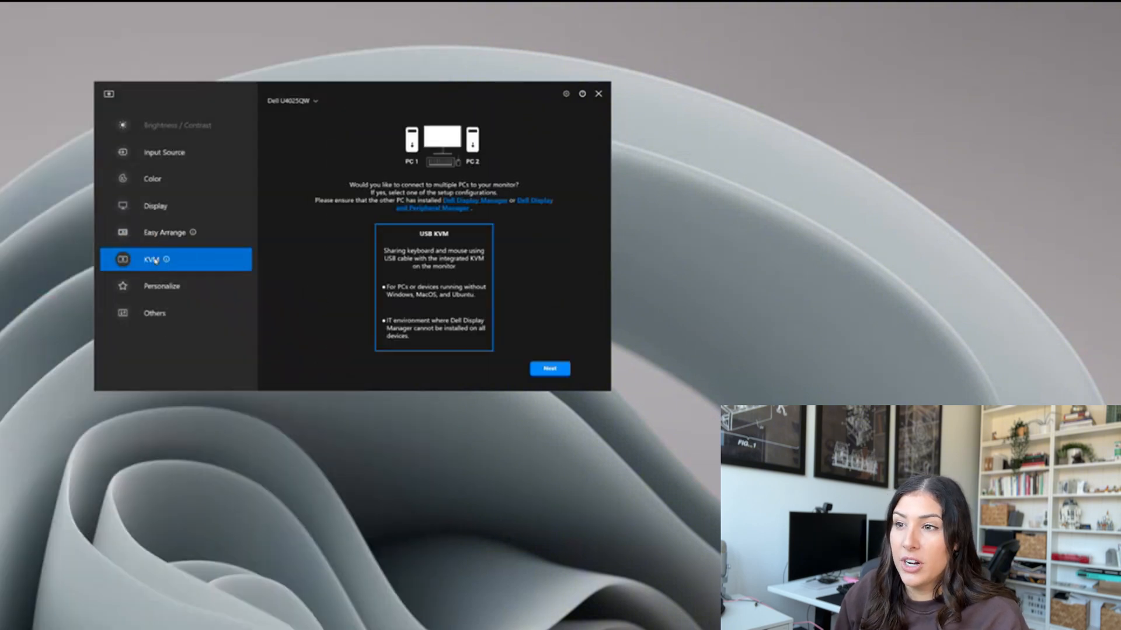
{"action": "mouse_move", "coordinate": [500, 180]}
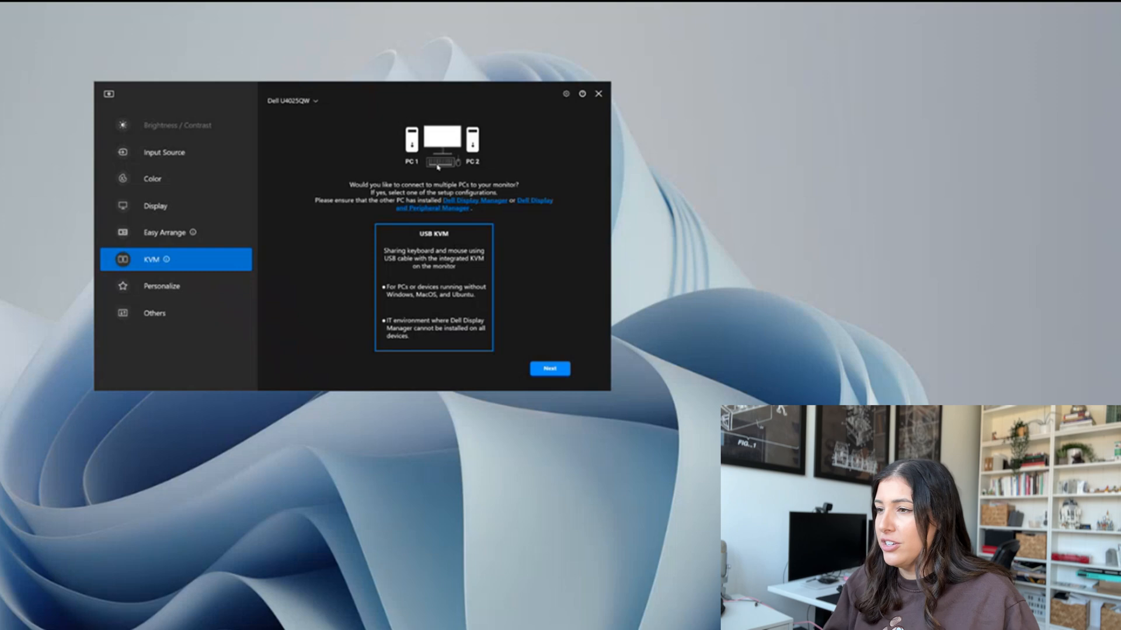
{"action": "mouse_move", "coordinate": [458, 268]}
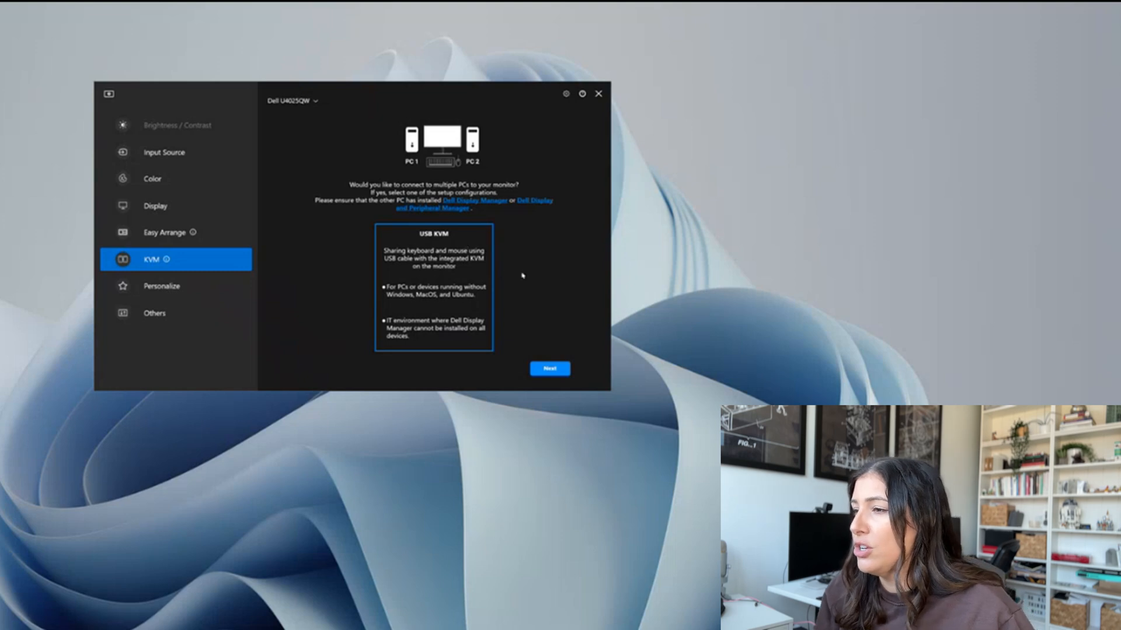
{"action": "mouse_move", "coordinate": [529, 289]}
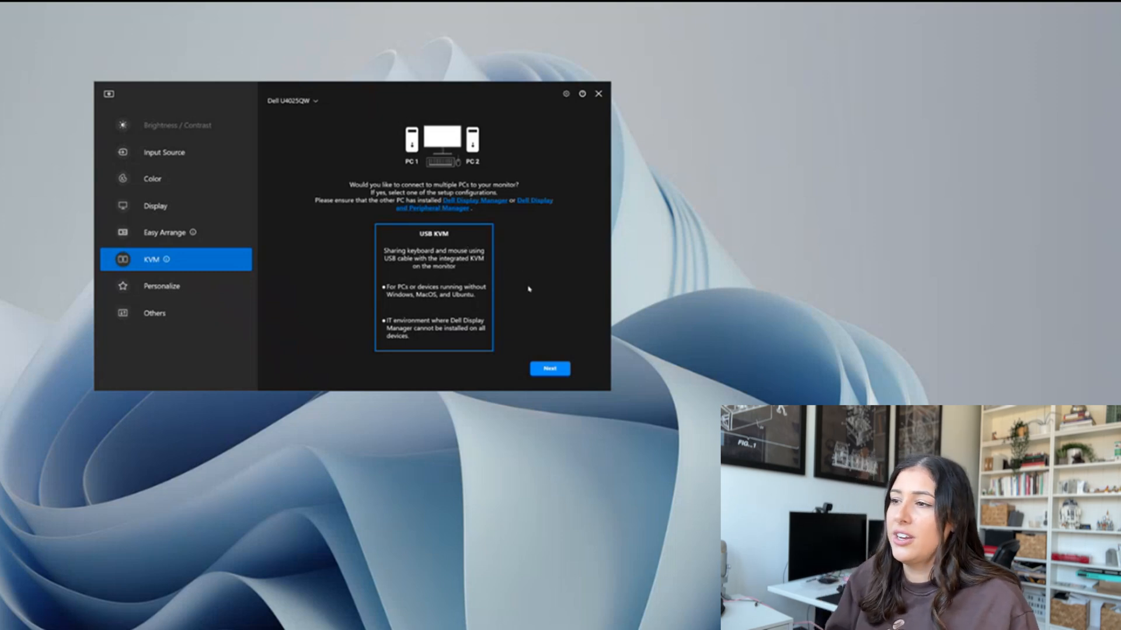
{"action": "mouse_move", "coordinate": [596, 367]}
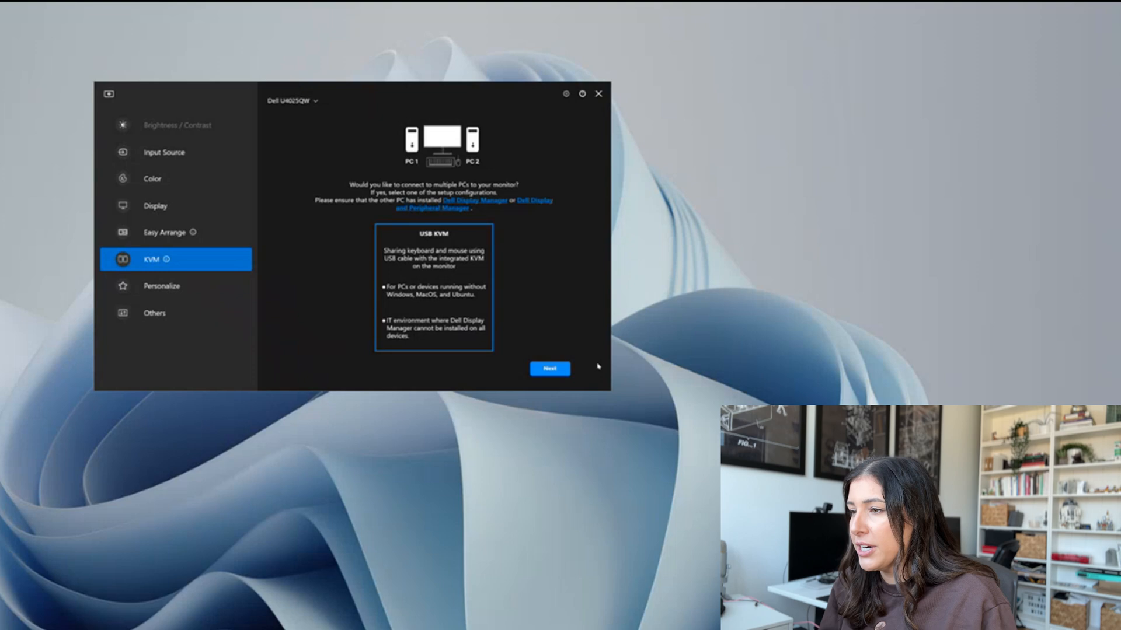
Name PC 1 'Jess Precision PC' and PC 2 'Guest Laptop' in the USB KVM wizard.
{"action": "left_click", "coordinate": [548, 368]}
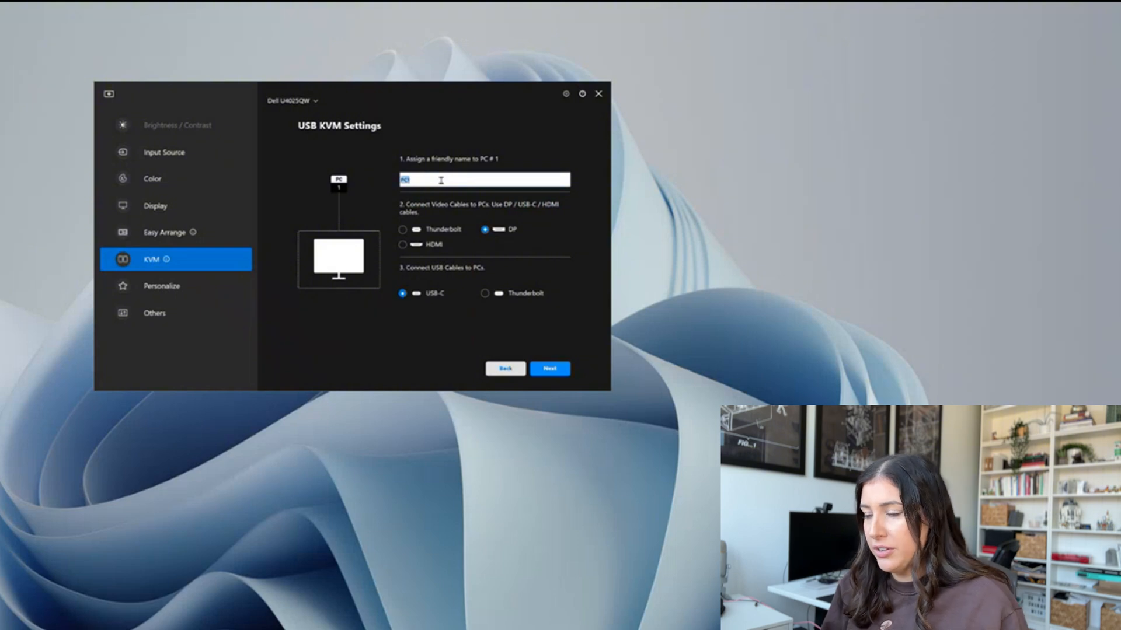
{"action": "type", "text": "Jess Pro"}
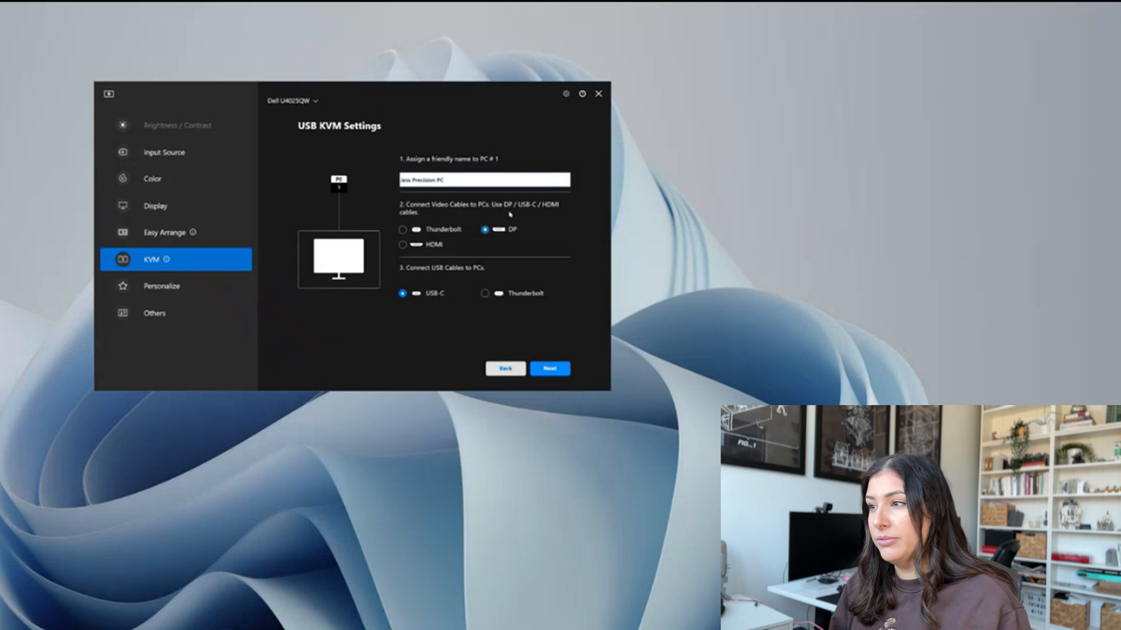
{"action": "left_click", "coordinate": [548, 369]}
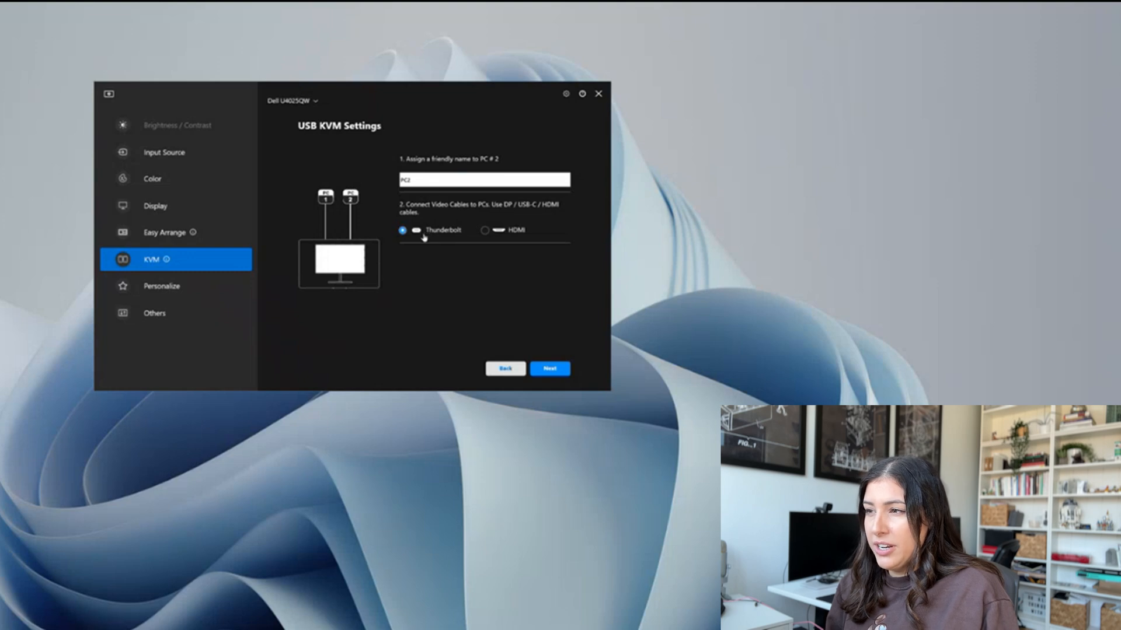
{"action": "triple_click", "coordinate": [484, 179]}
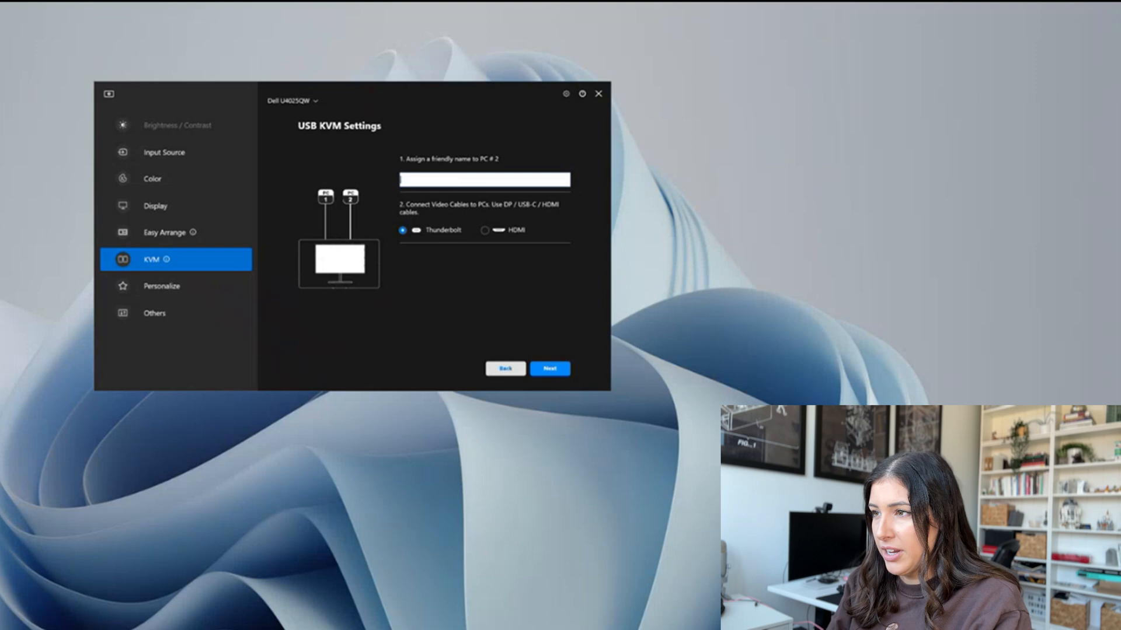
{"action": "type", "text": "Guest Laptop"}
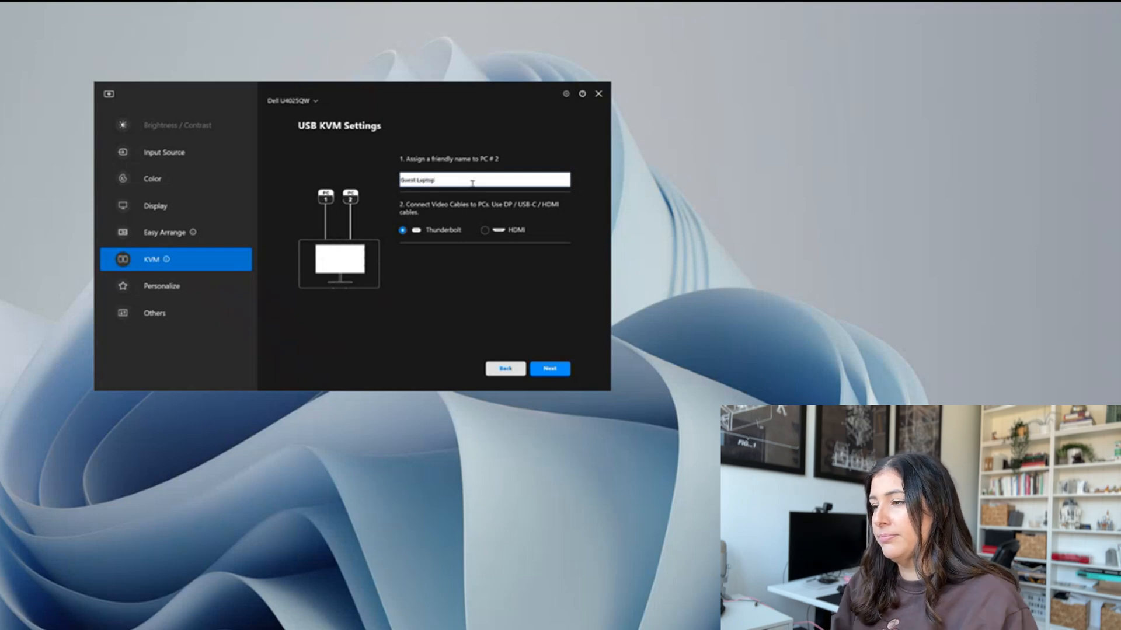
{"action": "left_click", "coordinate": [550, 369]}
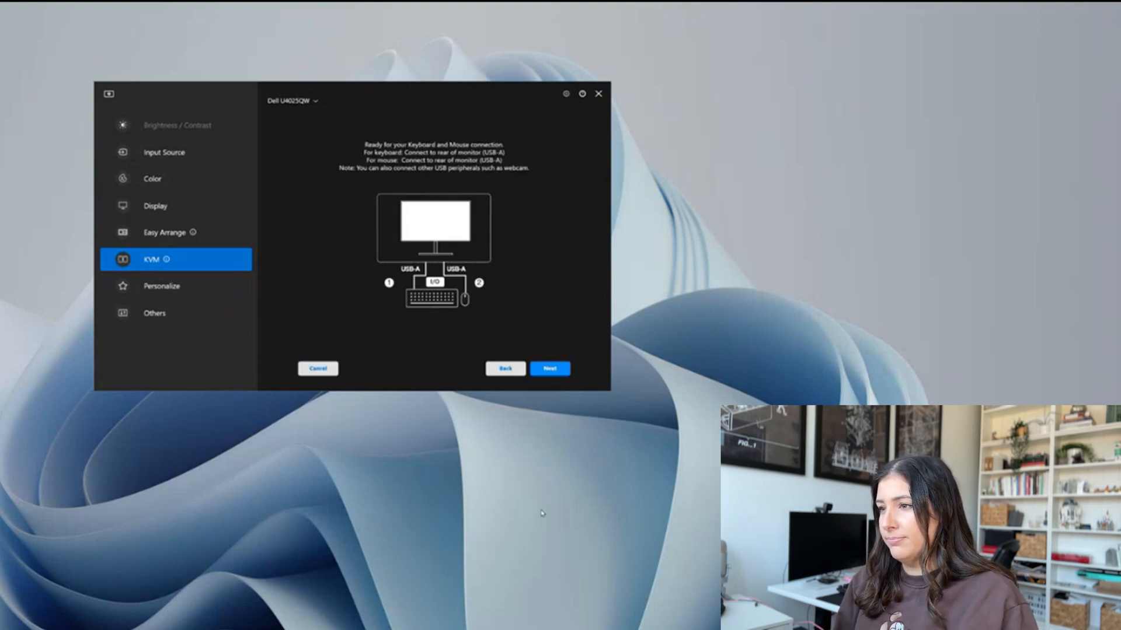
Choose the Full screen layout and finish the USB KVM wizard.
{"action": "left_click", "coordinate": [548, 368]}
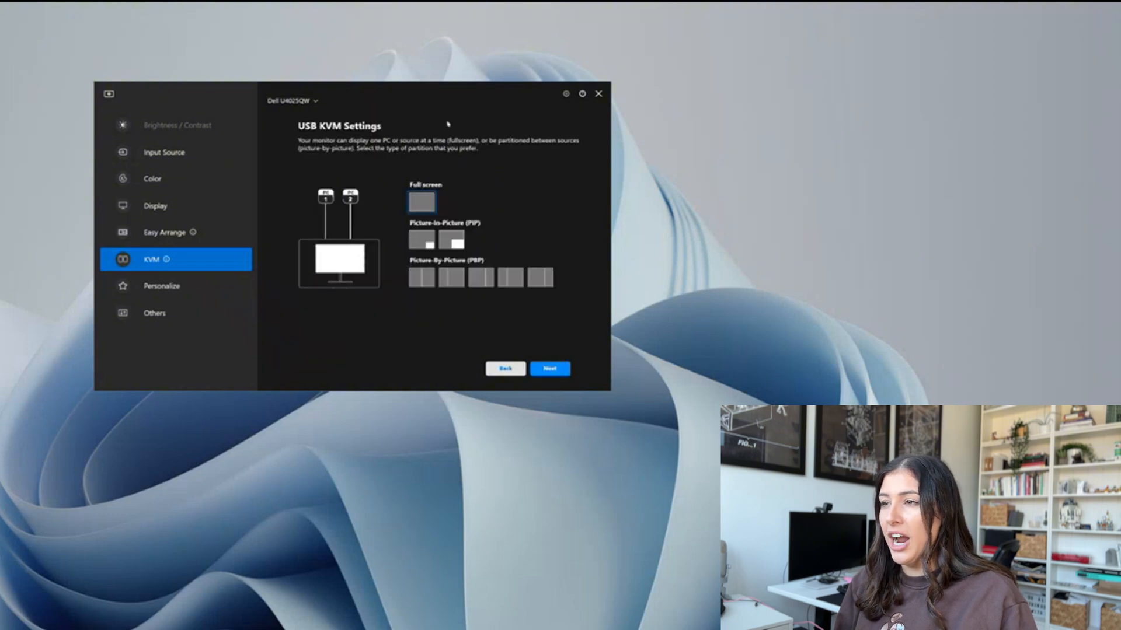
{"action": "mouse_move", "coordinate": [419, 319]}
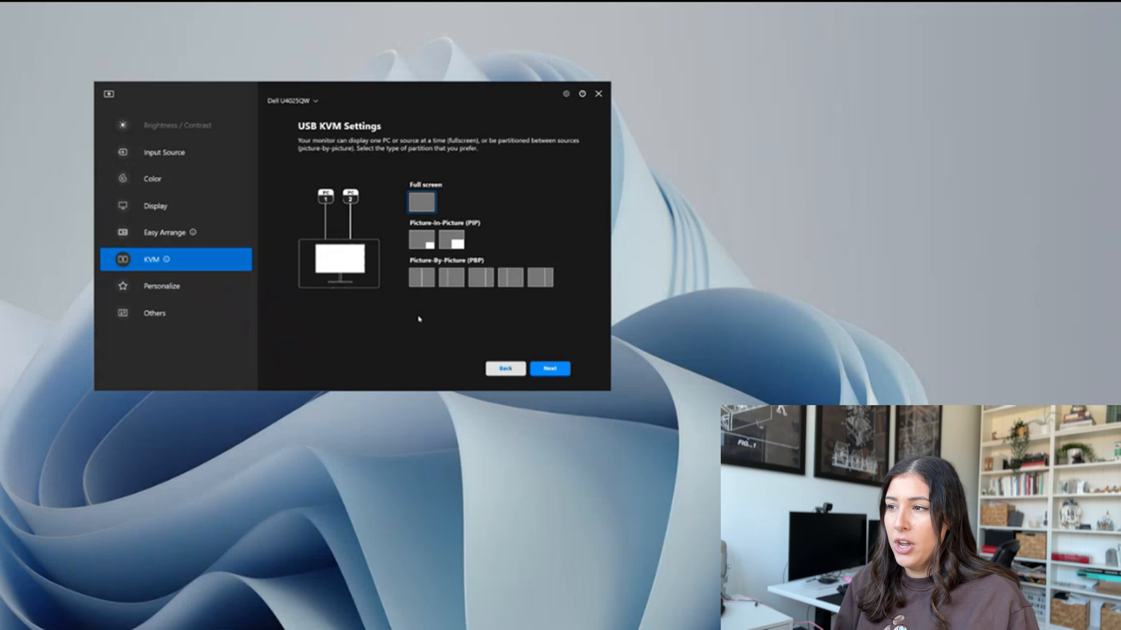
{"action": "mouse_move", "coordinate": [588, 144]}
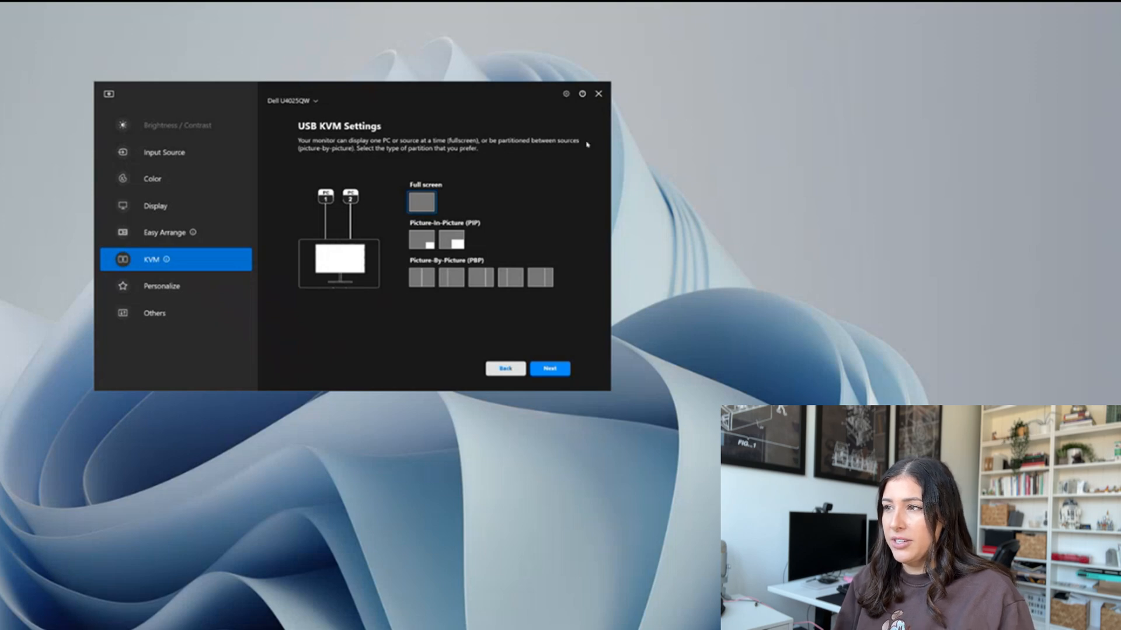
{"action": "left_click", "coordinate": [421, 277]}
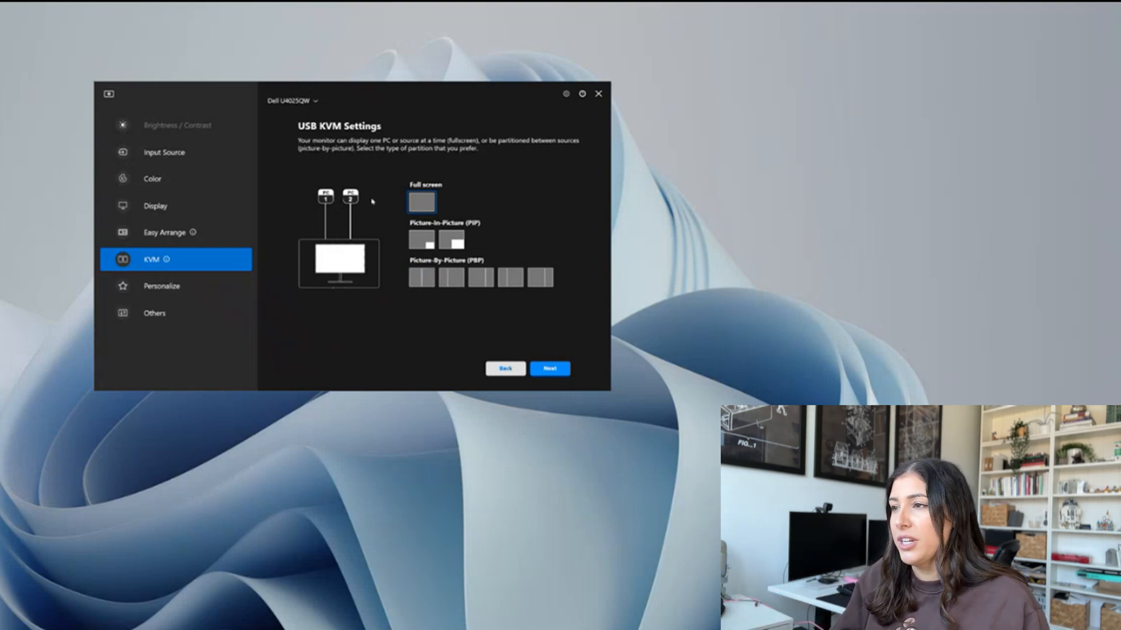
{"action": "mouse_move", "coordinate": [518, 344]}
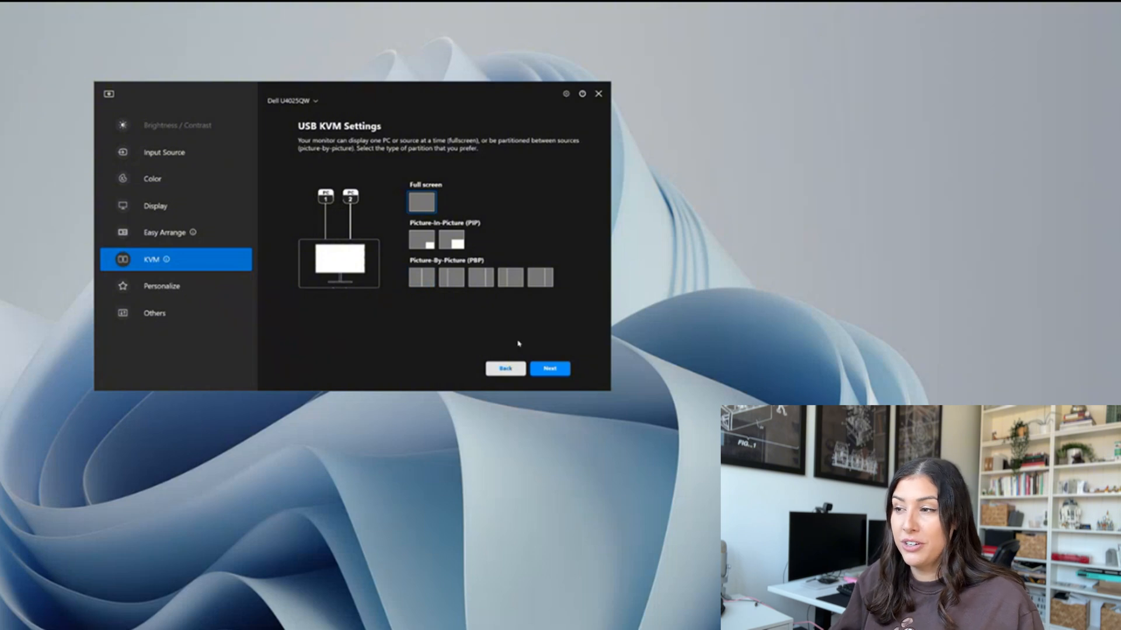
{"action": "left_click", "coordinate": [550, 368]}
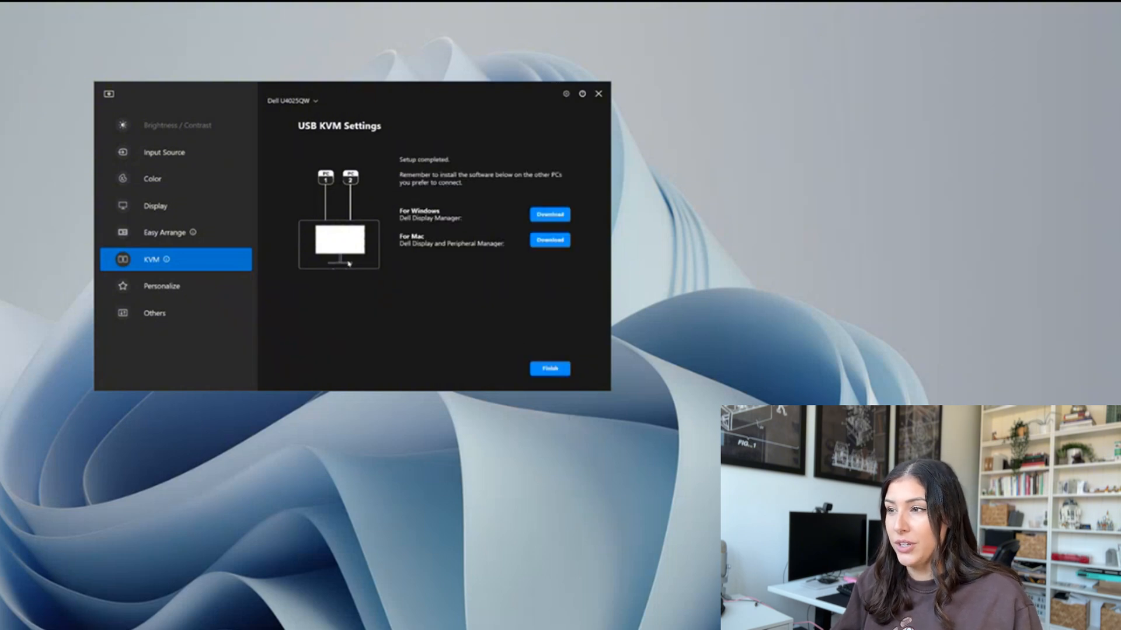
{"action": "mouse_move", "coordinate": [442, 147]}
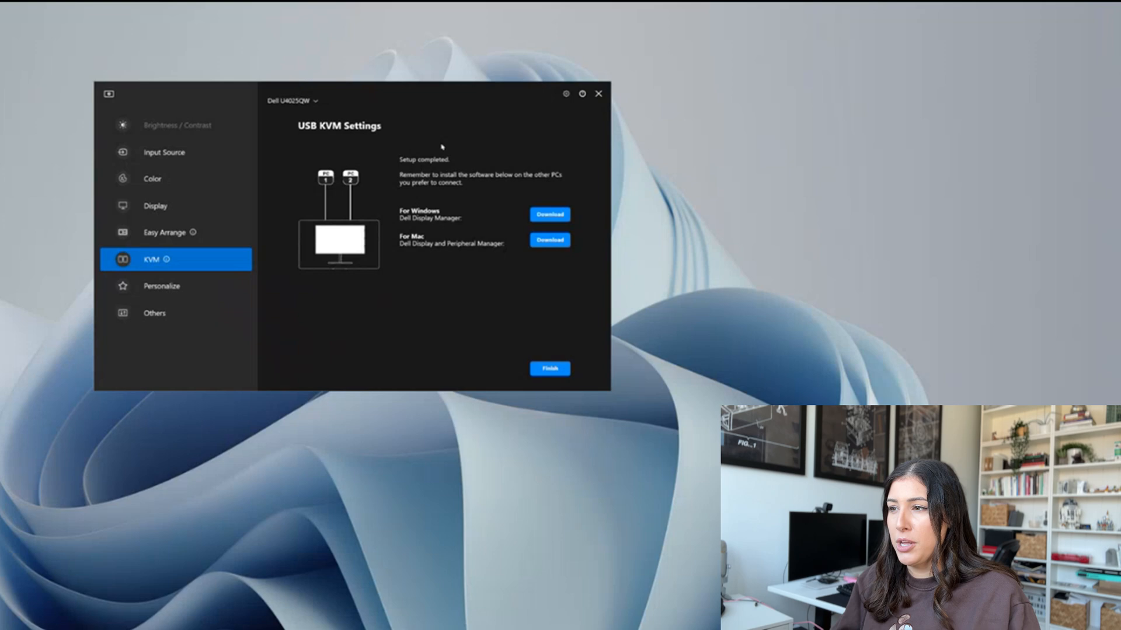
{"action": "mouse_move", "coordinate": [466, 236]}
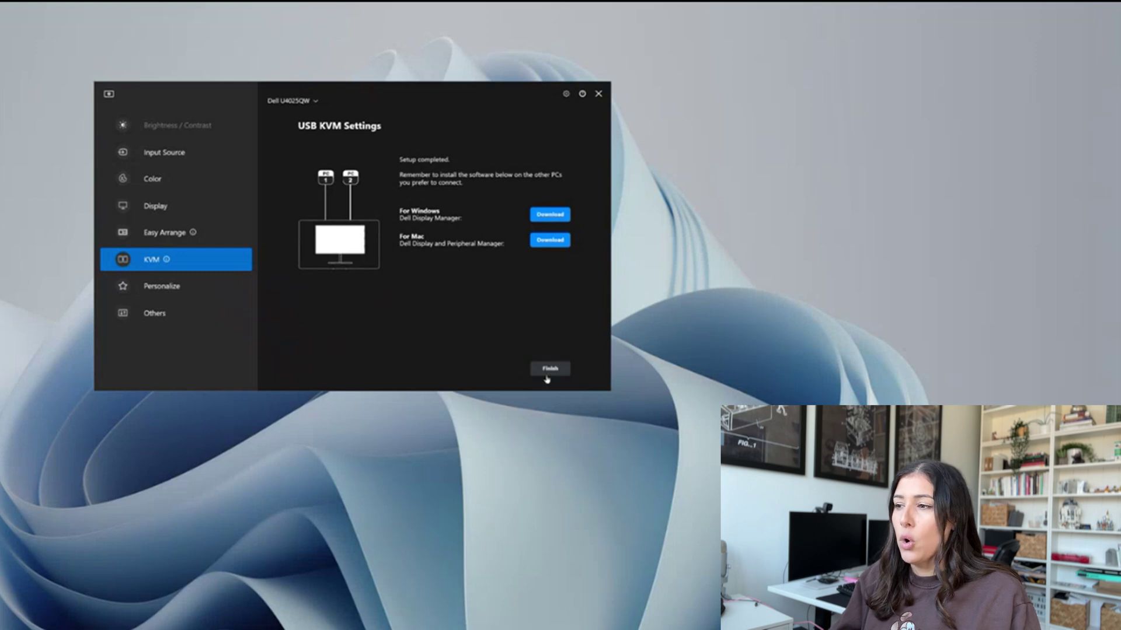
{"action": "left_click", "coordinate": [548, 369]}
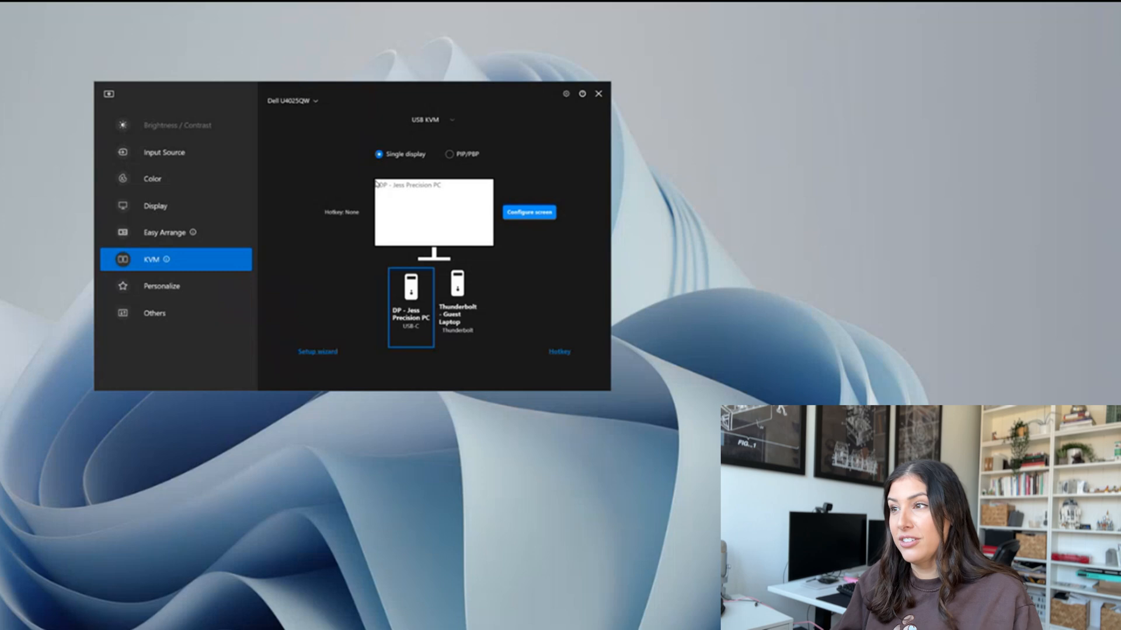
{"action": "mouse_move", "coordinate": [206, 296]}
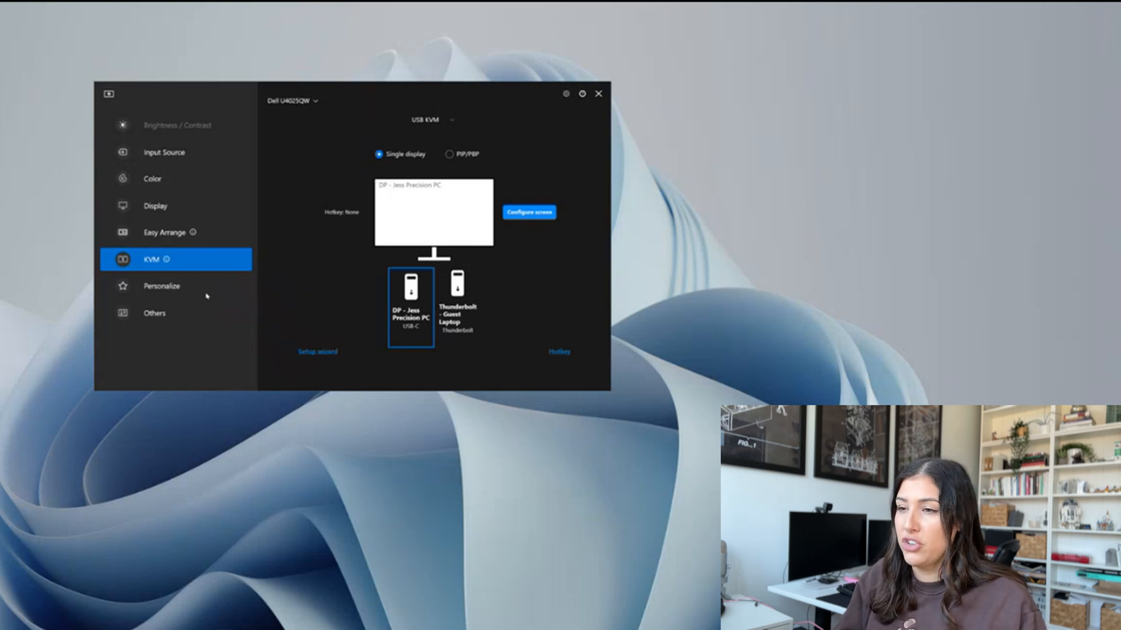
View the Personalize hotkey options, then the Others page with PowerNap and factory reset.
{"action": "left_click", "coordinate": [162, 286]}
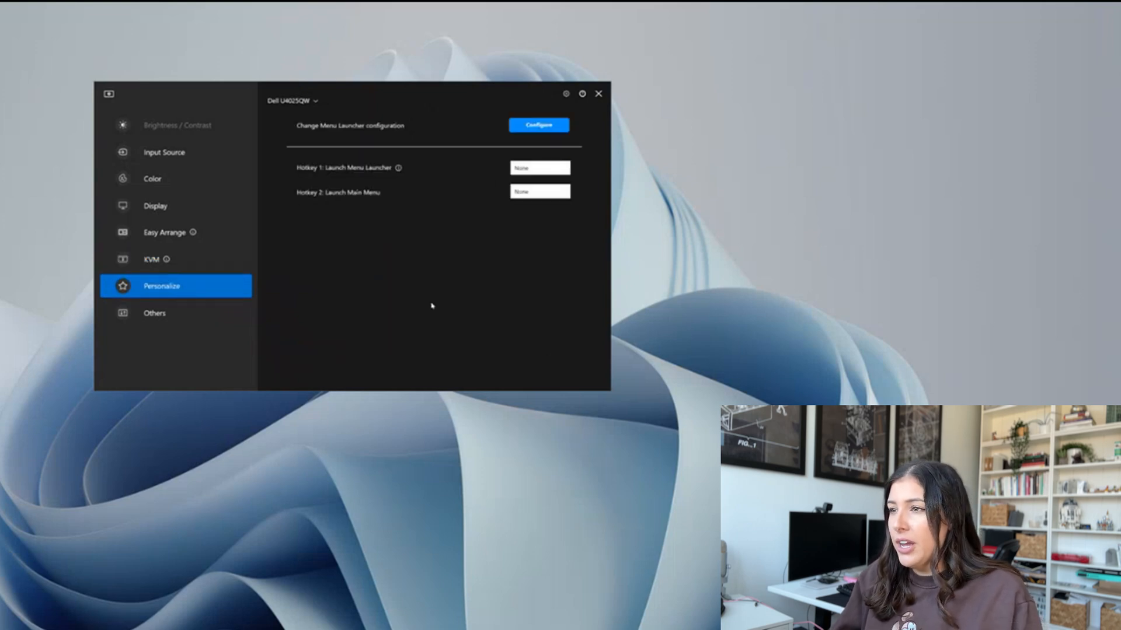
{"action": "mouse_move", "coordinate": [365, 202]}
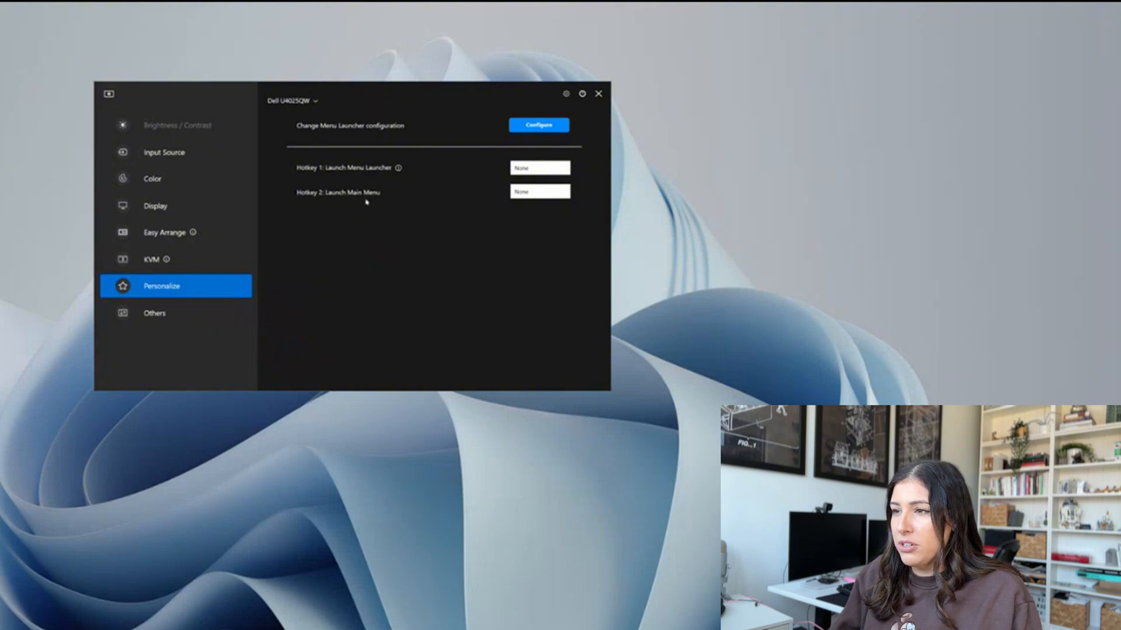
{"action": "mouse_move", "coordinate": [181, 169]}
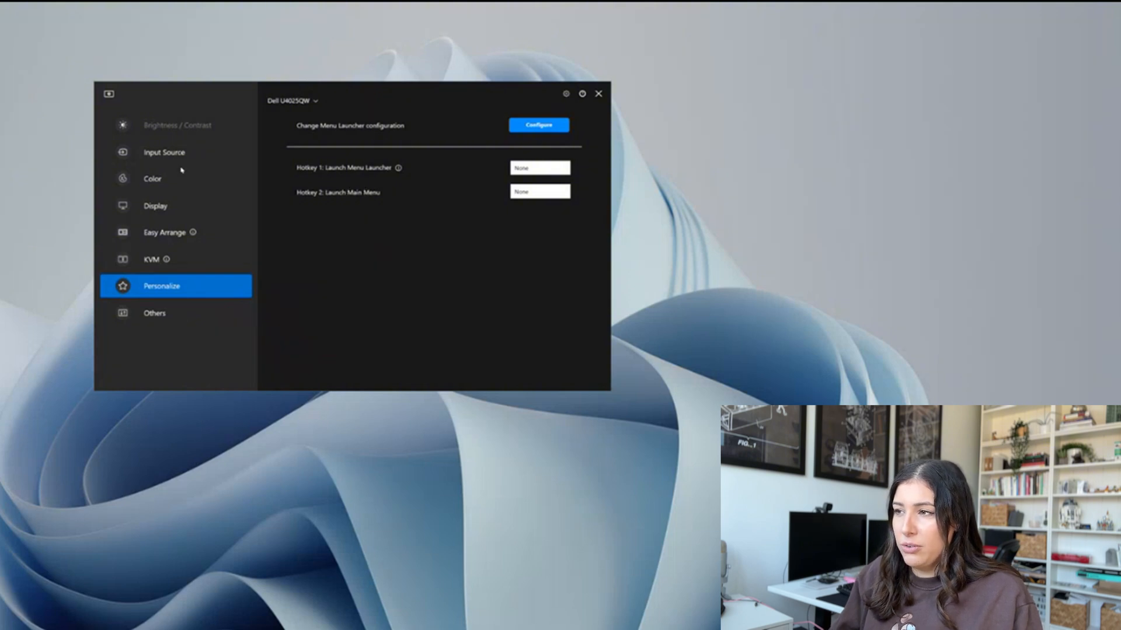
{"action": "mouse_move", "coordinate": [184, 238]}
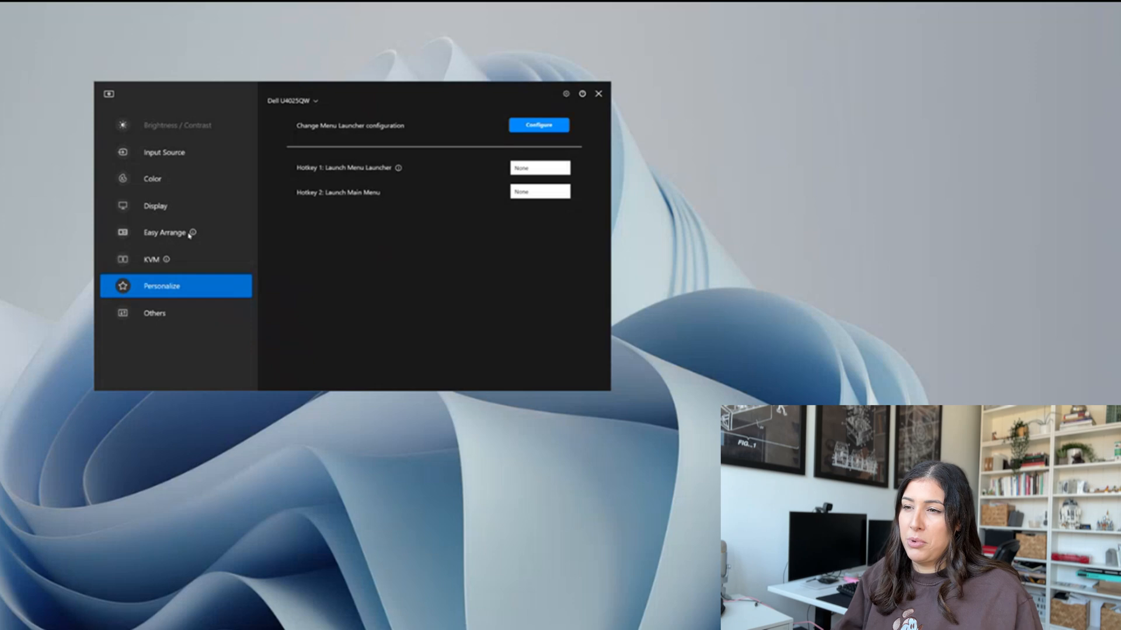
{"action": "left_click", "coordinate": [154, 313]}
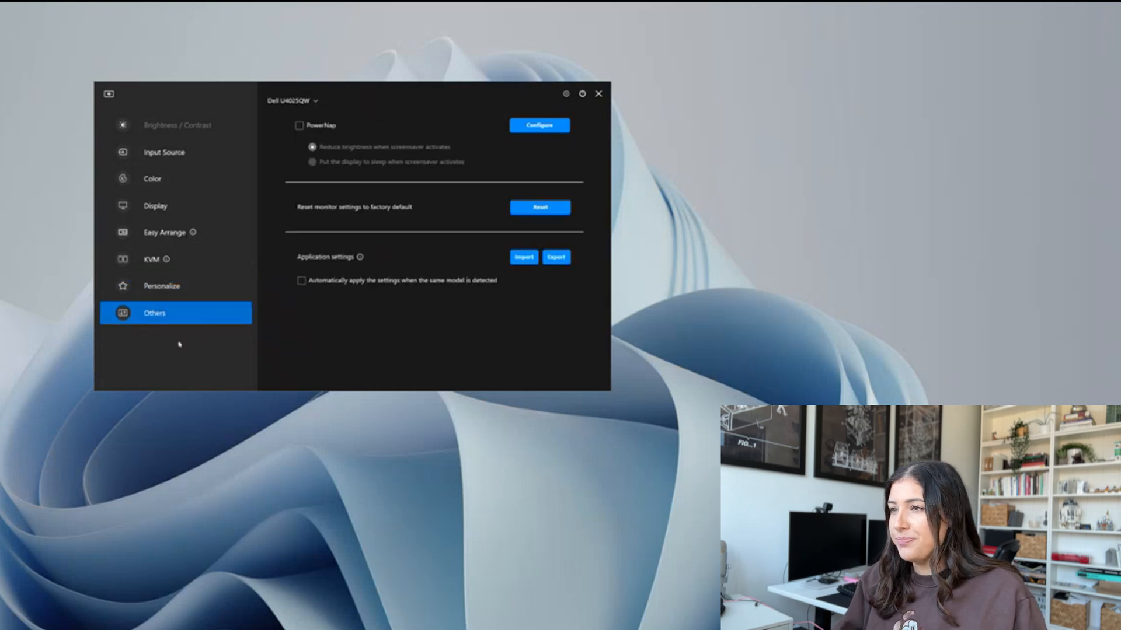
{"action": "mouse_move", "coordinate": [269, 153]}
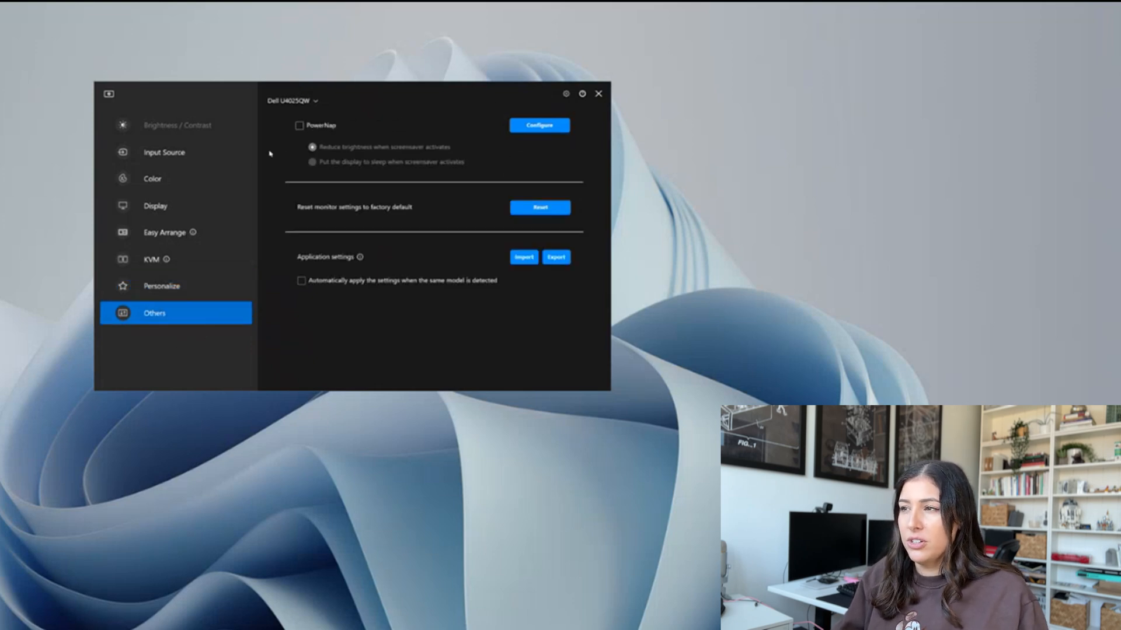
{"action": "mouse_move", "coordinate": [354, 218]}
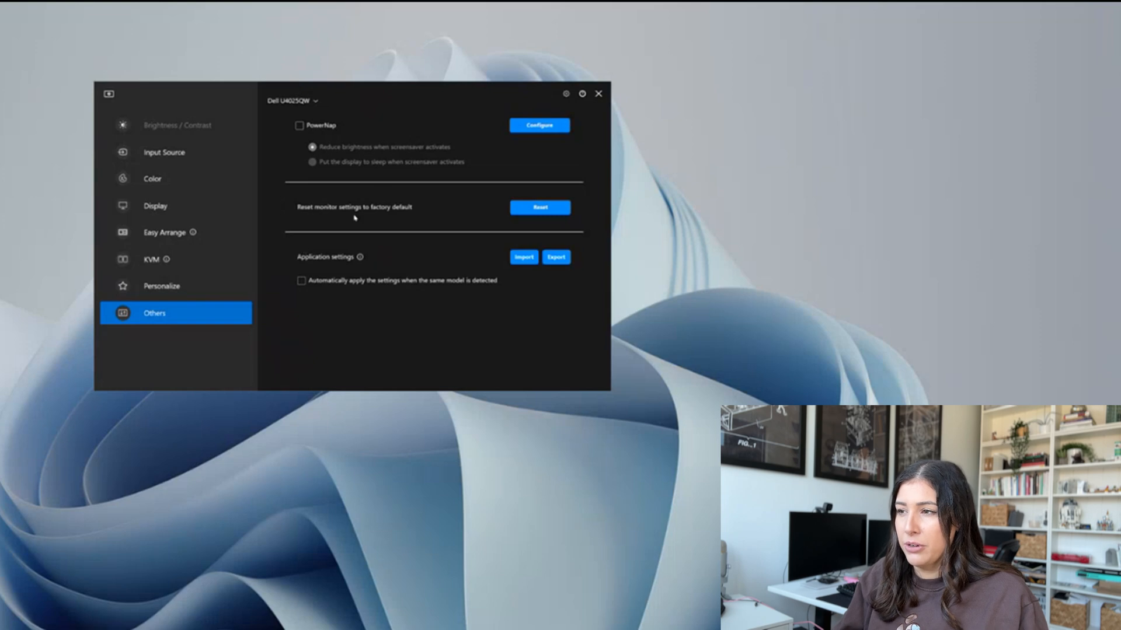
{"action": "mouse_move", "coordinate": [388, 287]}
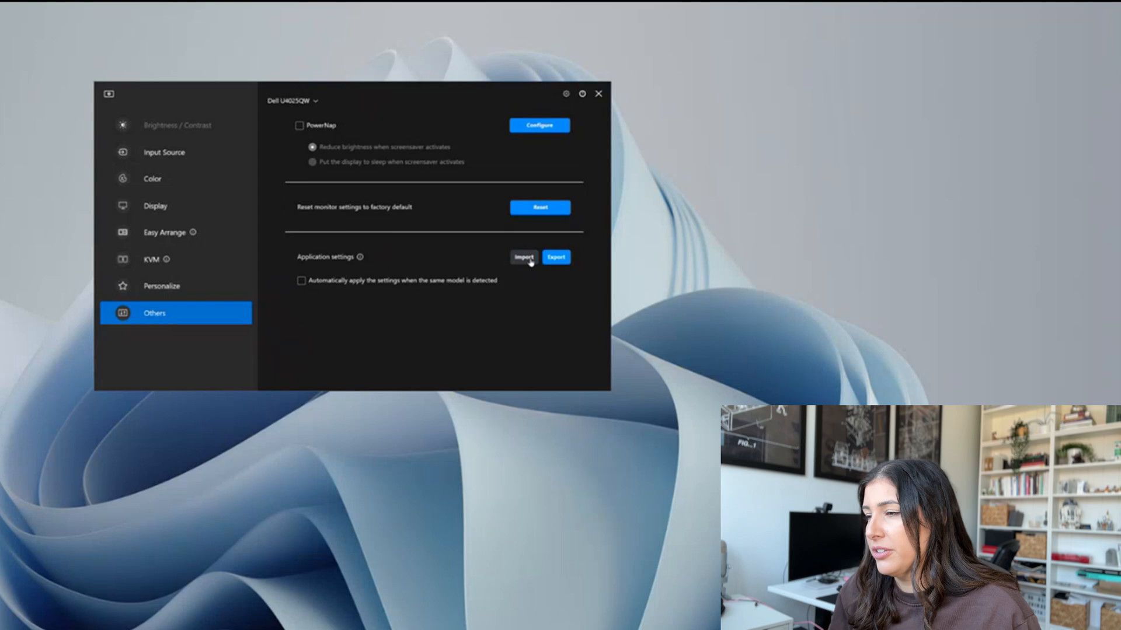
{"action": "mouse_move", "coordinate": [228, 93]}
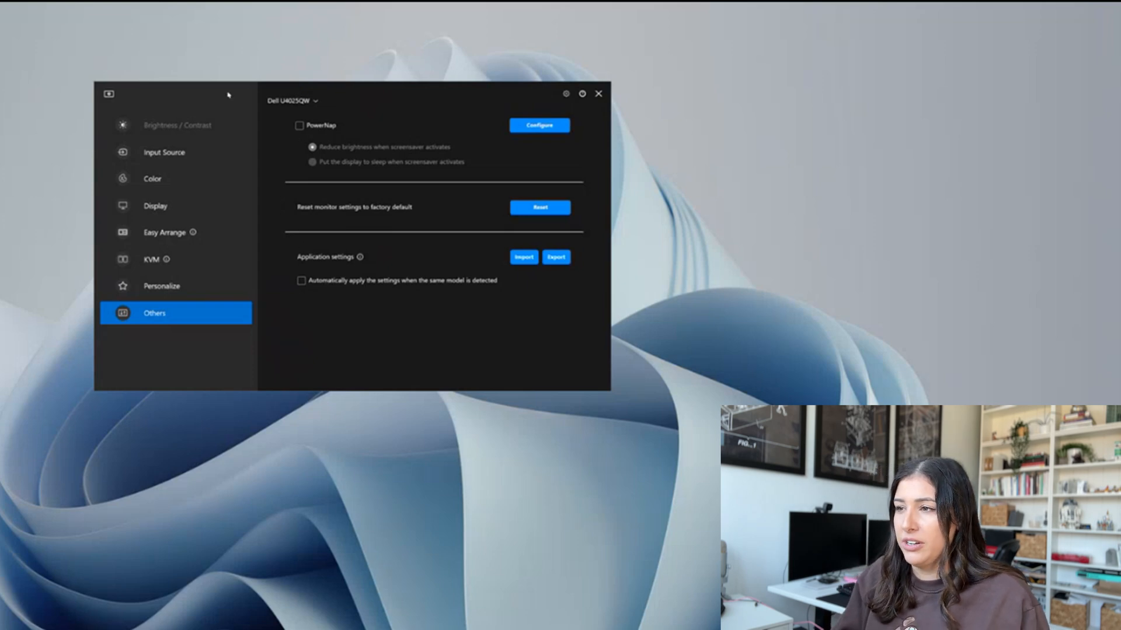
{"action": "mouse_move", "coordinate": [420, 114]}
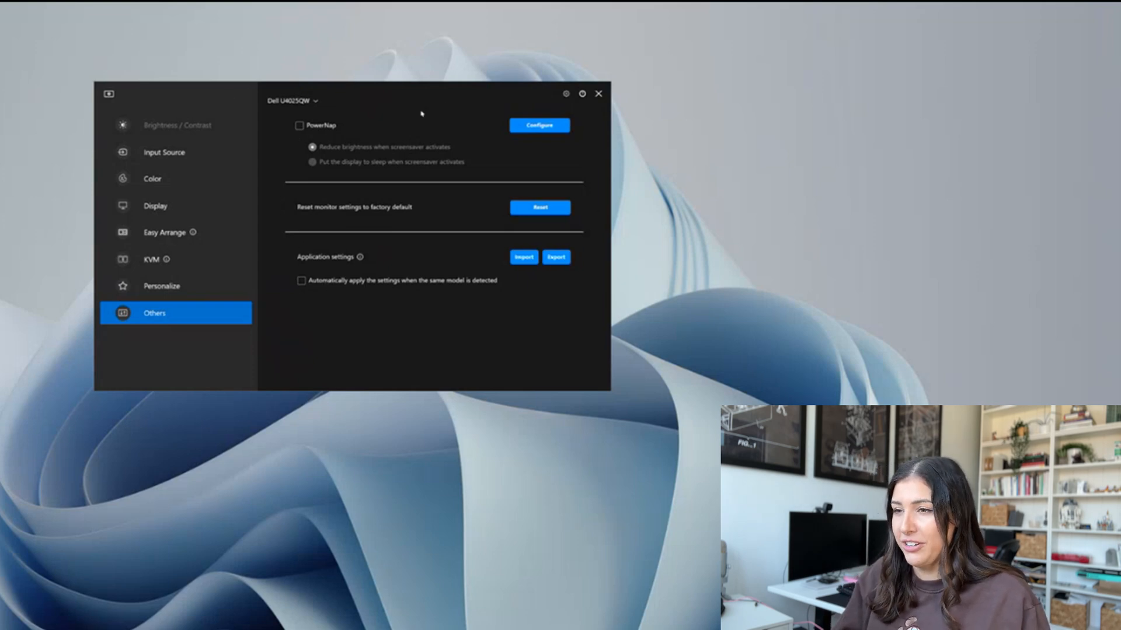